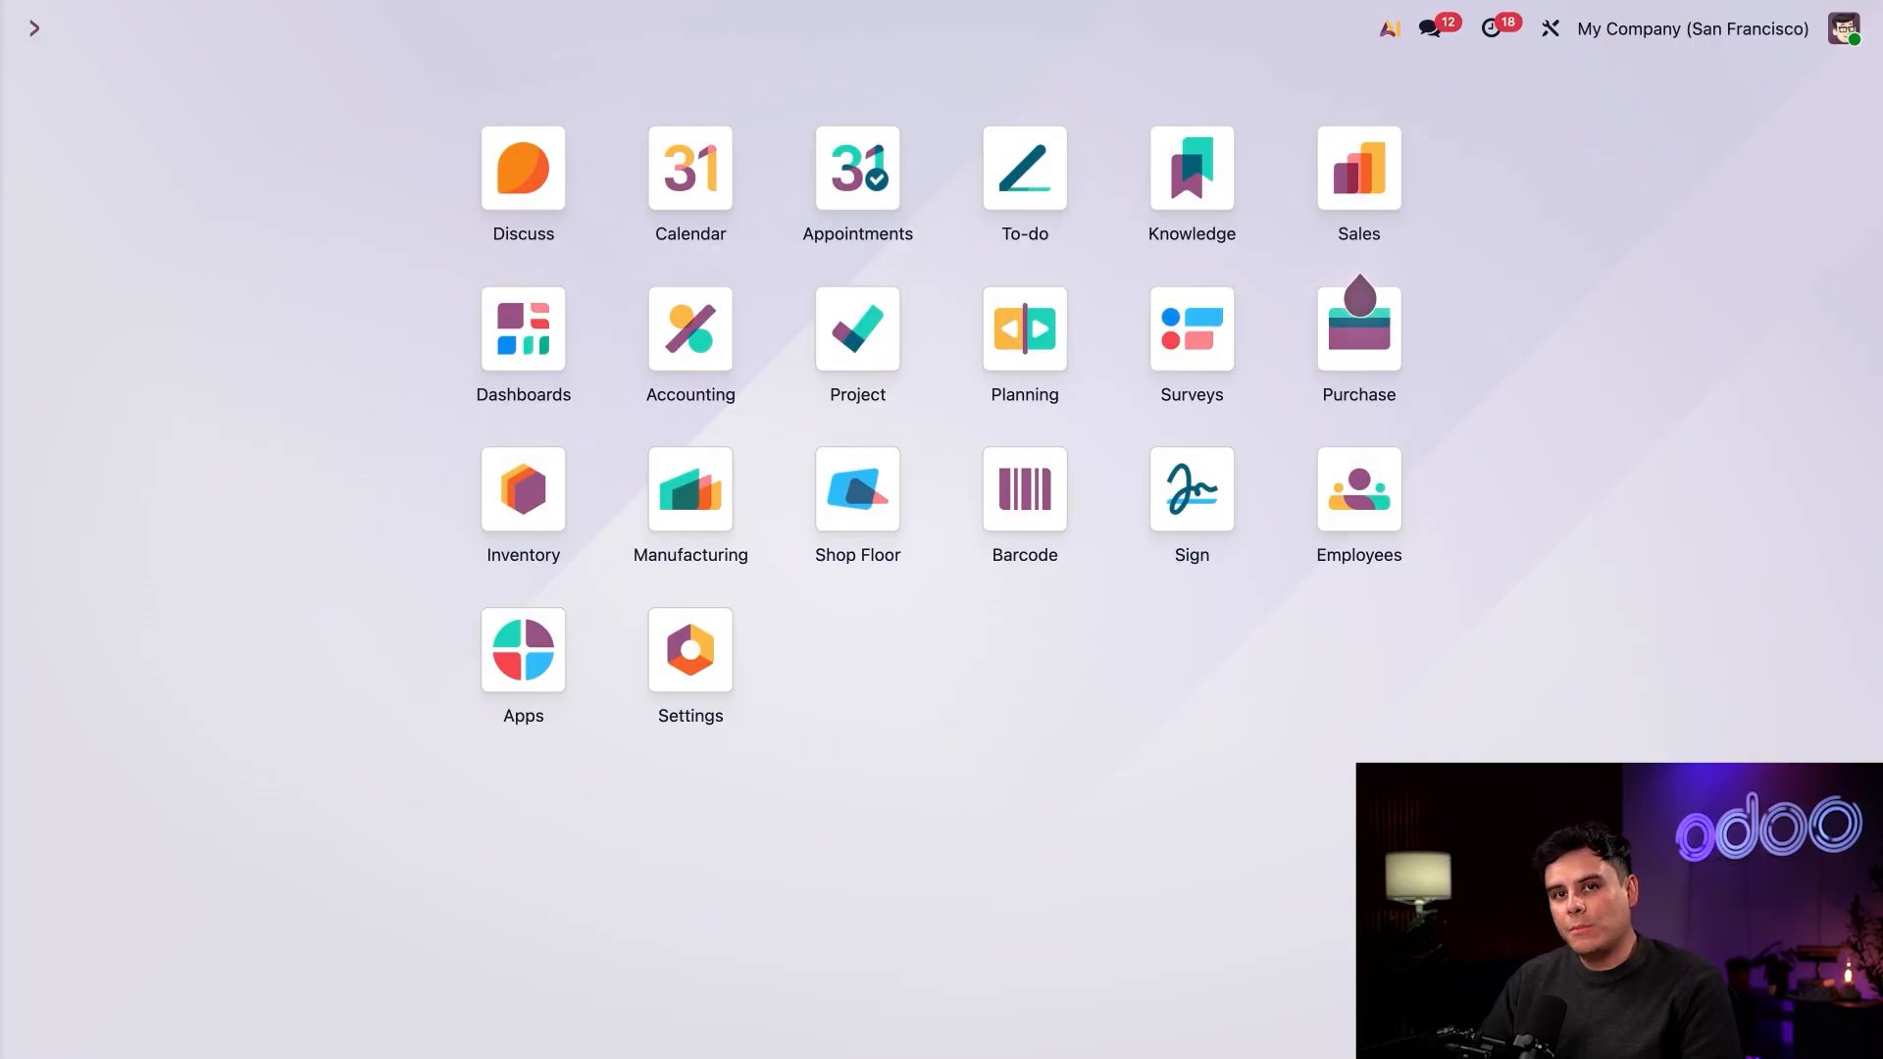
{"action": "mouse_move", "coordinate": [1055, 62]}
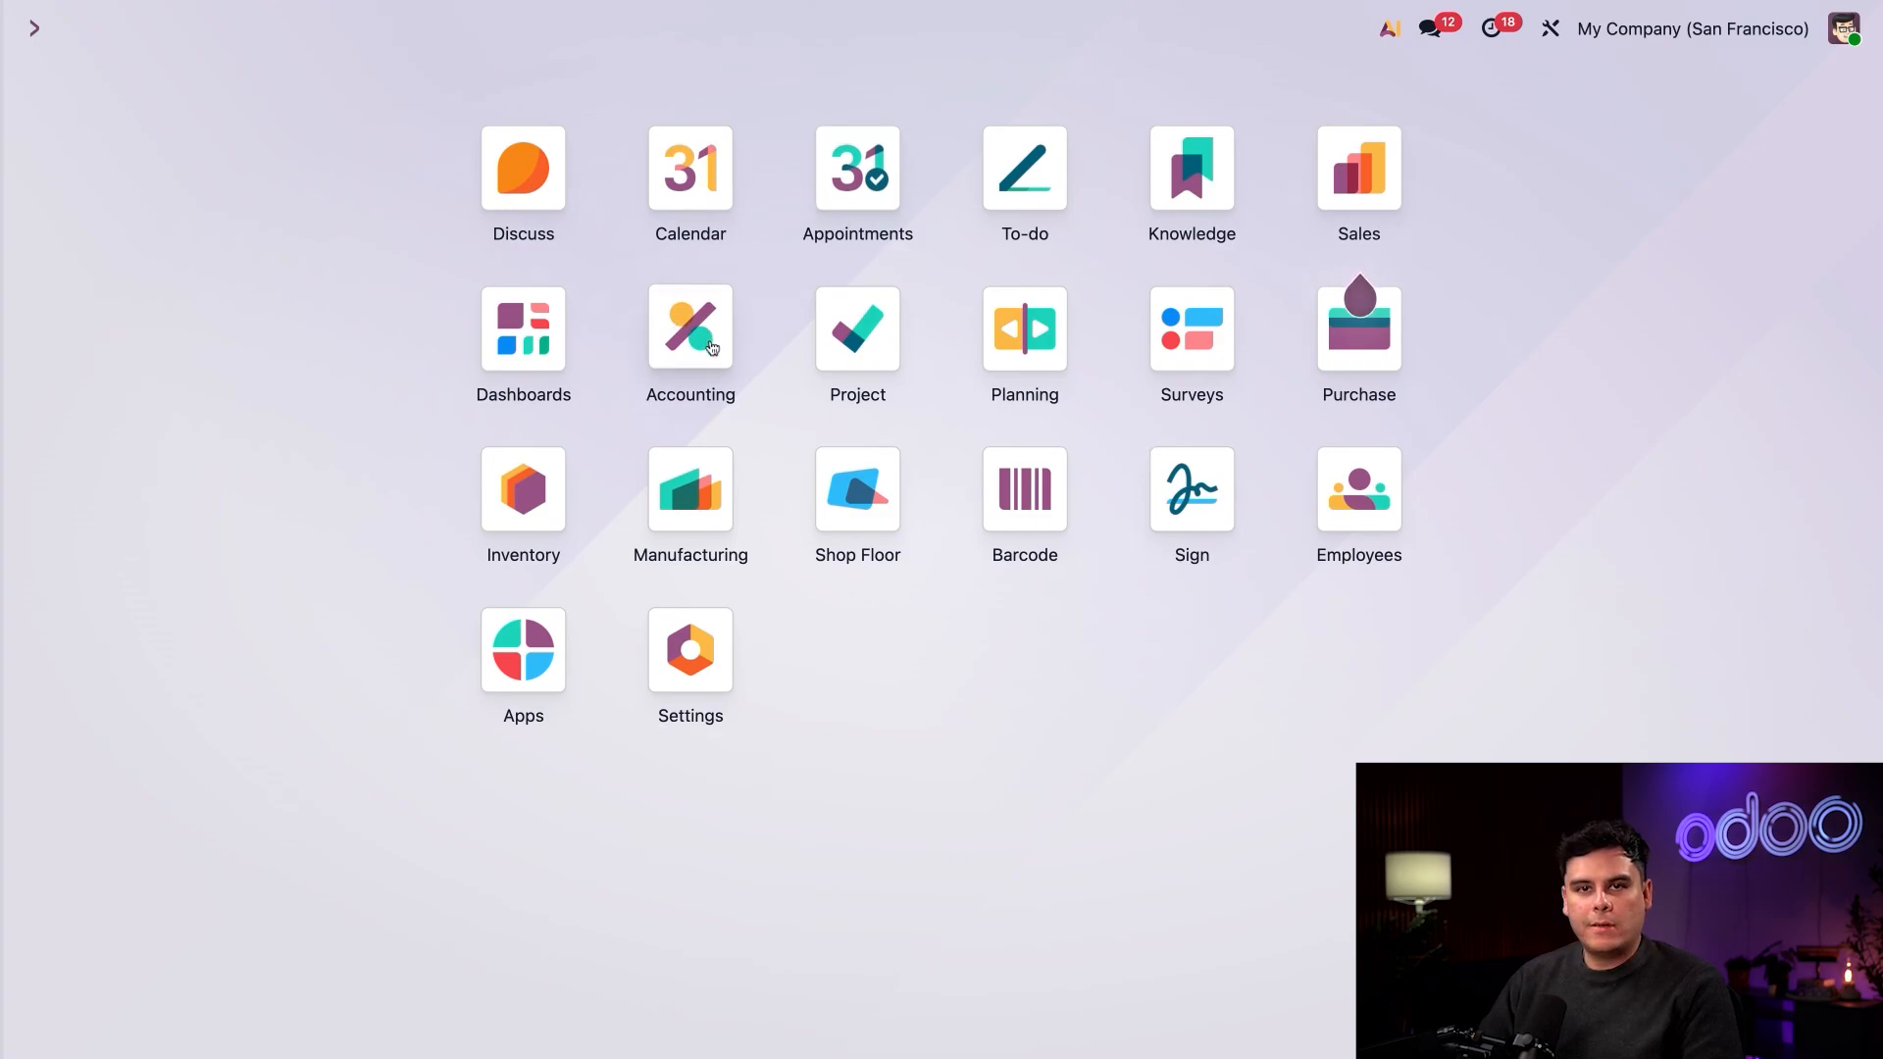
{"action": "mouse_move", "coordinate": [575, 462]}
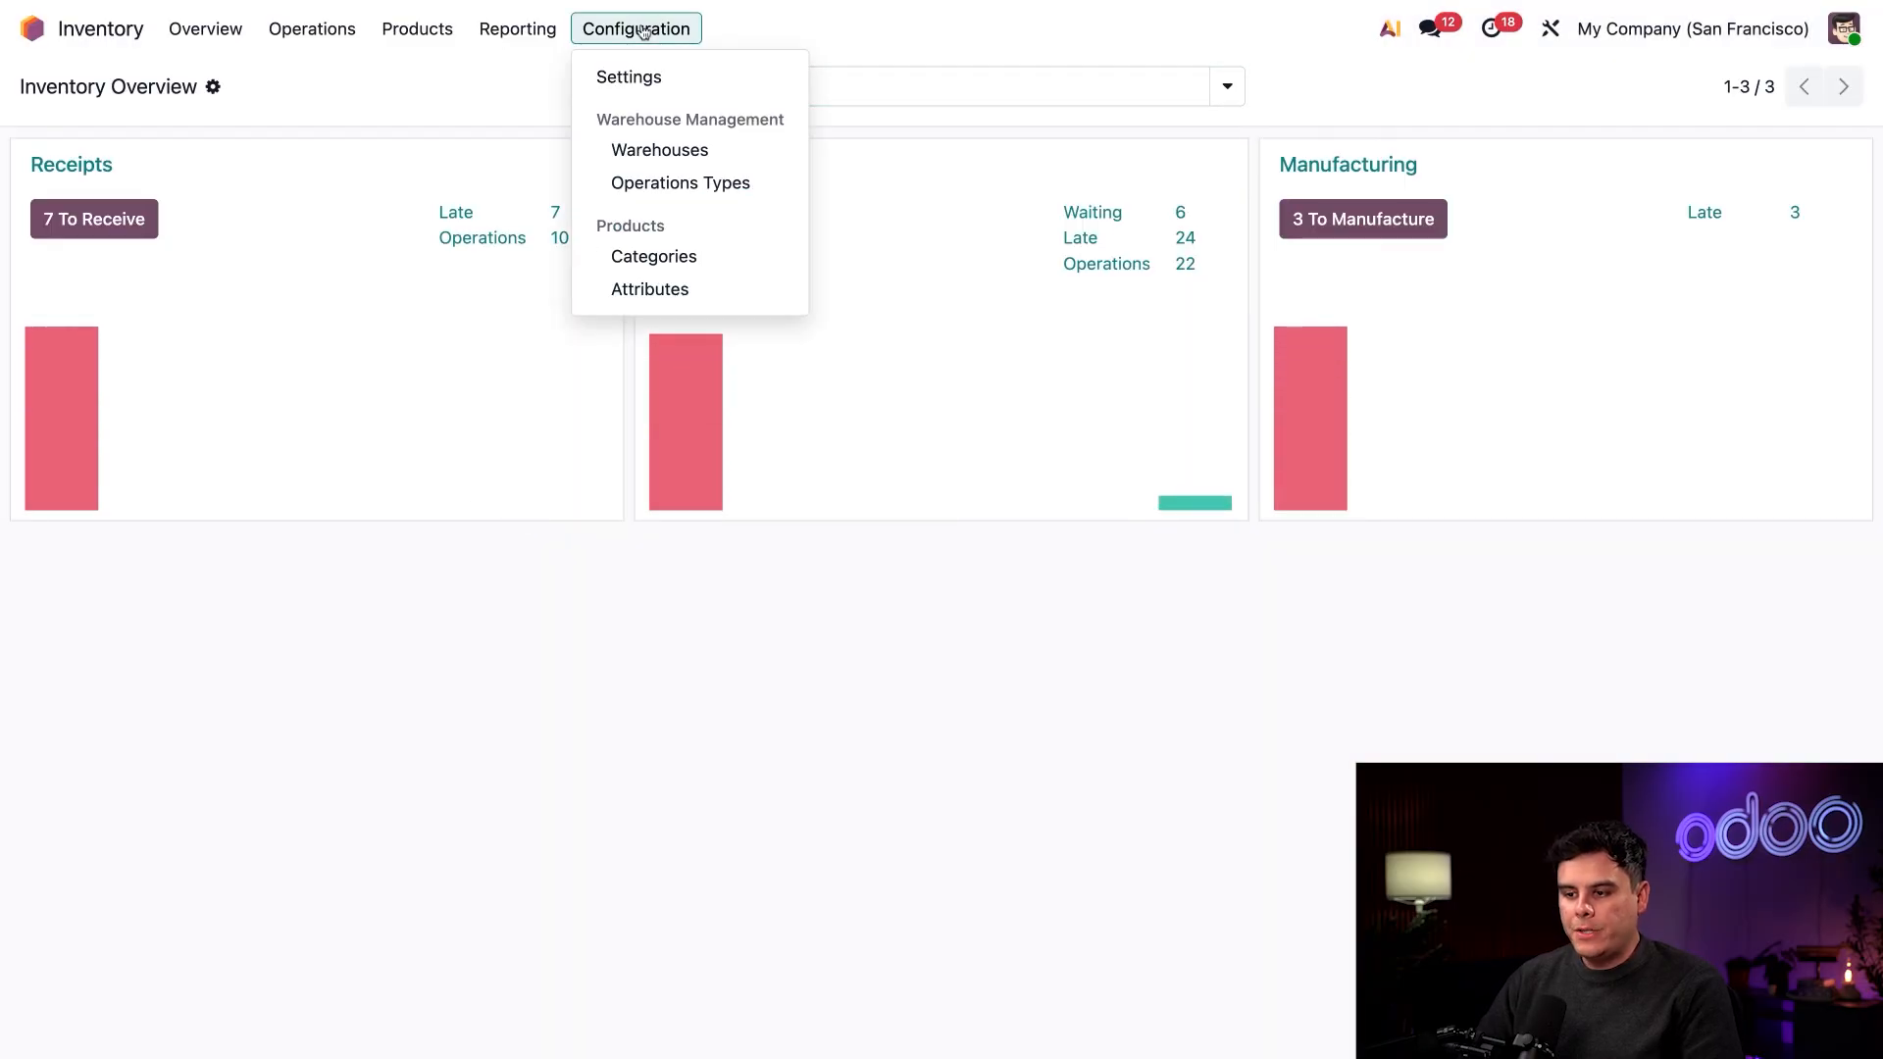
Step: Reach the Inventory settings and scroll to the Valuation section where Landed Costs is enabled
{"action": "left_click", "coordinate": [627, 77]}
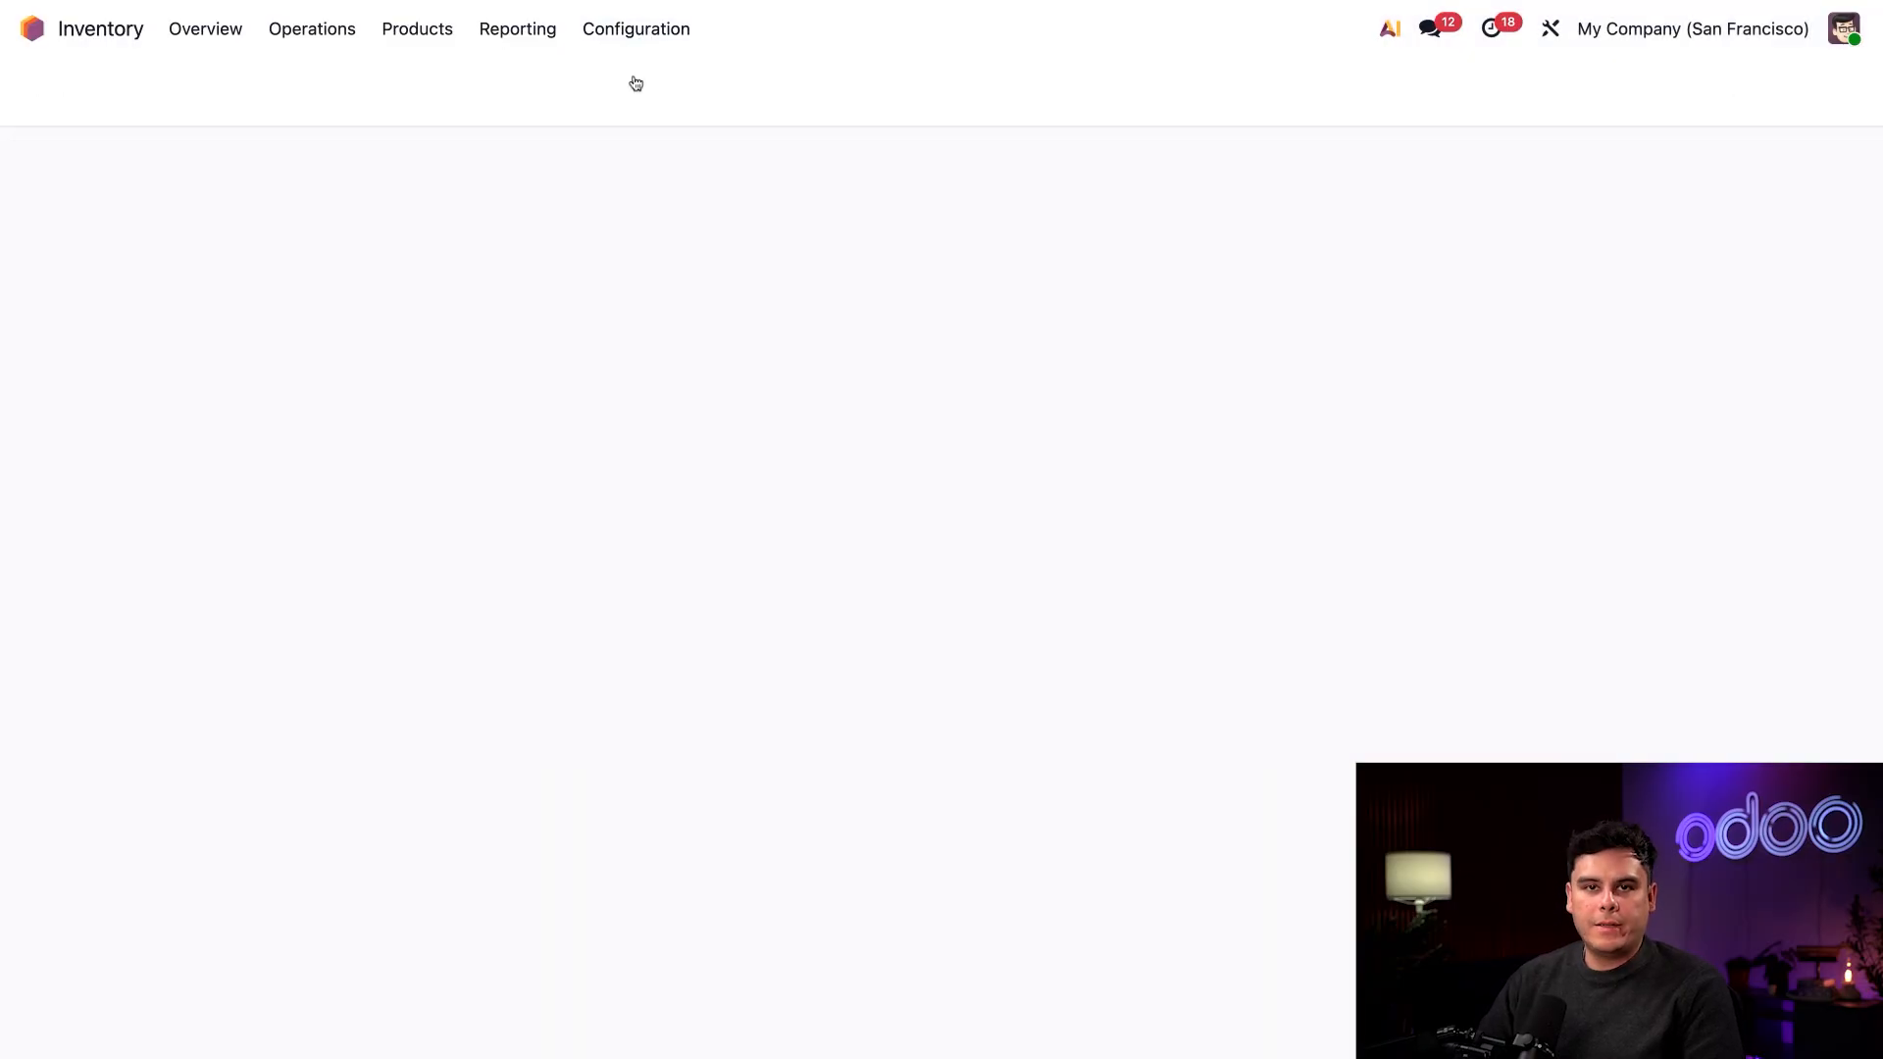
{"action": "left_click", "coordinate": [636, 30]}
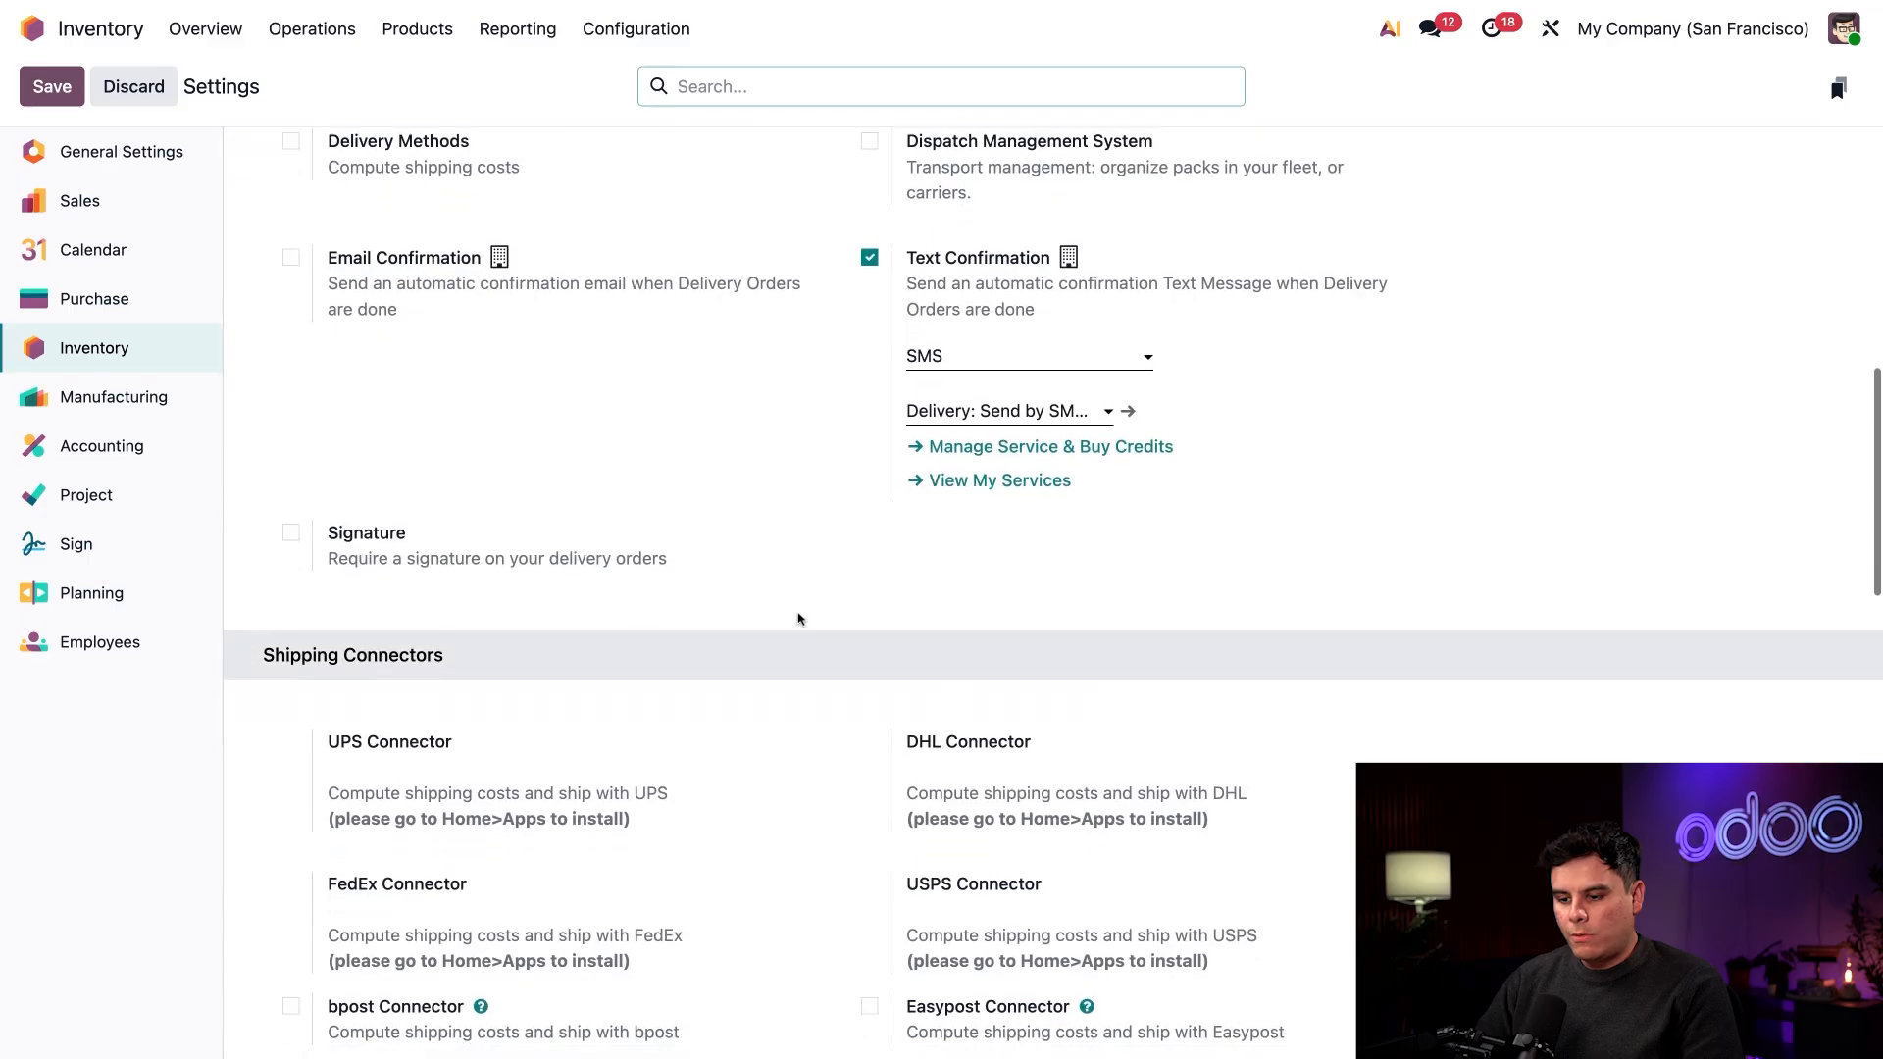
{"action": "scroll", "scroll_direction": "up", "scroll_amount": 3}
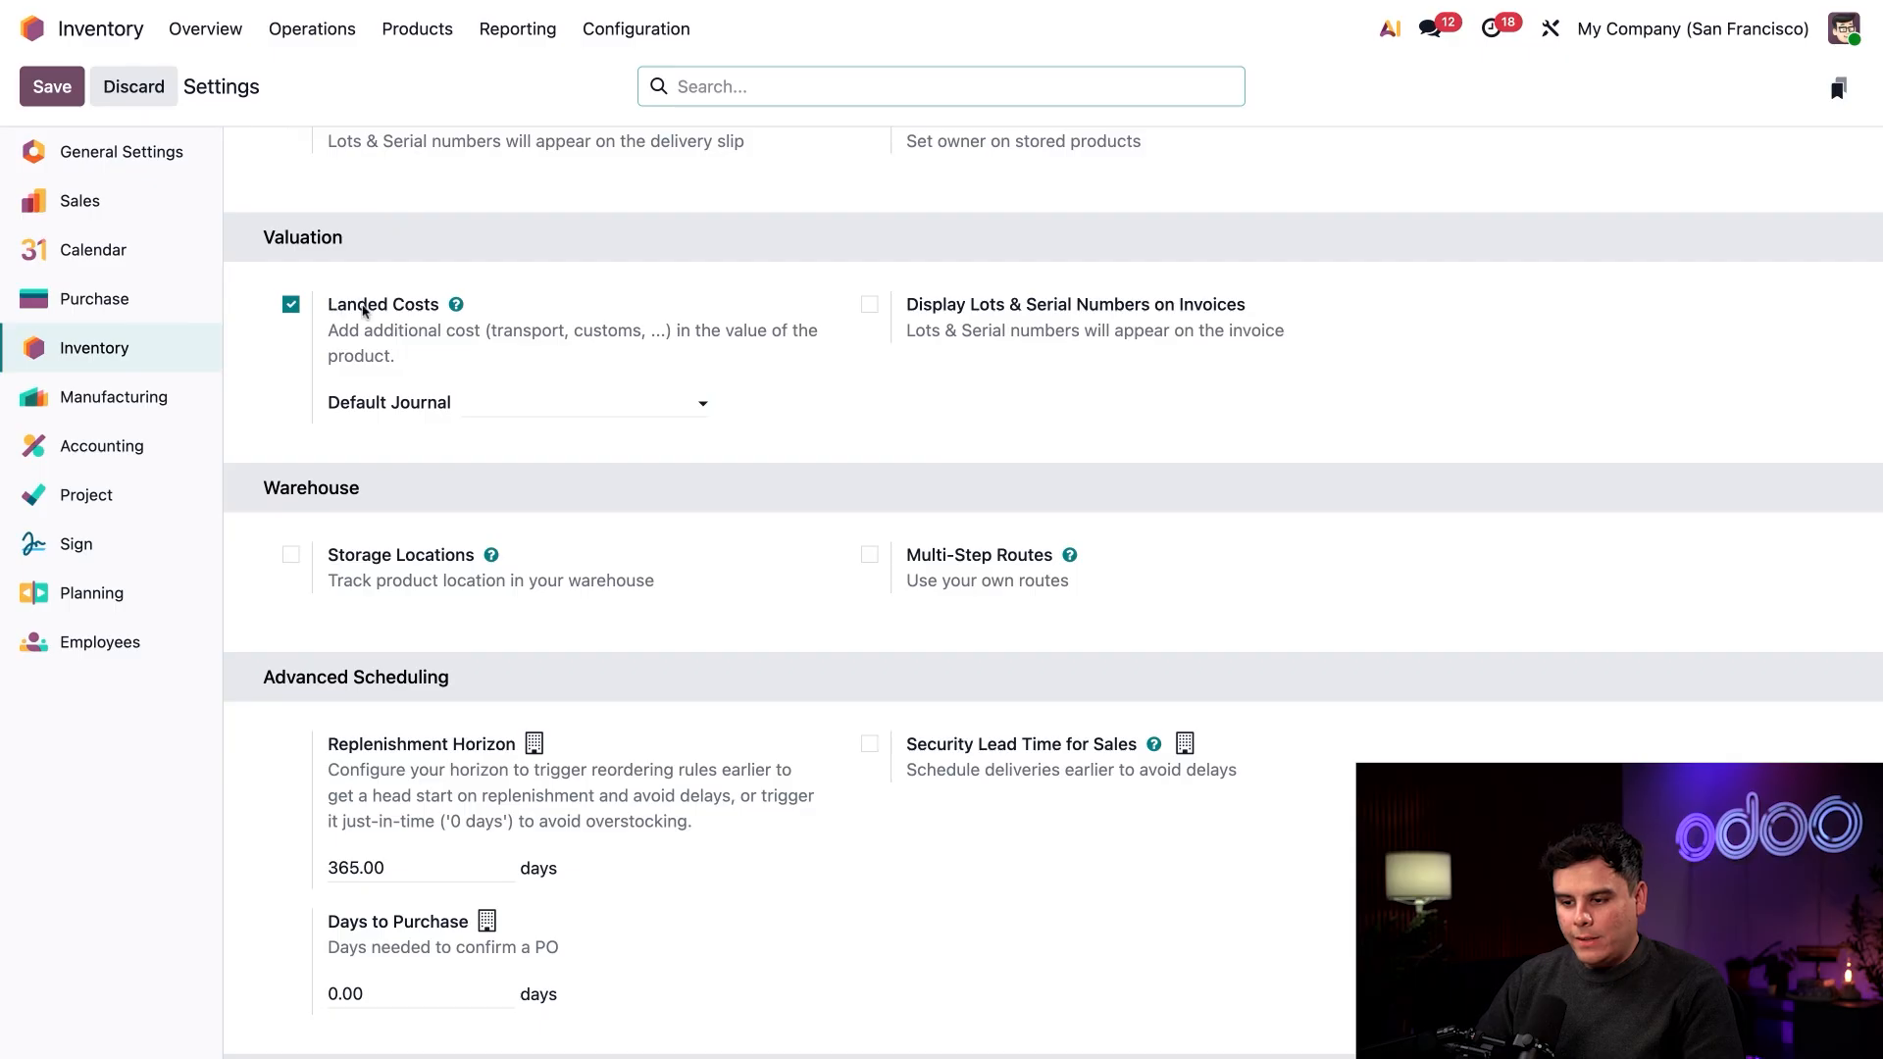
{"action": "mouse_move", "coordinate": [290, 304]}
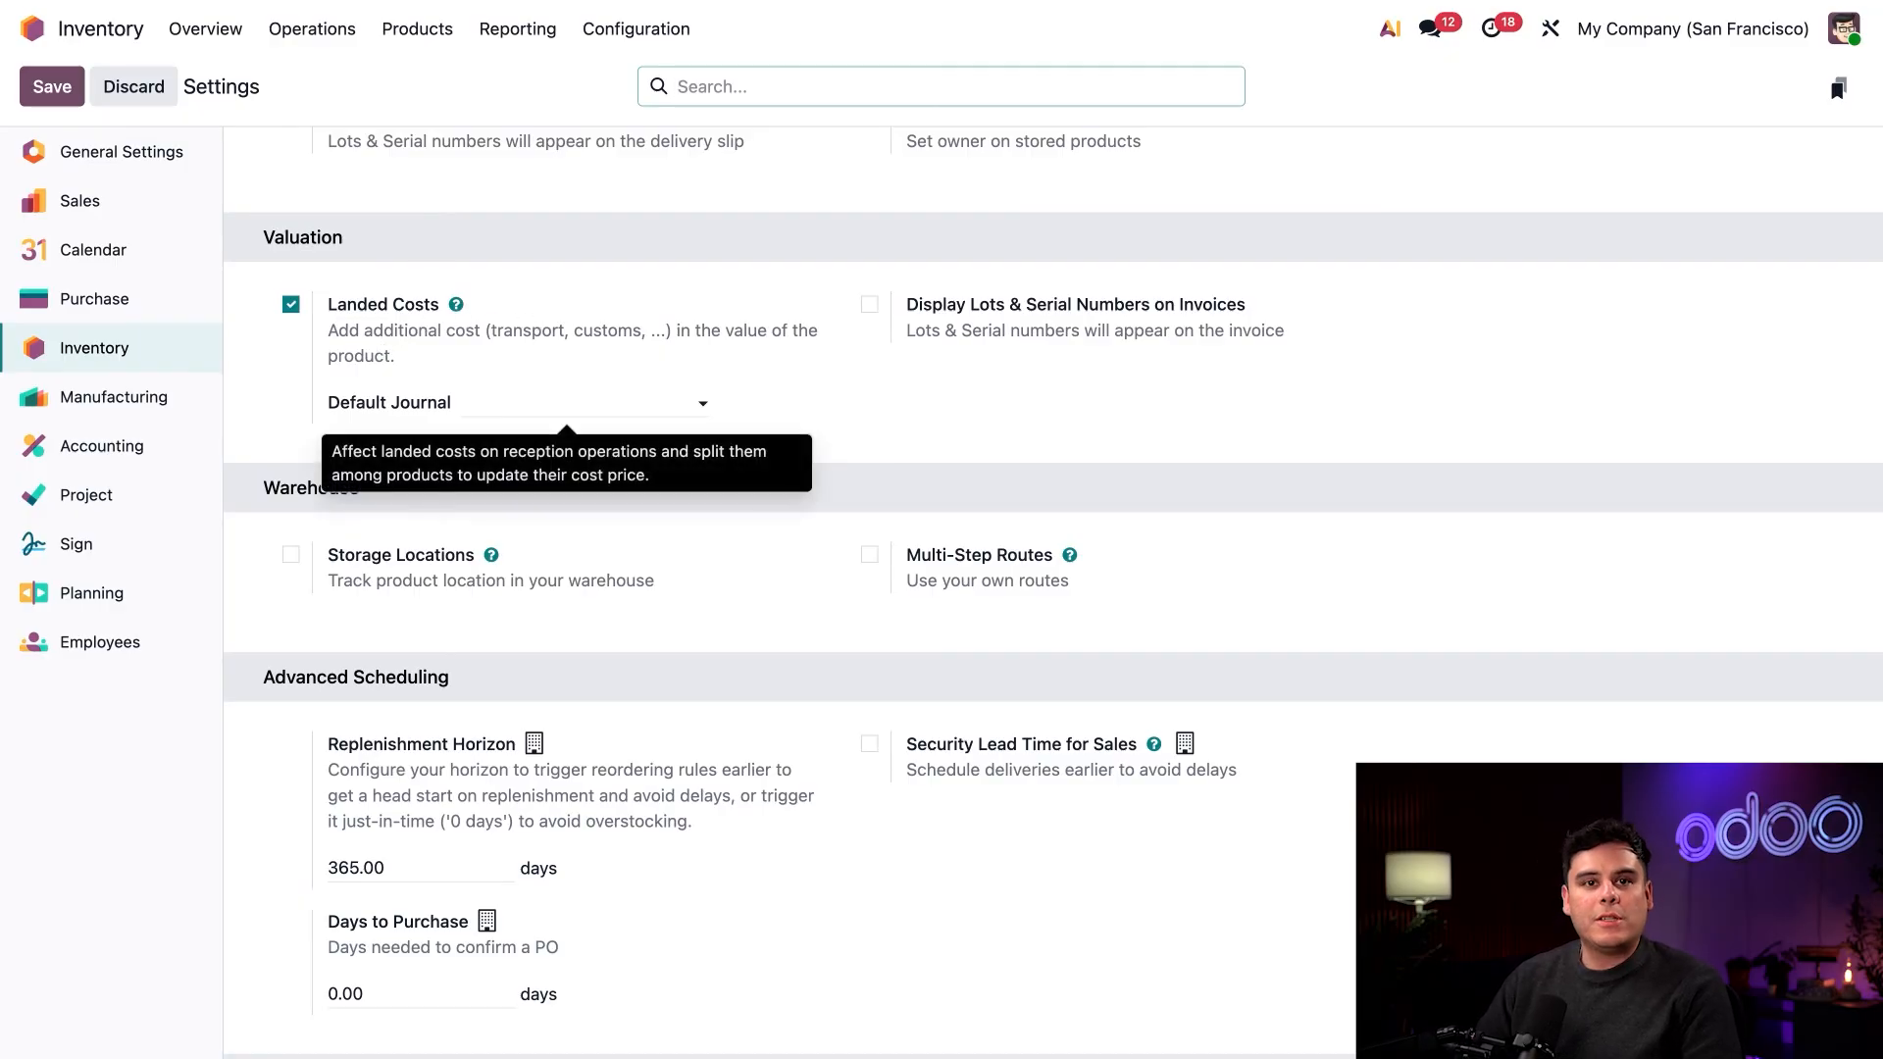
{"action": "mouse_move", "coordinate": [448, 430]}
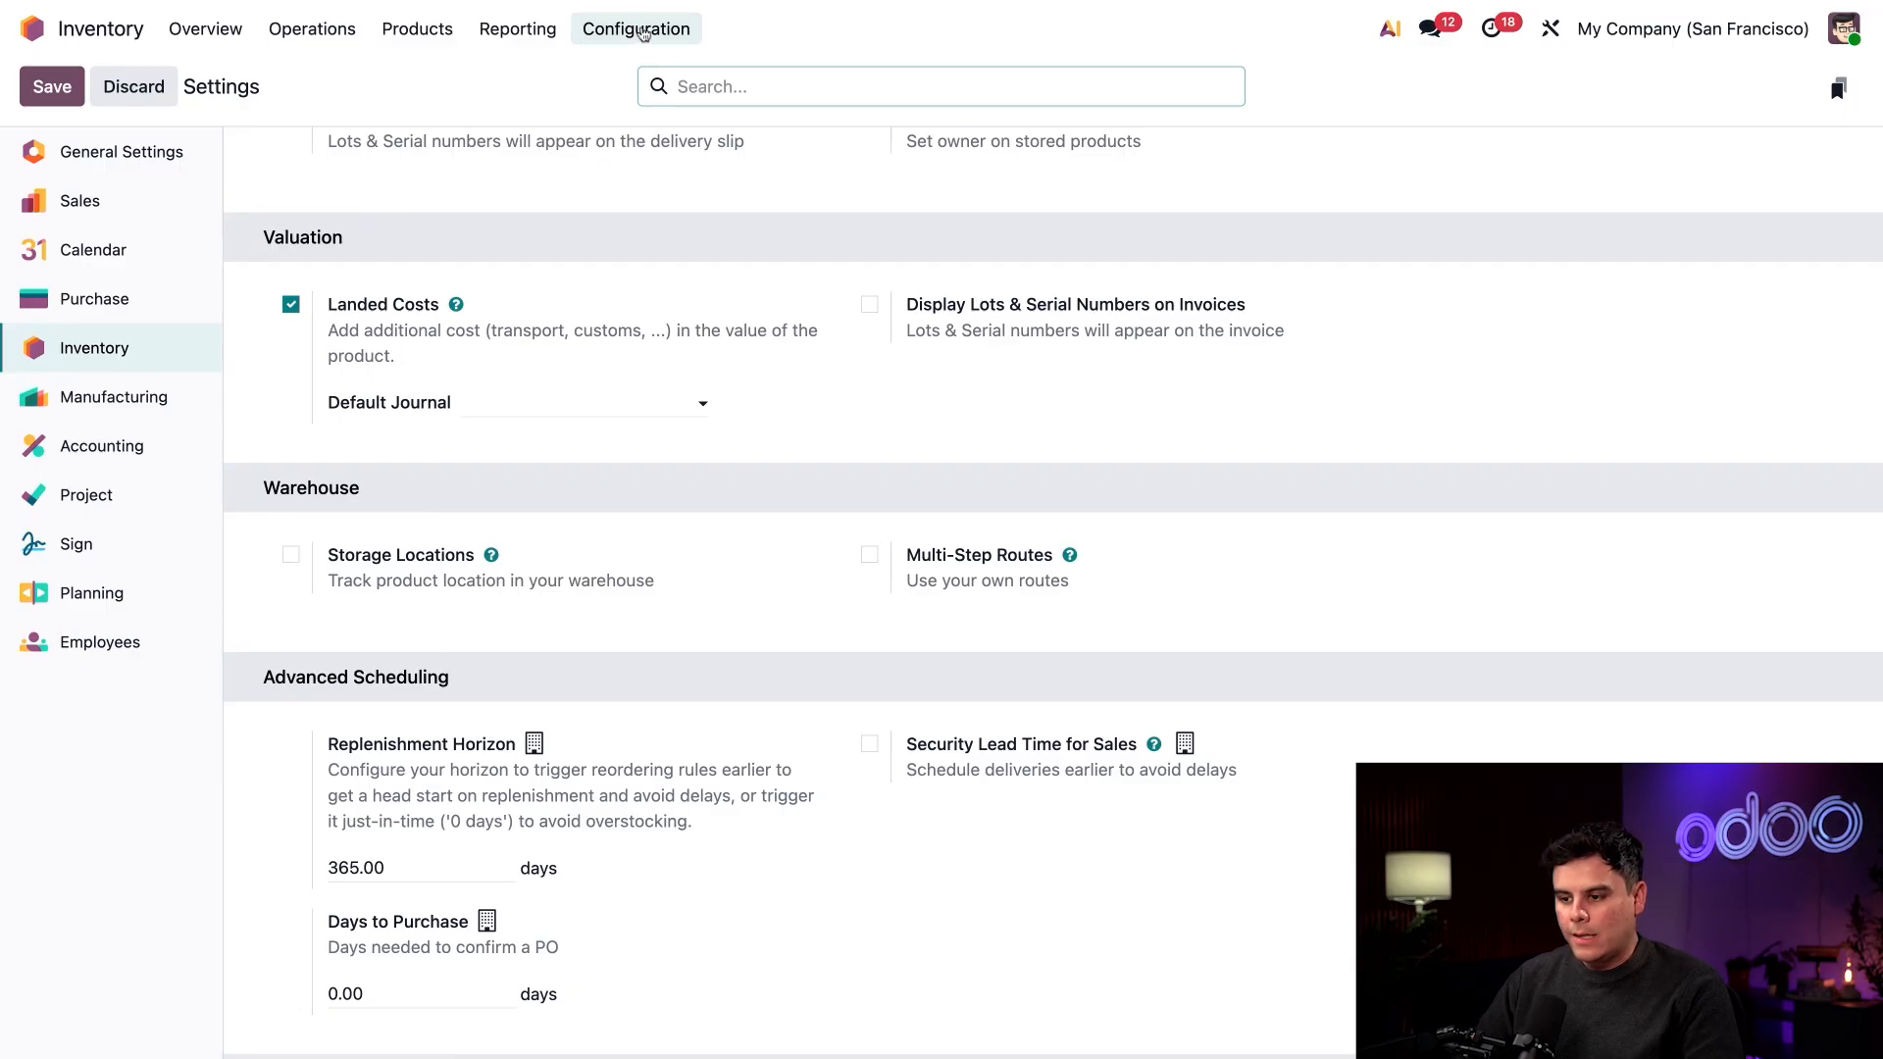
Step: Show the Product Categories list from the Inventory configuration menu
{"action": "left_click", "coordinate": [636, 27]}
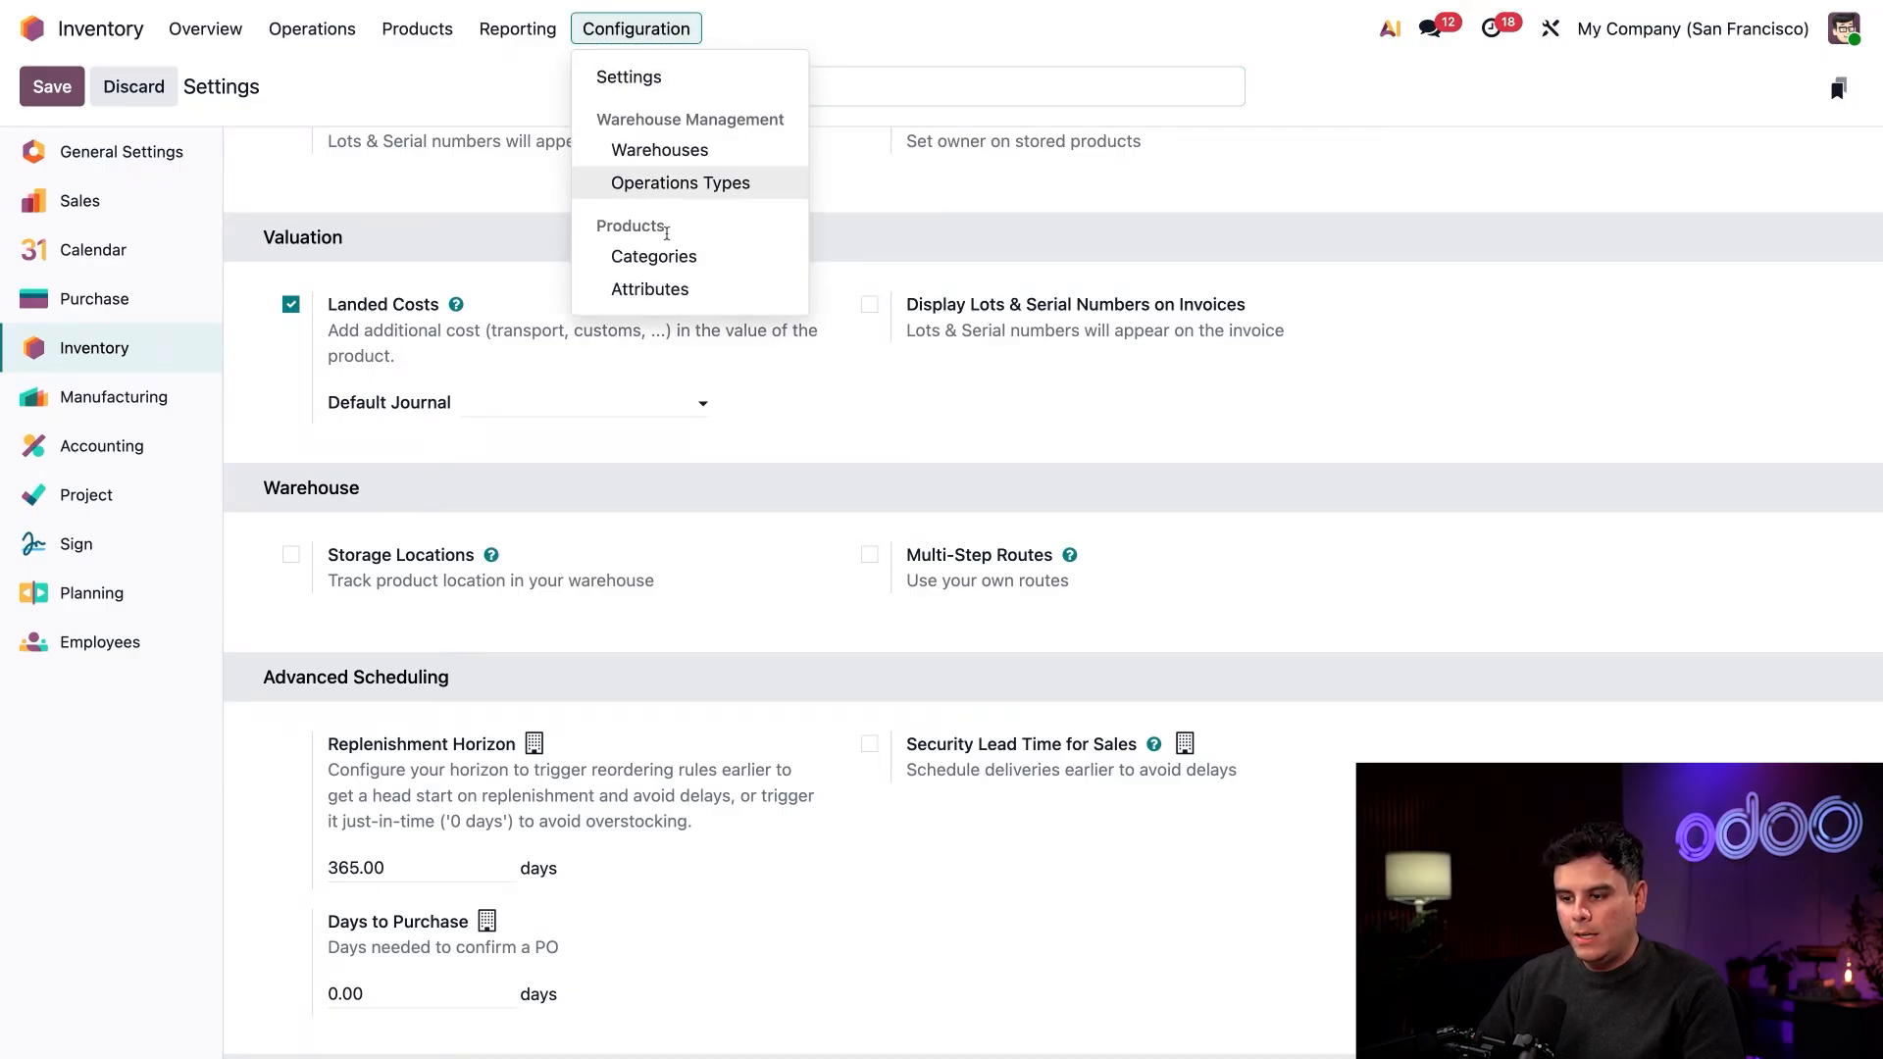
{"action": "left_click", "coordinate": [654, 255]}
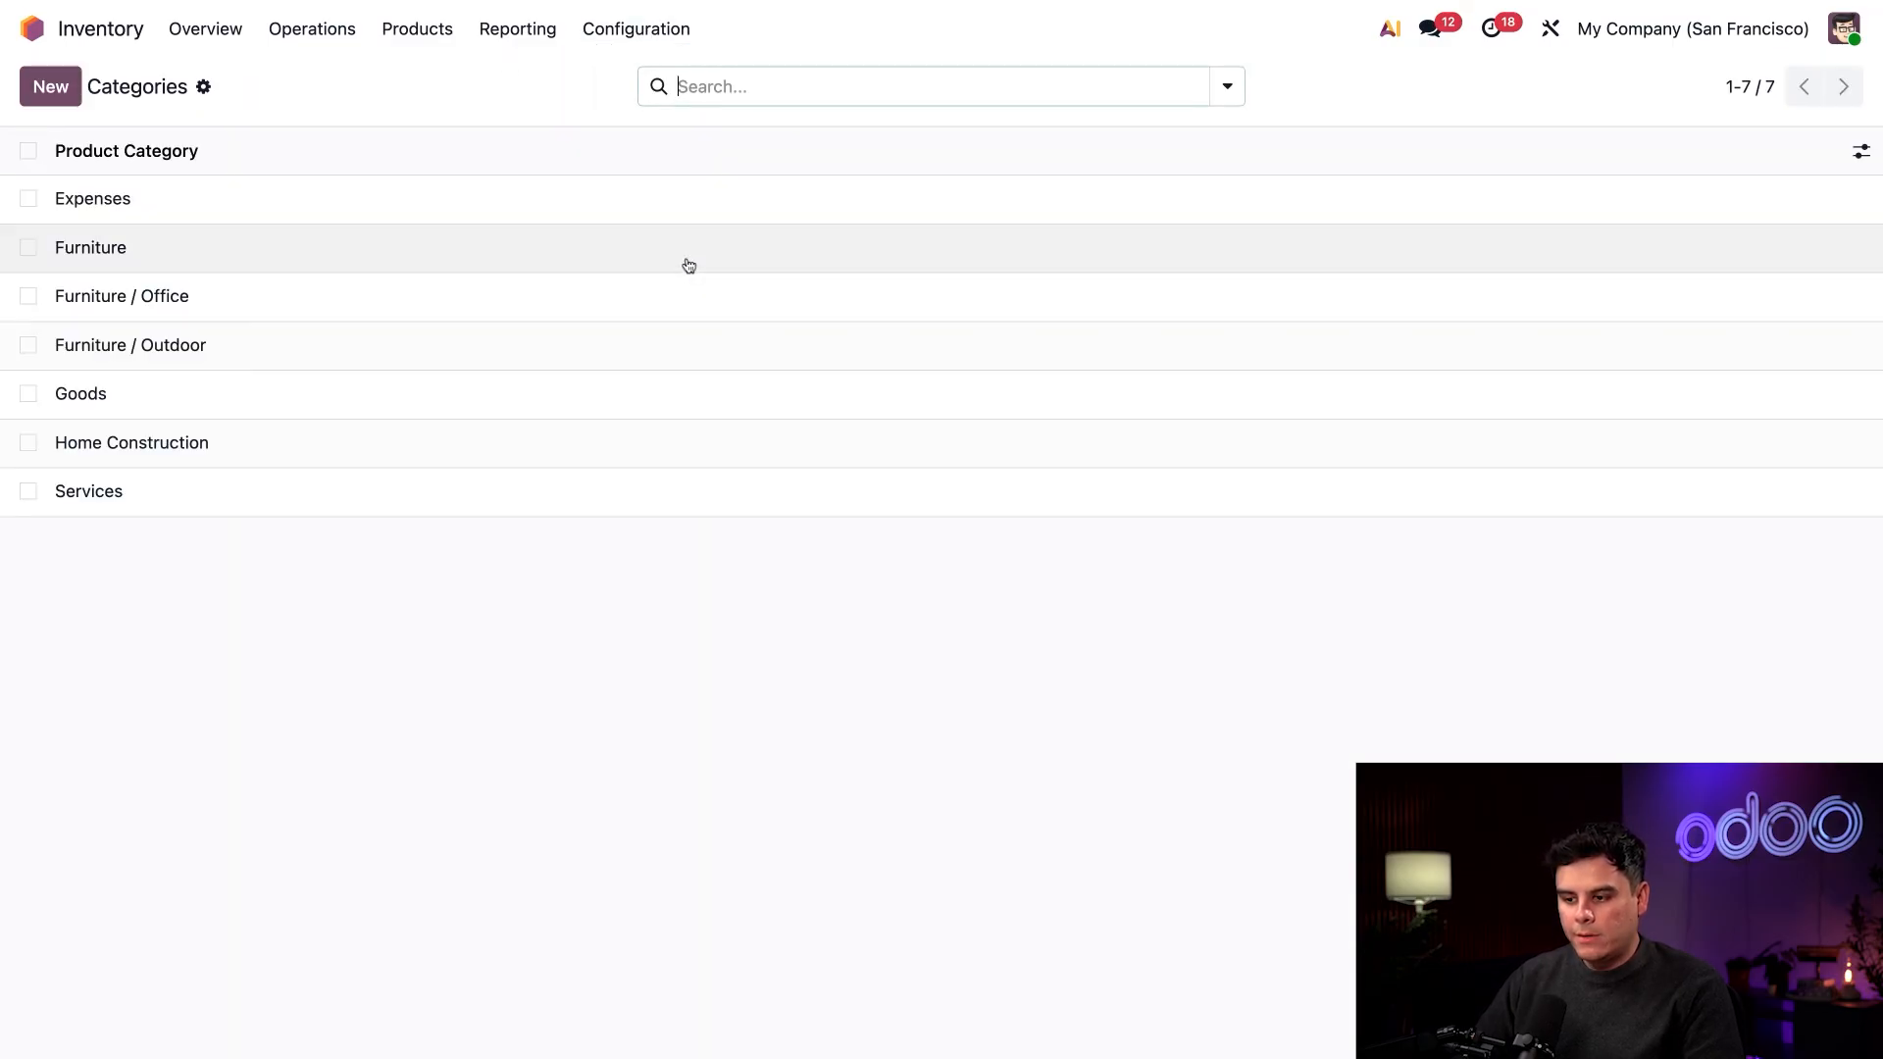
{"action": "mouse_move", "coordinate": [316, 351]}
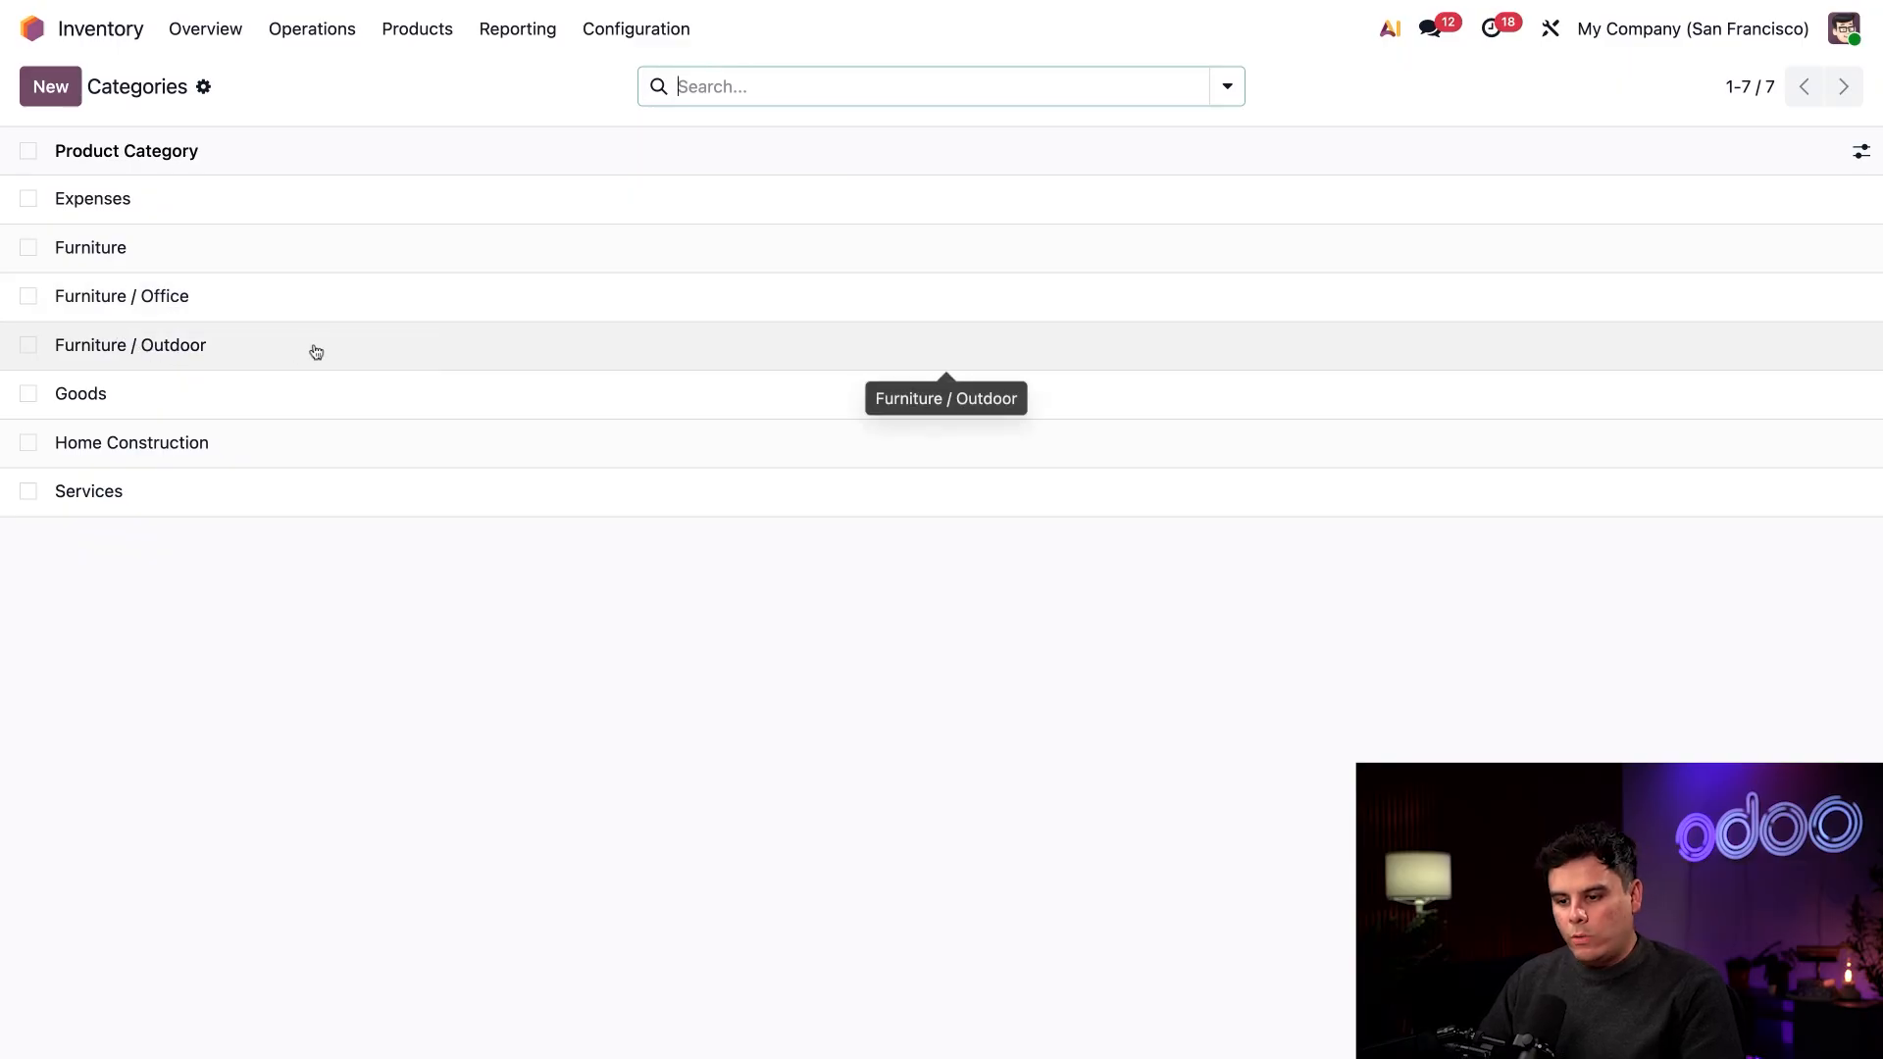
{"action": "mouse_move", "coordinate": [400, 314]}
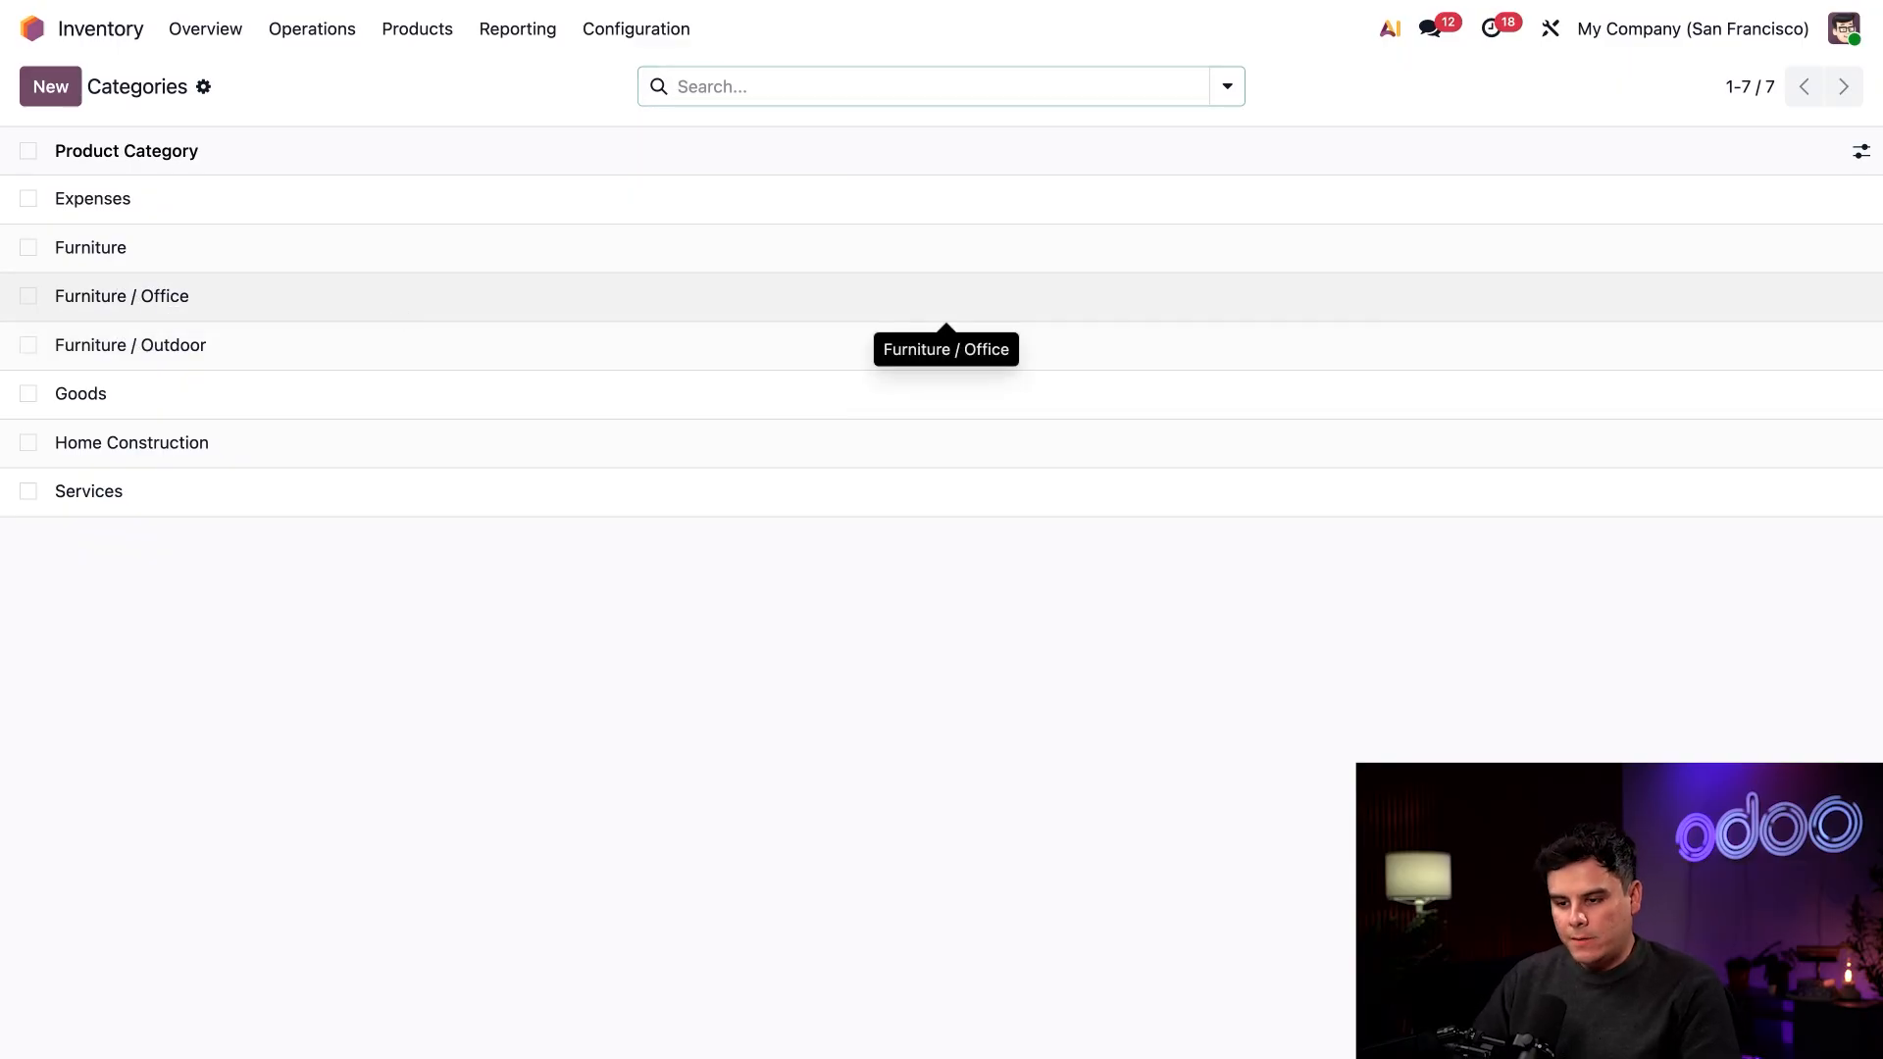
Step: In Furniture / Office, try Standard Price and FIFO costing, discard, then pick FIFO again
{"action": "left_click", "coordinate": [122, 296]}
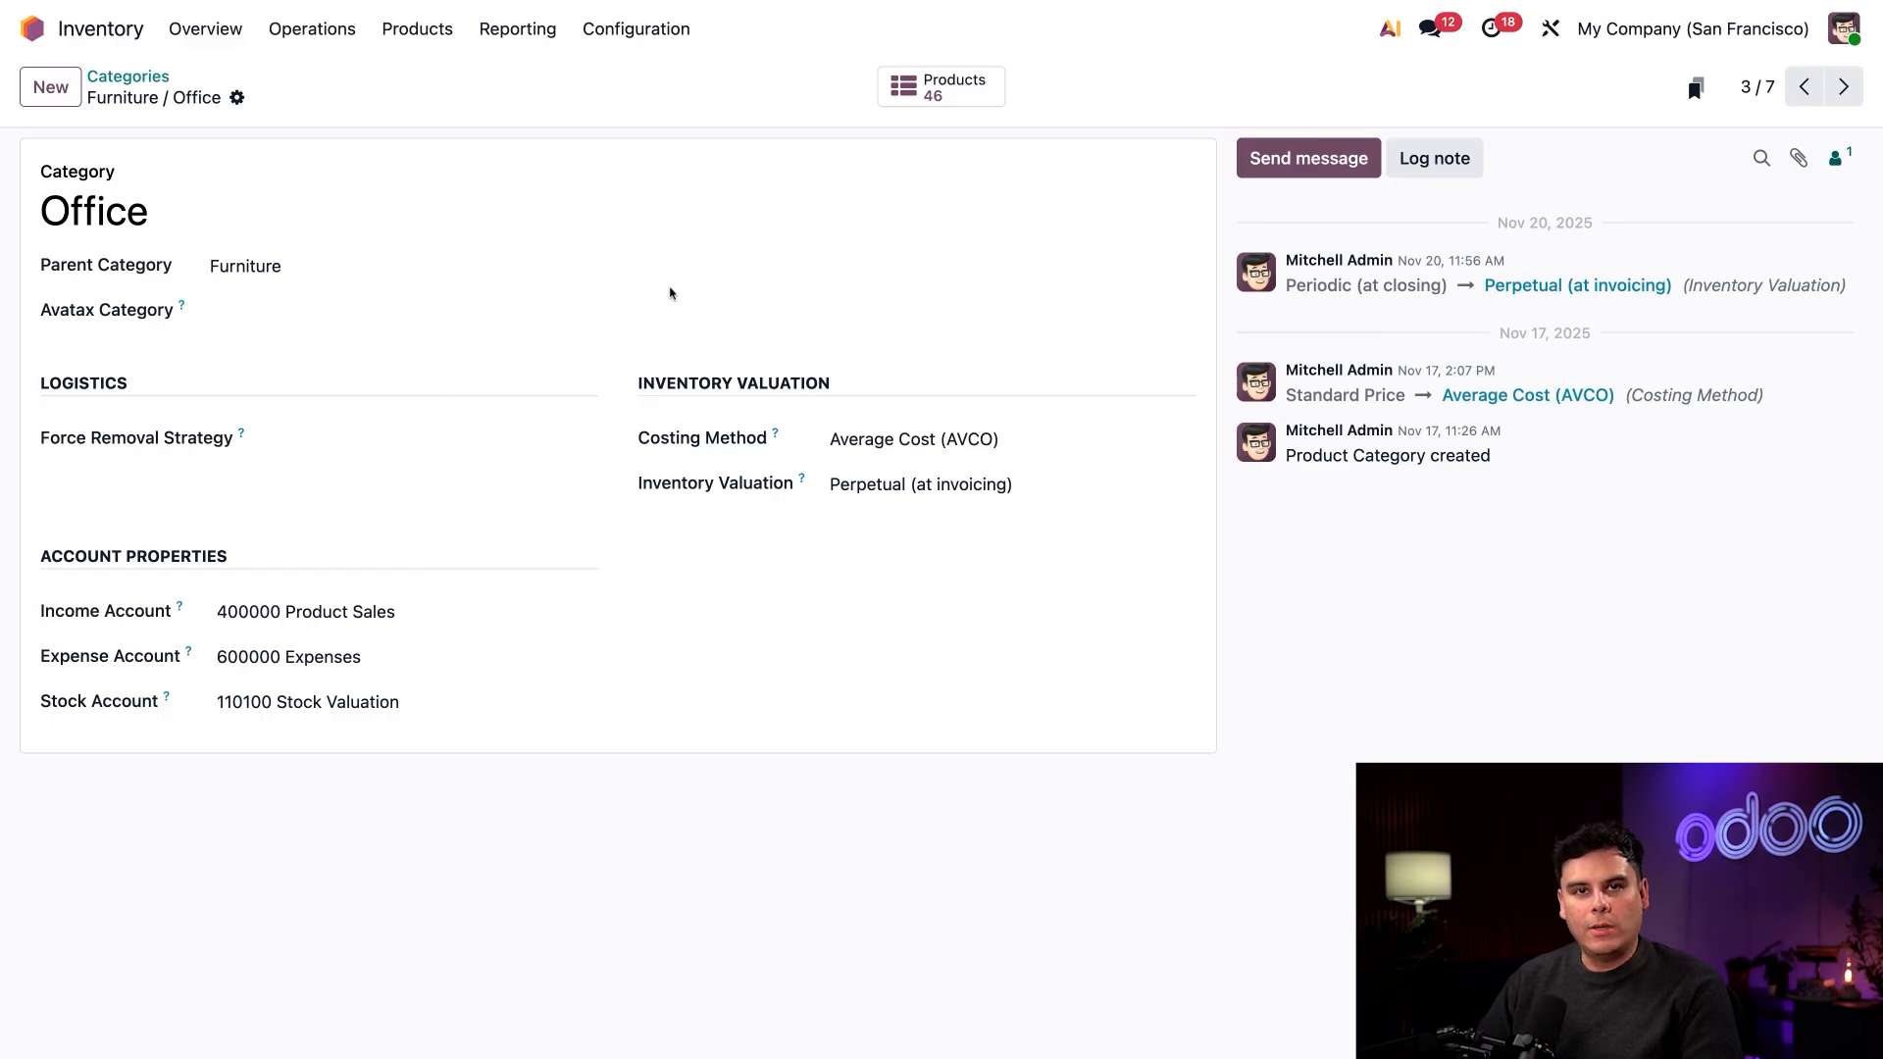
{"action": "mouse_move", "coordinate": [836, 373]}
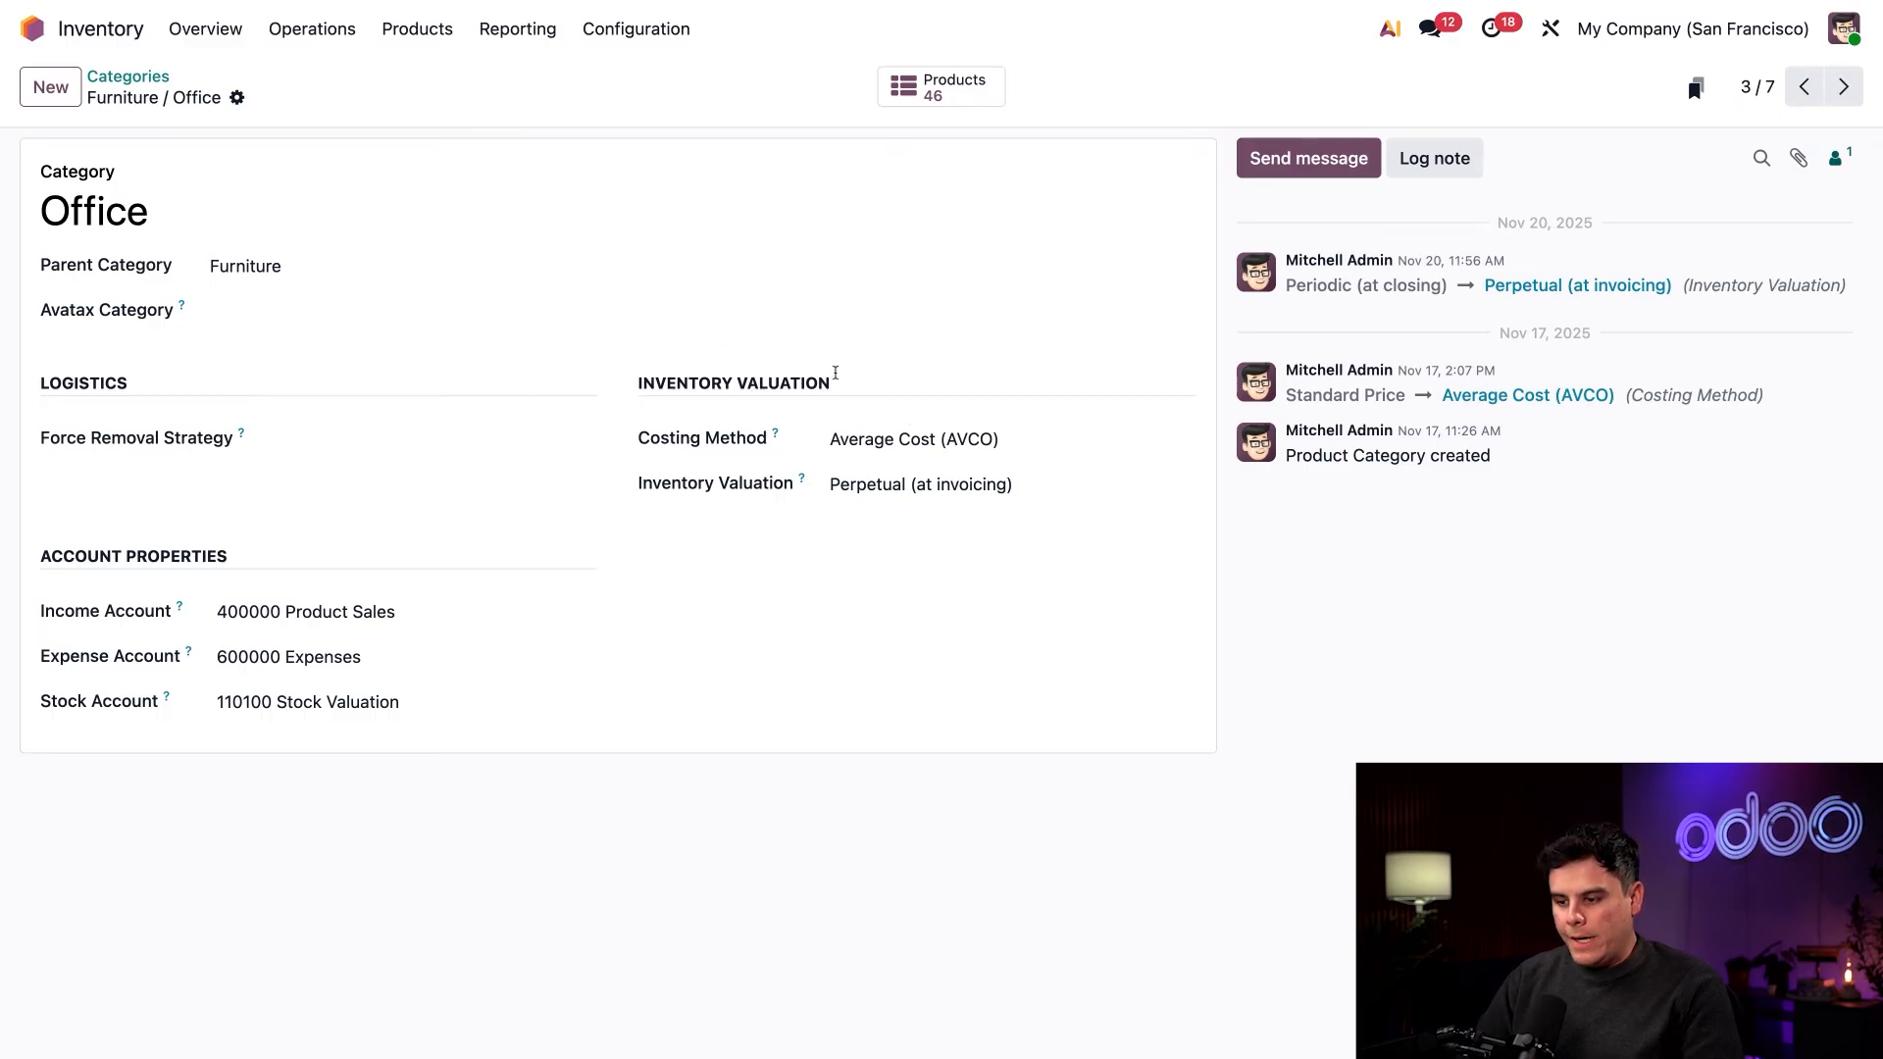
{"action": "mouse_move", "coordinate": [863, 383]}
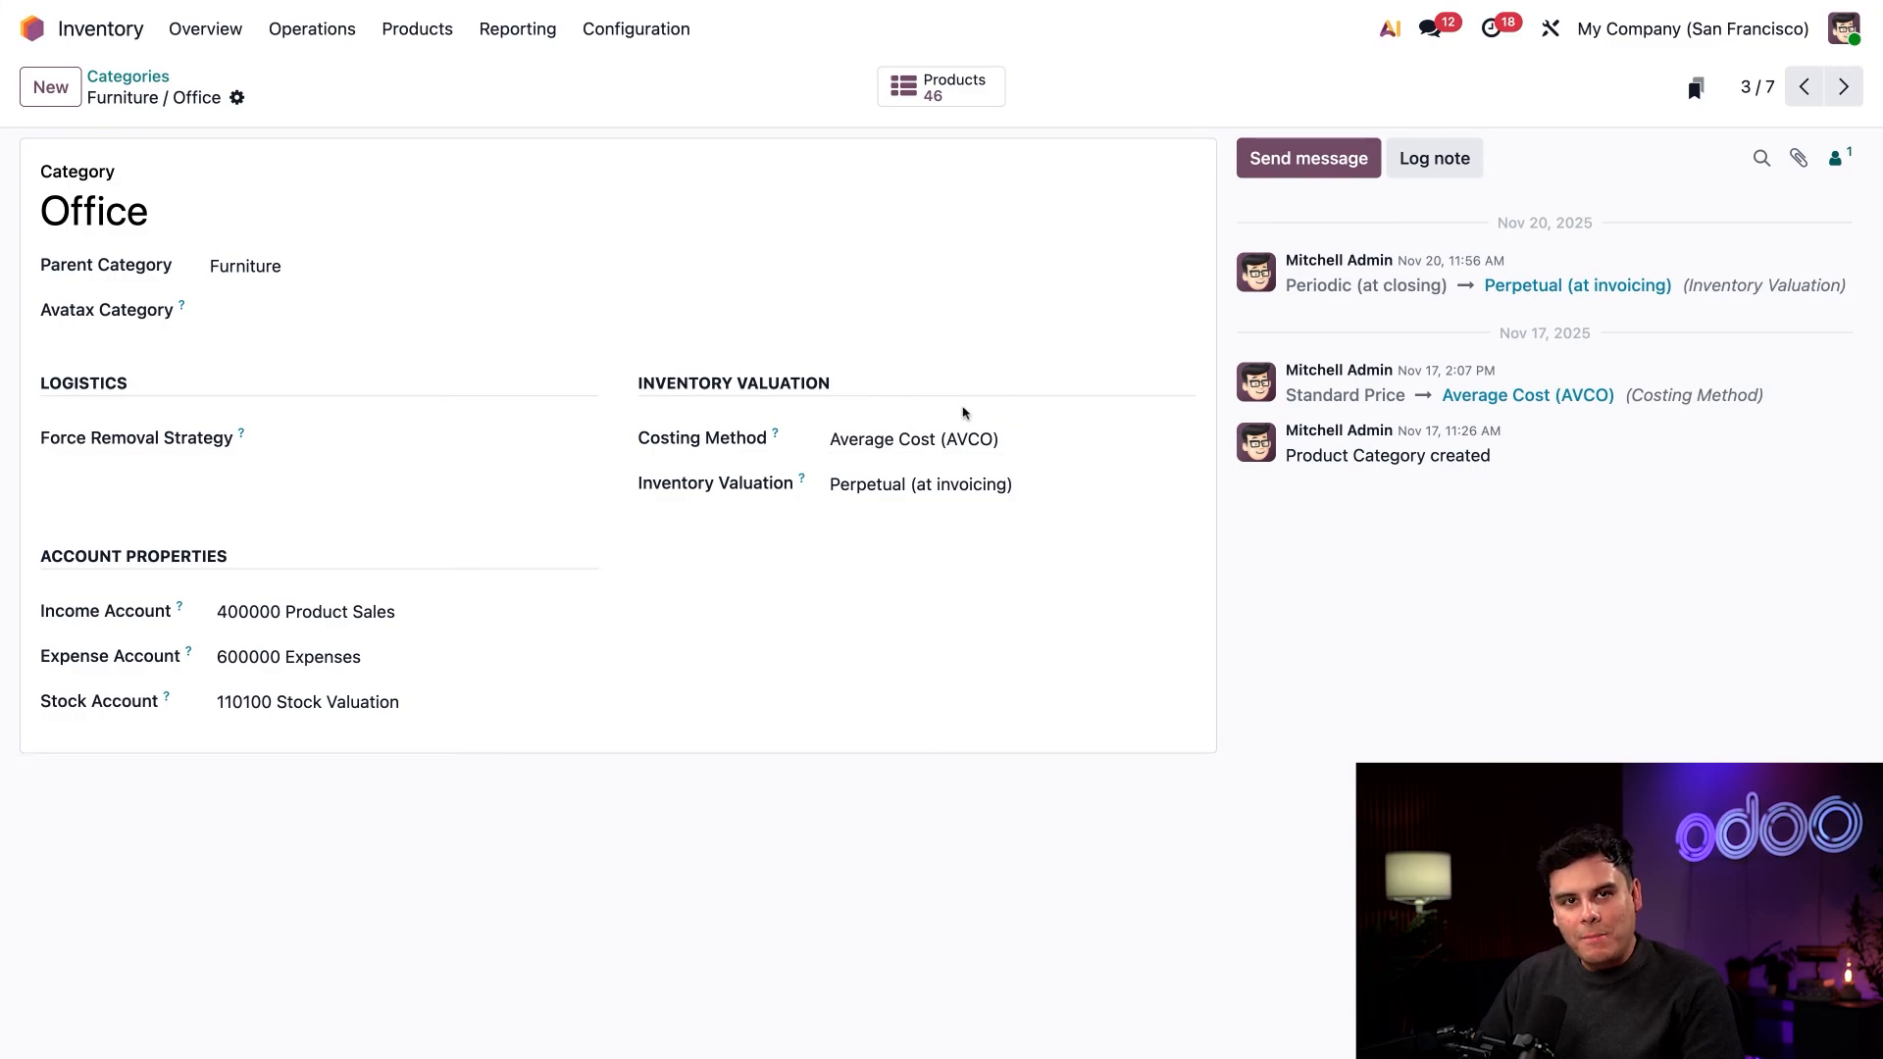
{"action": "mouse_move", "coordinate": [962, 414]}
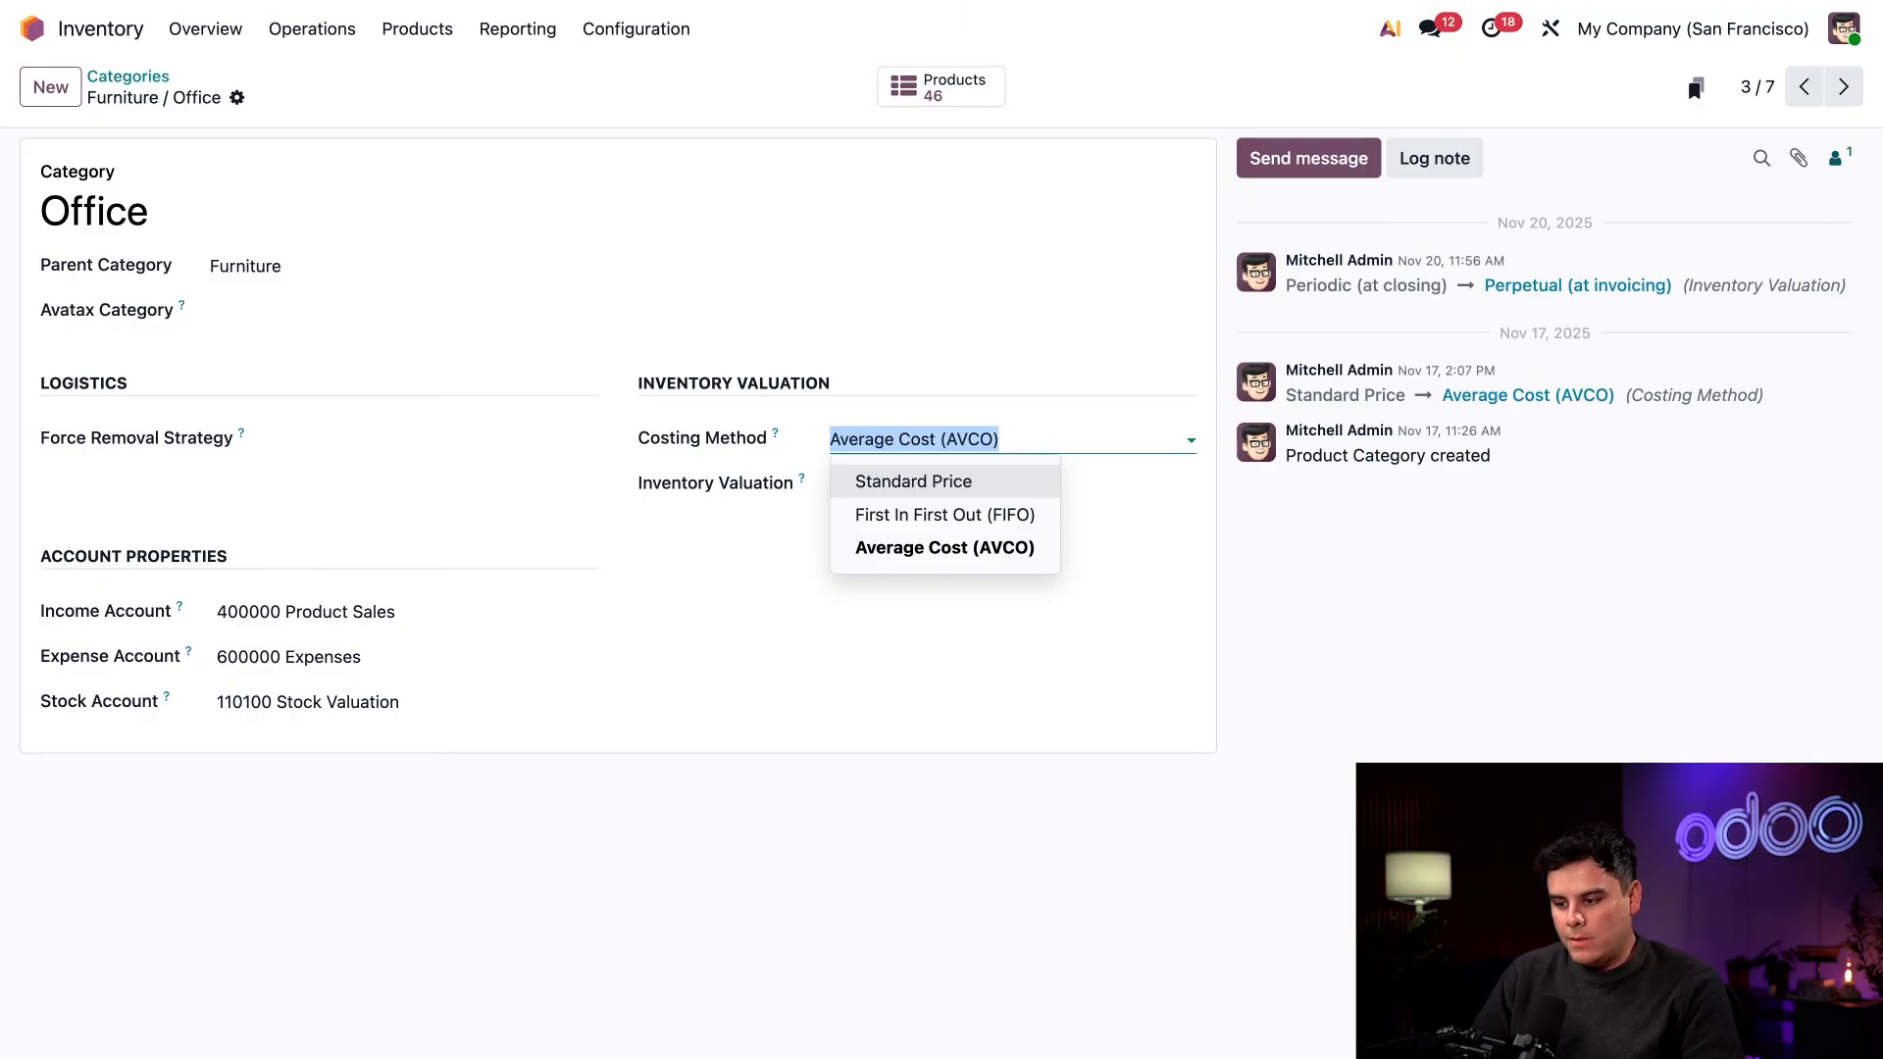
{"action": "left_click", "coordinate": [912, 481]}
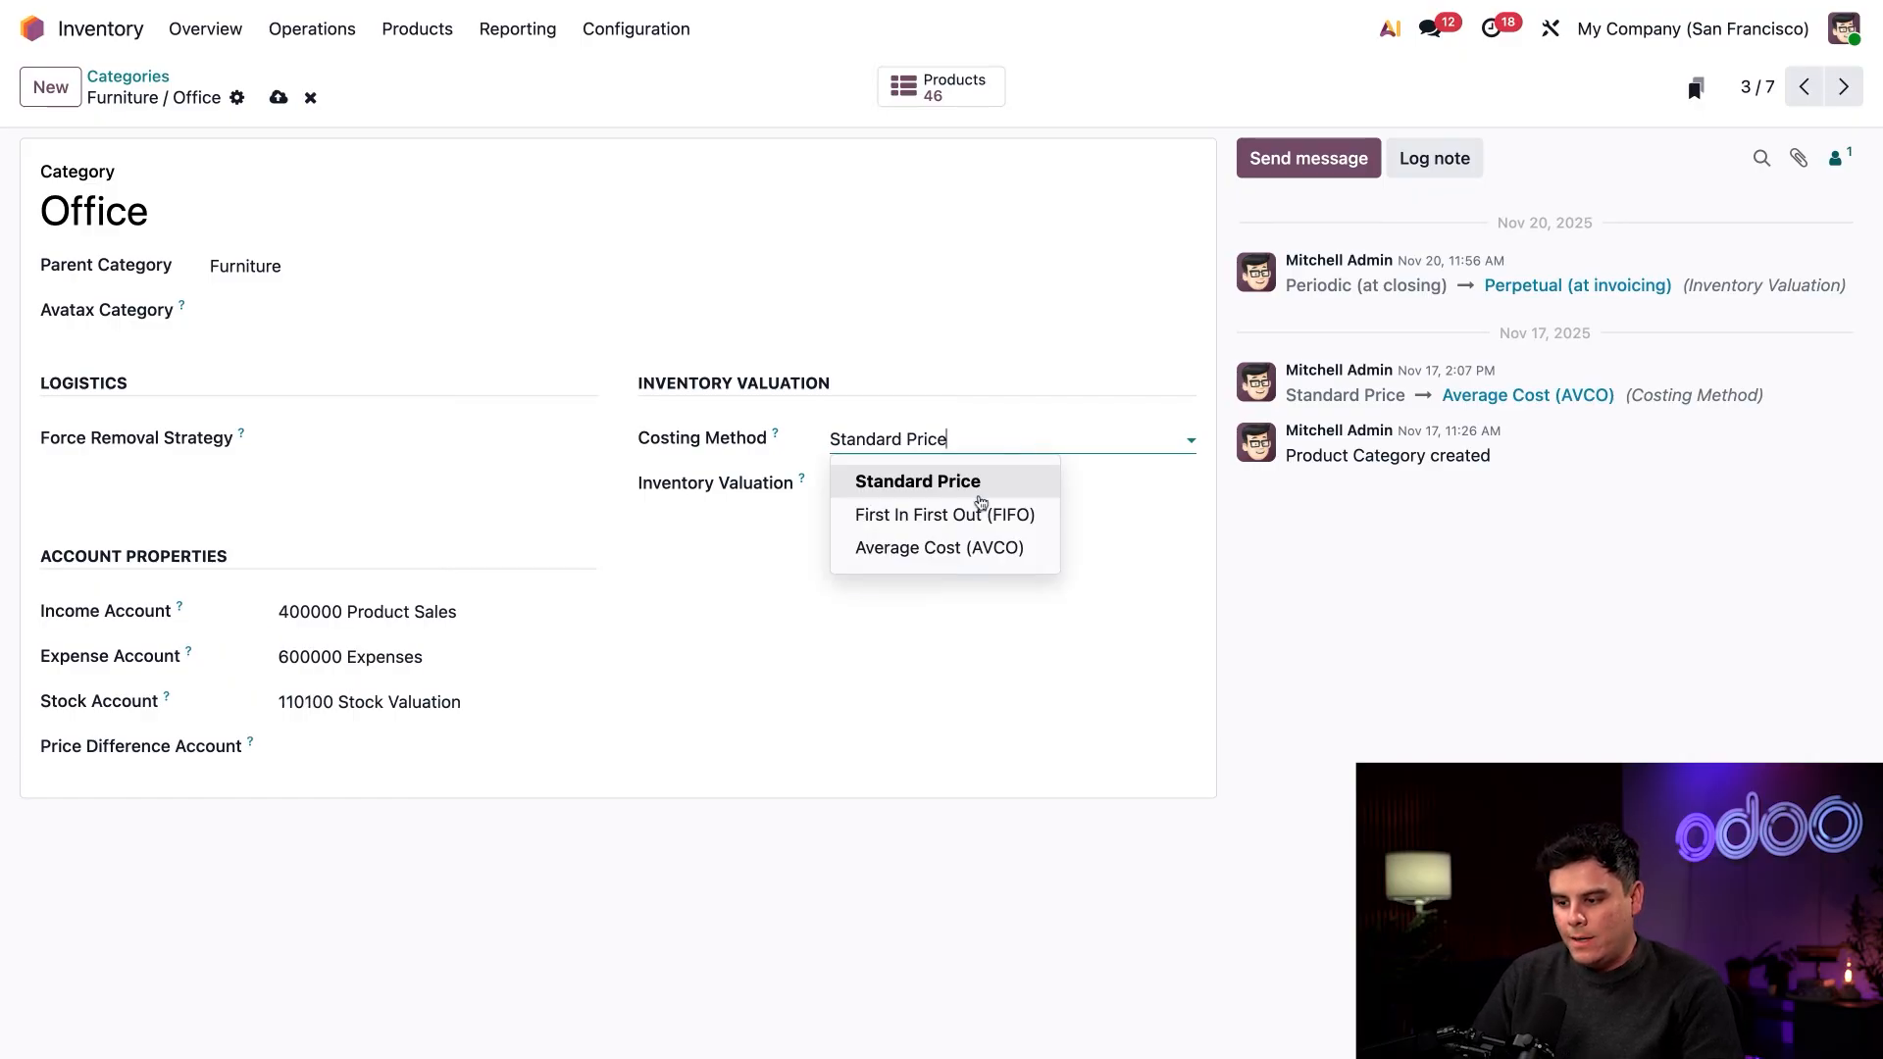
{"action": "left_click", "coordinate": [944, 514]}
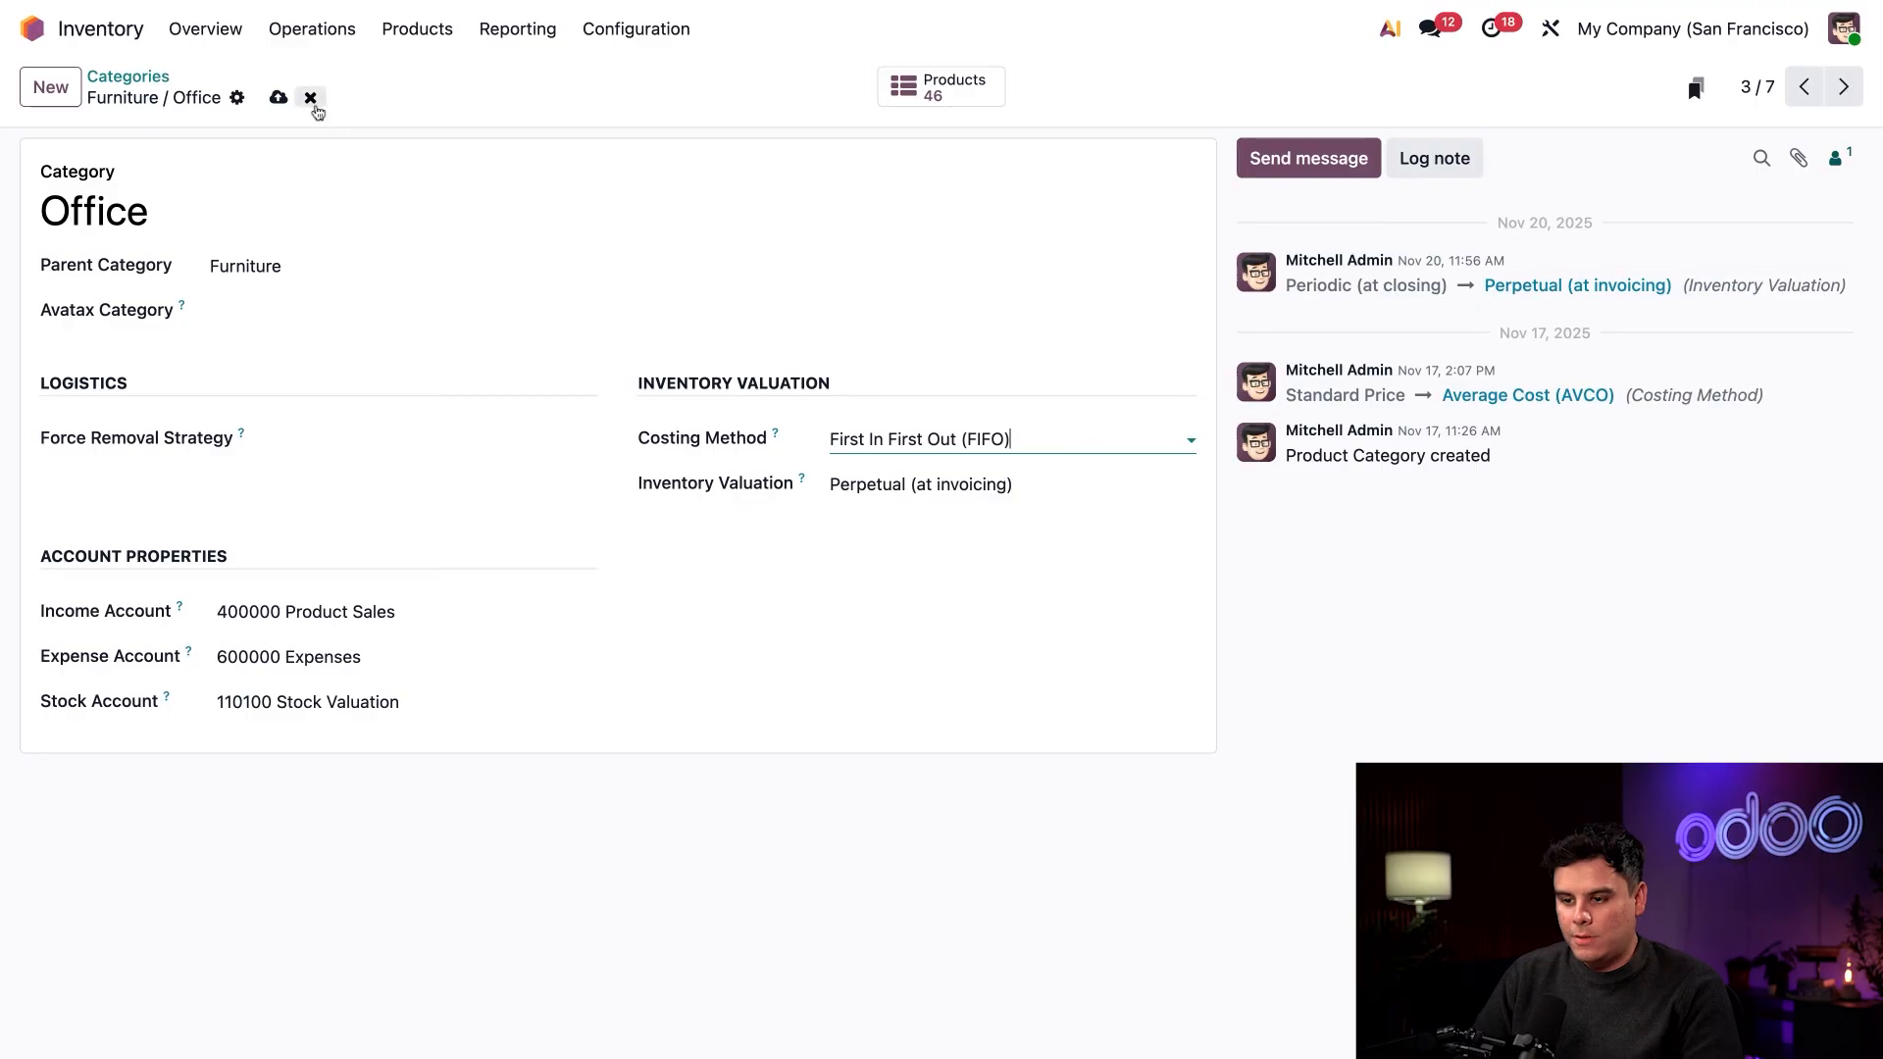
{"action": "left_click", "coordinate": [278, 98]}
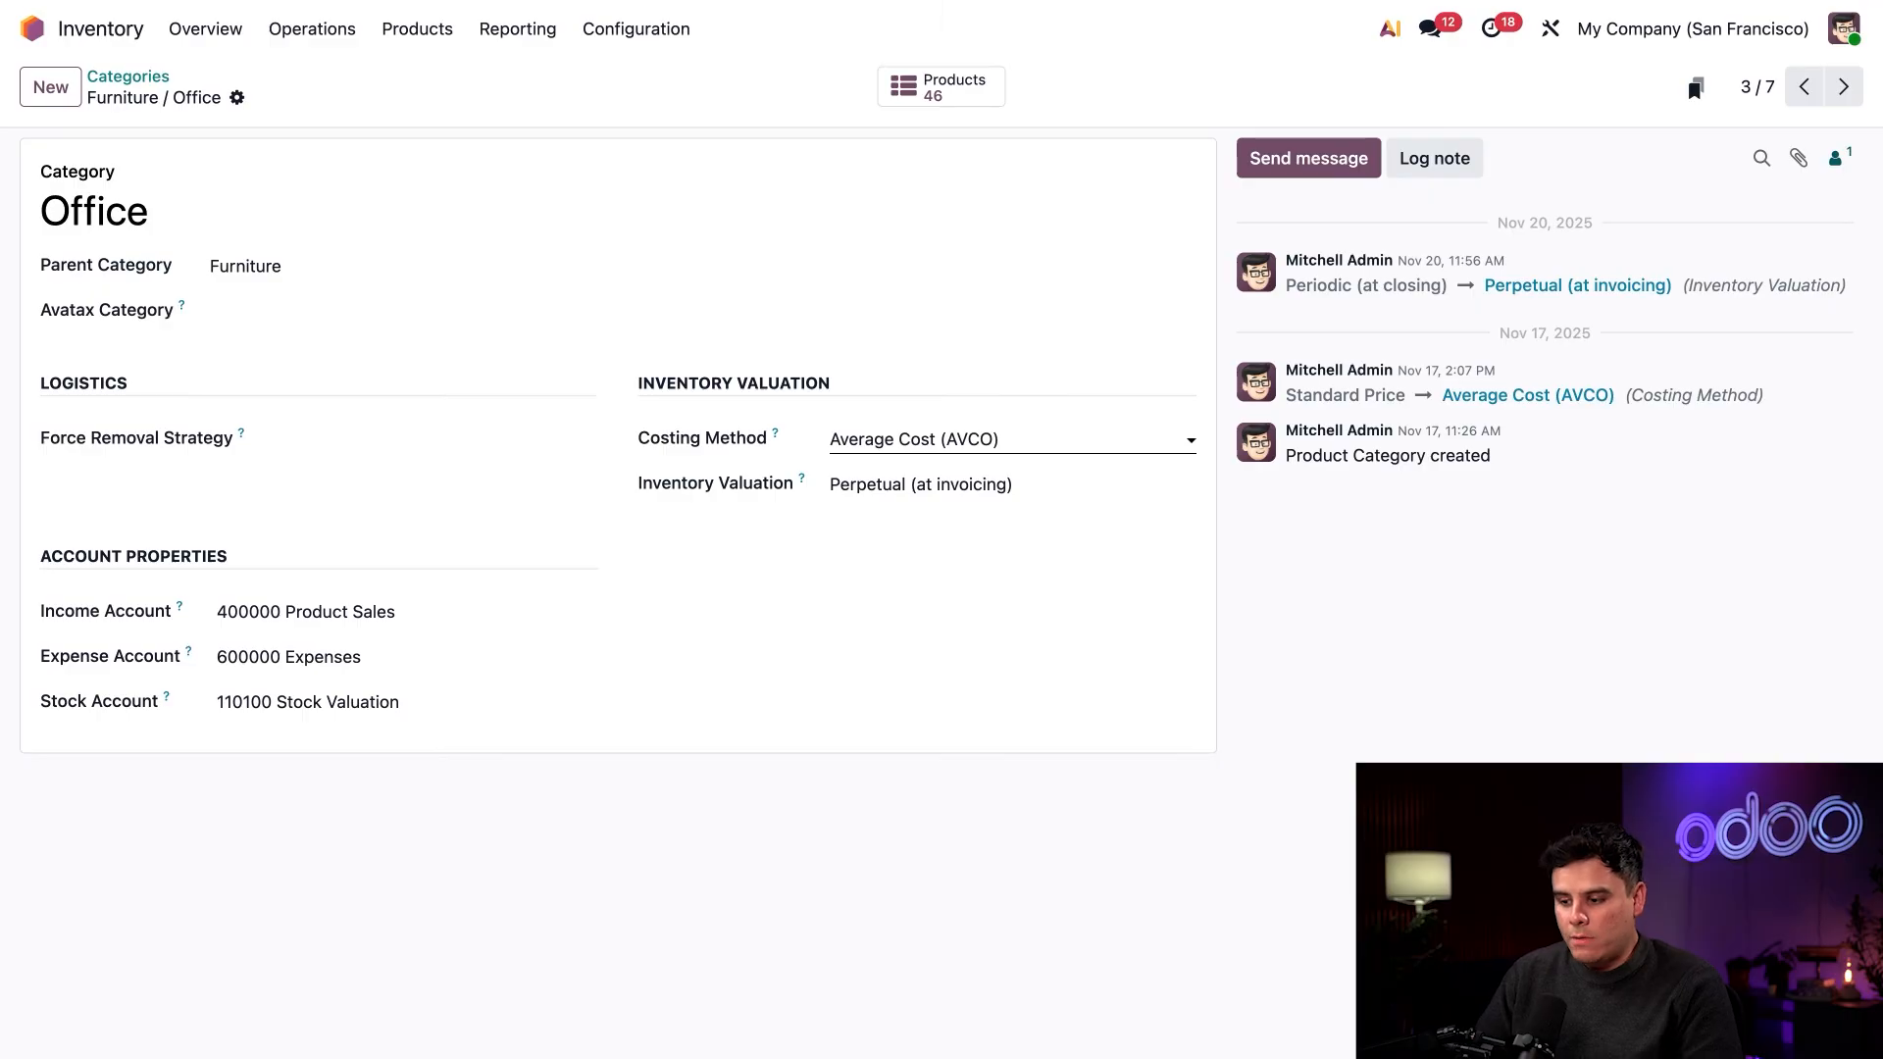
{"action": "left_click", "coordinate": [1008, 437]}
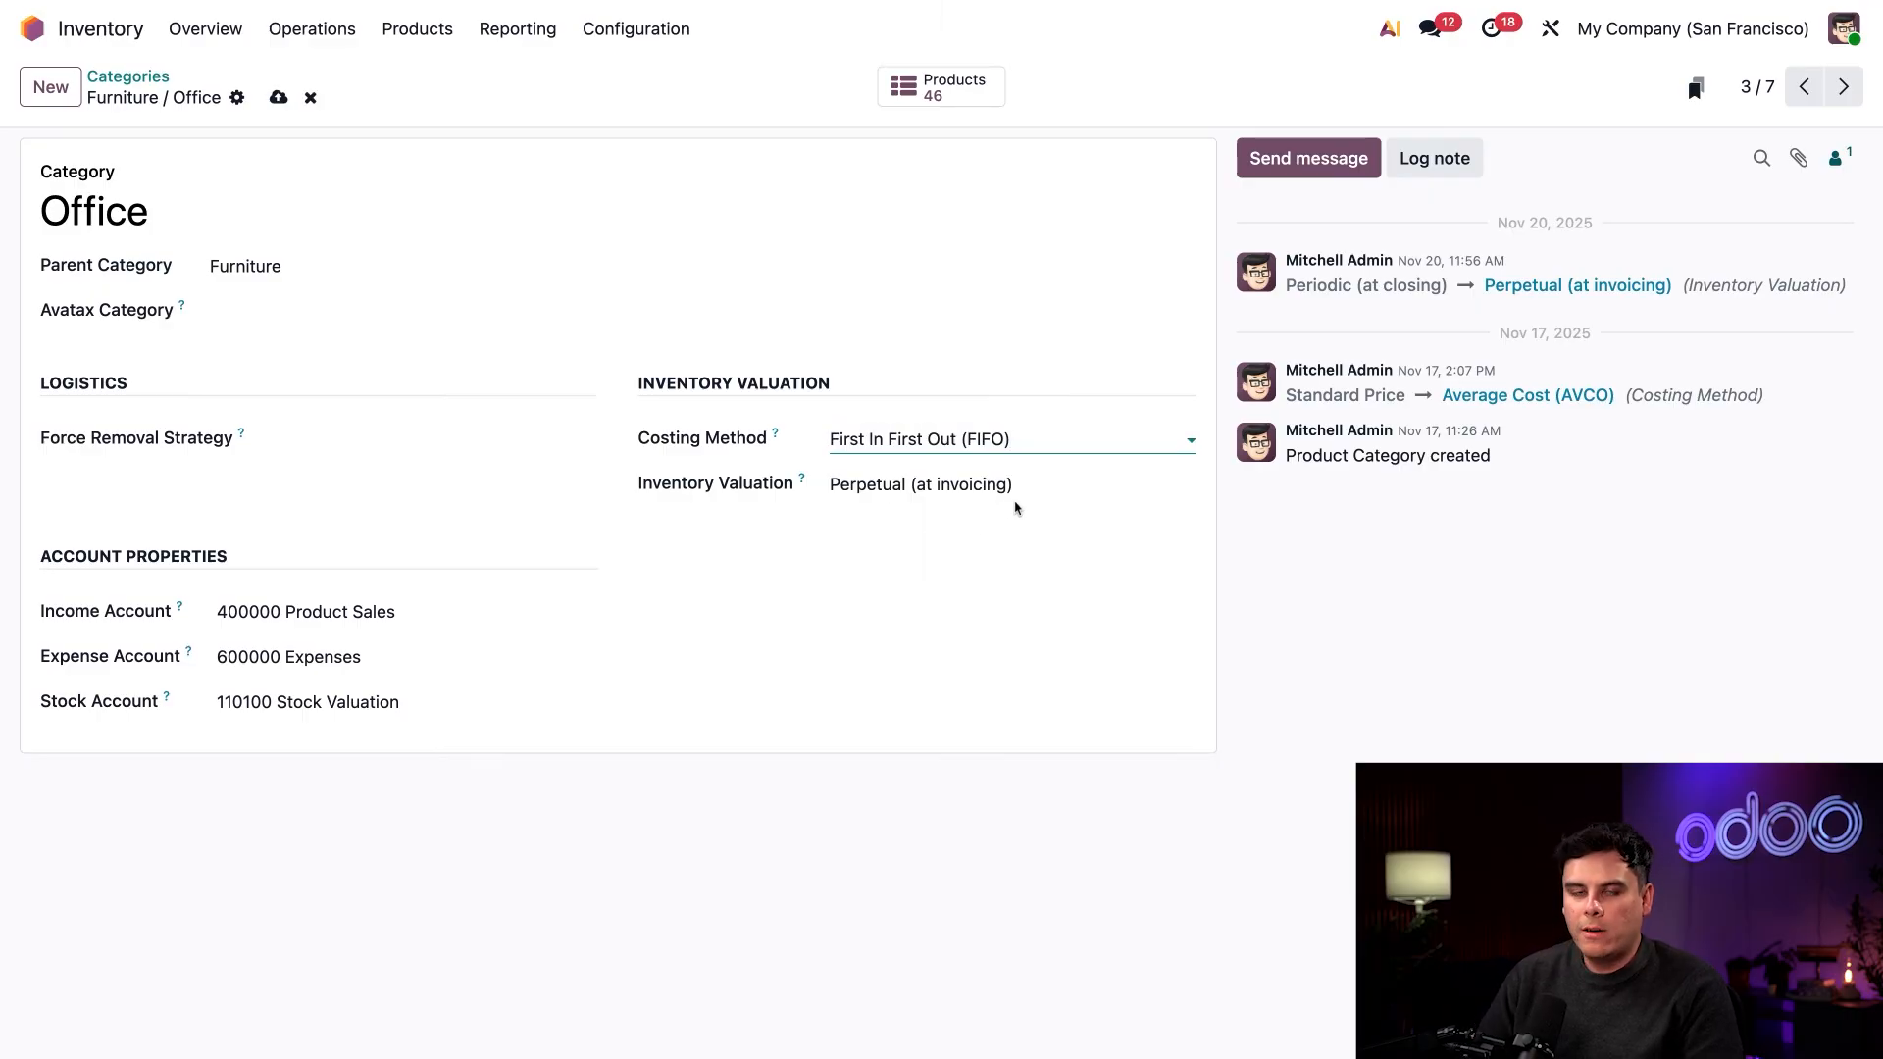
{"action": "mouse_move", "coordinate": [1018, 510]}
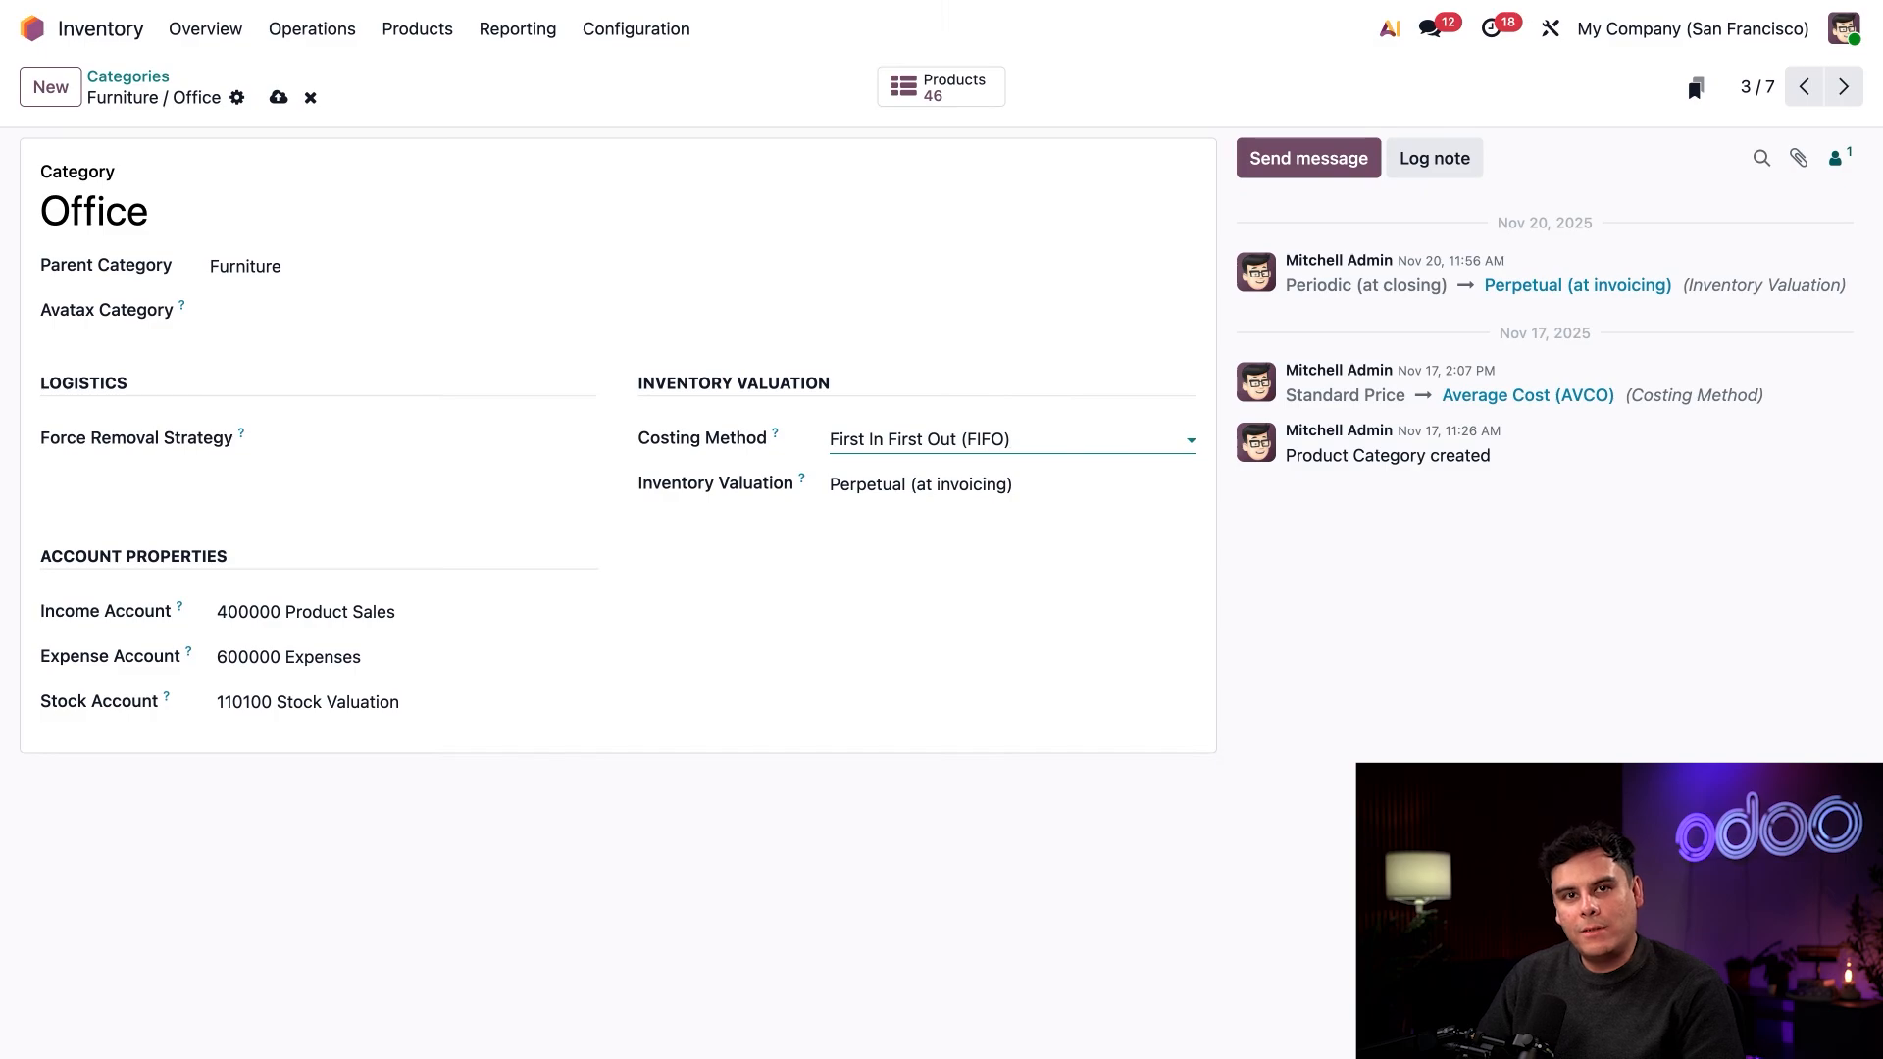
{"action": "mouse_move", "coordinate": [426, 137]}
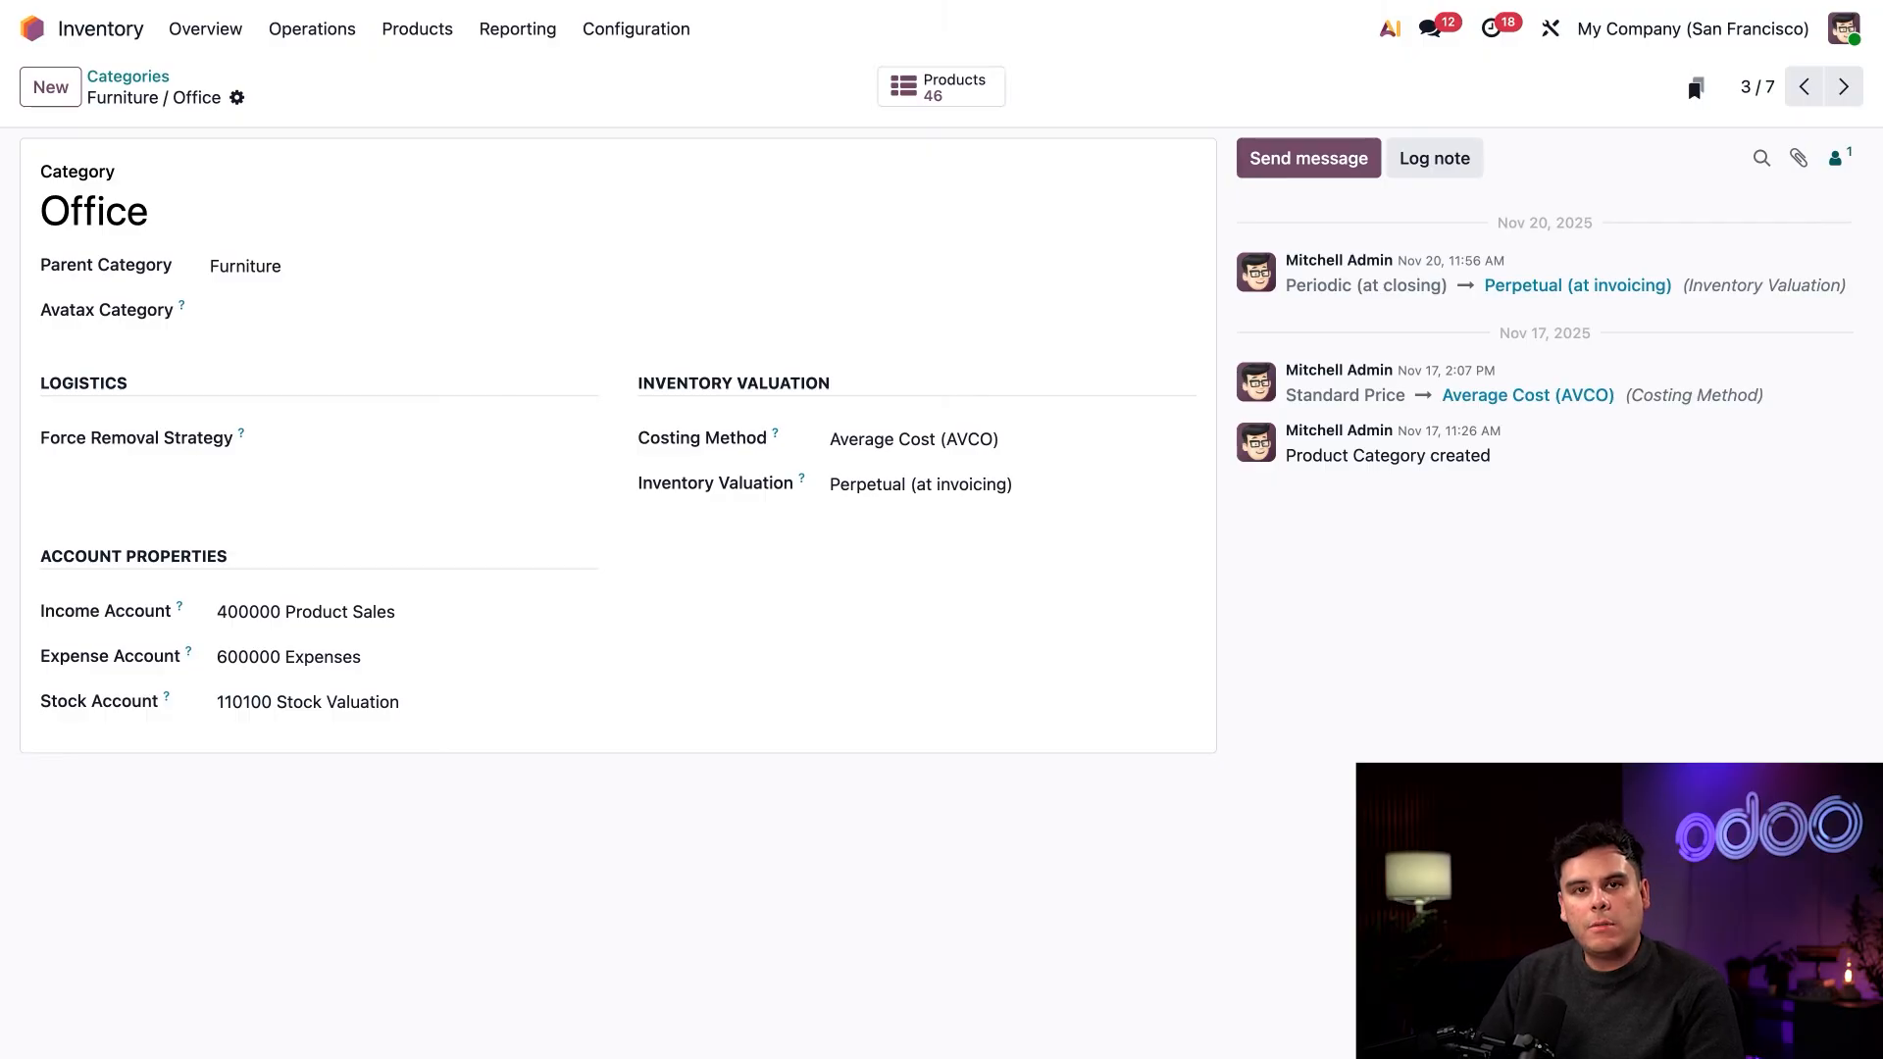
{"action": "left_click", "coordinate": [961, 484]}
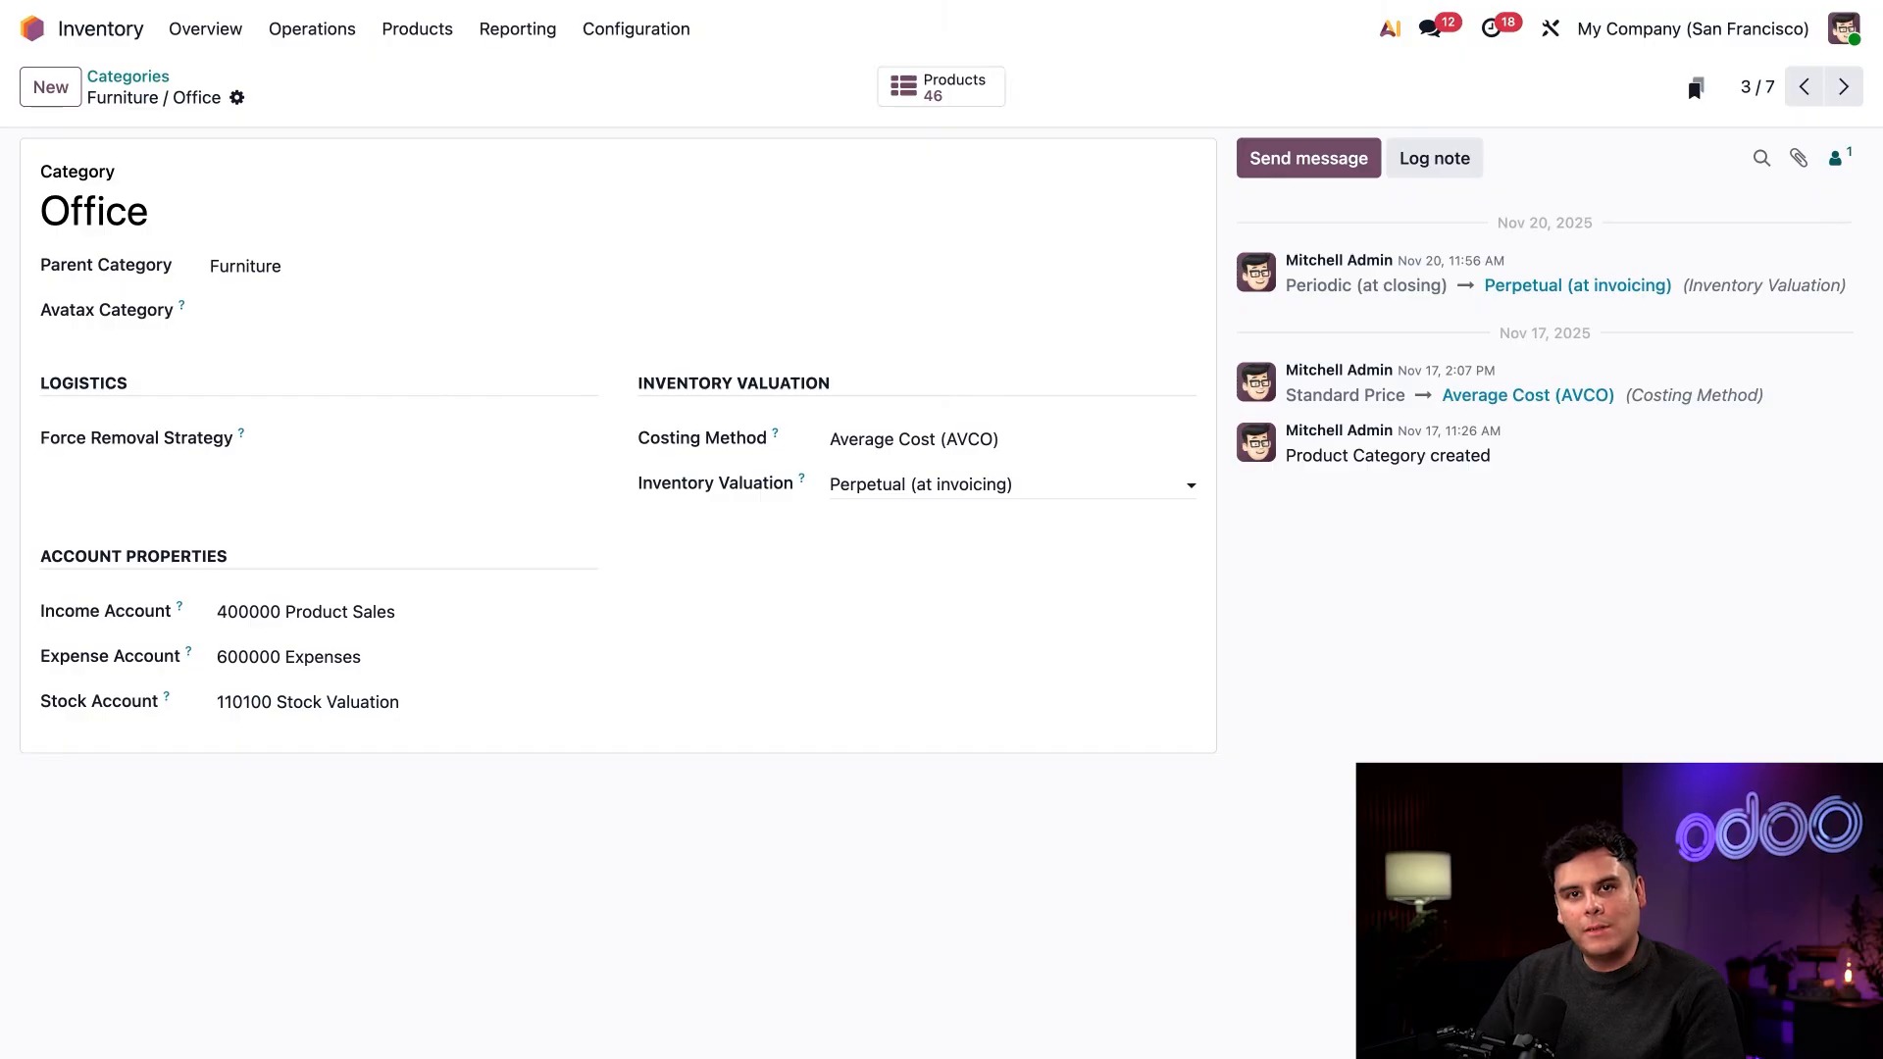
{"action": "left_click", "coordinate": [1009, 485]}
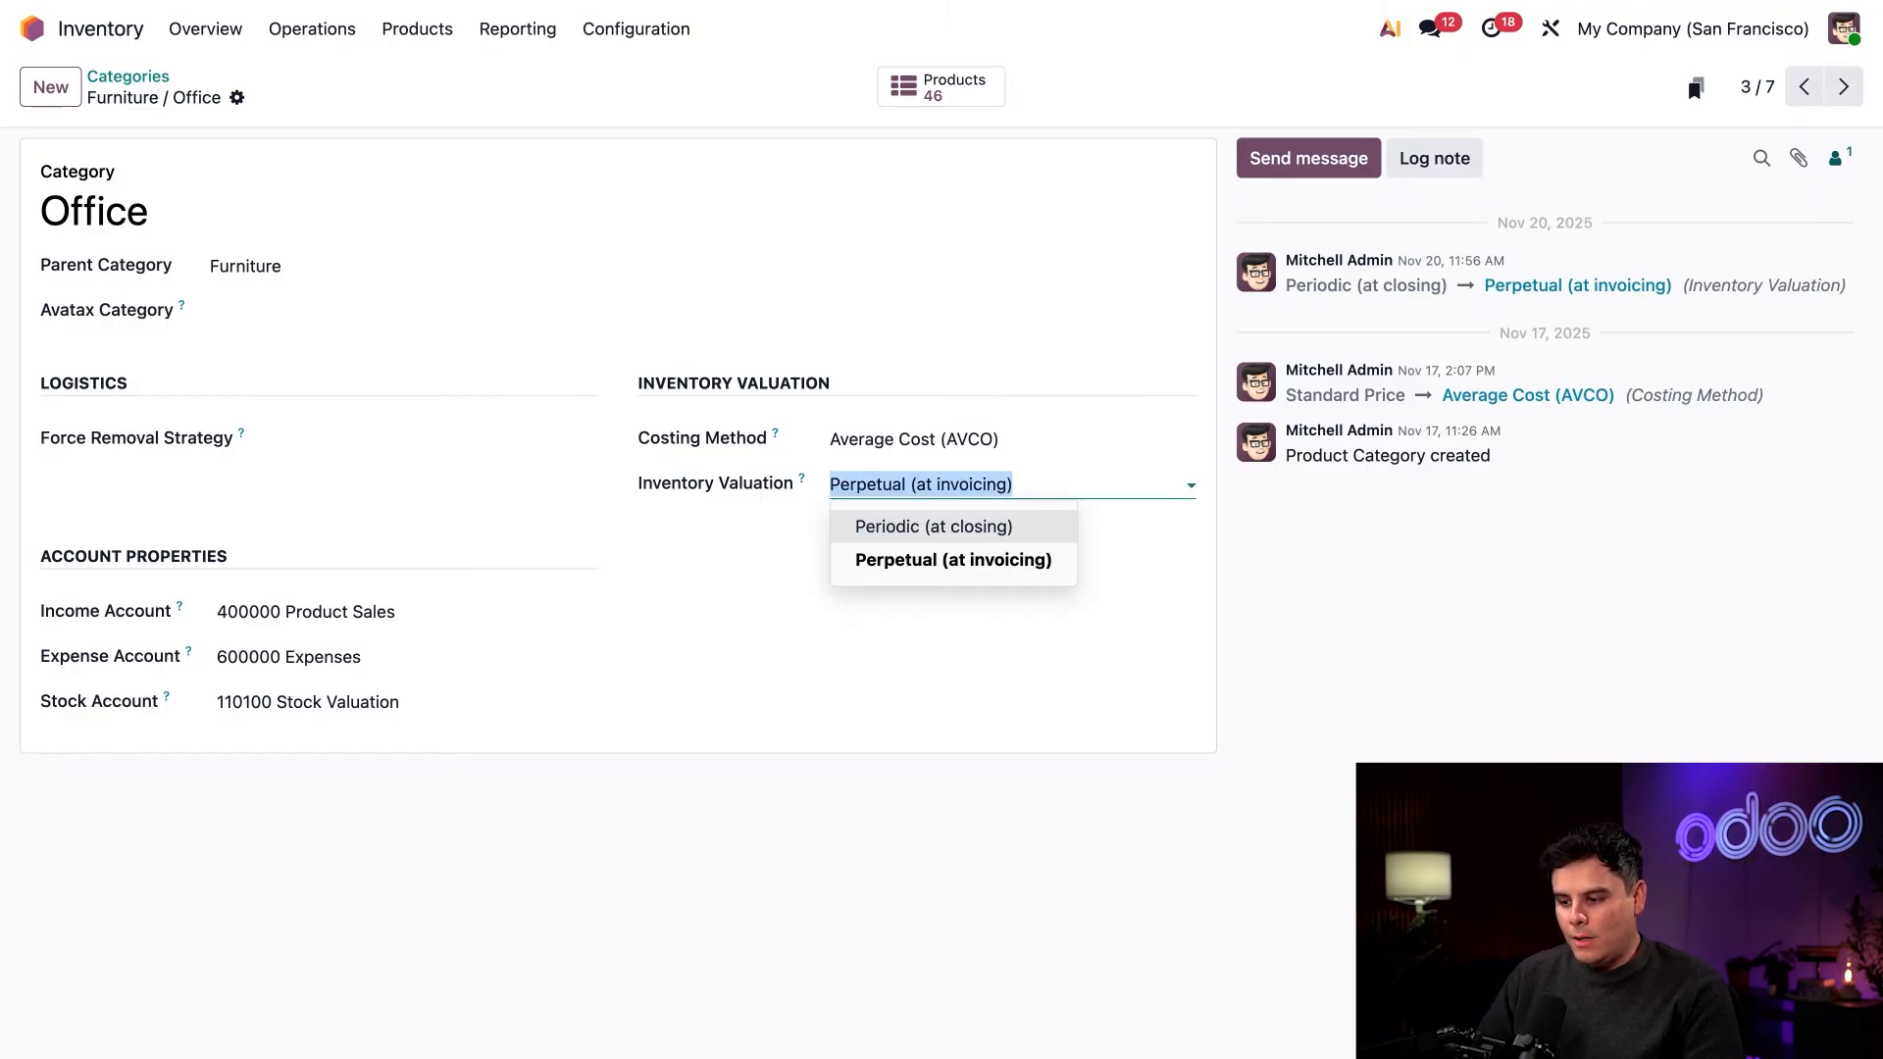
{"action": "left_click", "coordinate": [933, 525]}
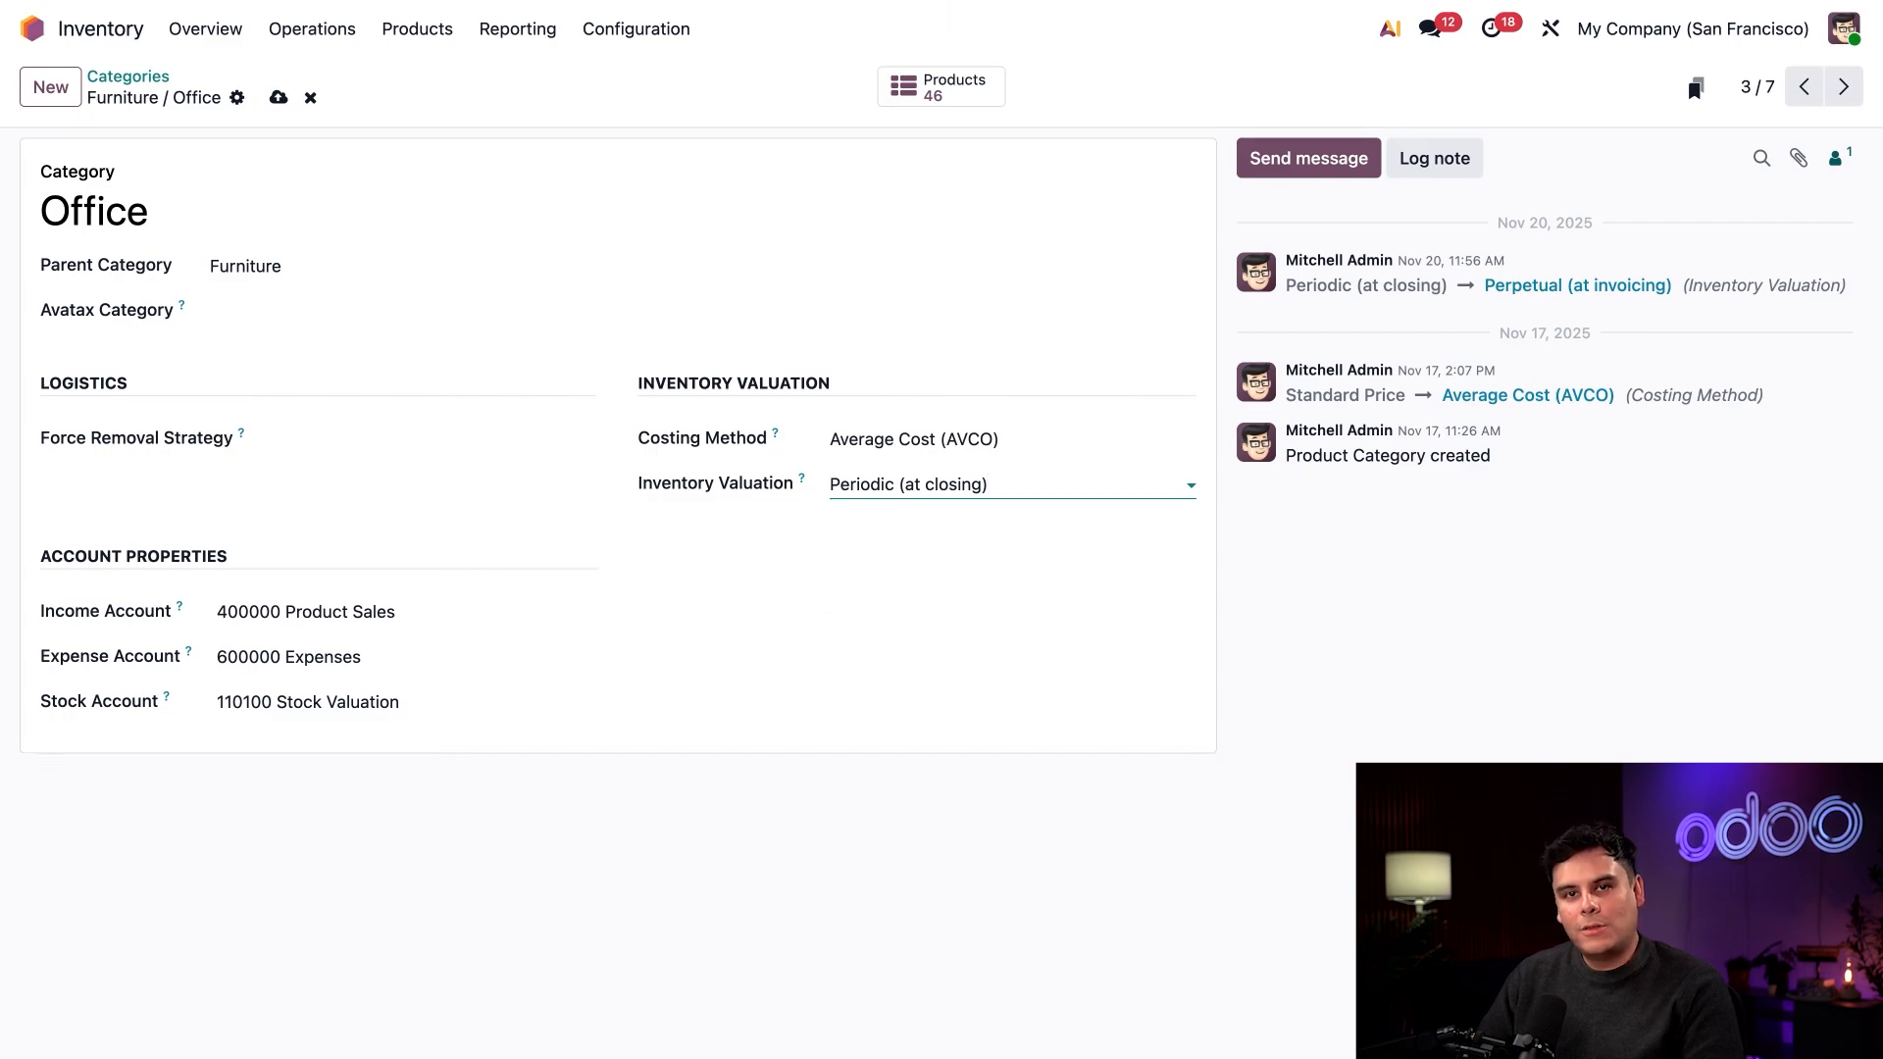
{"action": "mouse_move", "coordinate": [350, 127]}
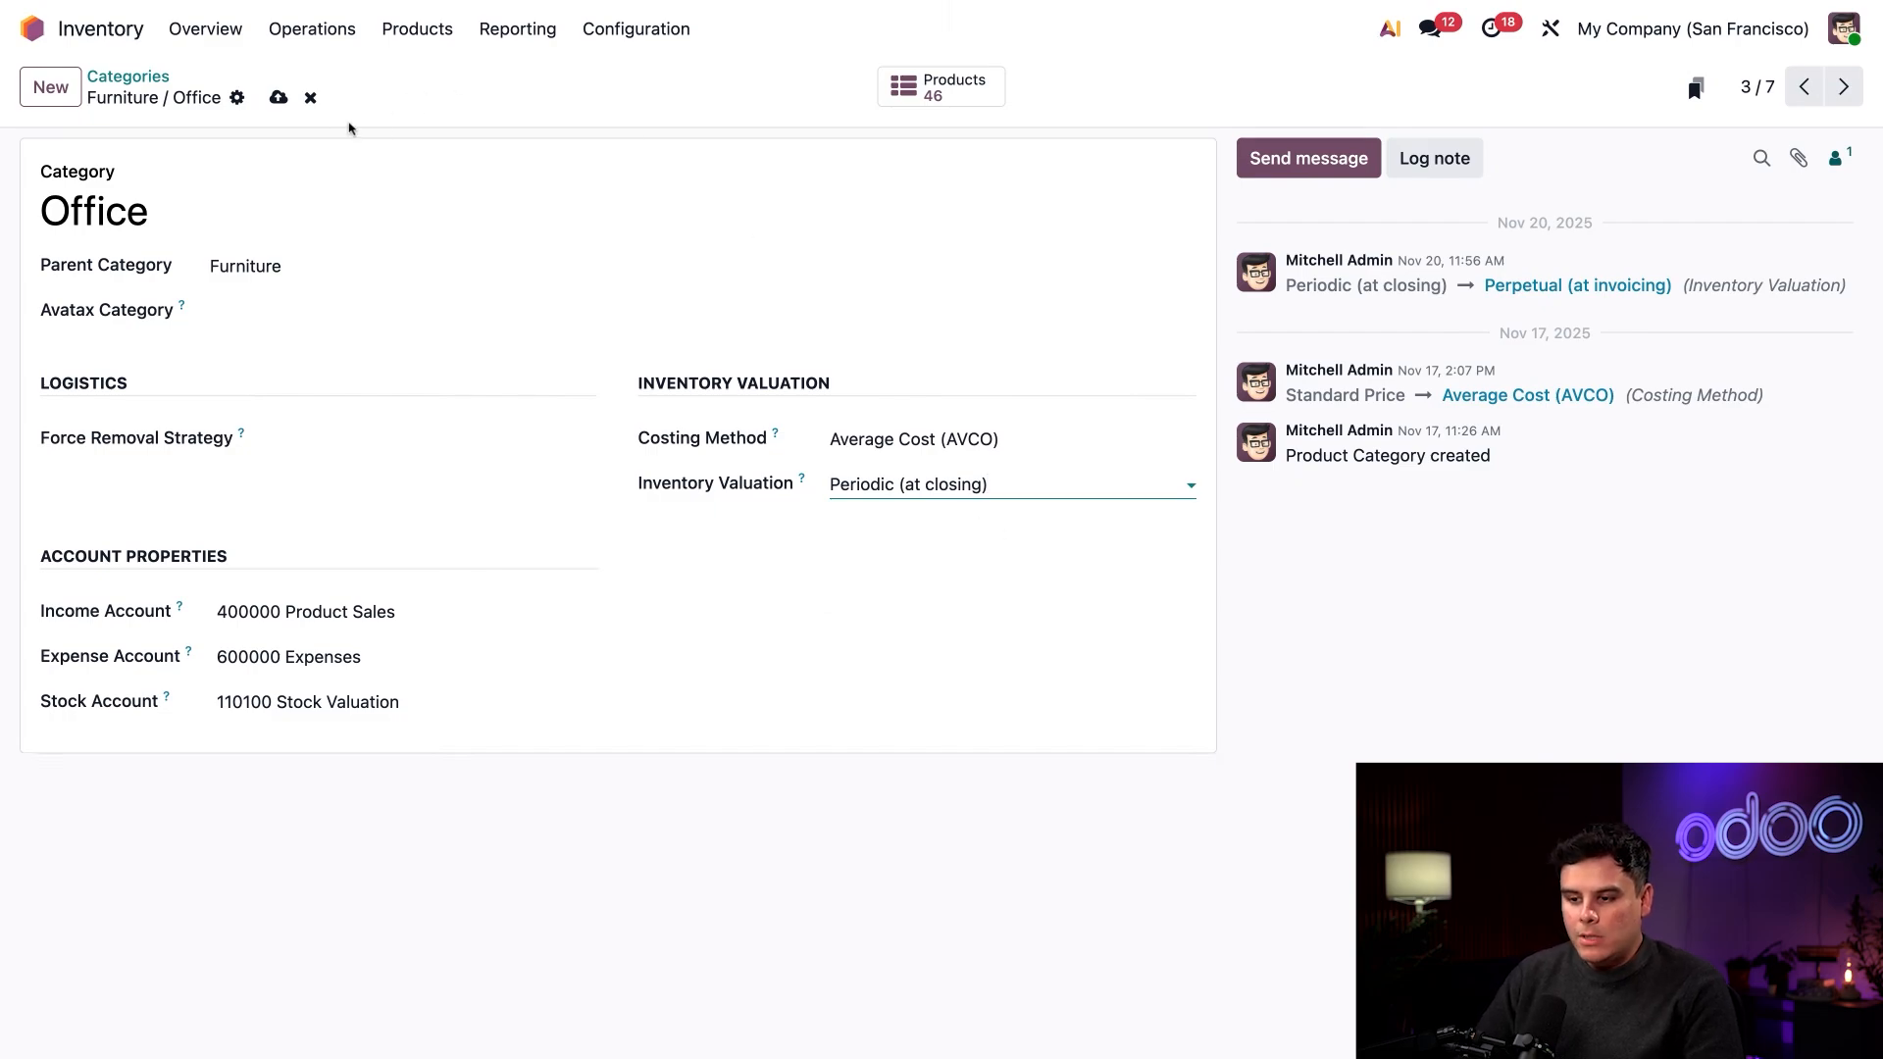
{"action": "left_click", "coordinate": [1009, 484]}
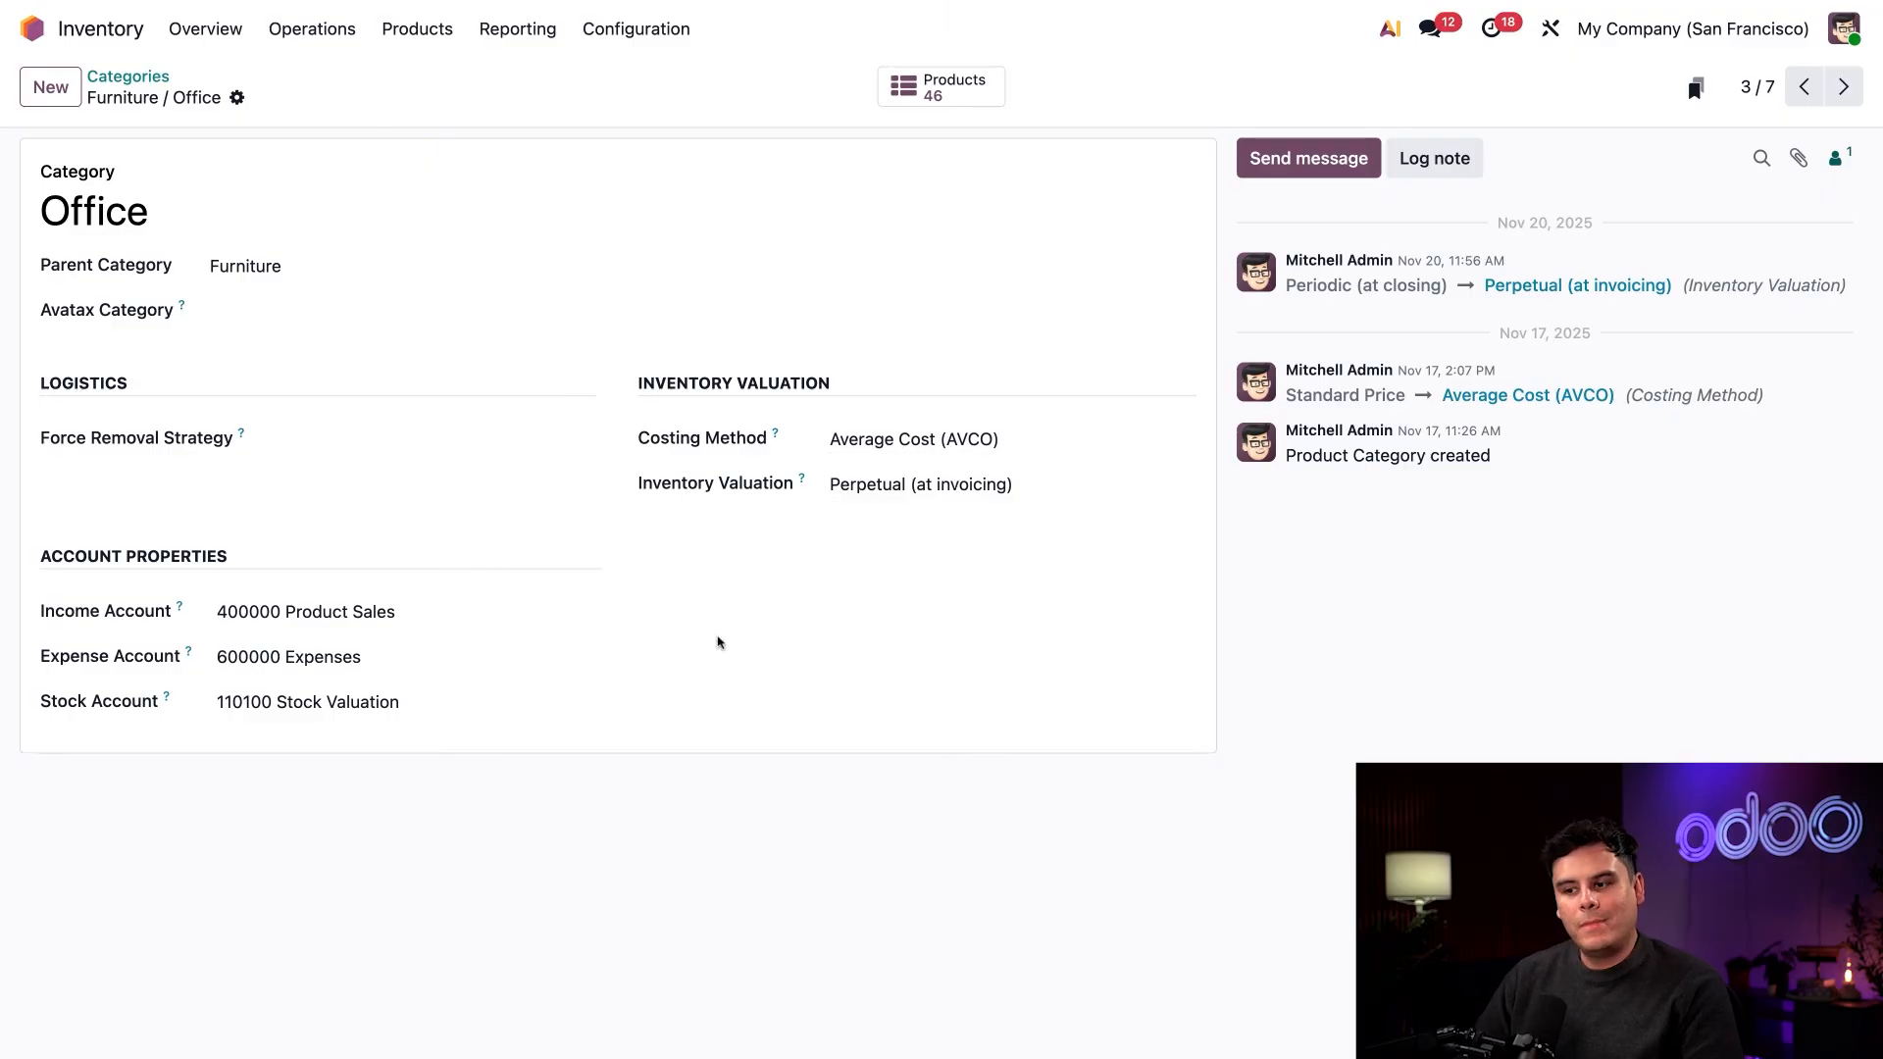
{"action": "mouse_move", "coordinate": [718, 643]}
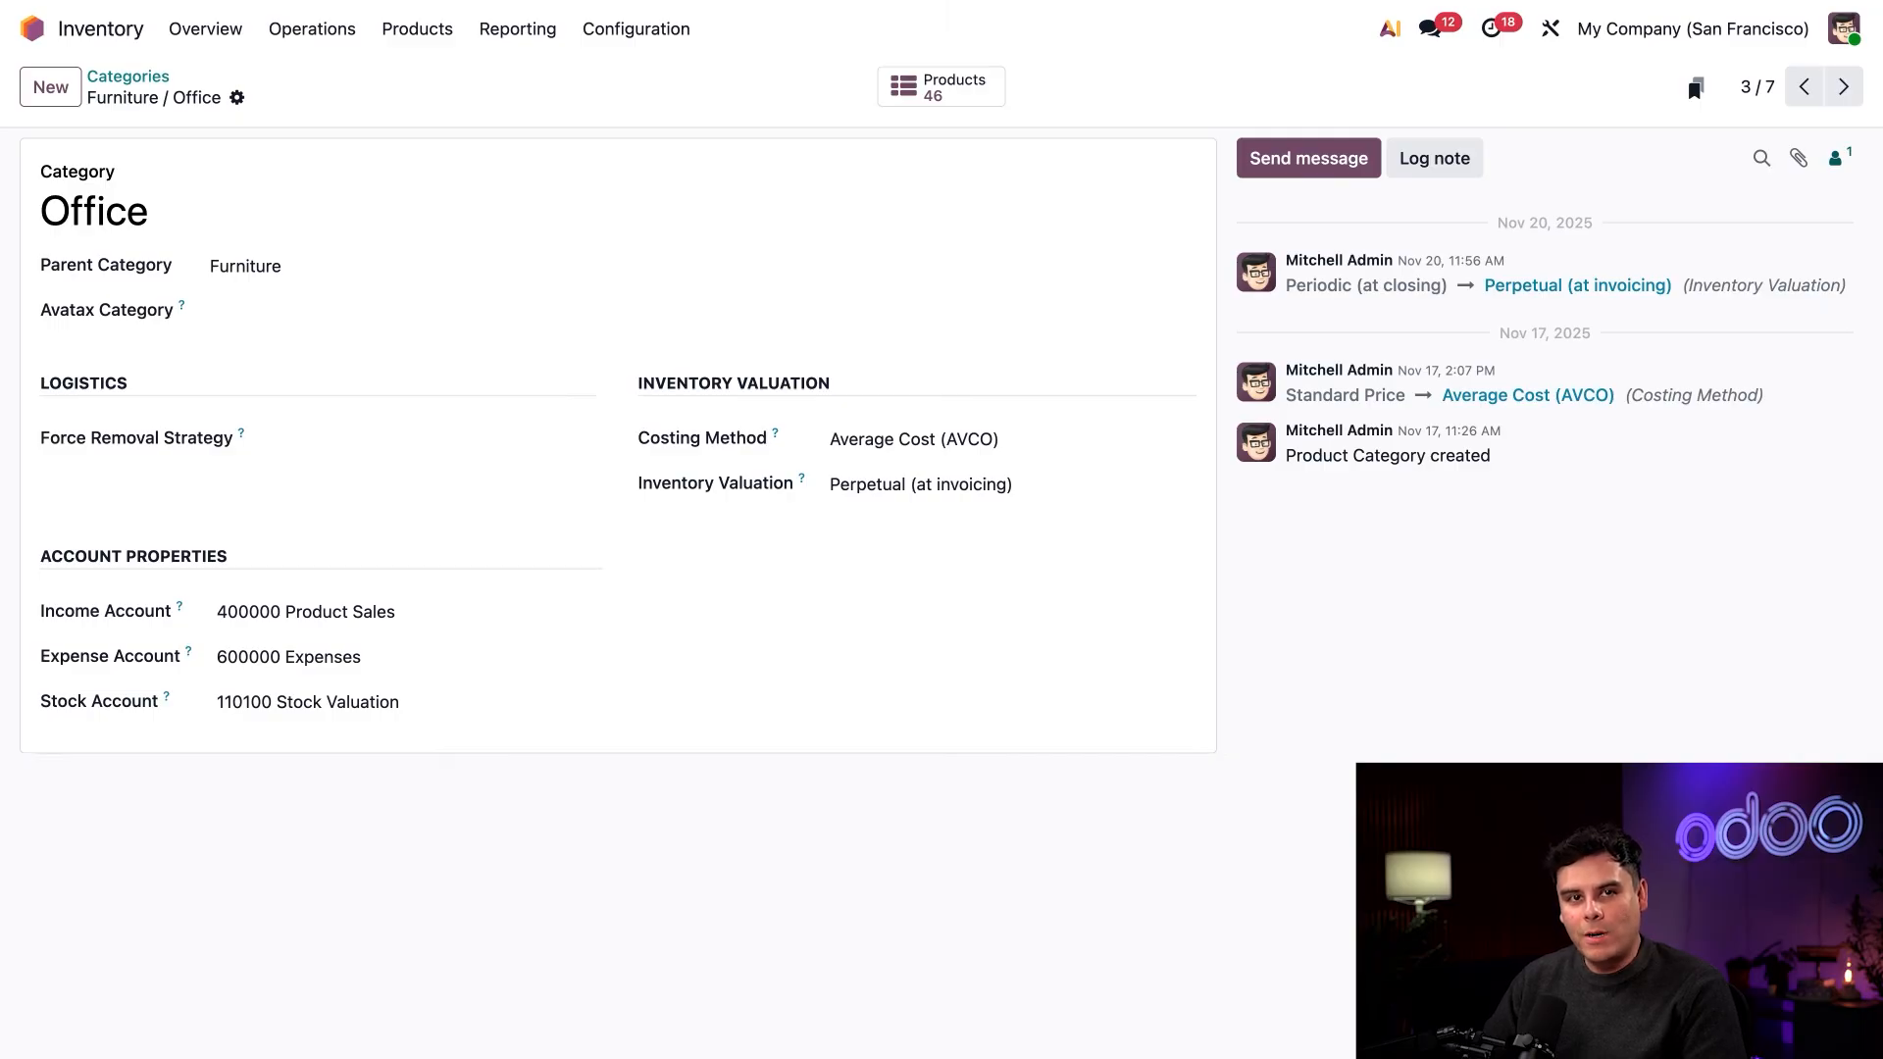
Step: Show all products without the Goods filter and search them for 'import'
{"action": "left_click", "coordinate": [416, 27]}
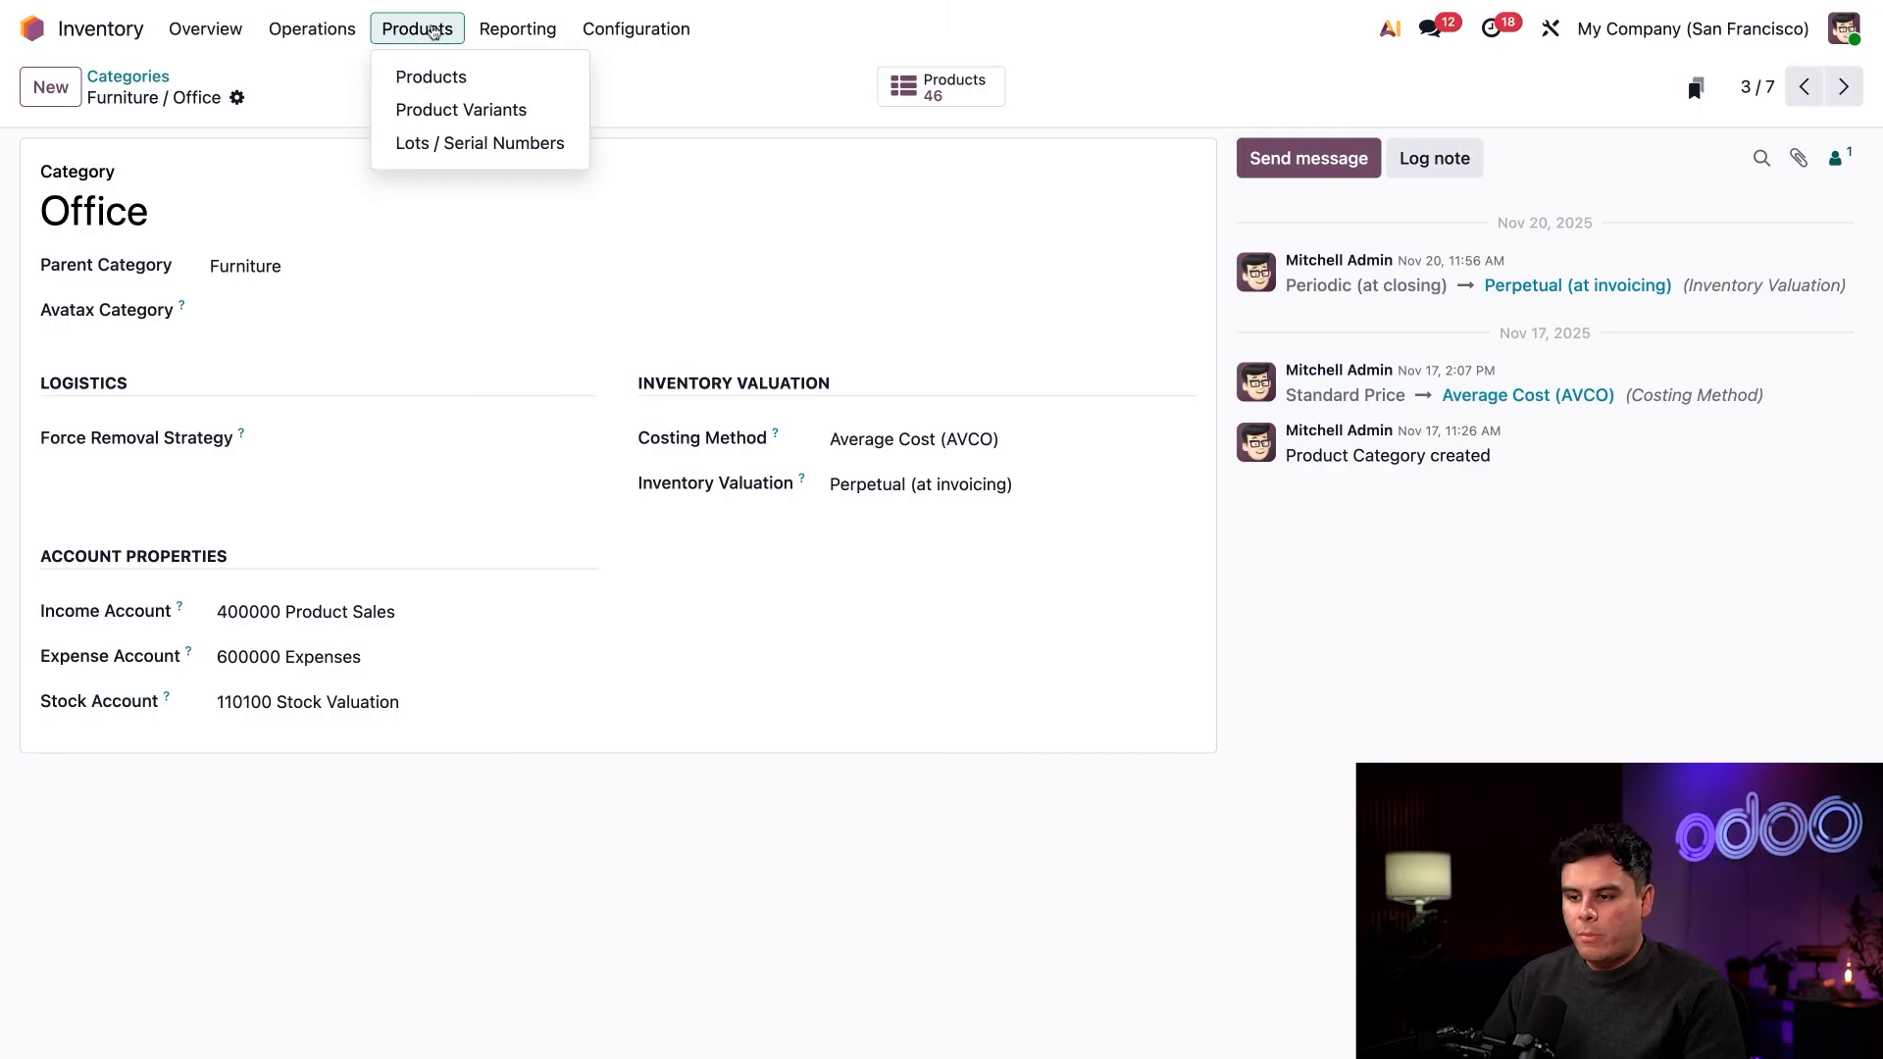
{"action": "mouse_move", "coordinate": [430, 77]}
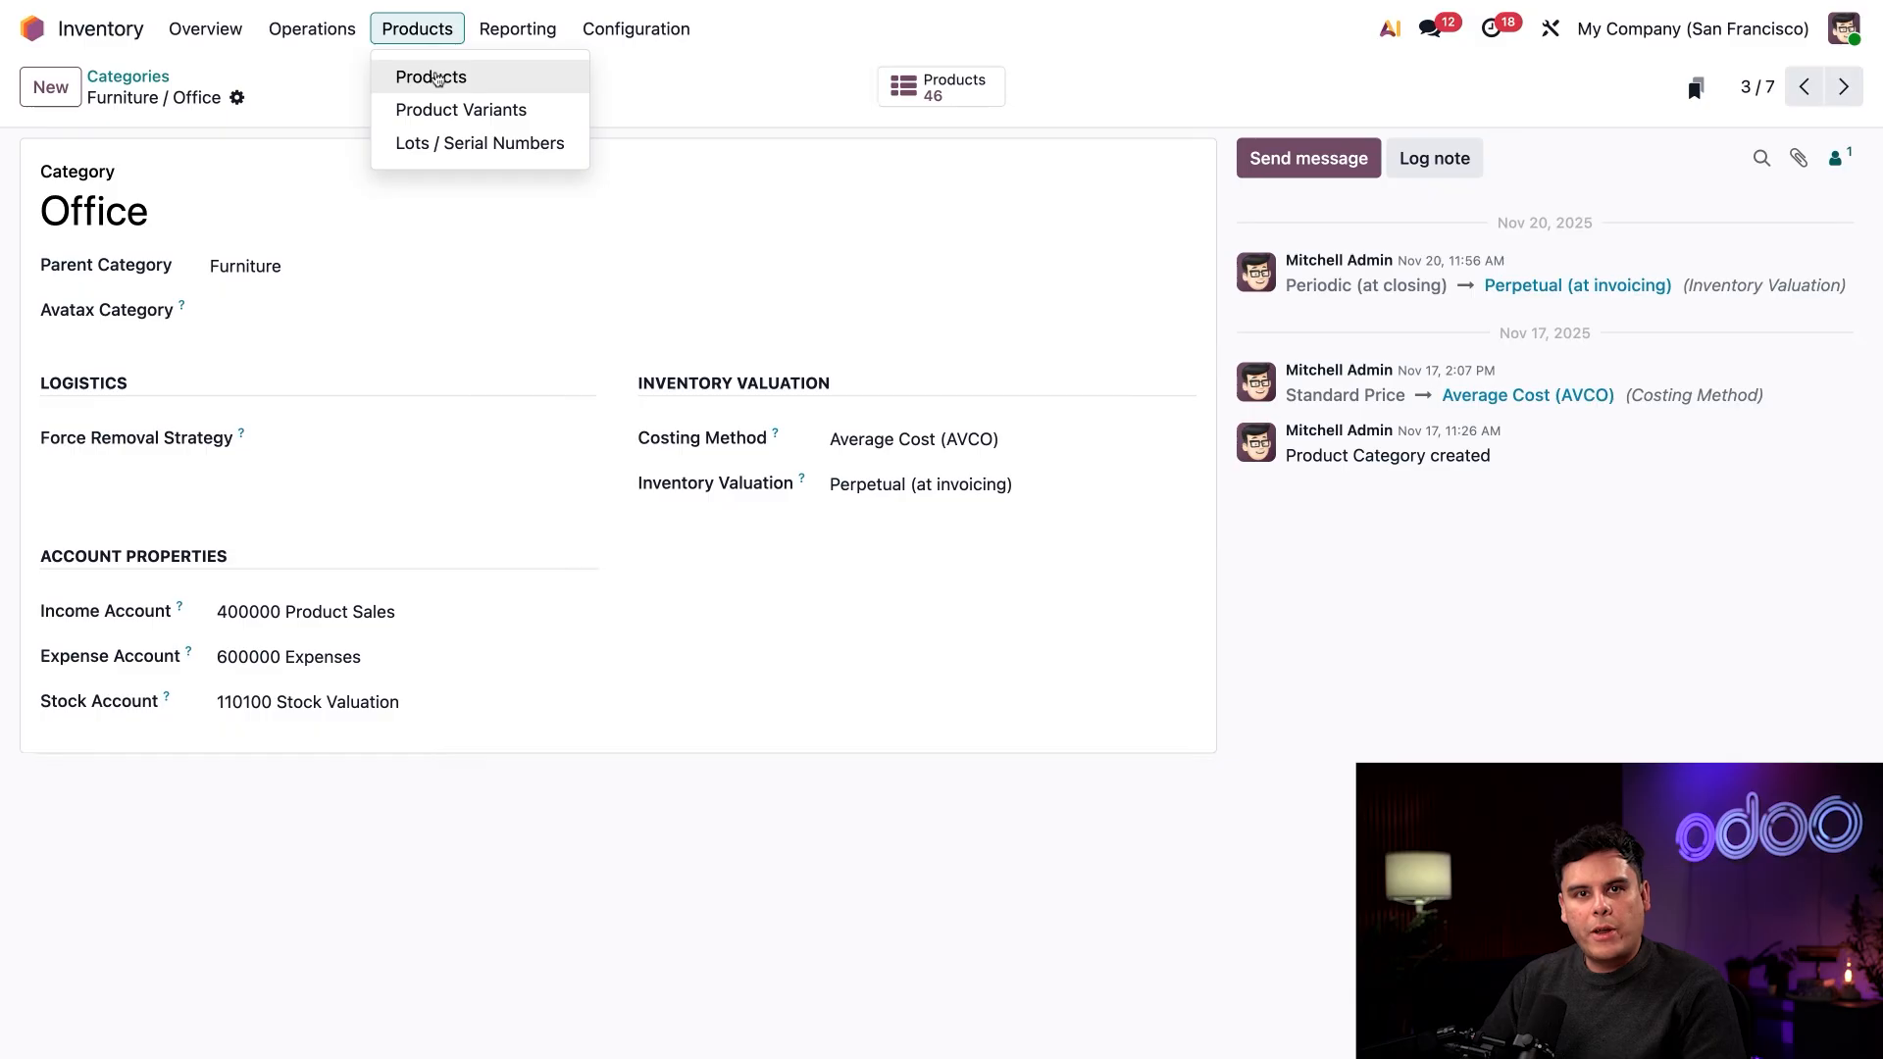
{"action": "left_click", "coordinate": [430, 76]}
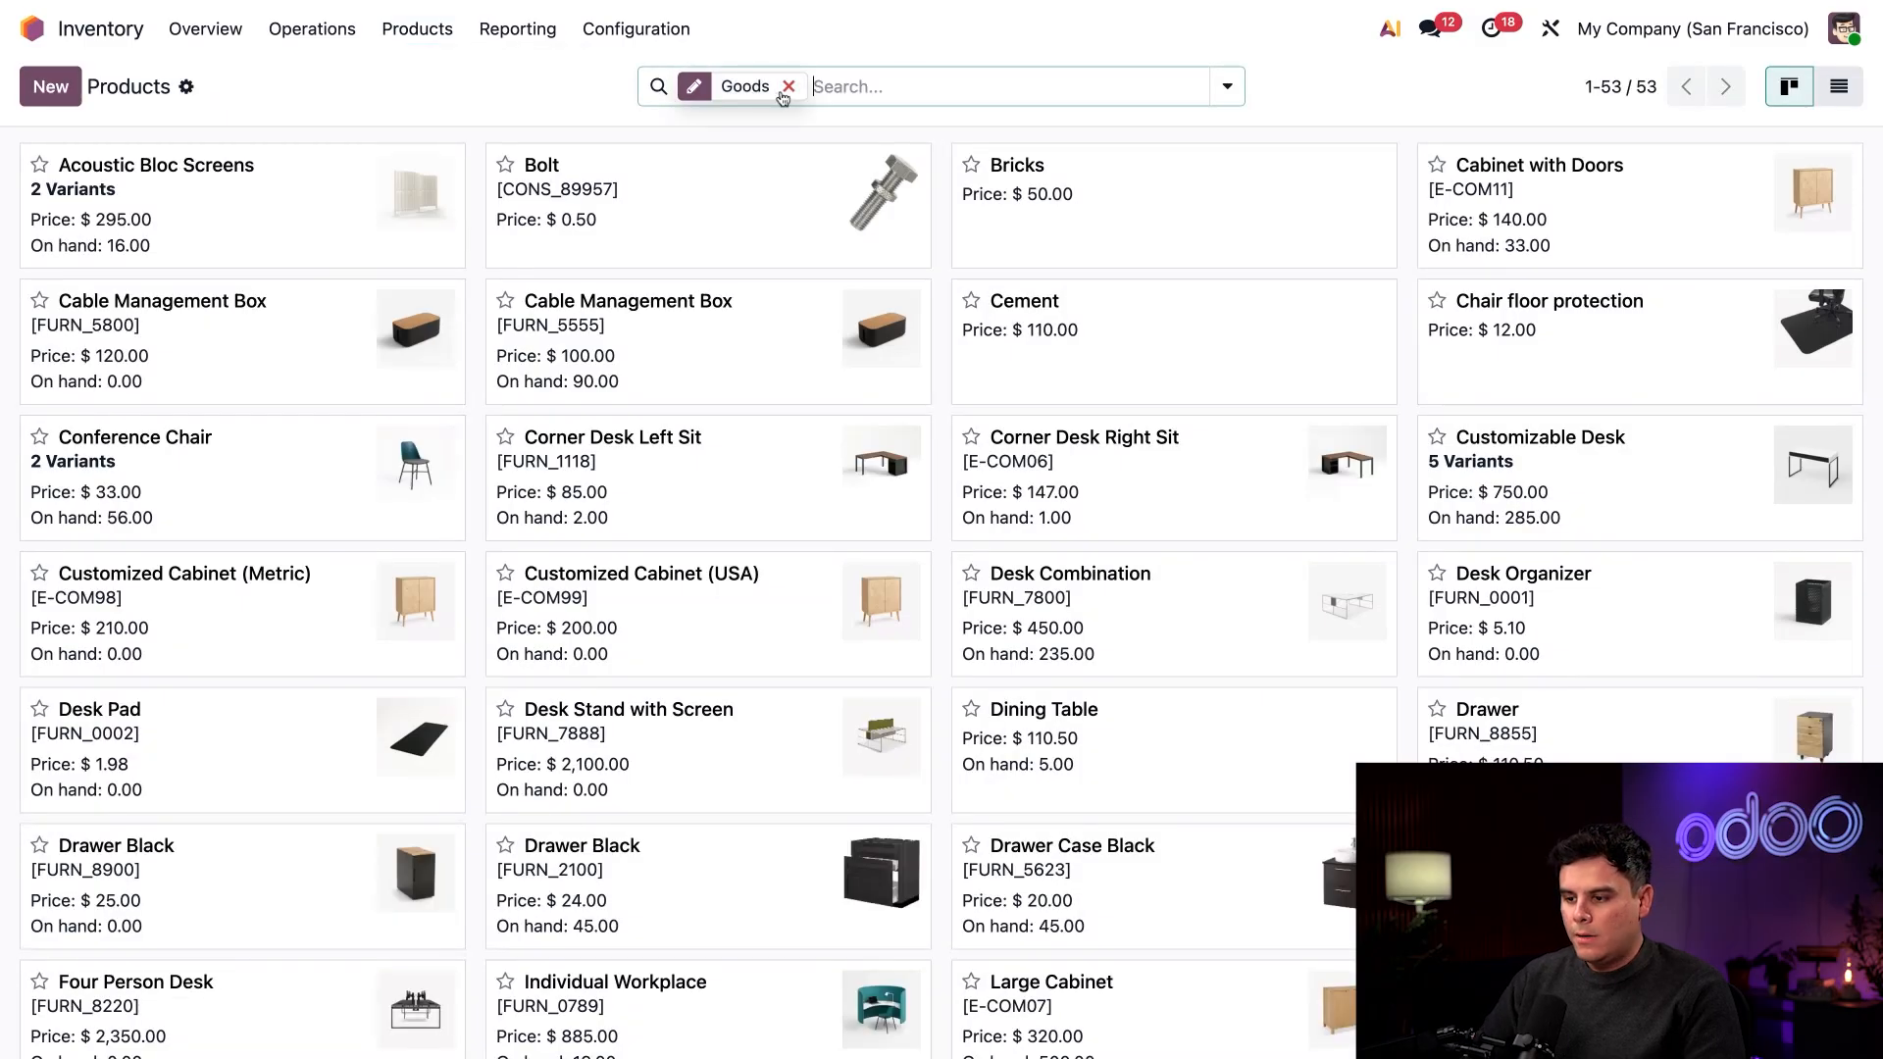
{"action": "left_click", "coordinate": [789, 84]}
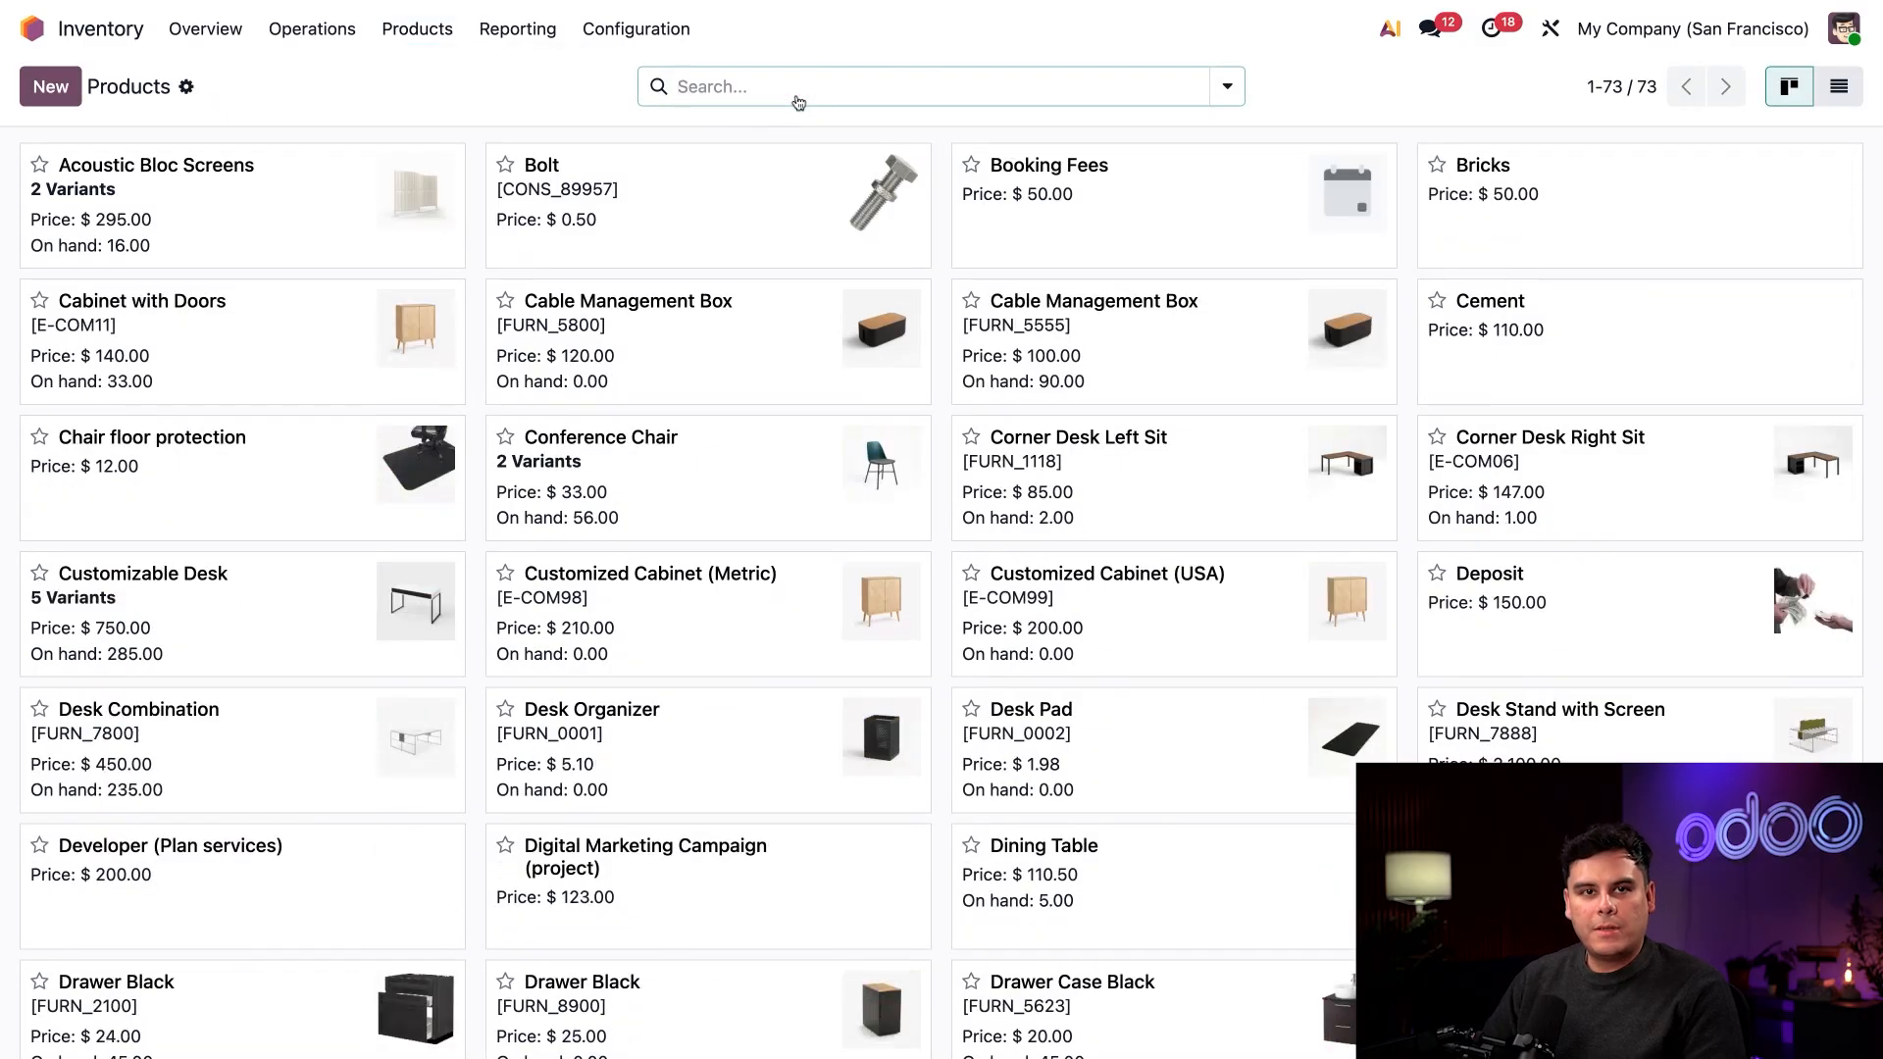
{"action": "type", "text": "import"}
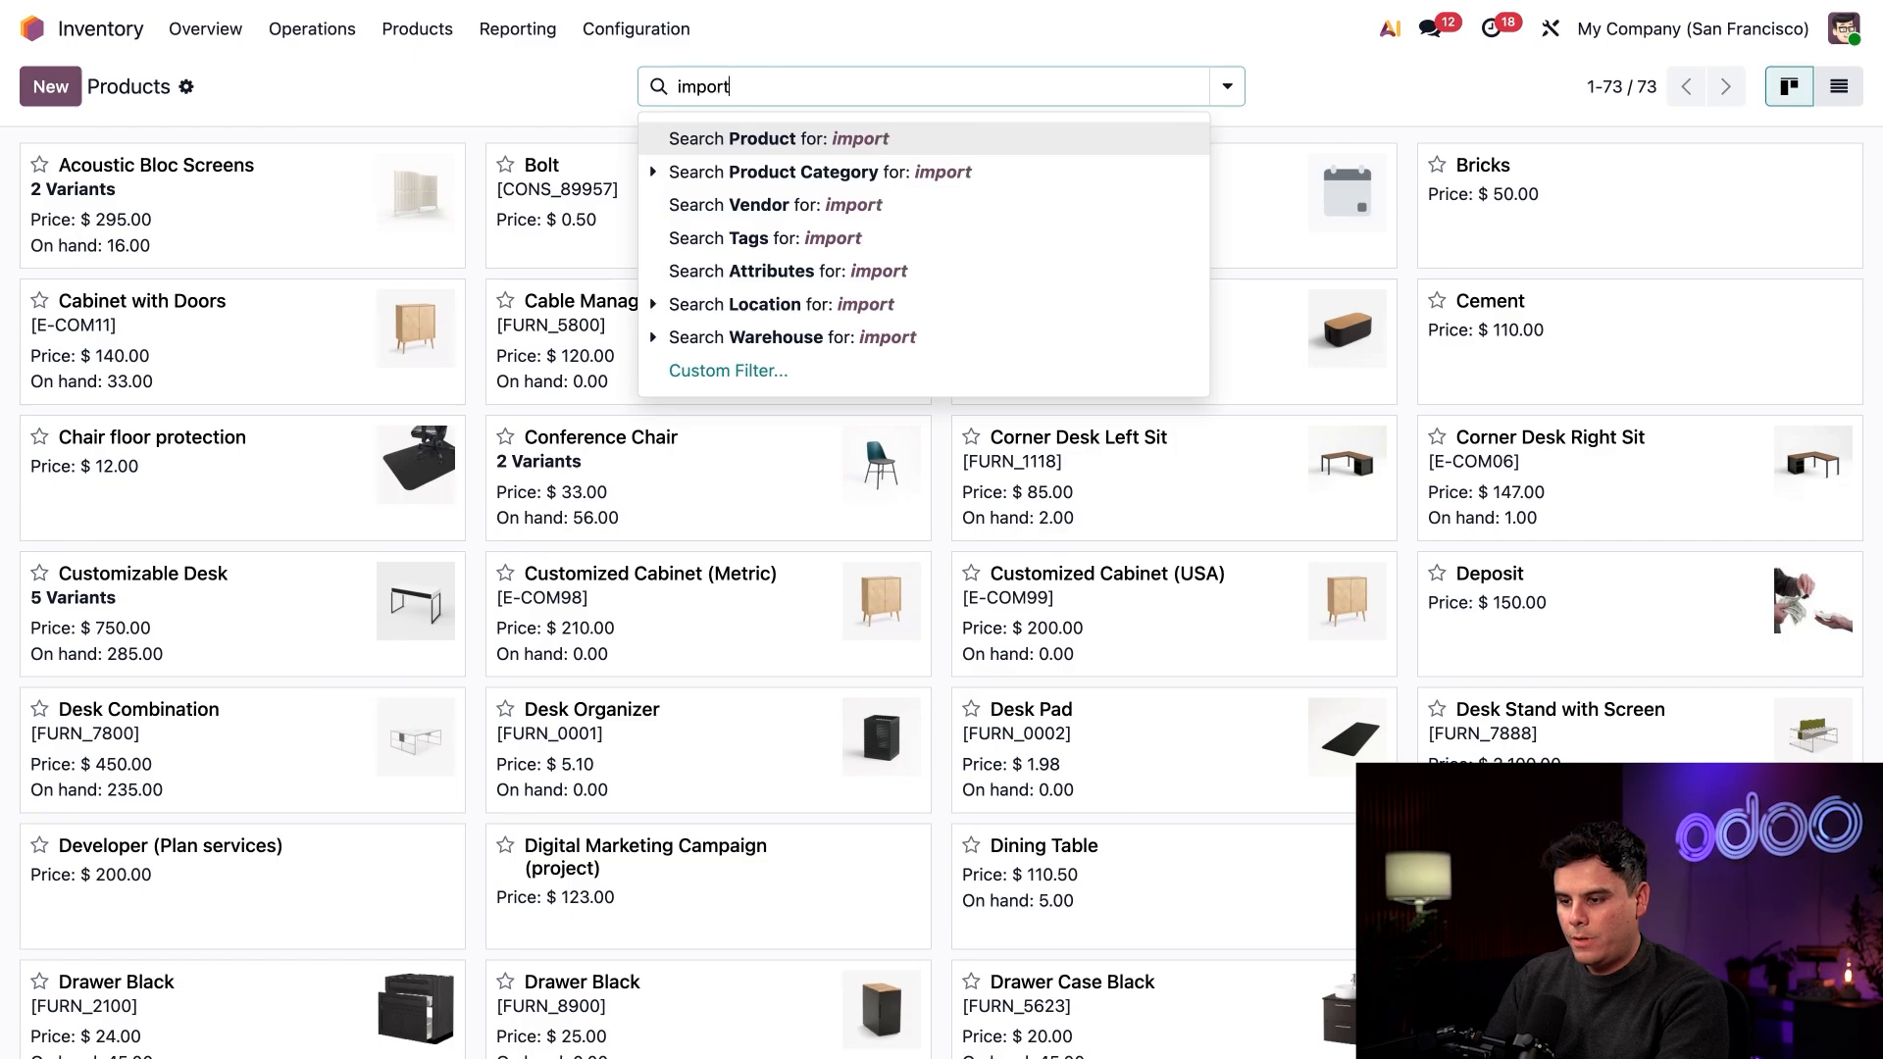
{"action": "left_click", "coordinate": [779, 137]}
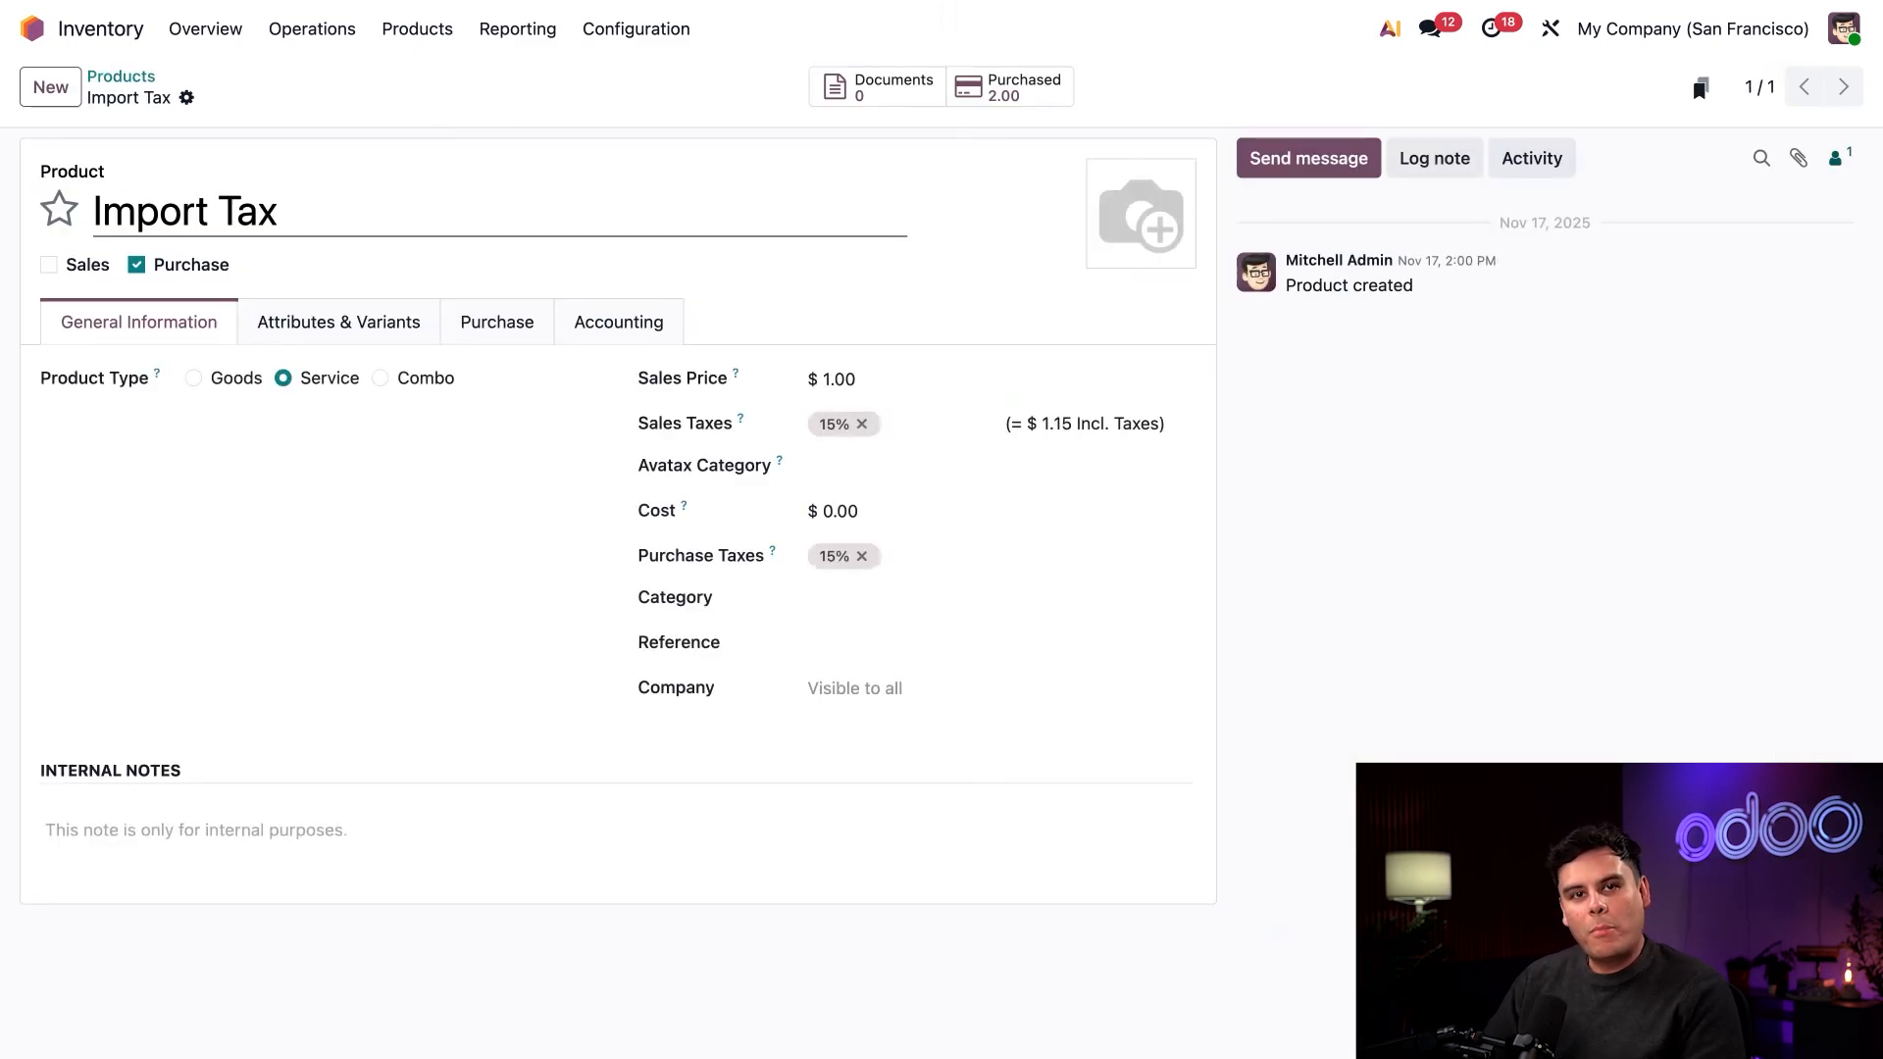
{"action": "mouse_move", "coordinate": [538, 463]}
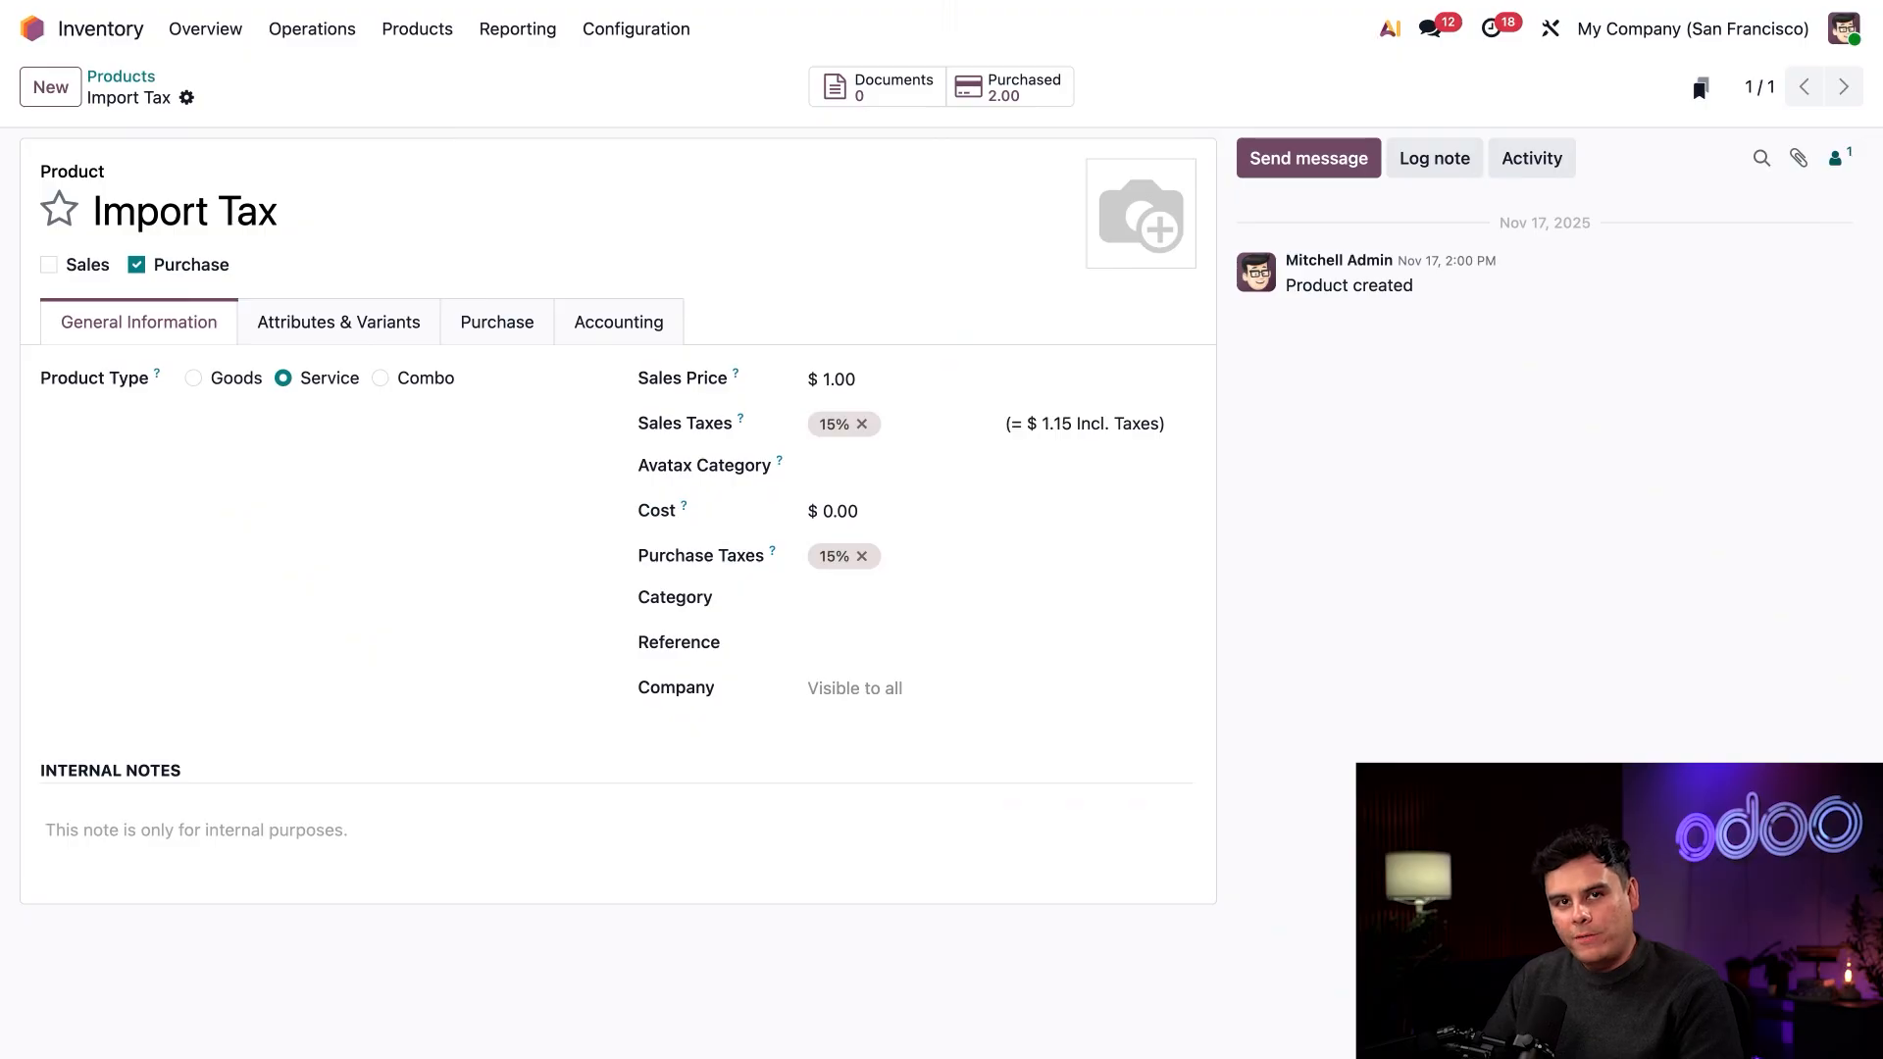
{"action": "mouse_move", "coordinate": [583, 445]}
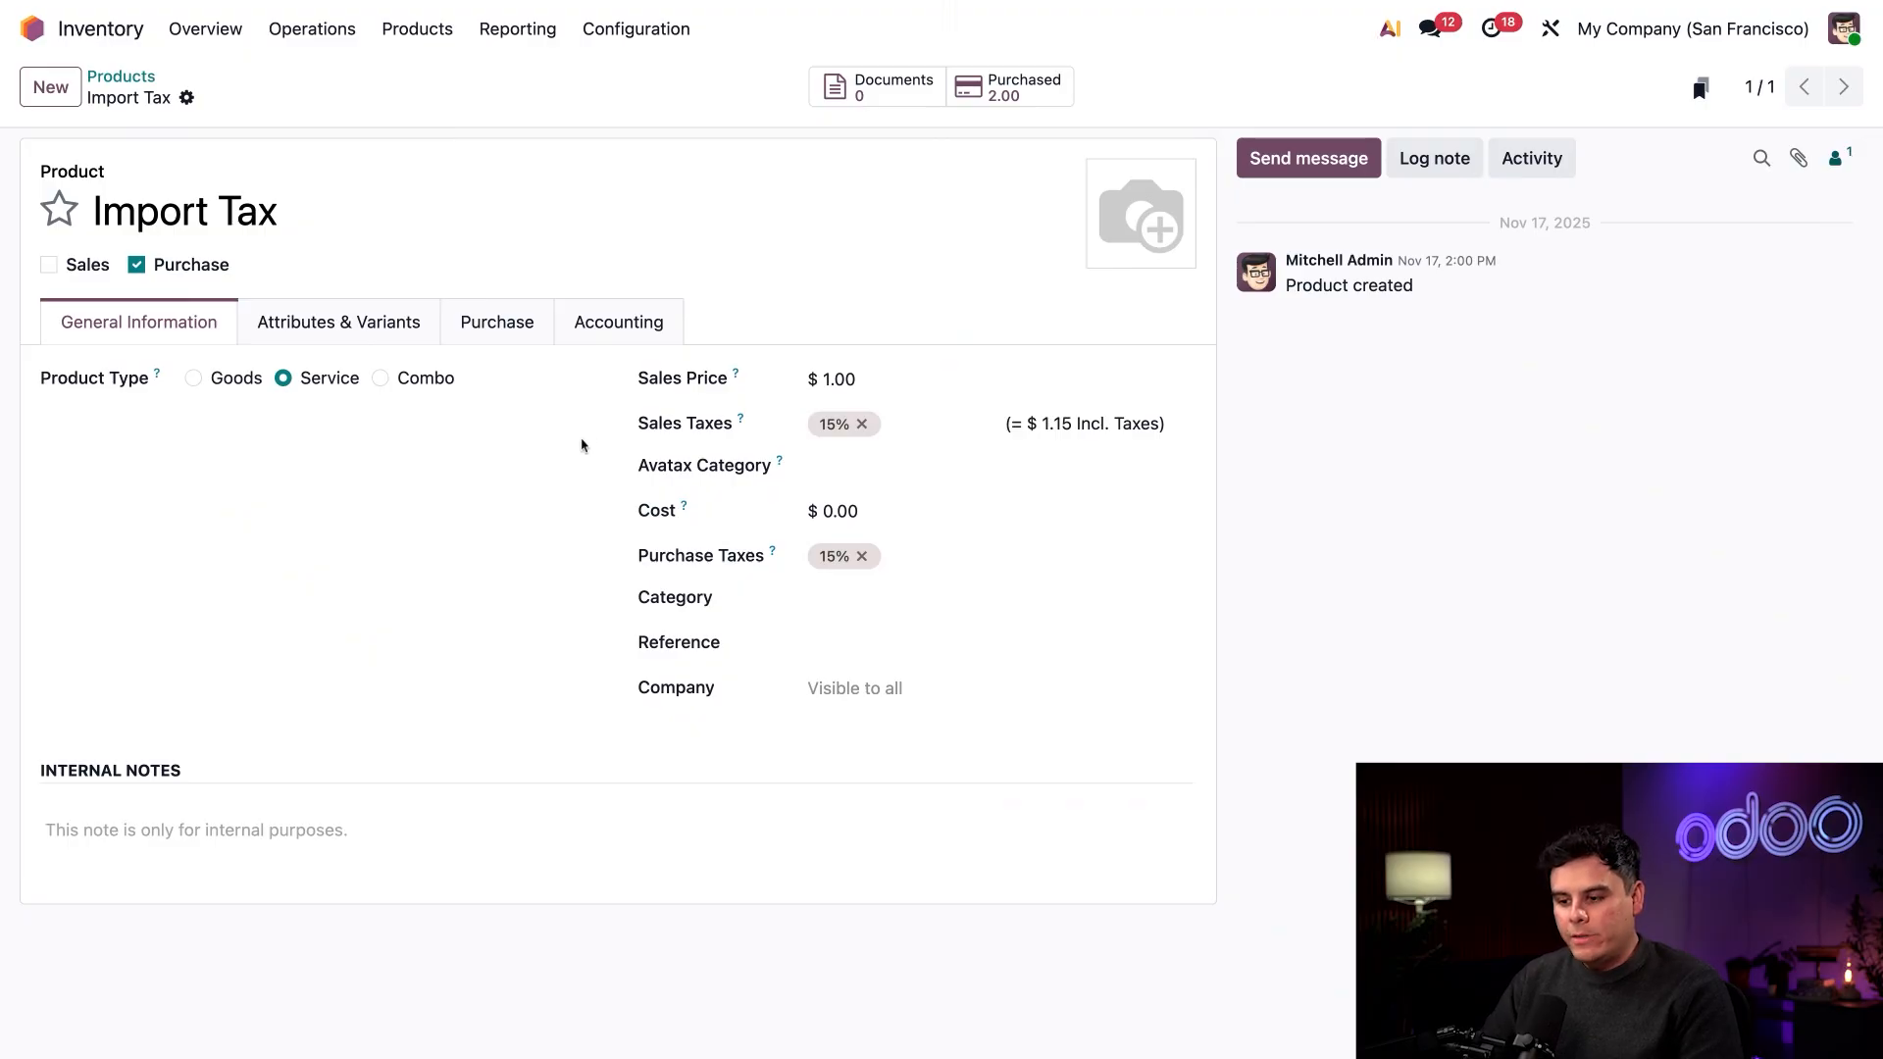
{"action": "mouse_move", "coordinate": [593, 424]}
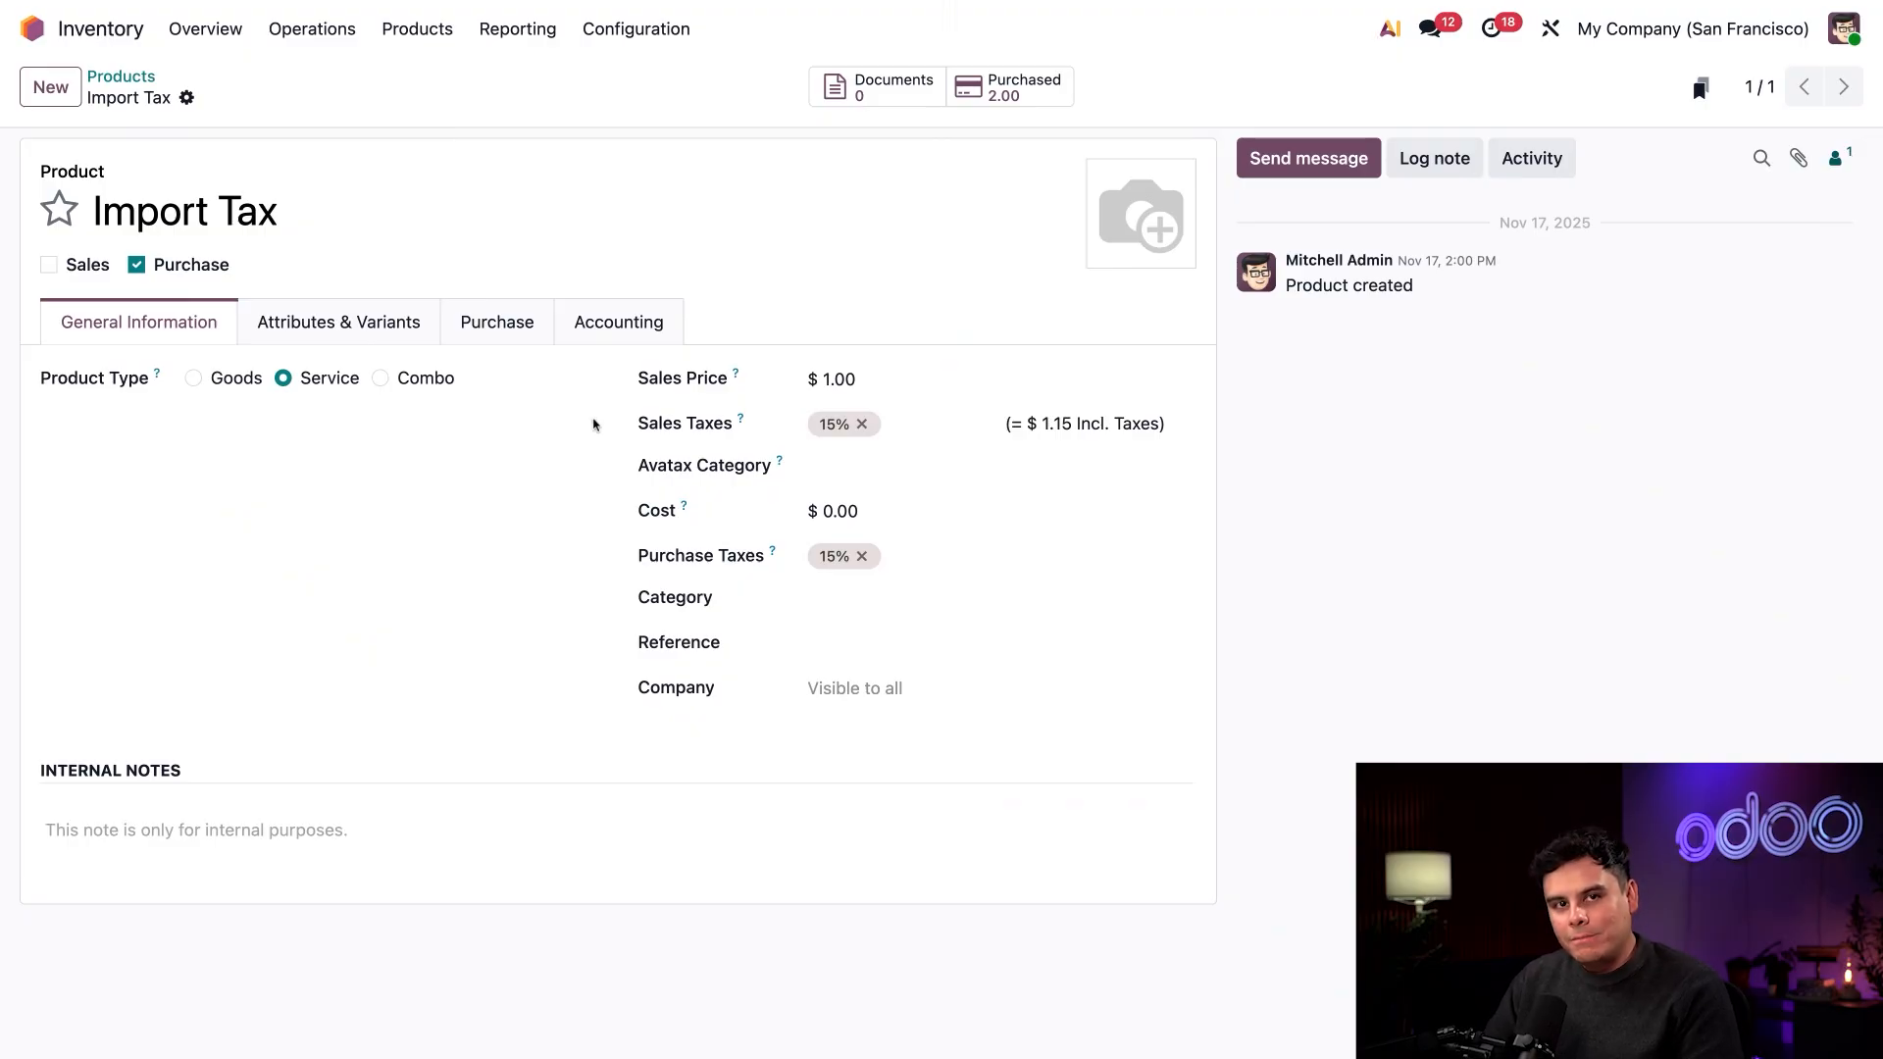
{"action": "mouse_move", "coordinate": [312, 424]}
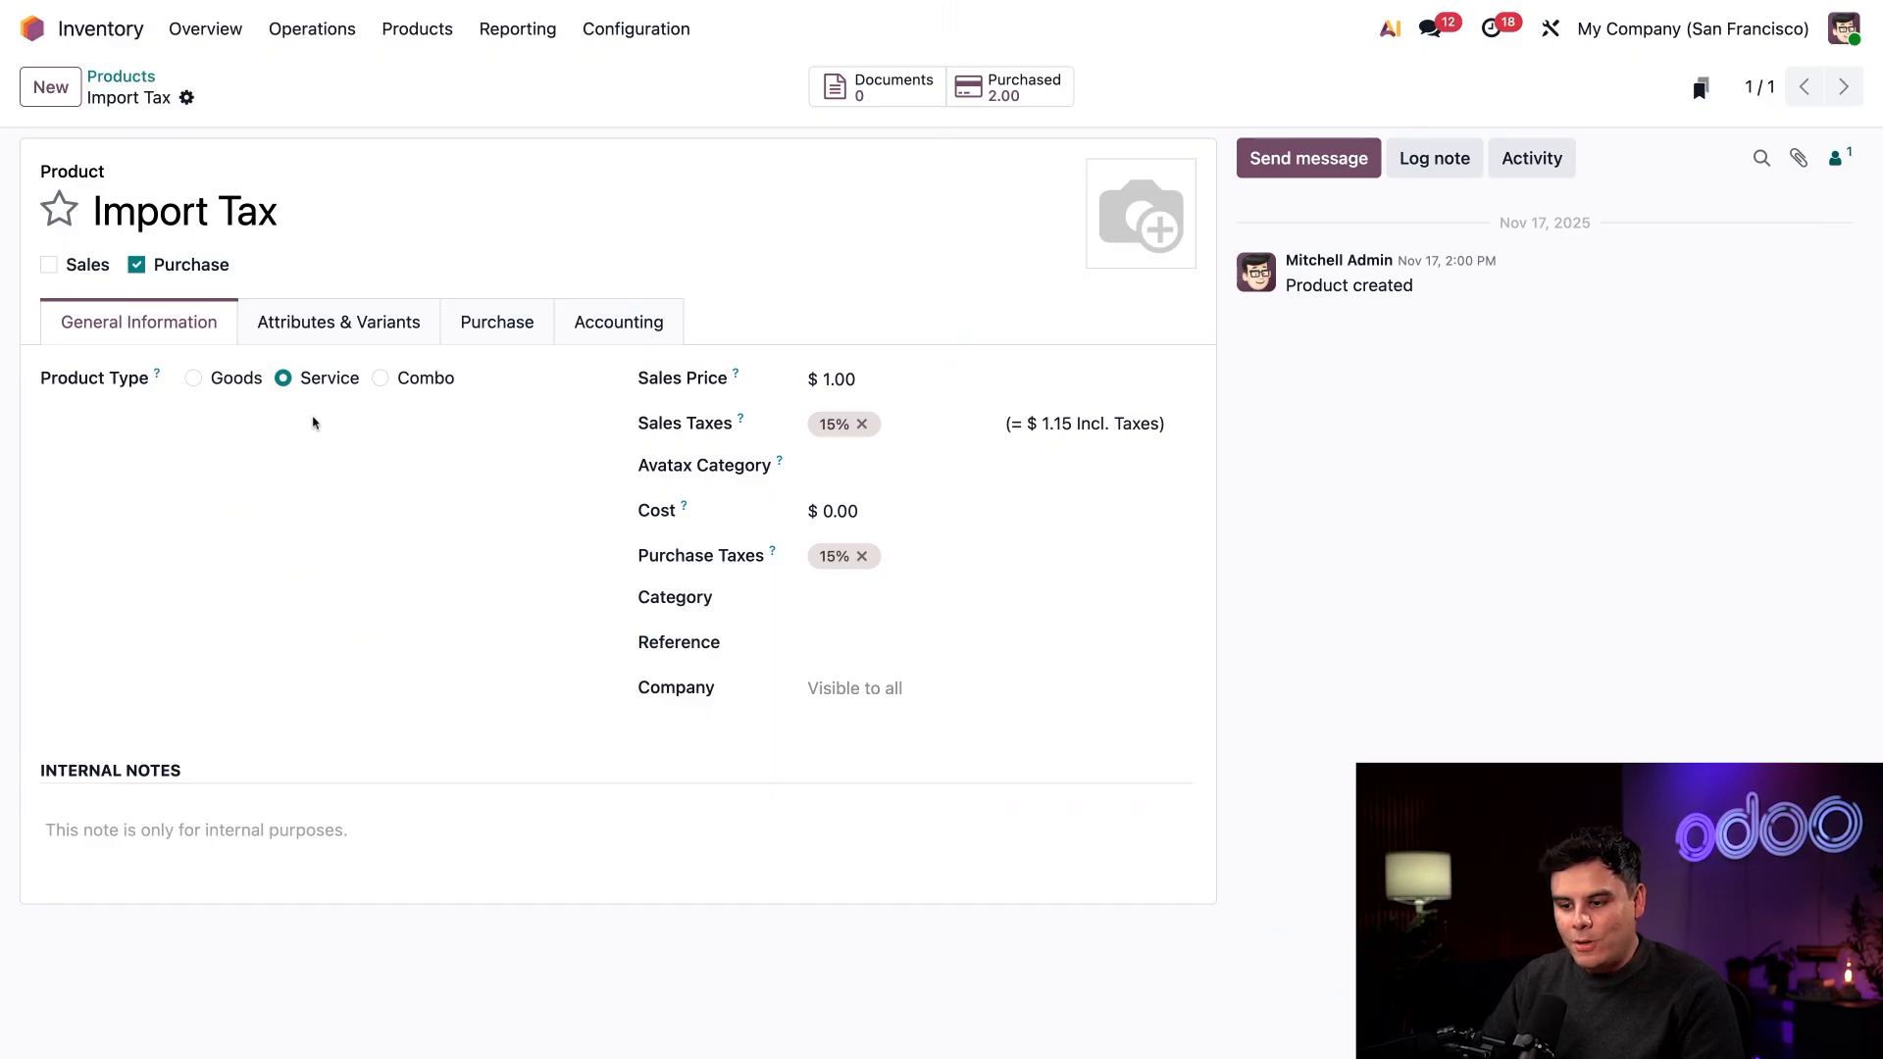
{"action": "mouse_move", "coordinate": [249, 265]}
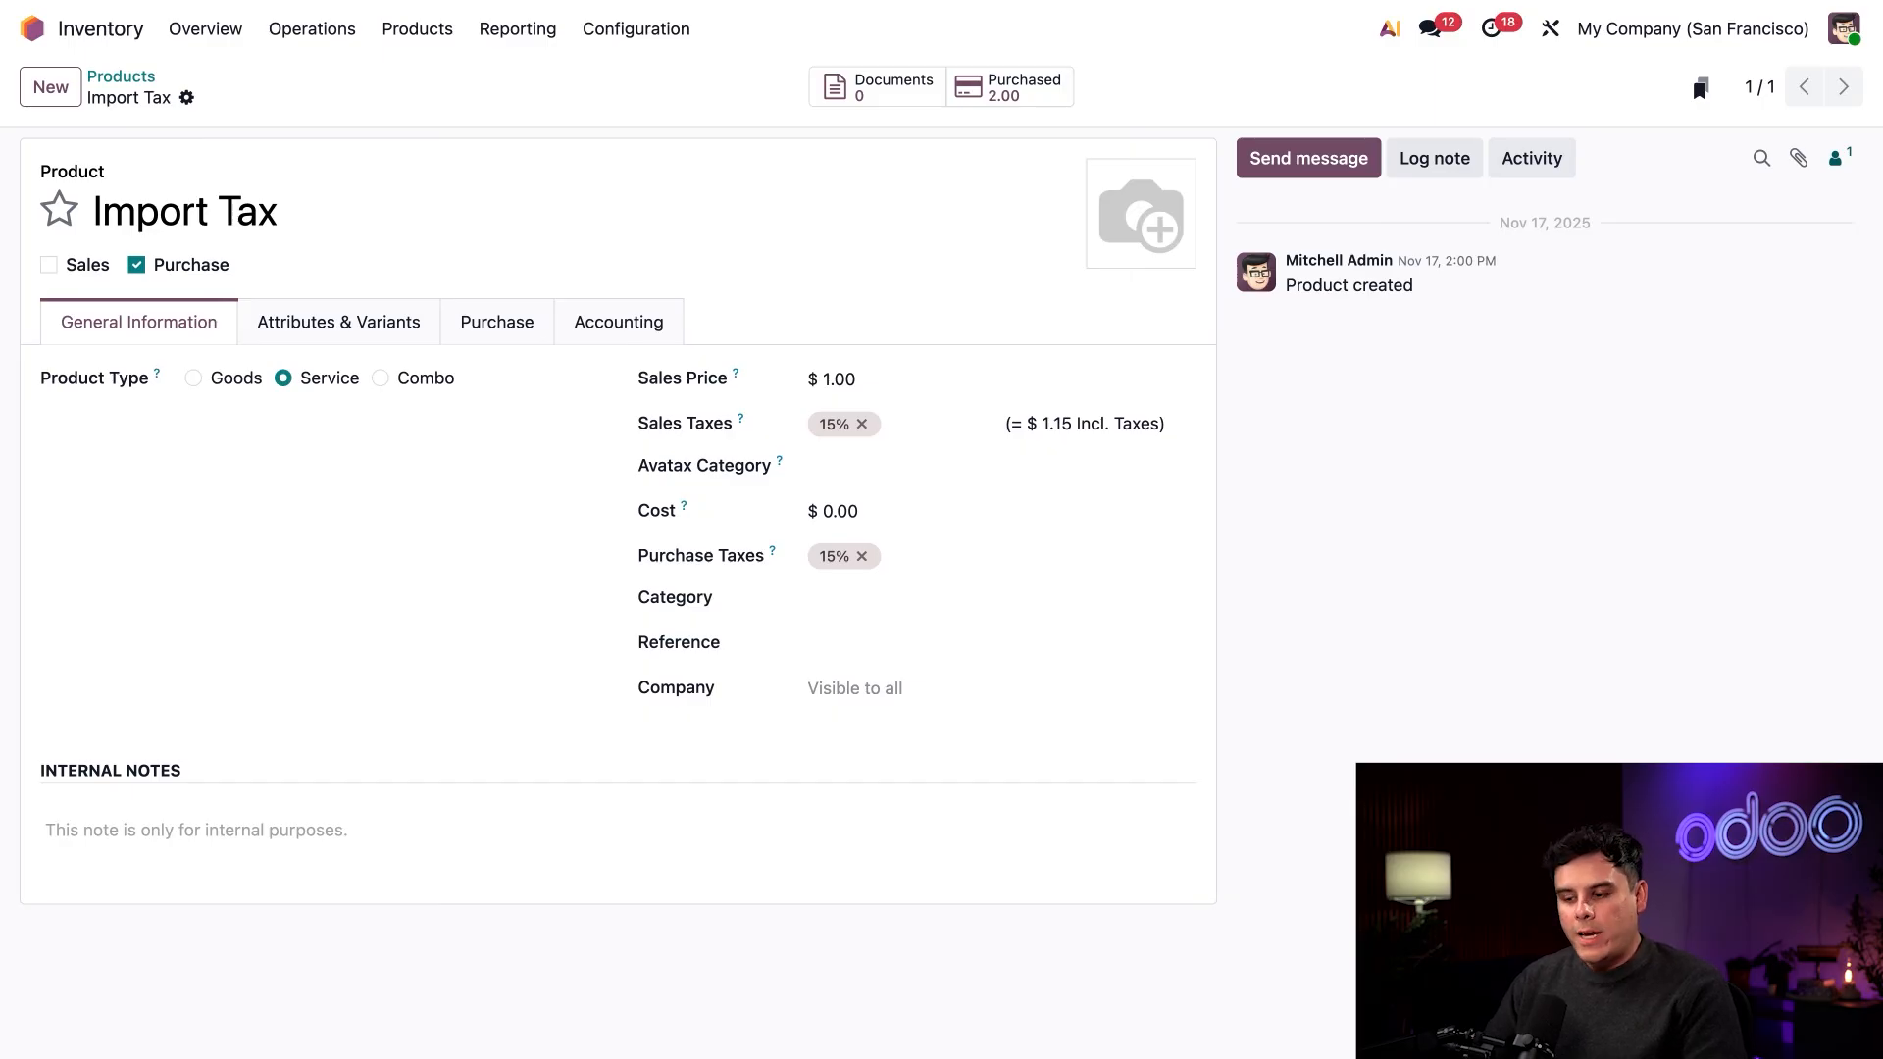
{"action": "mouse_move", "coordinate": [889, 512]}
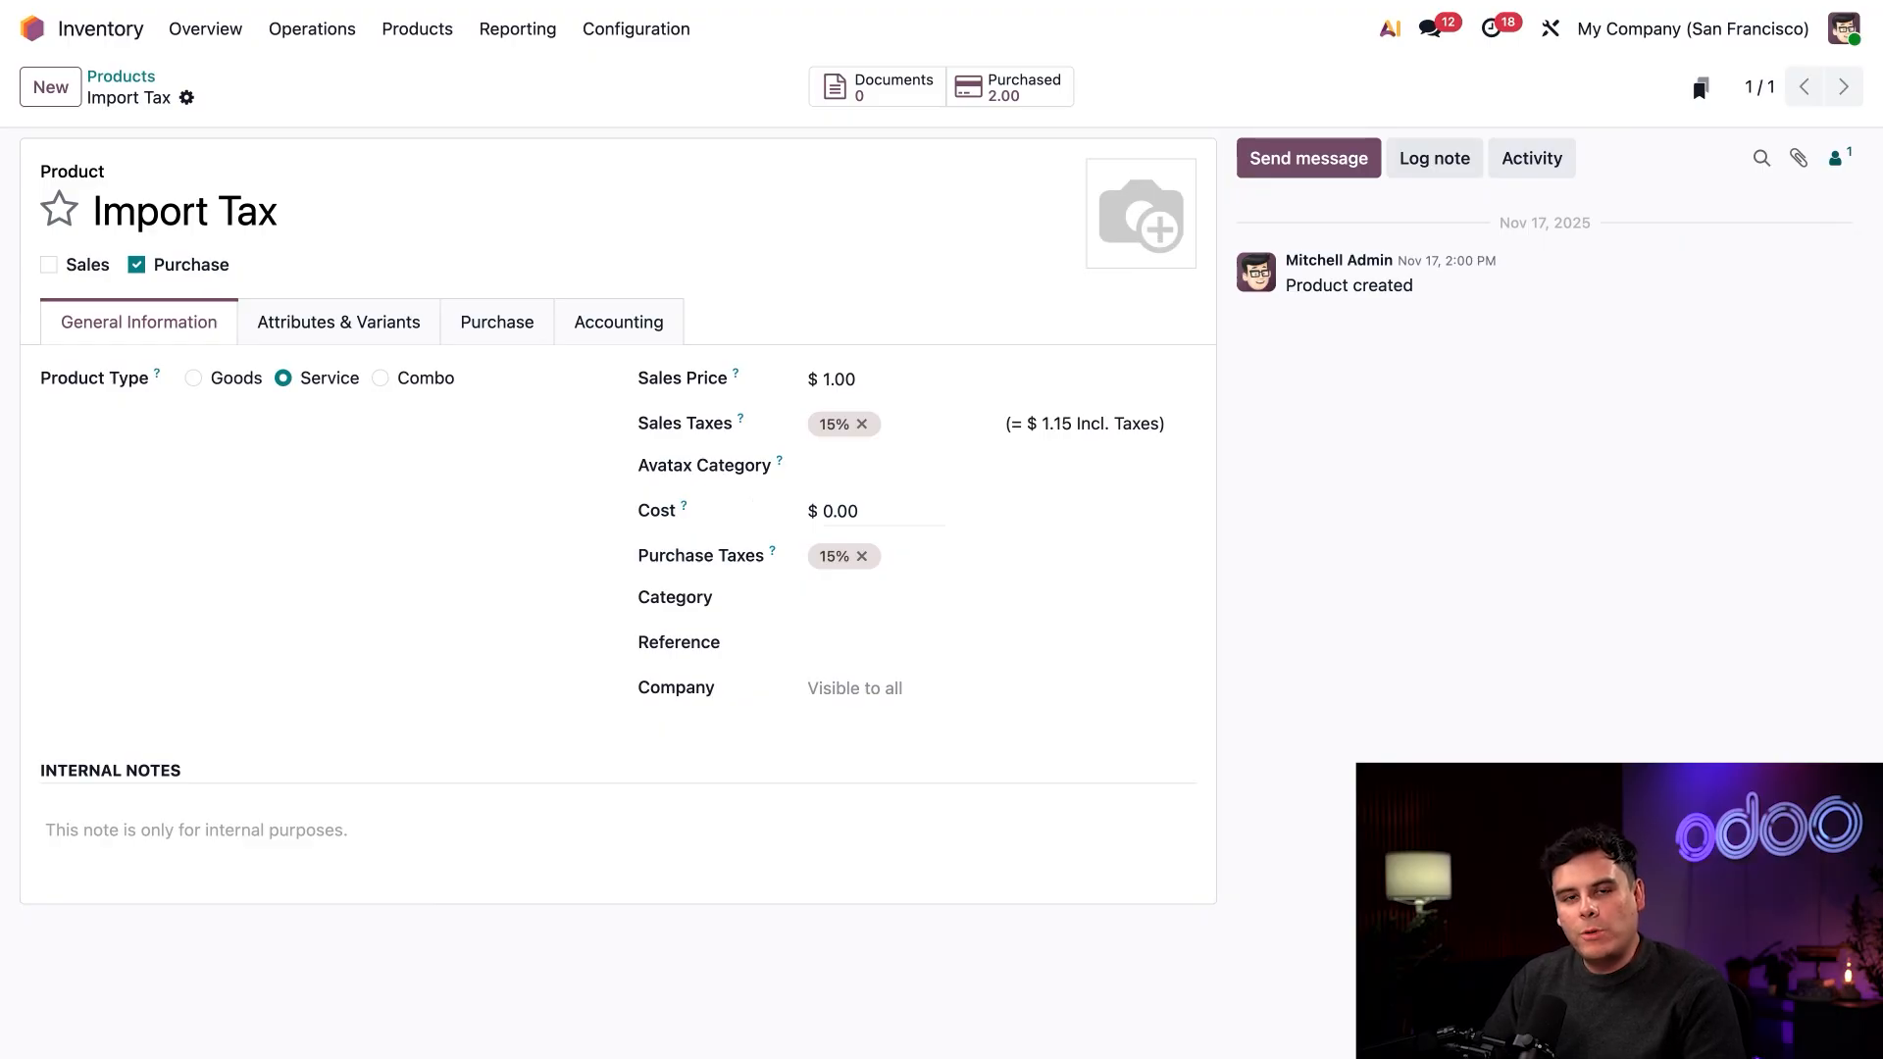
Step: Move to the Import Tax product's Purchase settings after reviewing its general information
{"action": "left_click", "coordinate": [496, 322]}
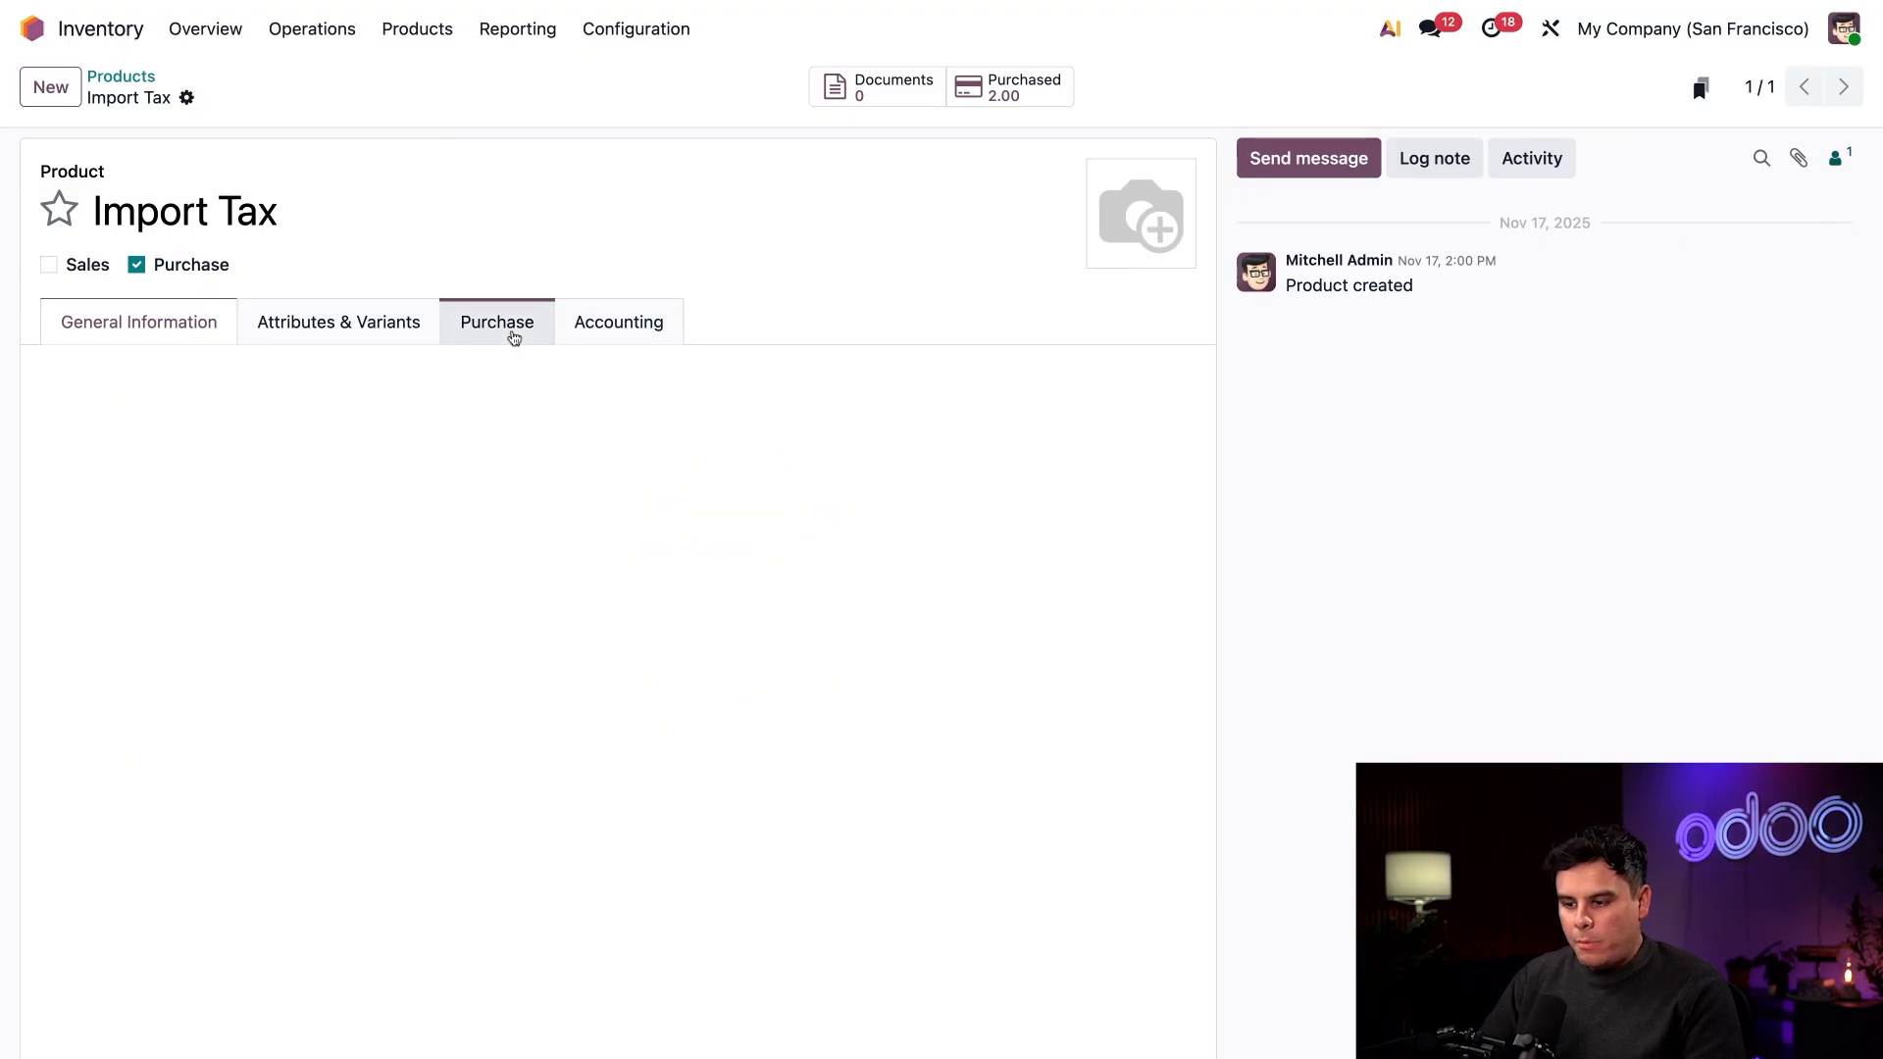
Step: Mark Import Tax as a landed cost and cycle its split method through By Quantity, Current Cost, Weight, ending on By Volume
{"action": "left_click", "coordinate": [497, 321]}
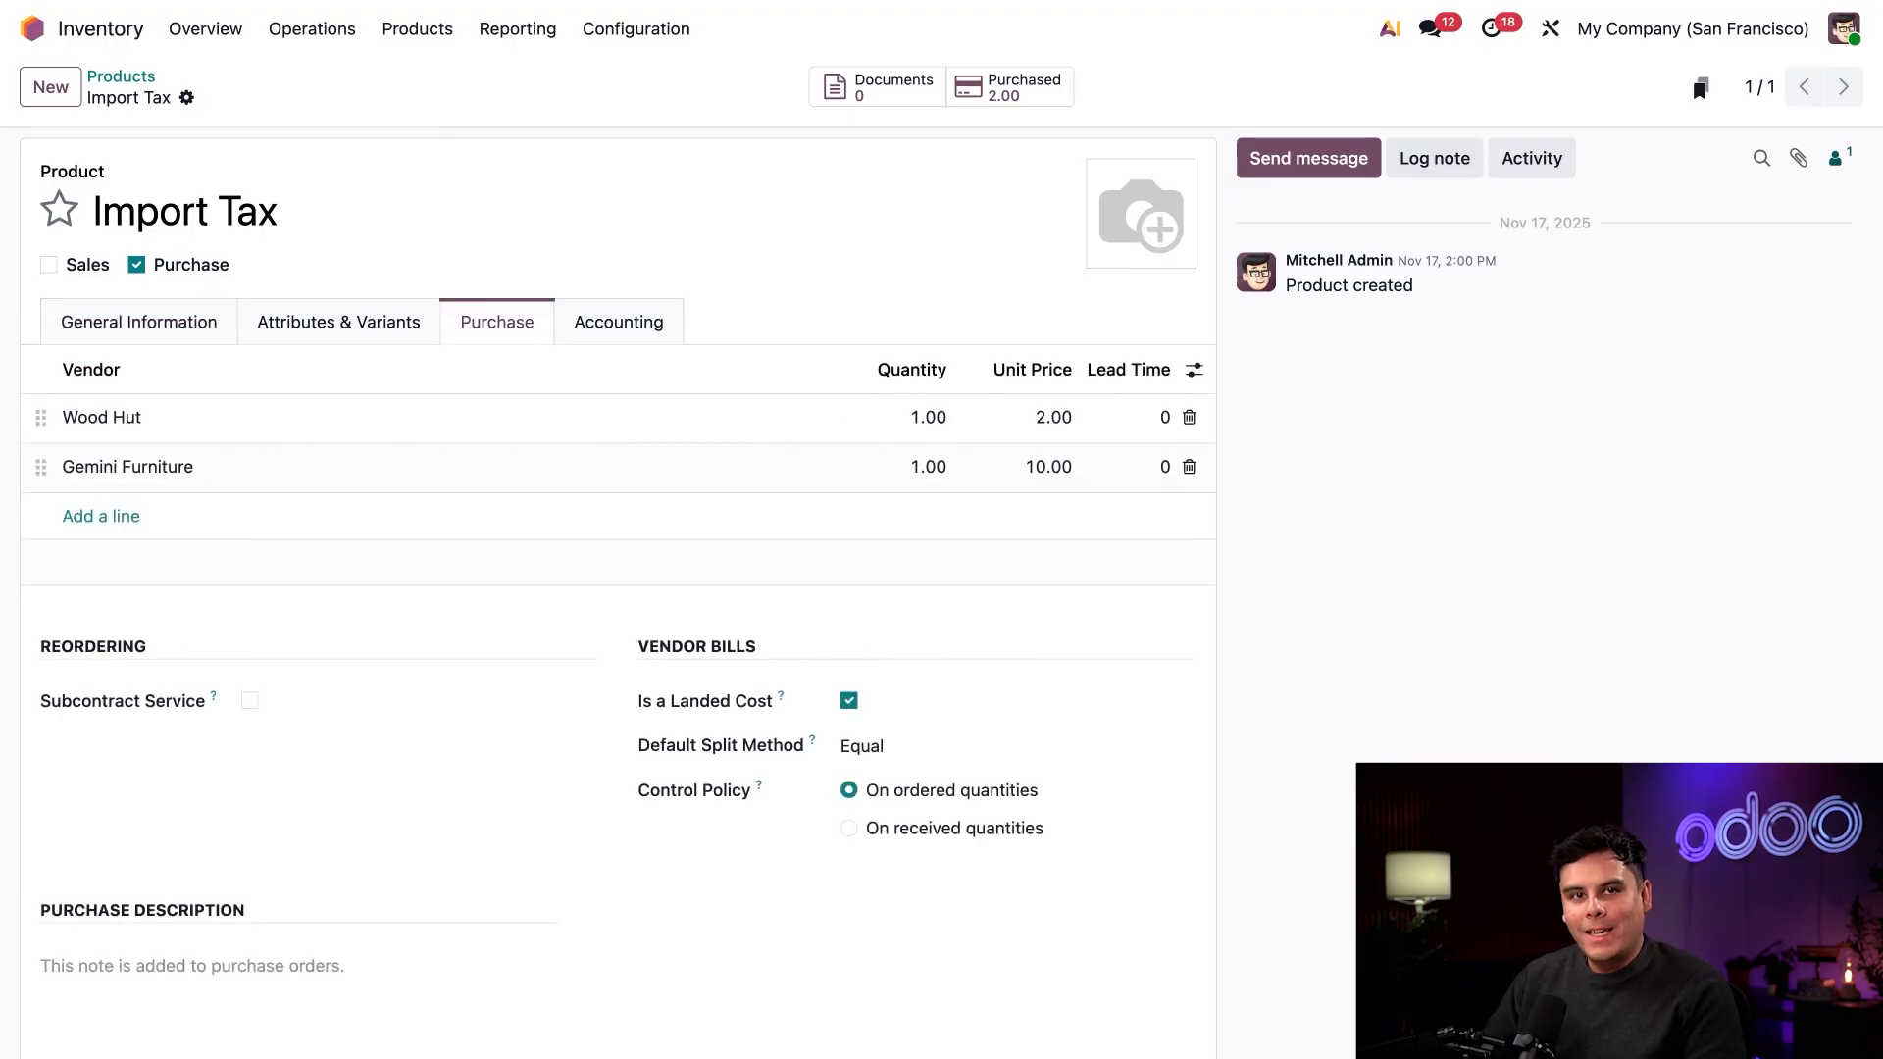
{"action": "left_click", "coordinate": [860, 745]}
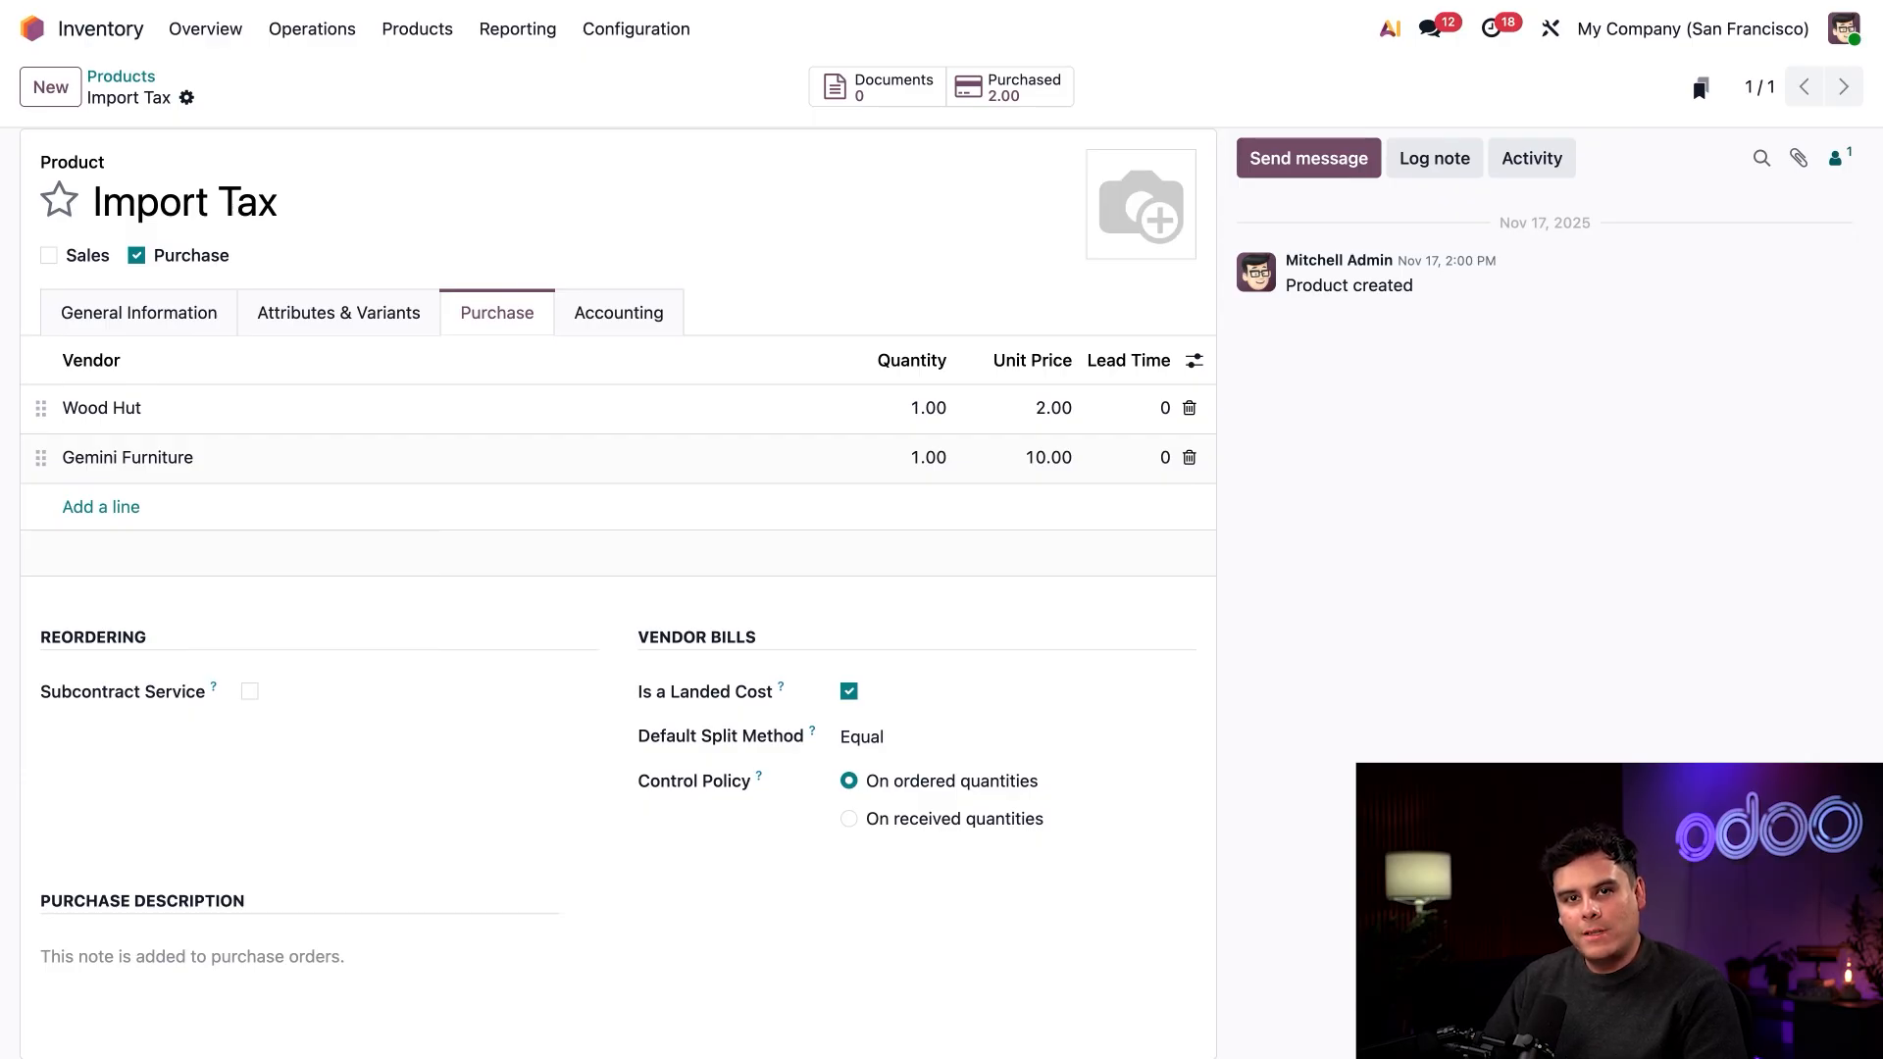
{"action": "left_click", "coordinate": [1008, 736]}
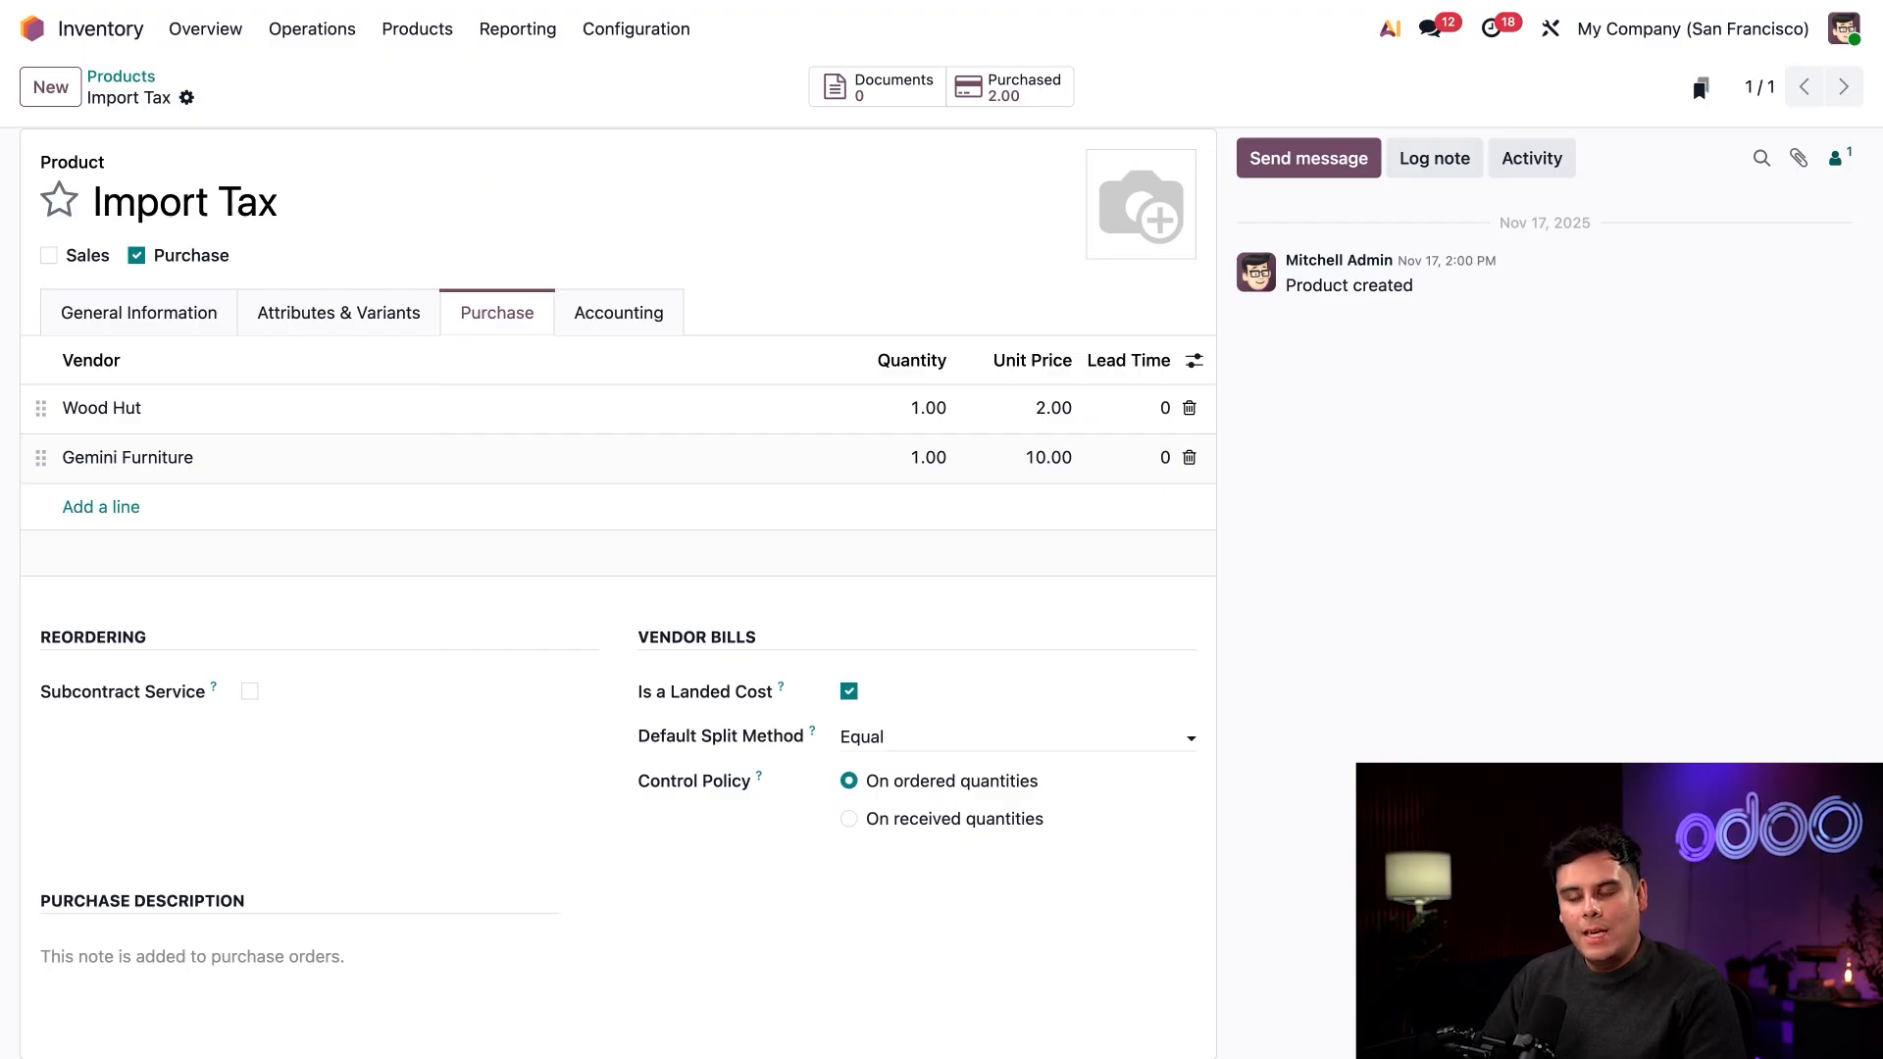
{"action": "left_click", "coordinate": [1014, 736]}
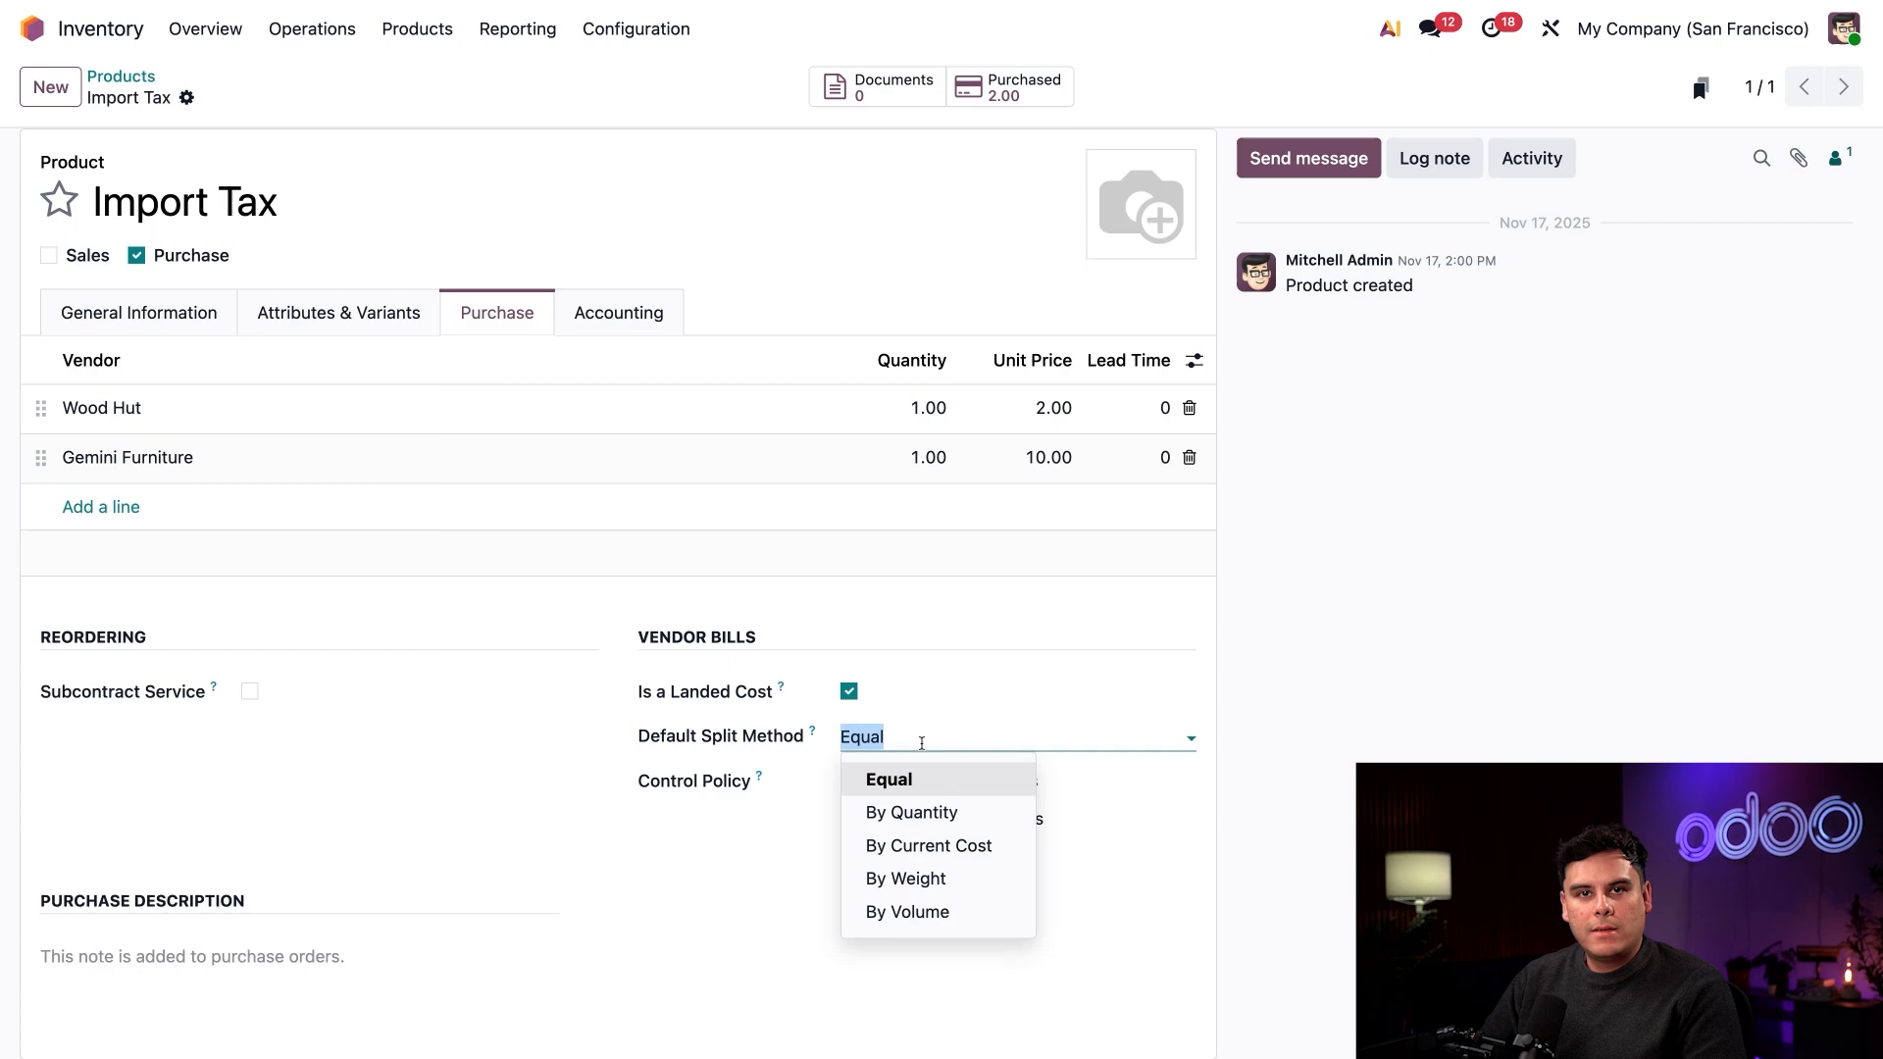
{"action": "left_click", "coordinate": [910, 812]}
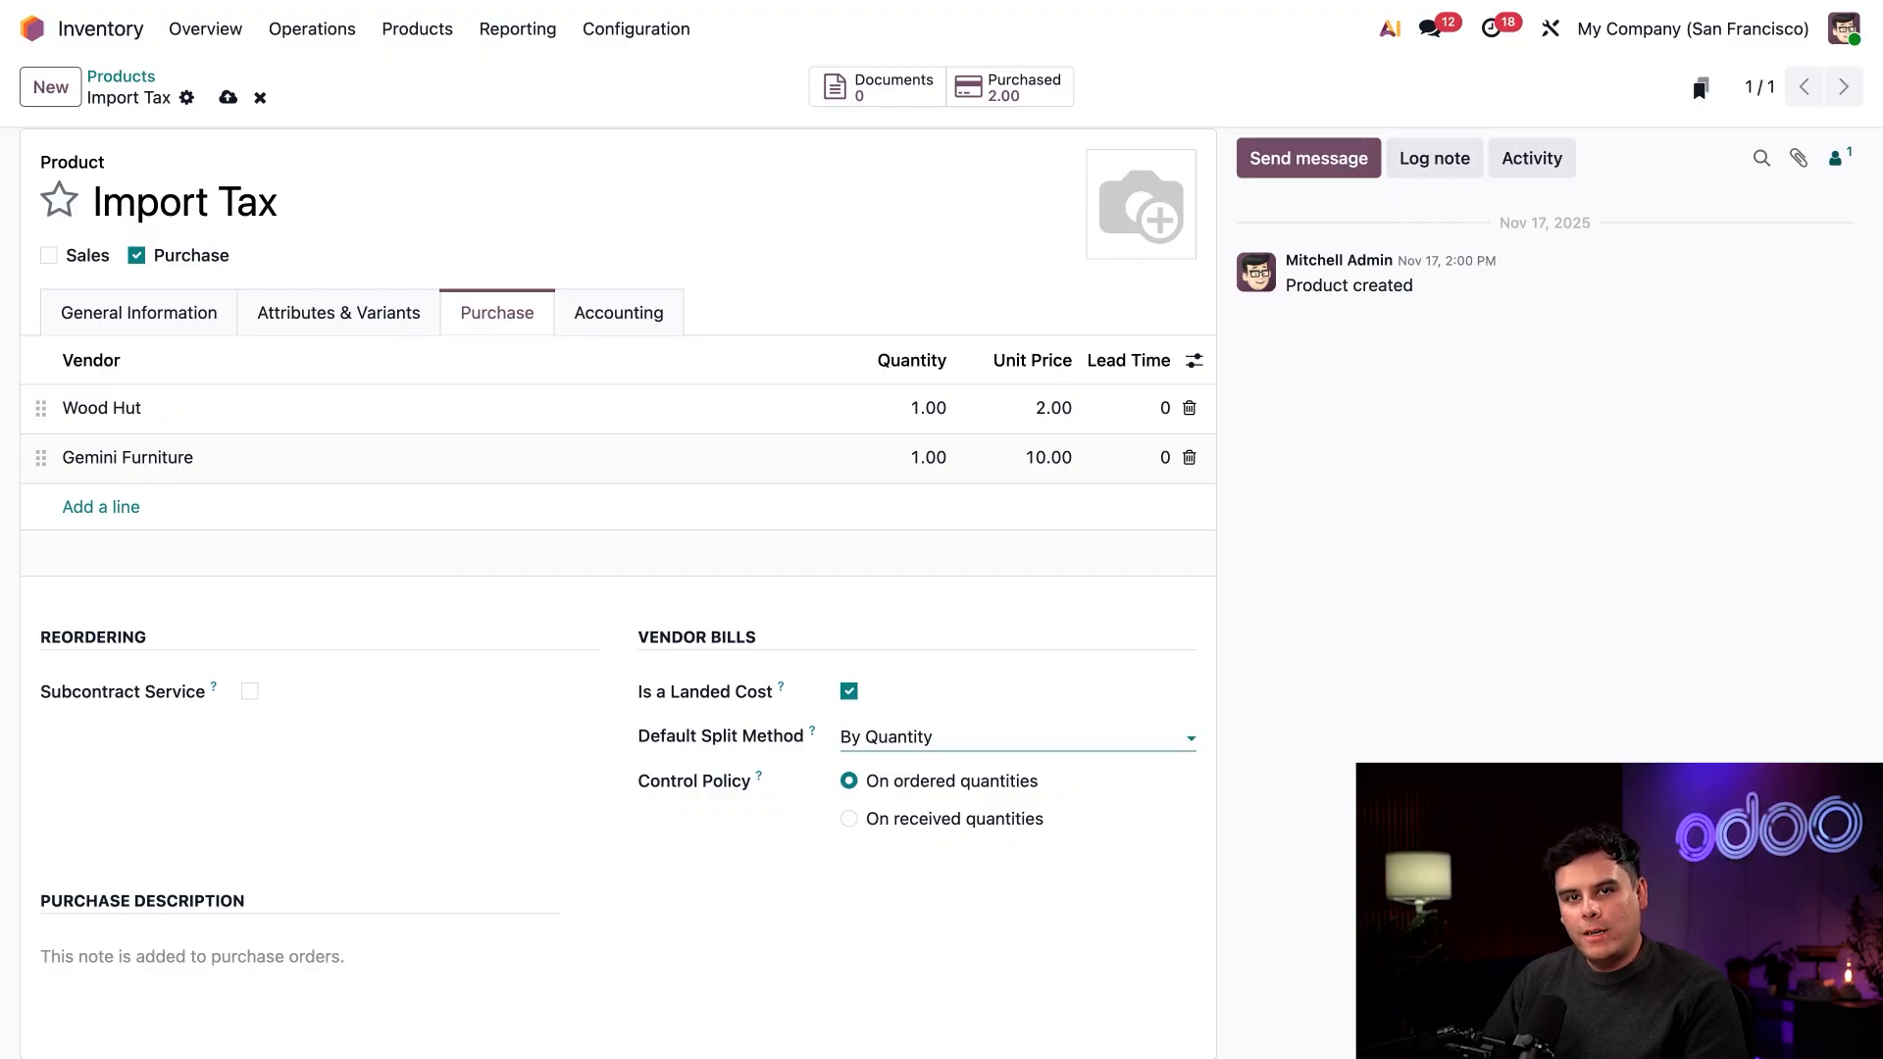
{"action": "left_click", "coordinate": [1014, 735]}
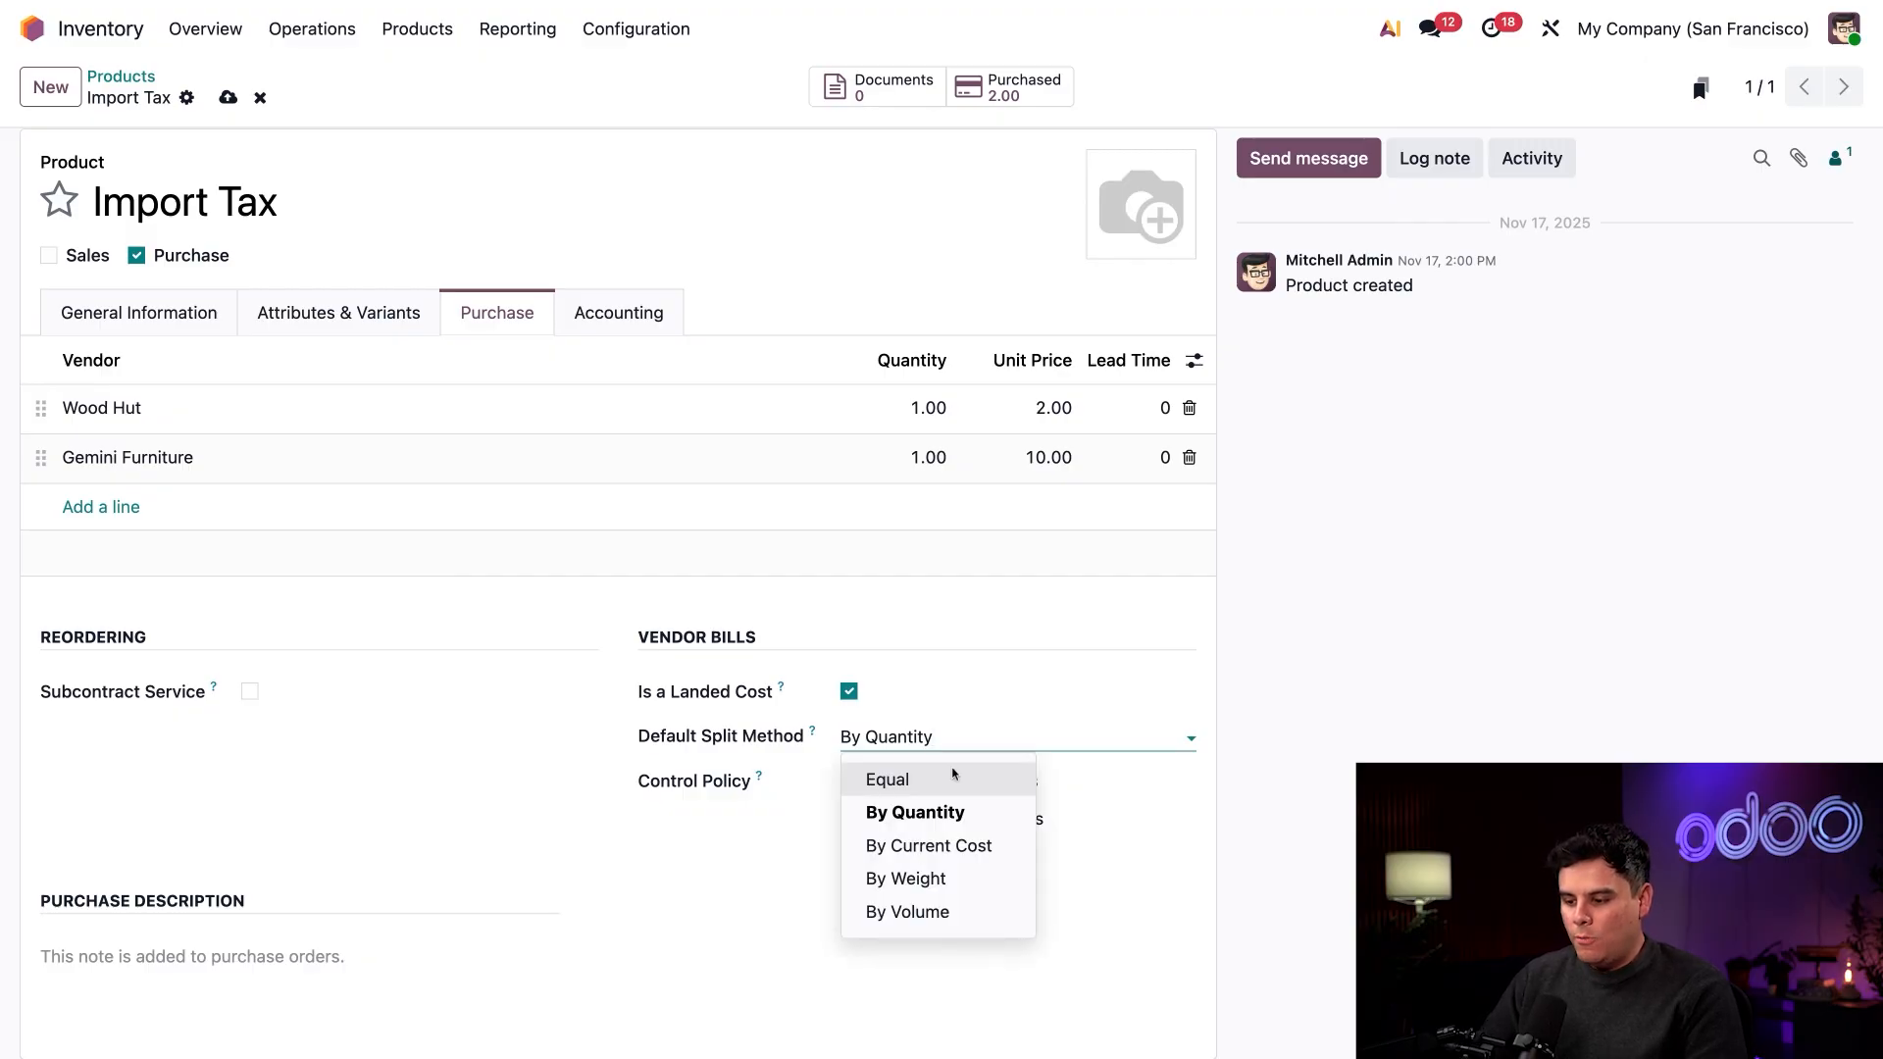
{"action": "left_click", "coordinate": [928, 846]}
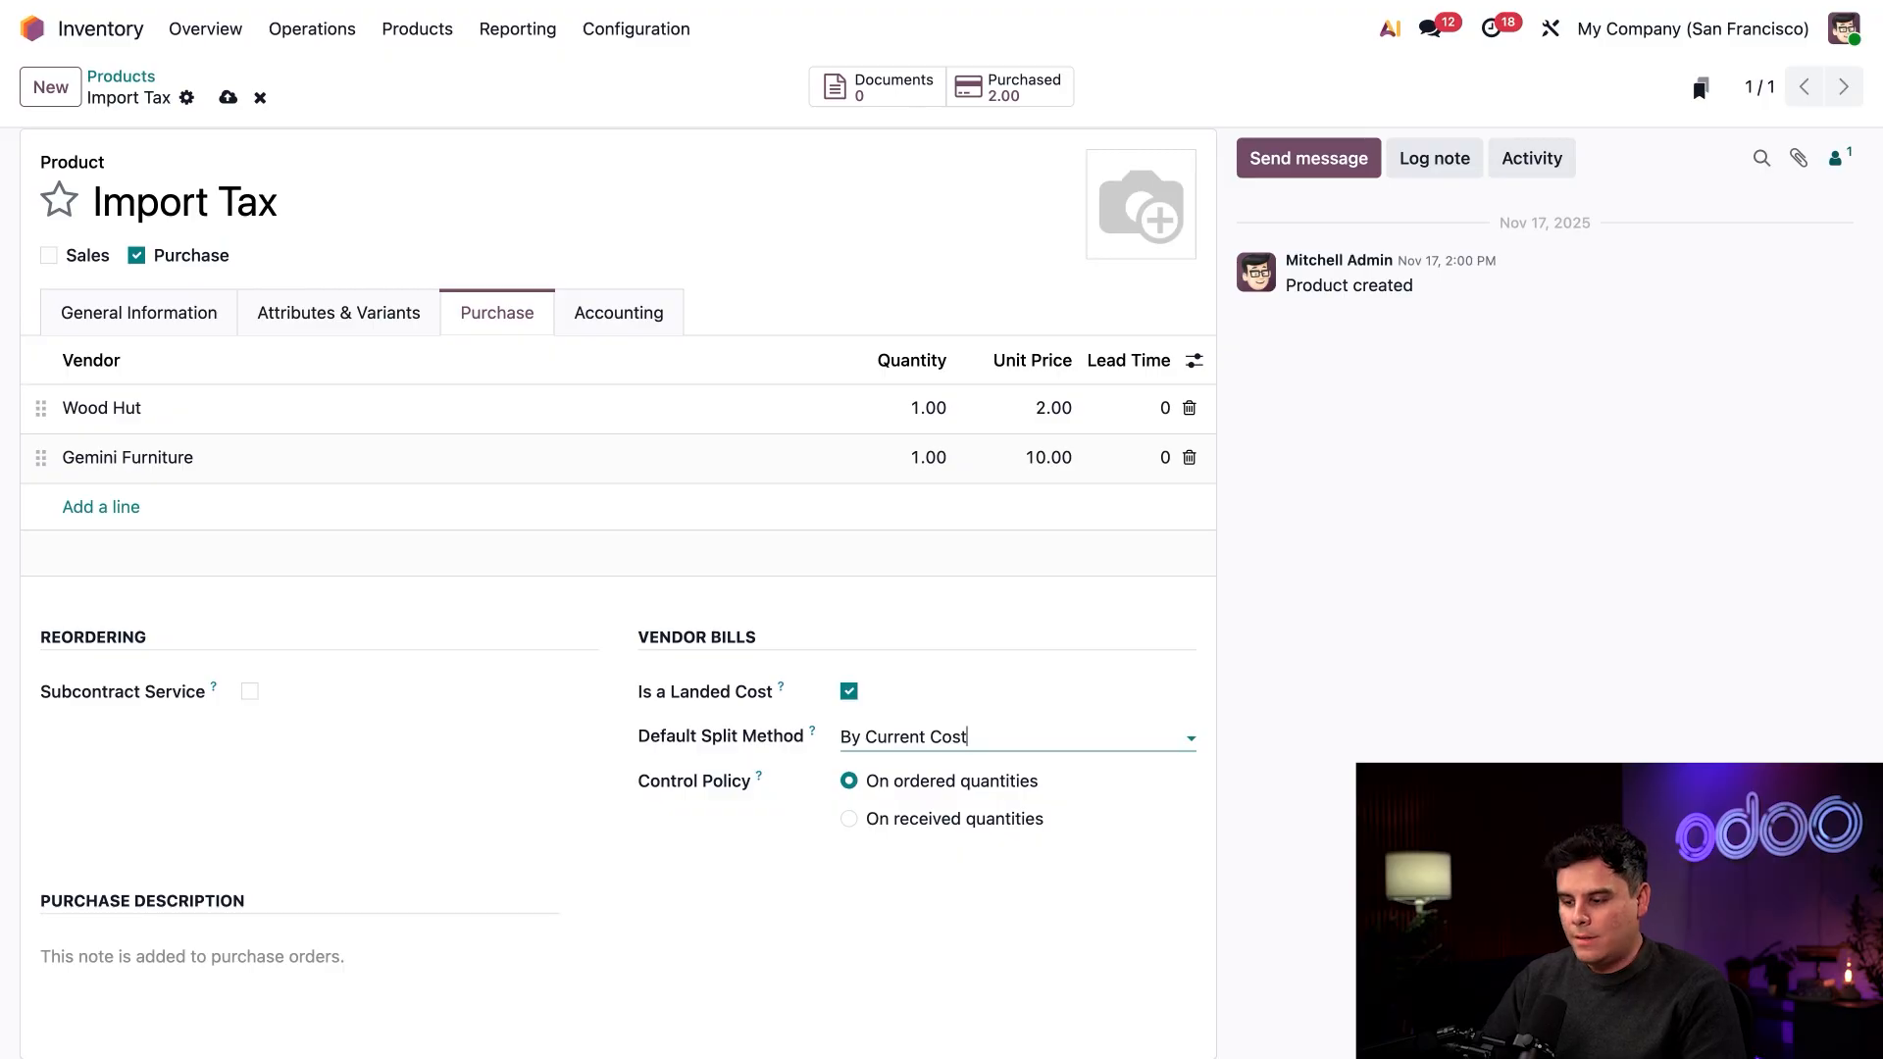
{"action": "left_click", "coordinate": [1009, 736]}
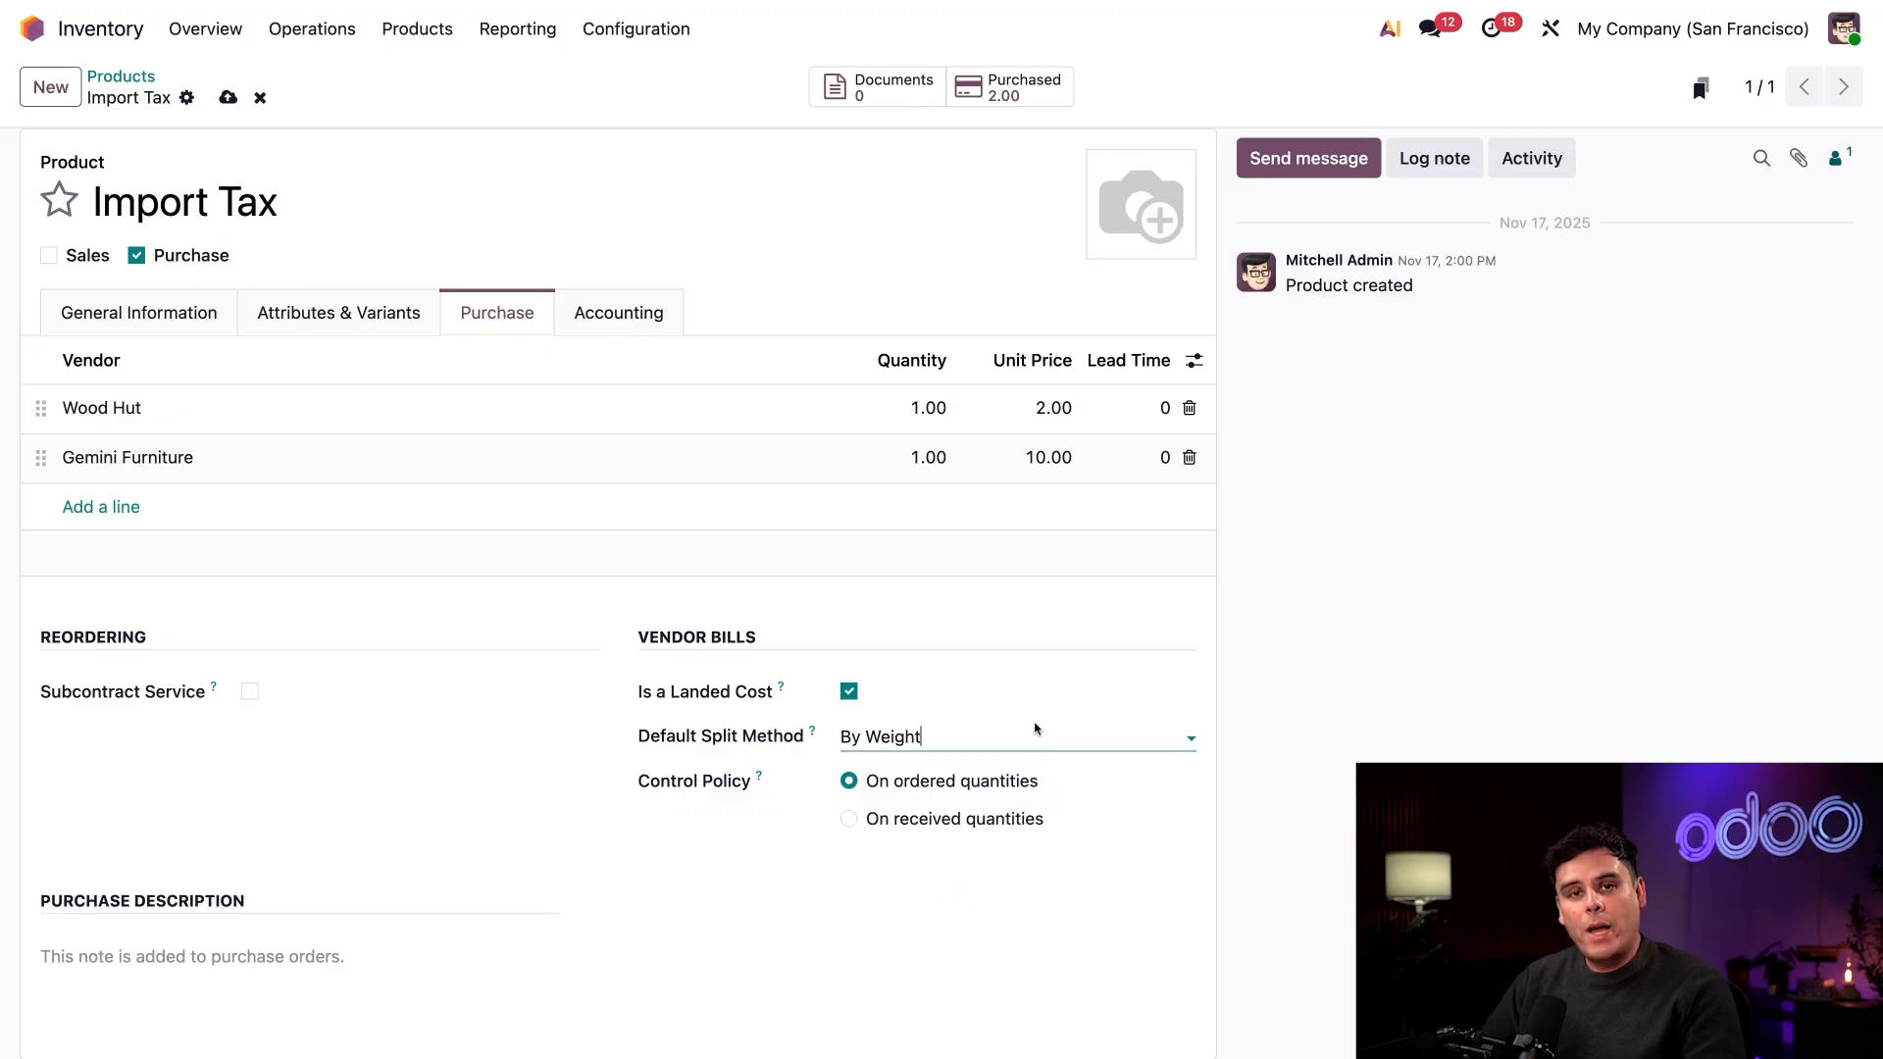
{"action": "left_click", "coordinate": [1014, 736]}
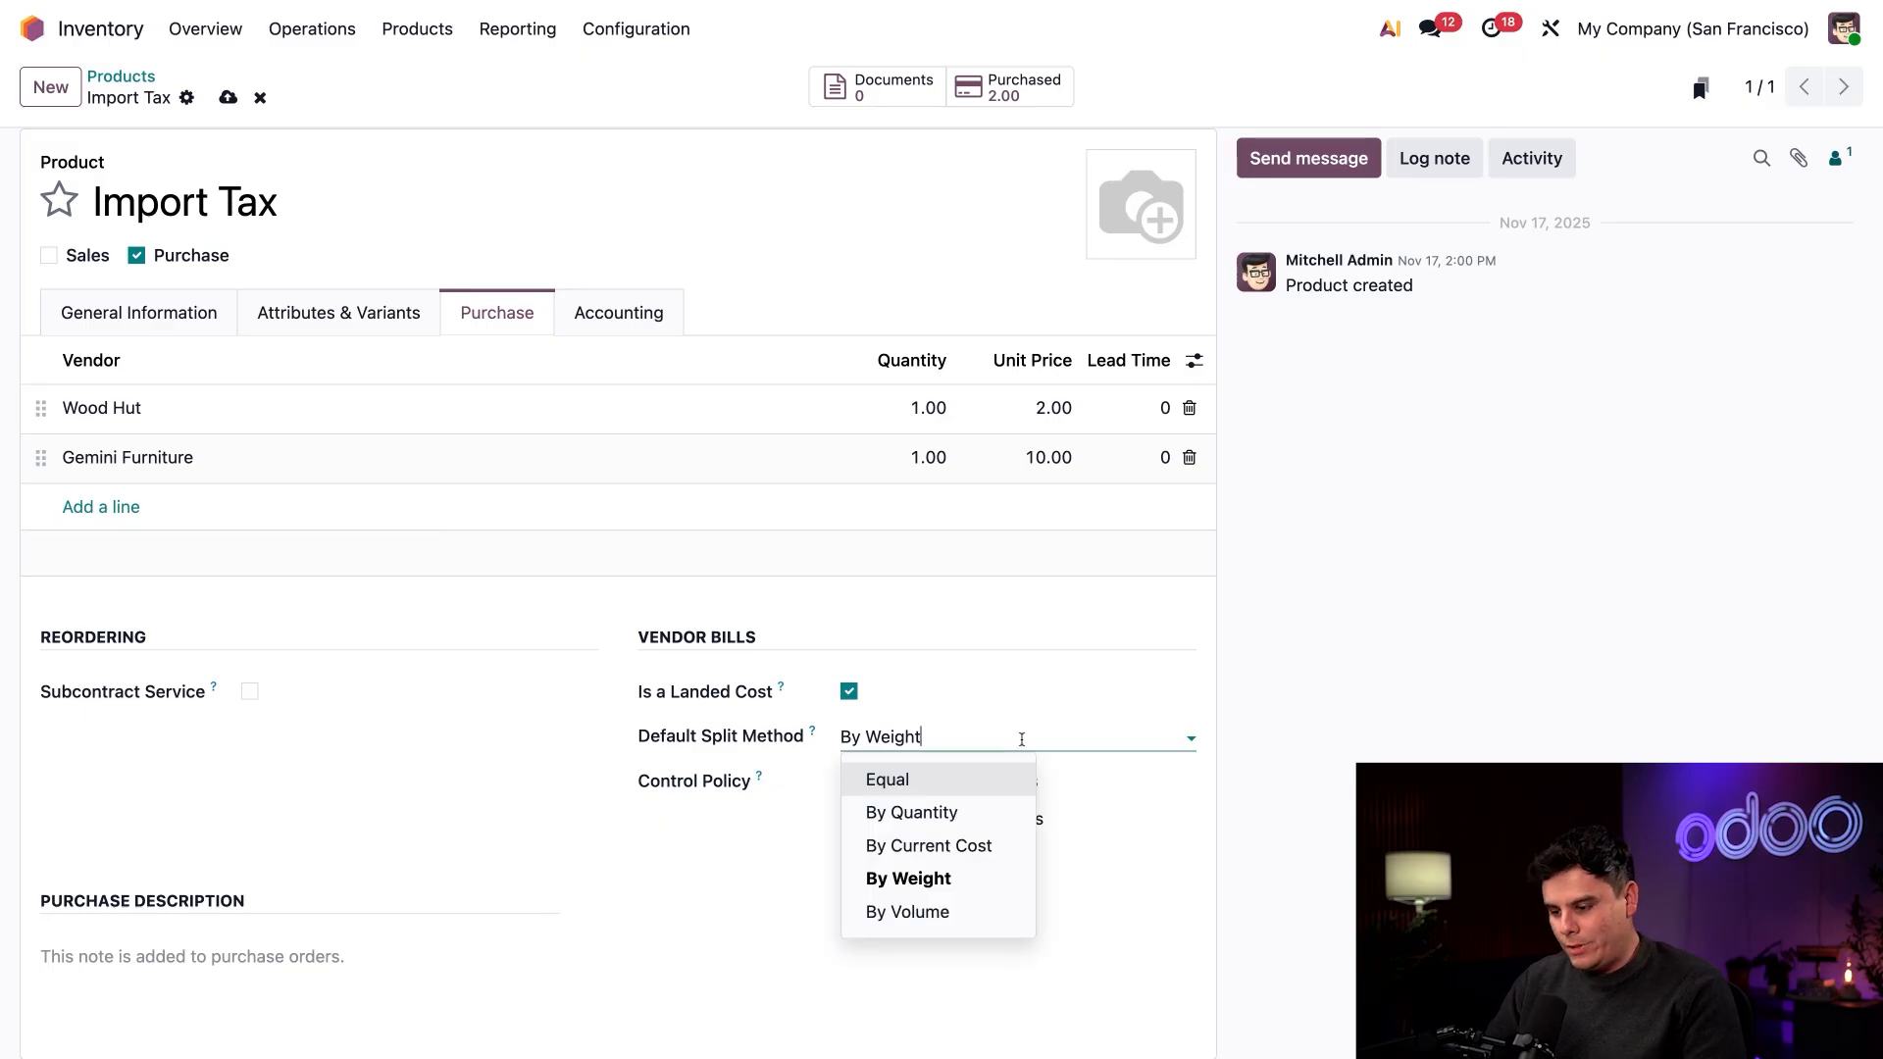
{"action": "left_click", "coordinate": [906, 912]}
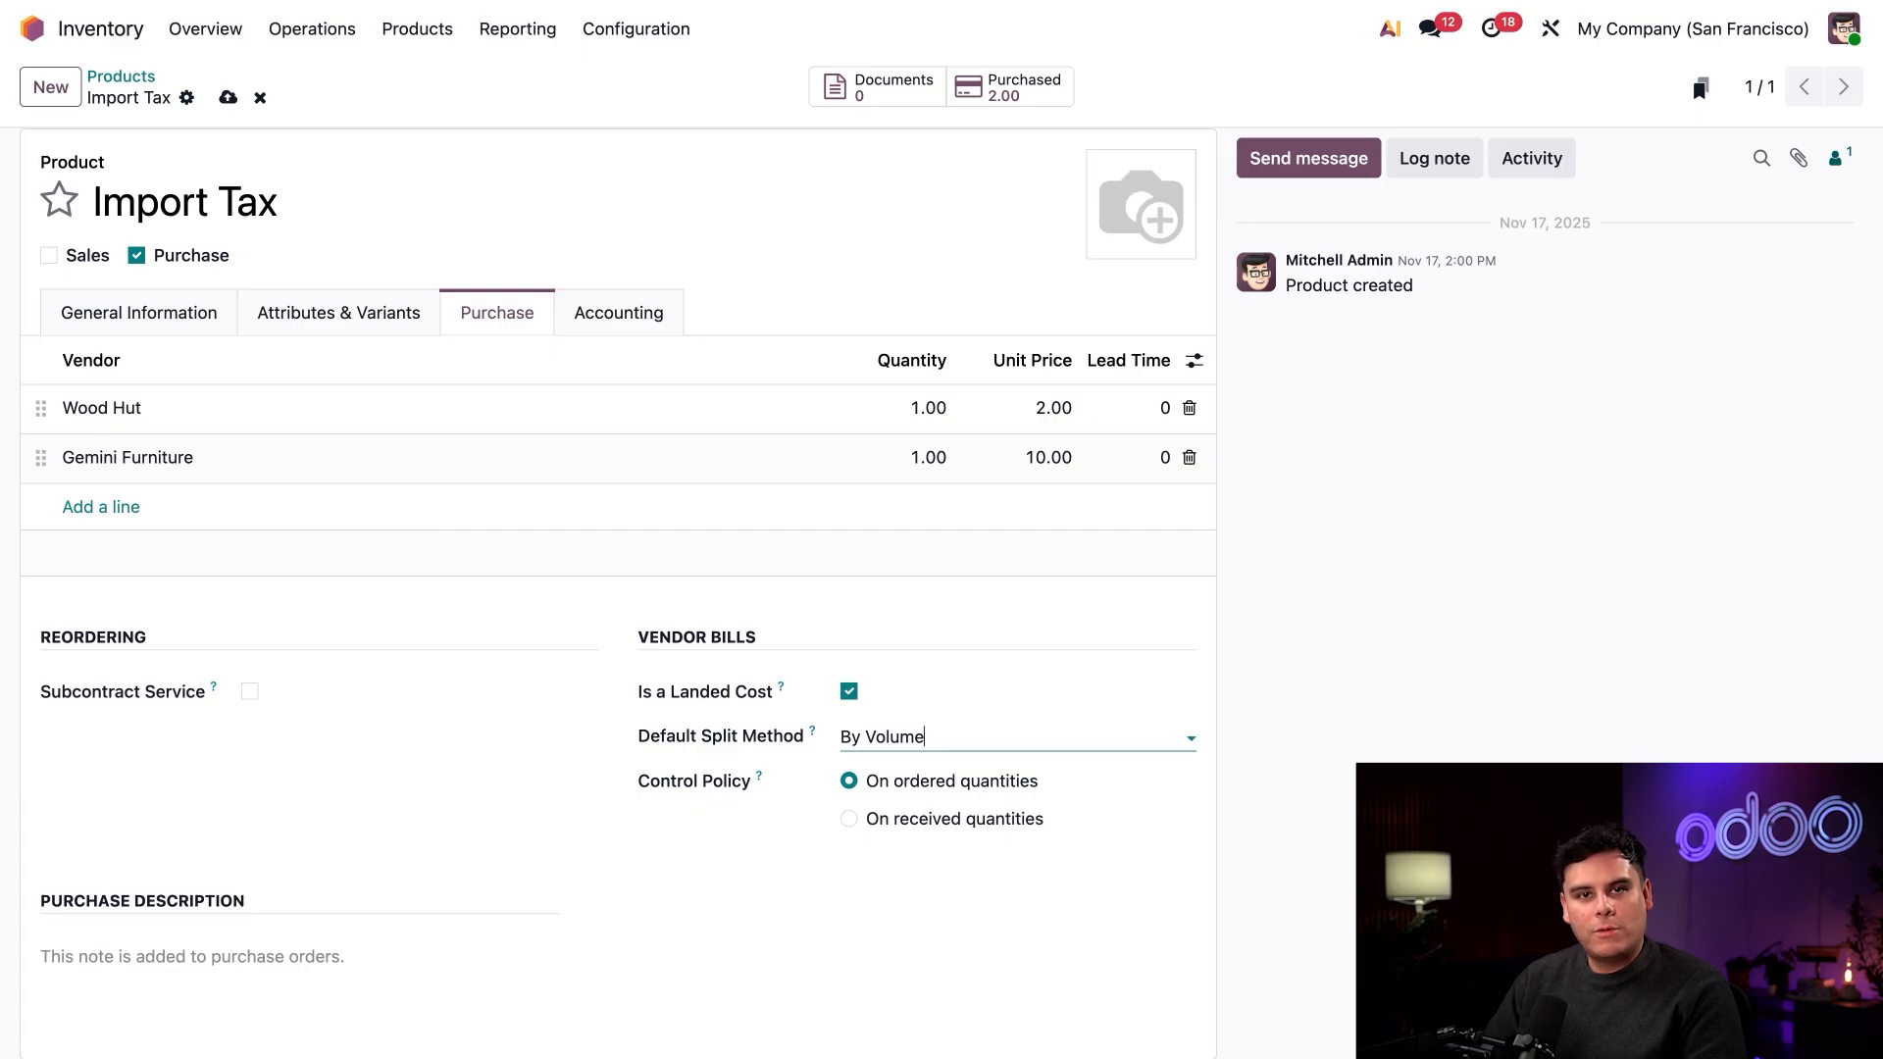
{"action": "mouse_move", "coordinate": [887, 570]}
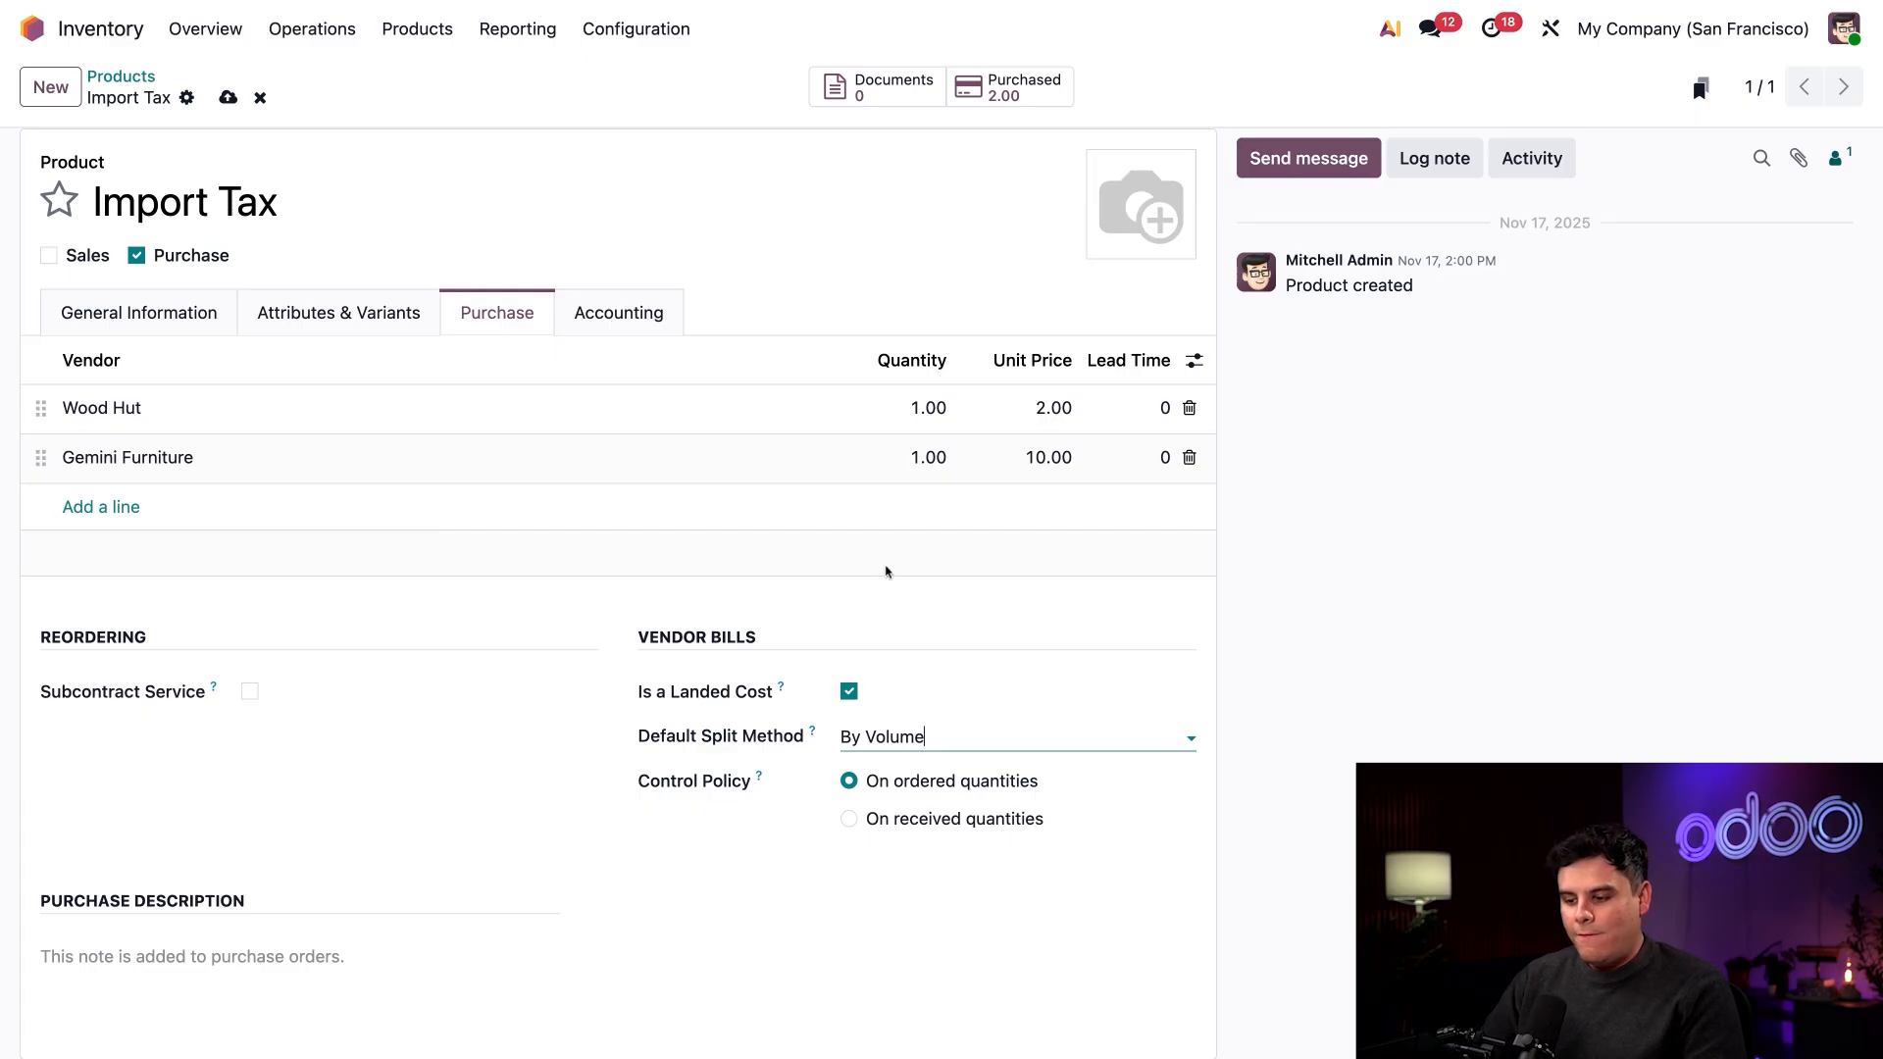
Step: Check Import Tax's accounting settings showing expense account 251000 Tax Received
{"action": "left_click", "coordinate": [618, 314]}
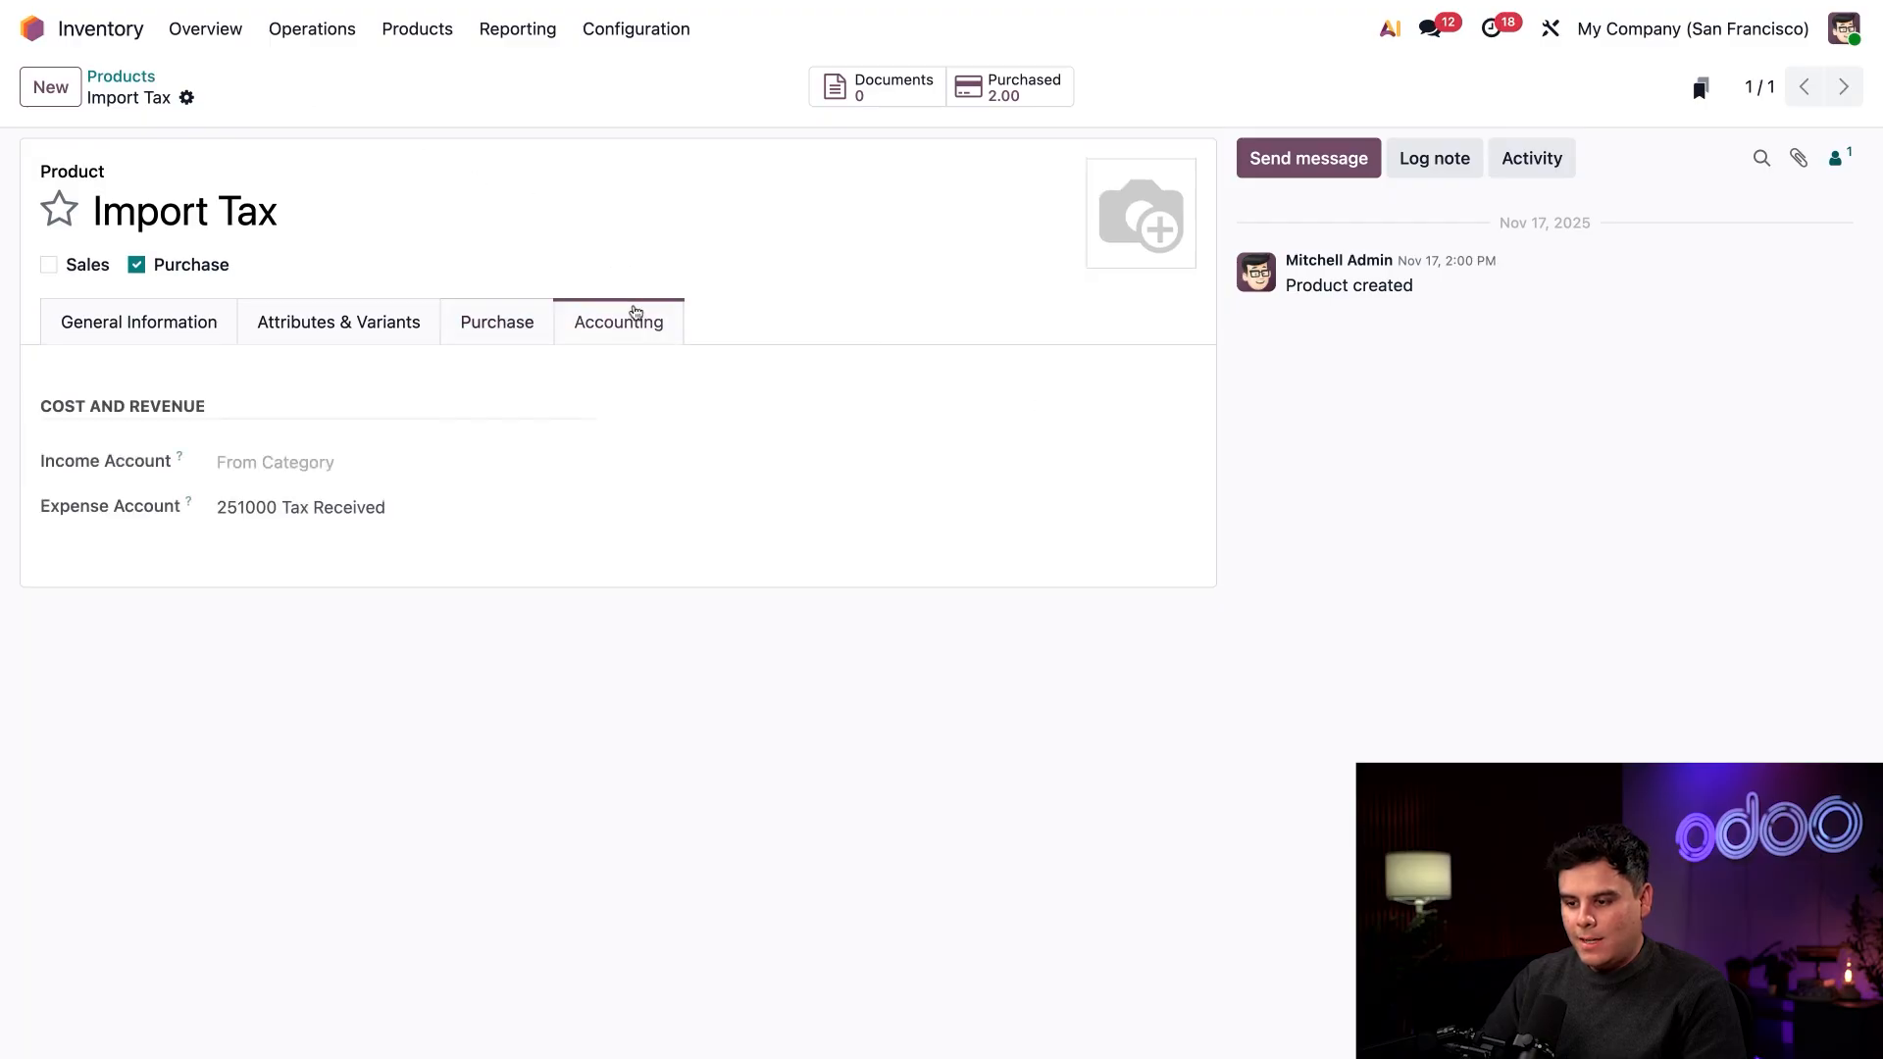
{"action": "mouse_move", "coordinate": [706, 332]}
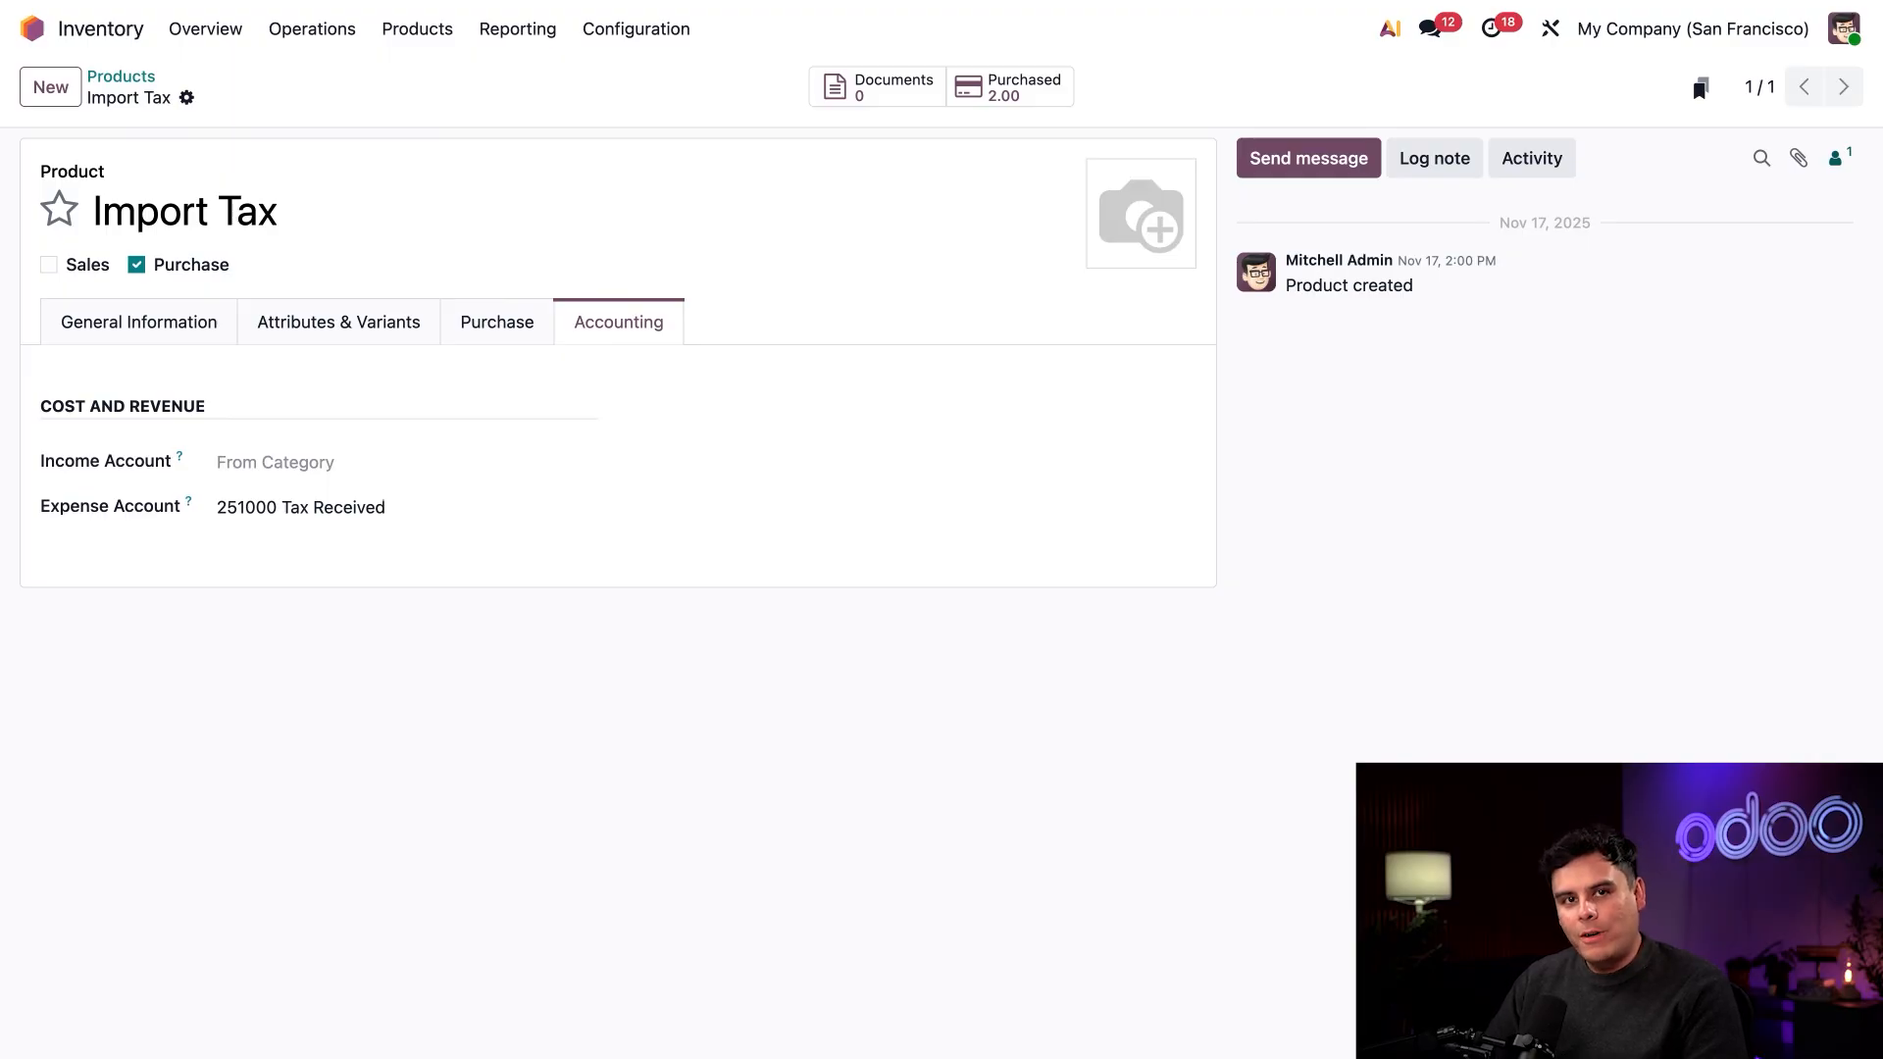
{"action": "mouse_move", "coordinate": [624, 359]}
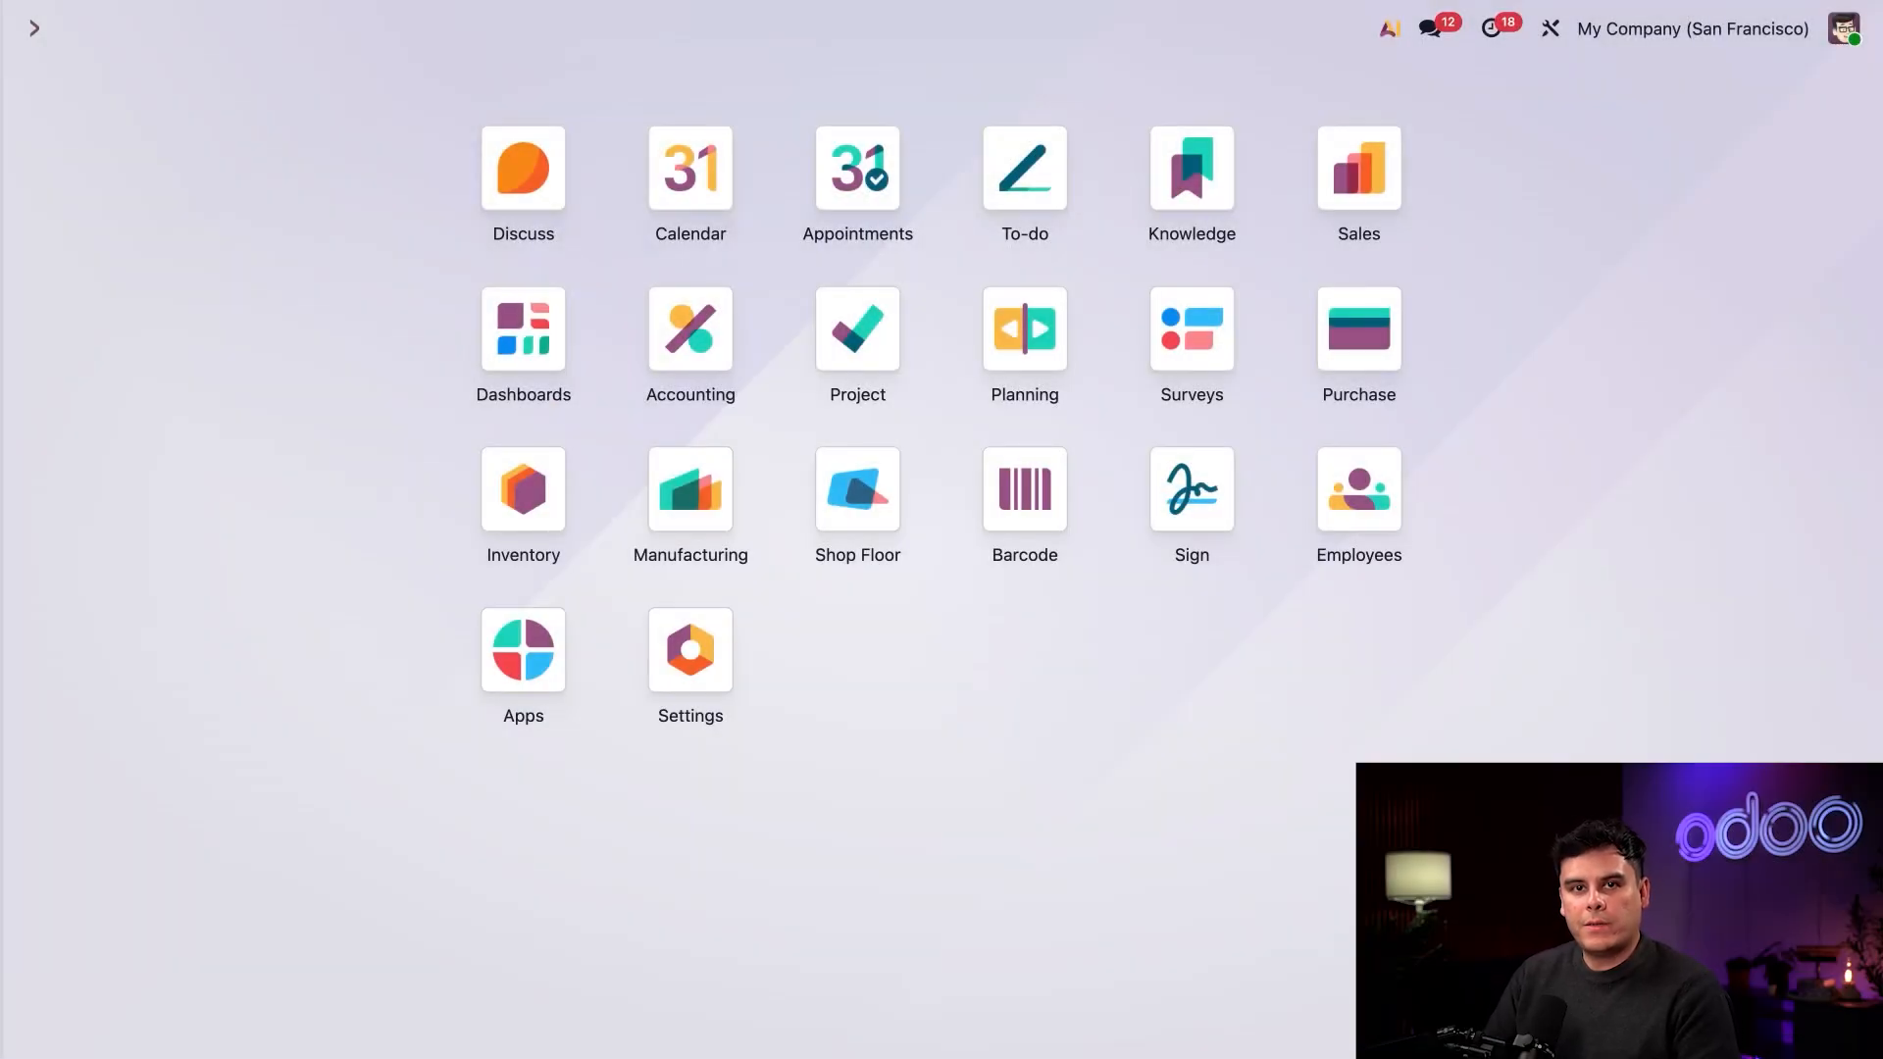
Step: Start a new purchase RFQ with 20 Desk Organizers
{"action": "left_click", "coordinate": [1357, 328]}
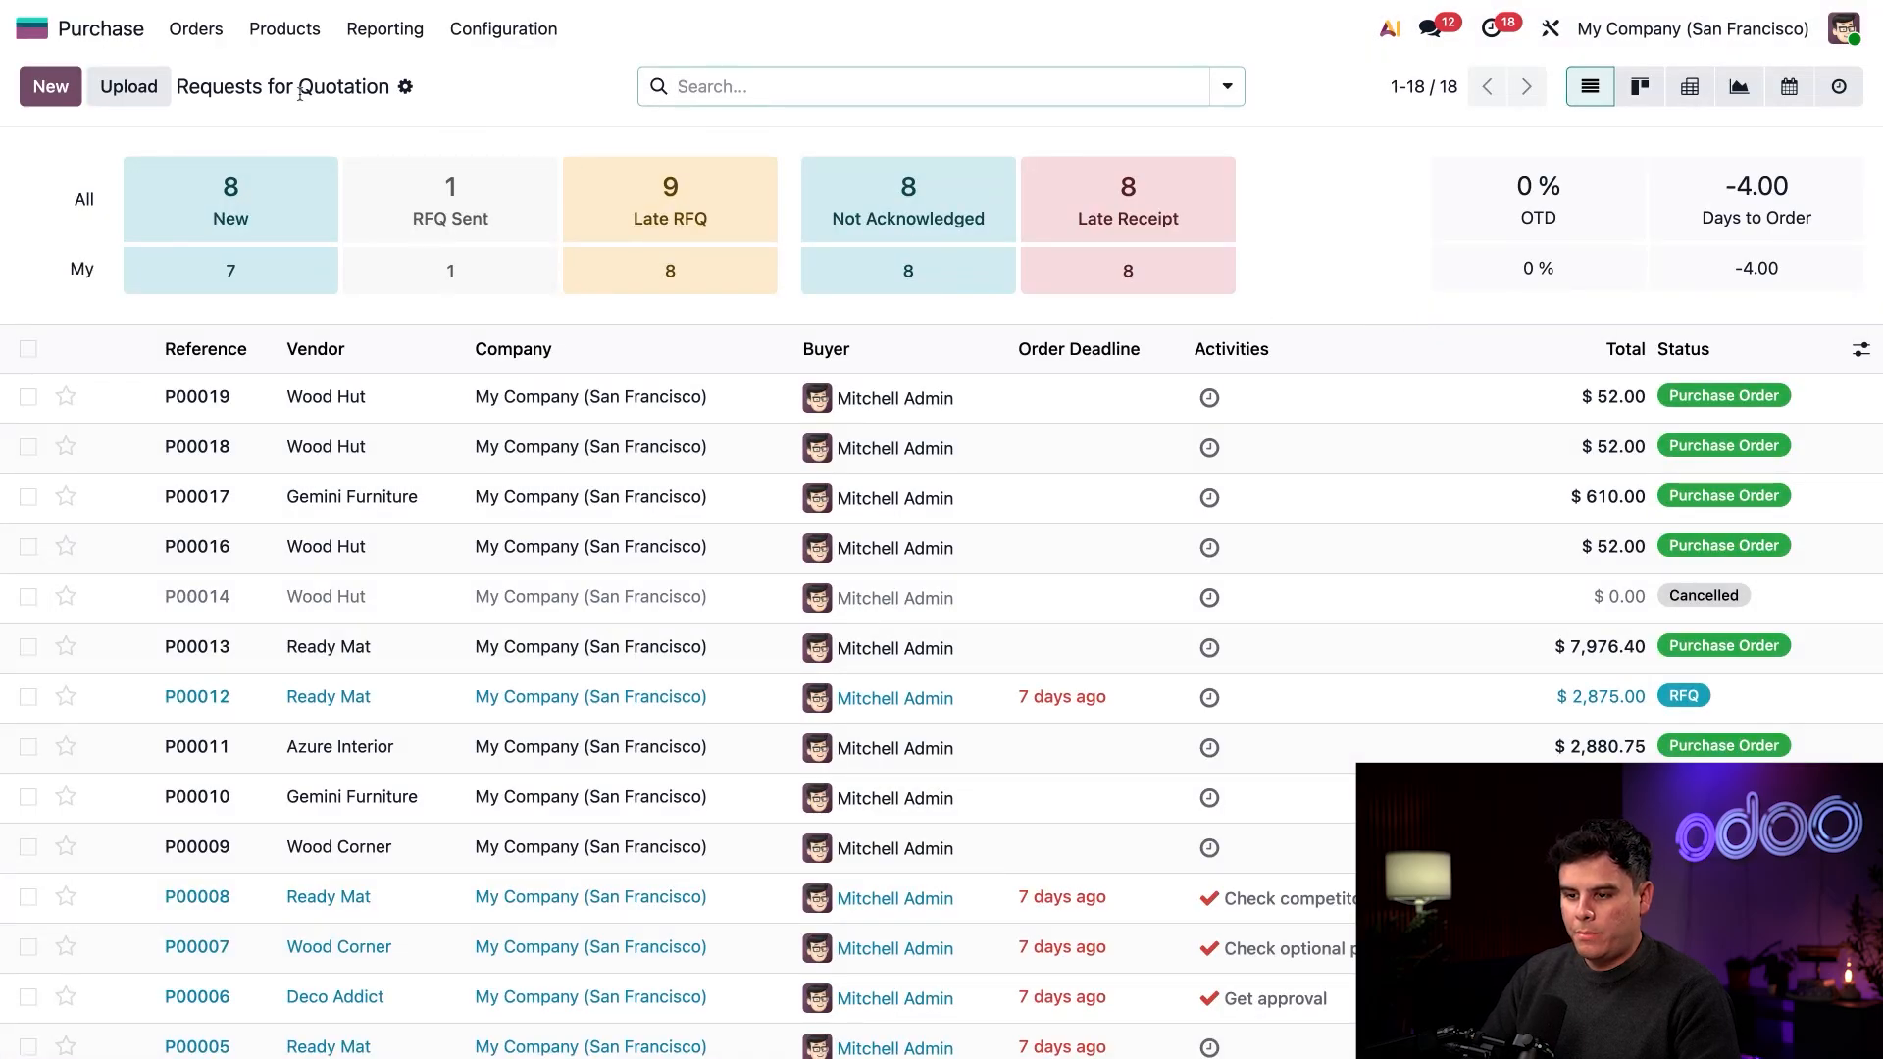
{"action": "left_click", "coordinate": [49, 85]}
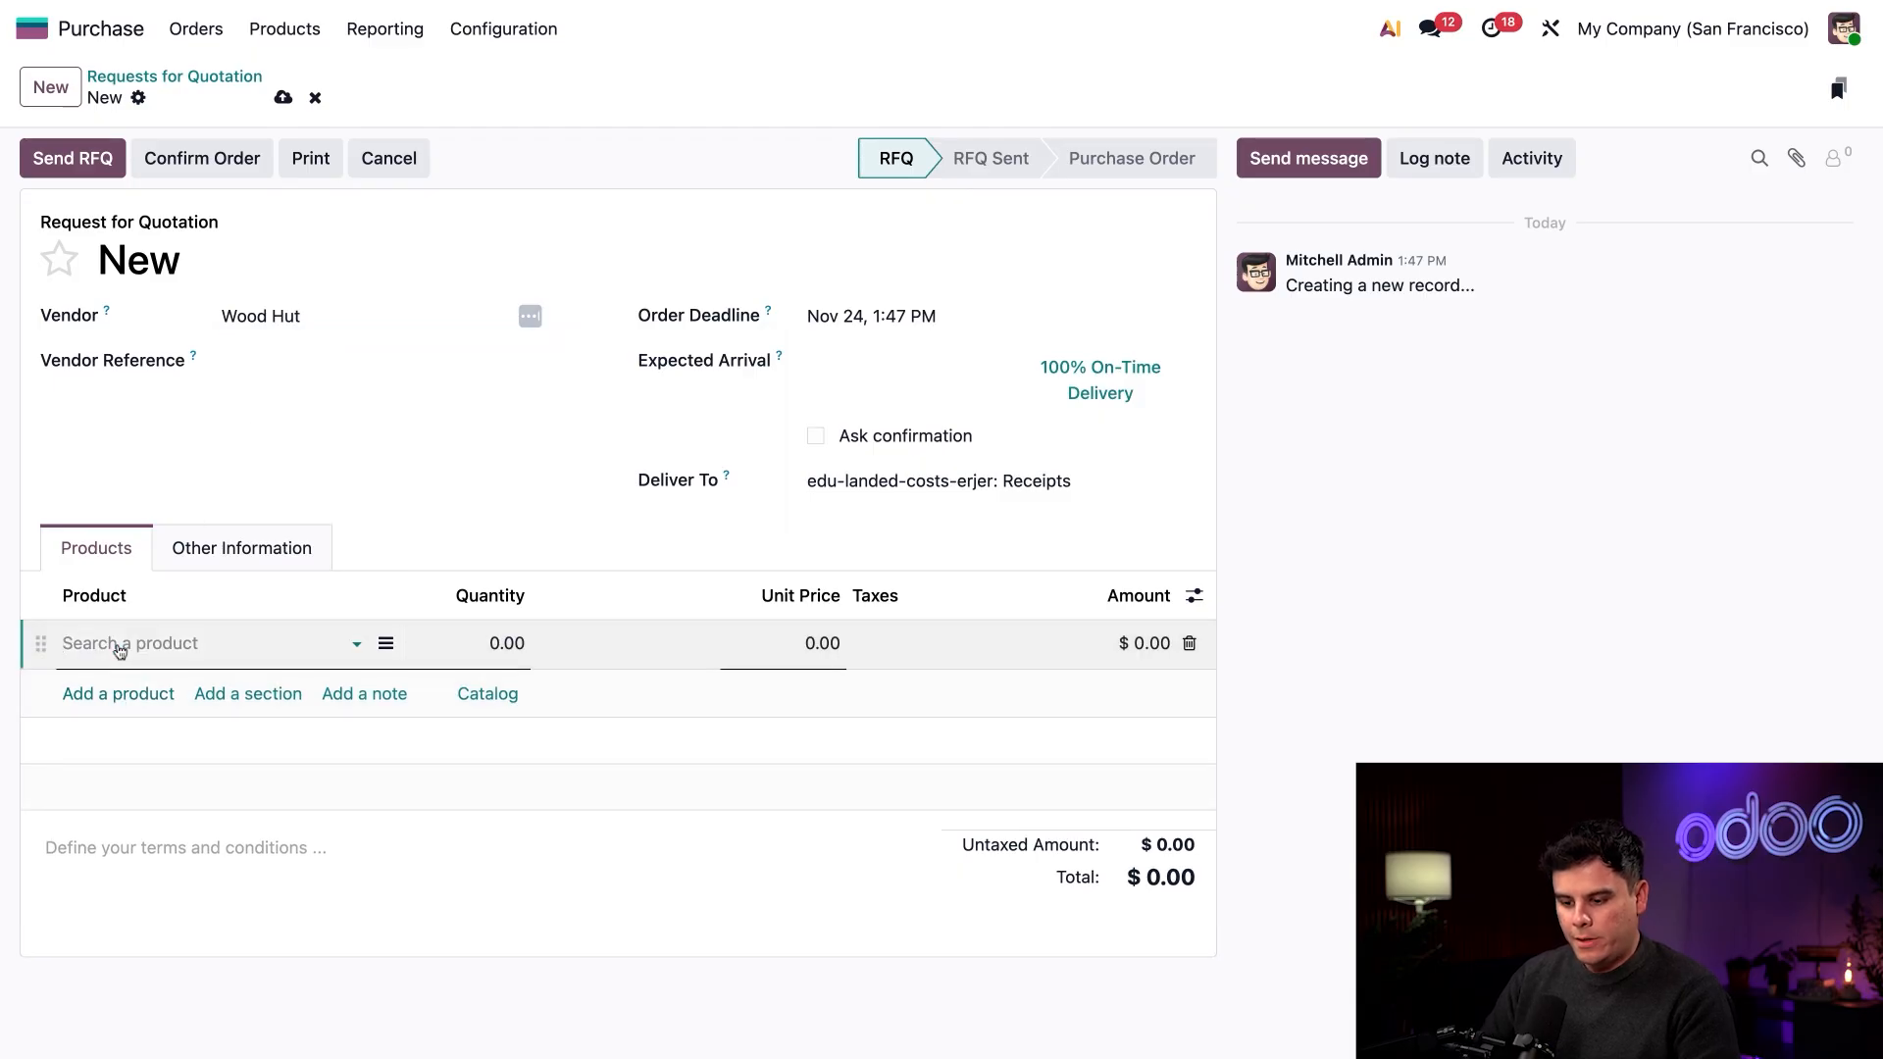
{"action": "type", "text": "desk"}
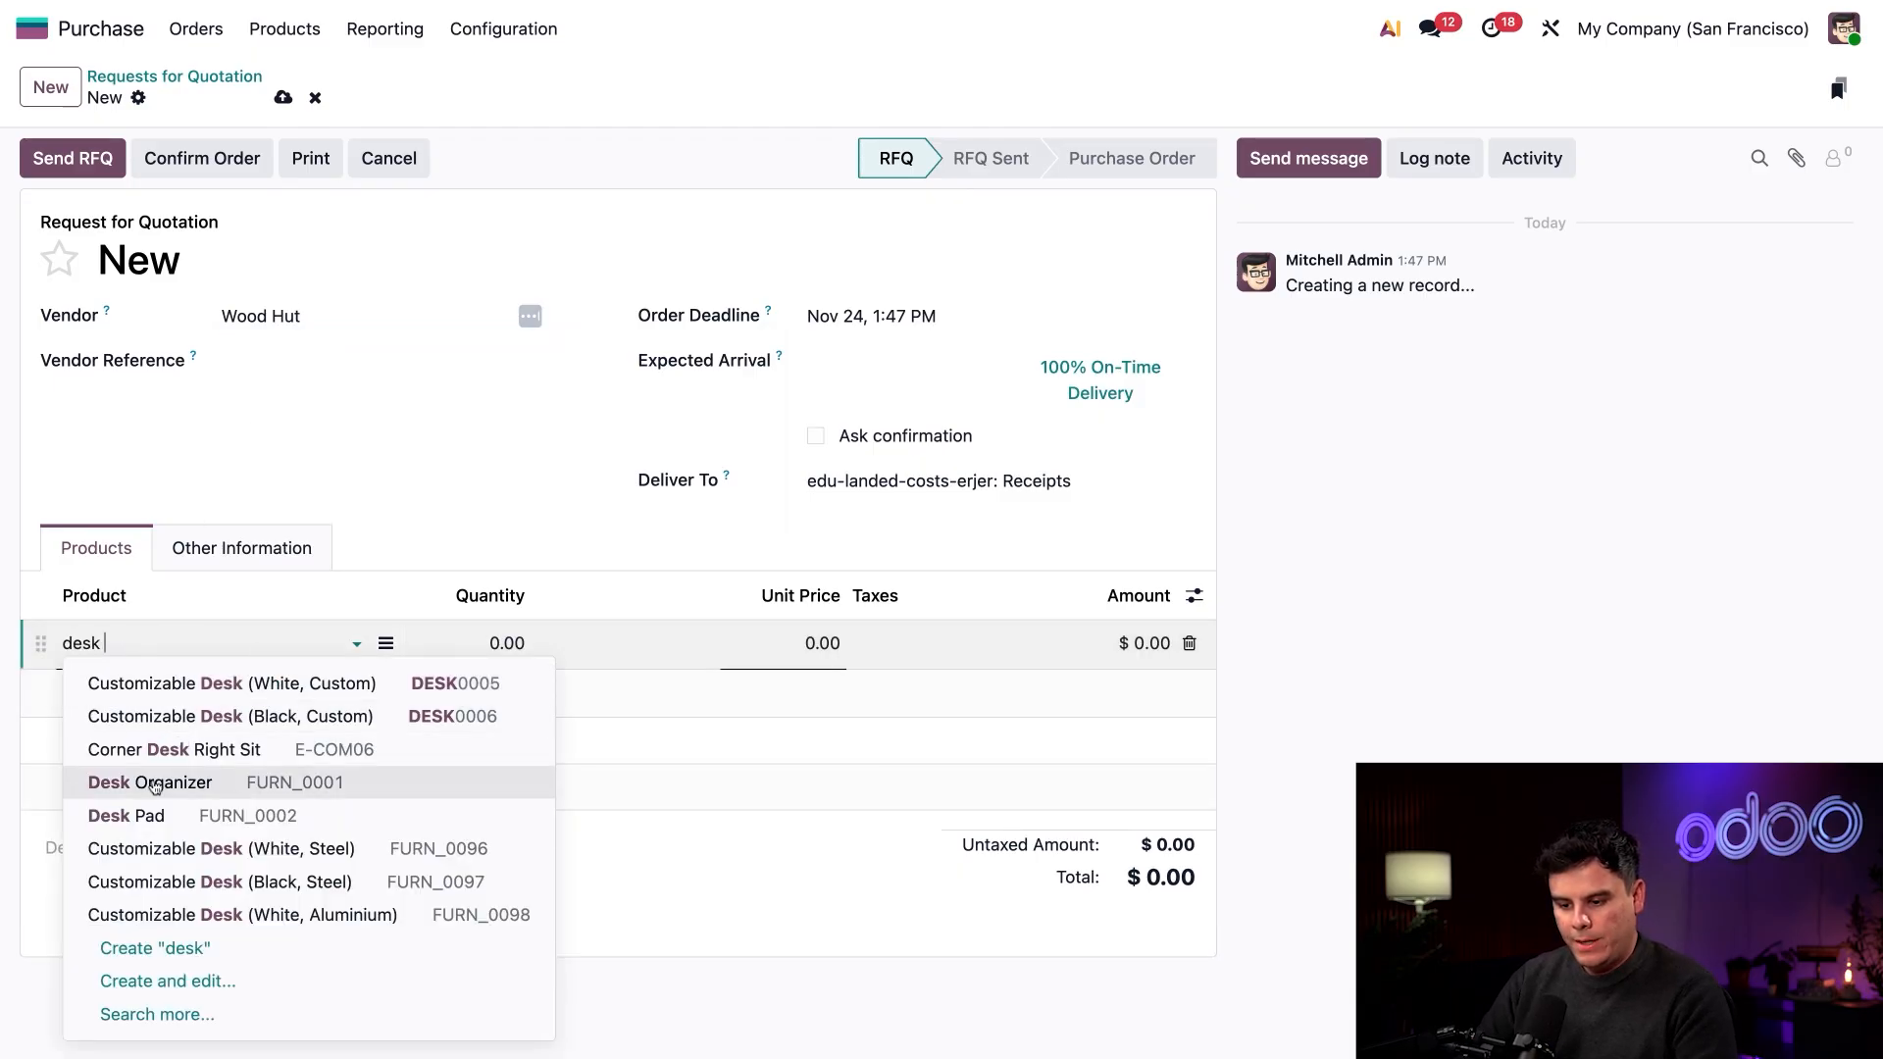
{"action": "left_click", "coordinate": [149, 783]}
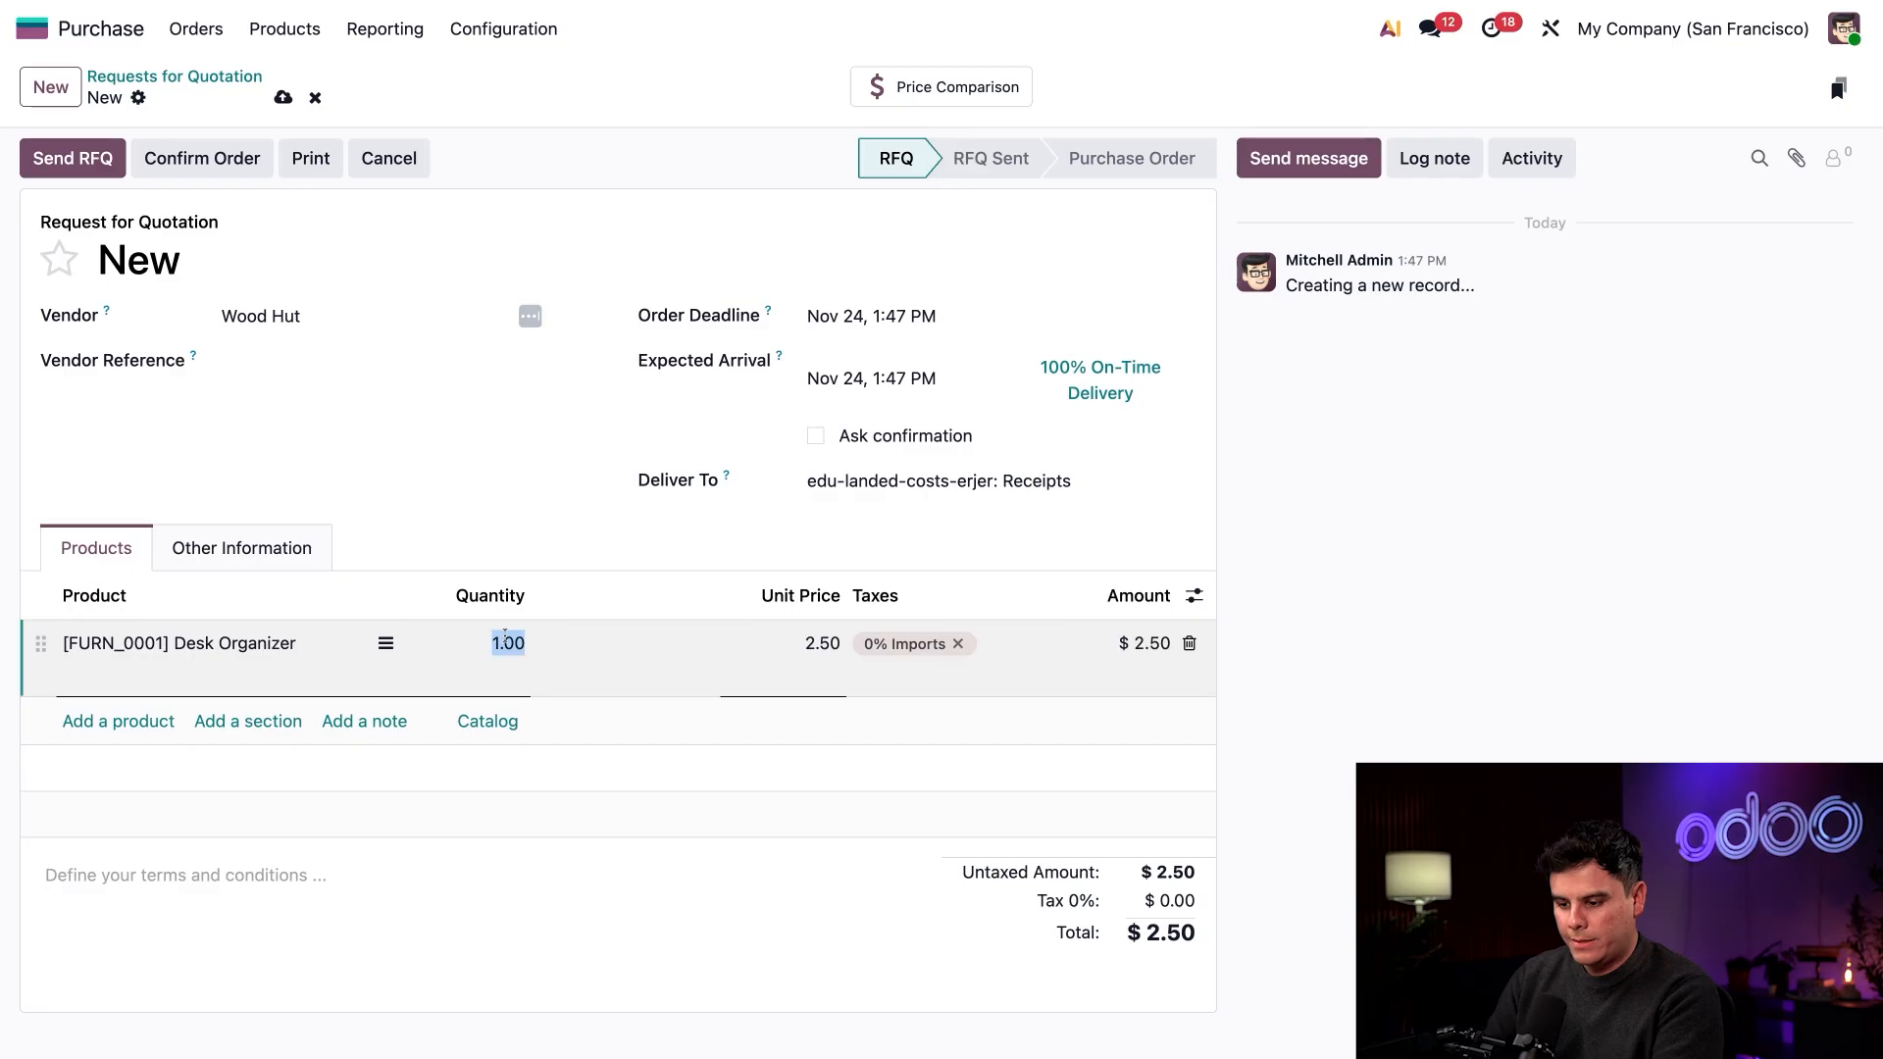
{"action": "type", "text": "20.00"}
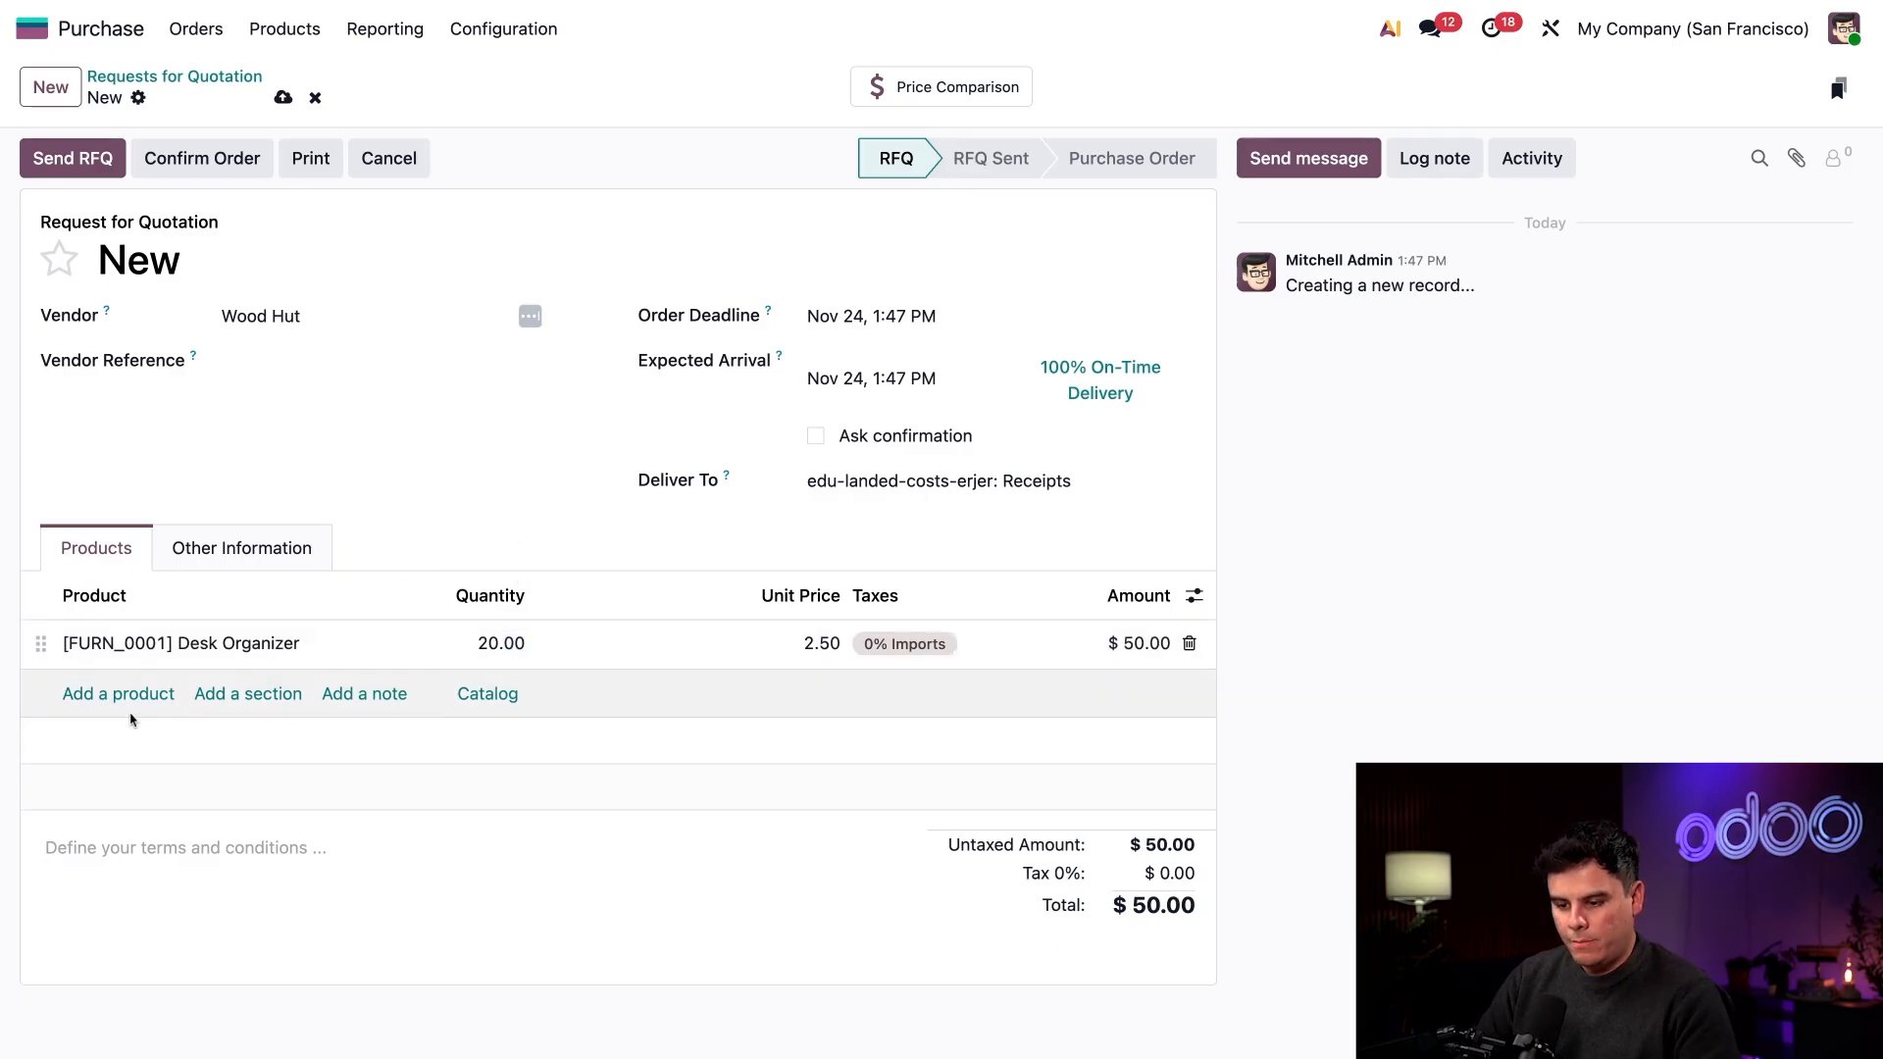
Step: Add an Import Tax line to the quotation, bringing the total to $52.00
{"action": "left_click", "coordinate": [118, 693]}
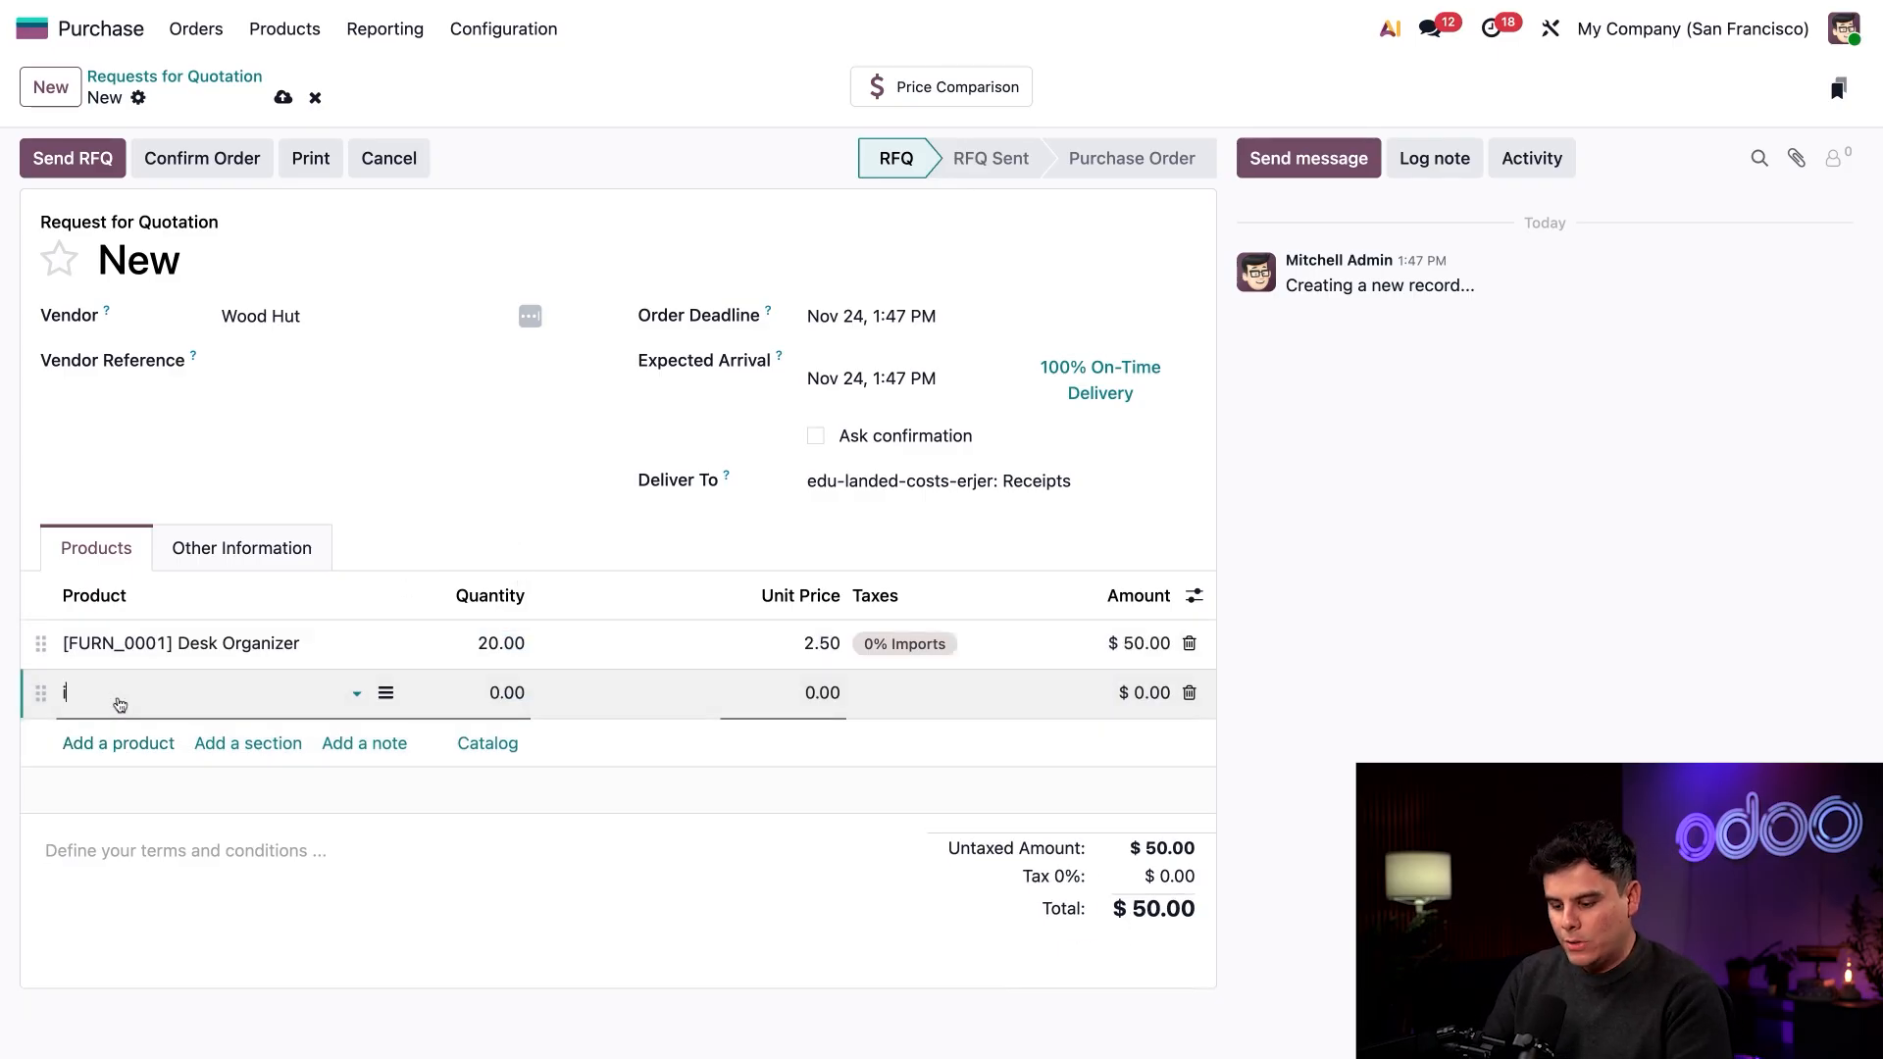
{"action": "type", "text": "Import Tax"}
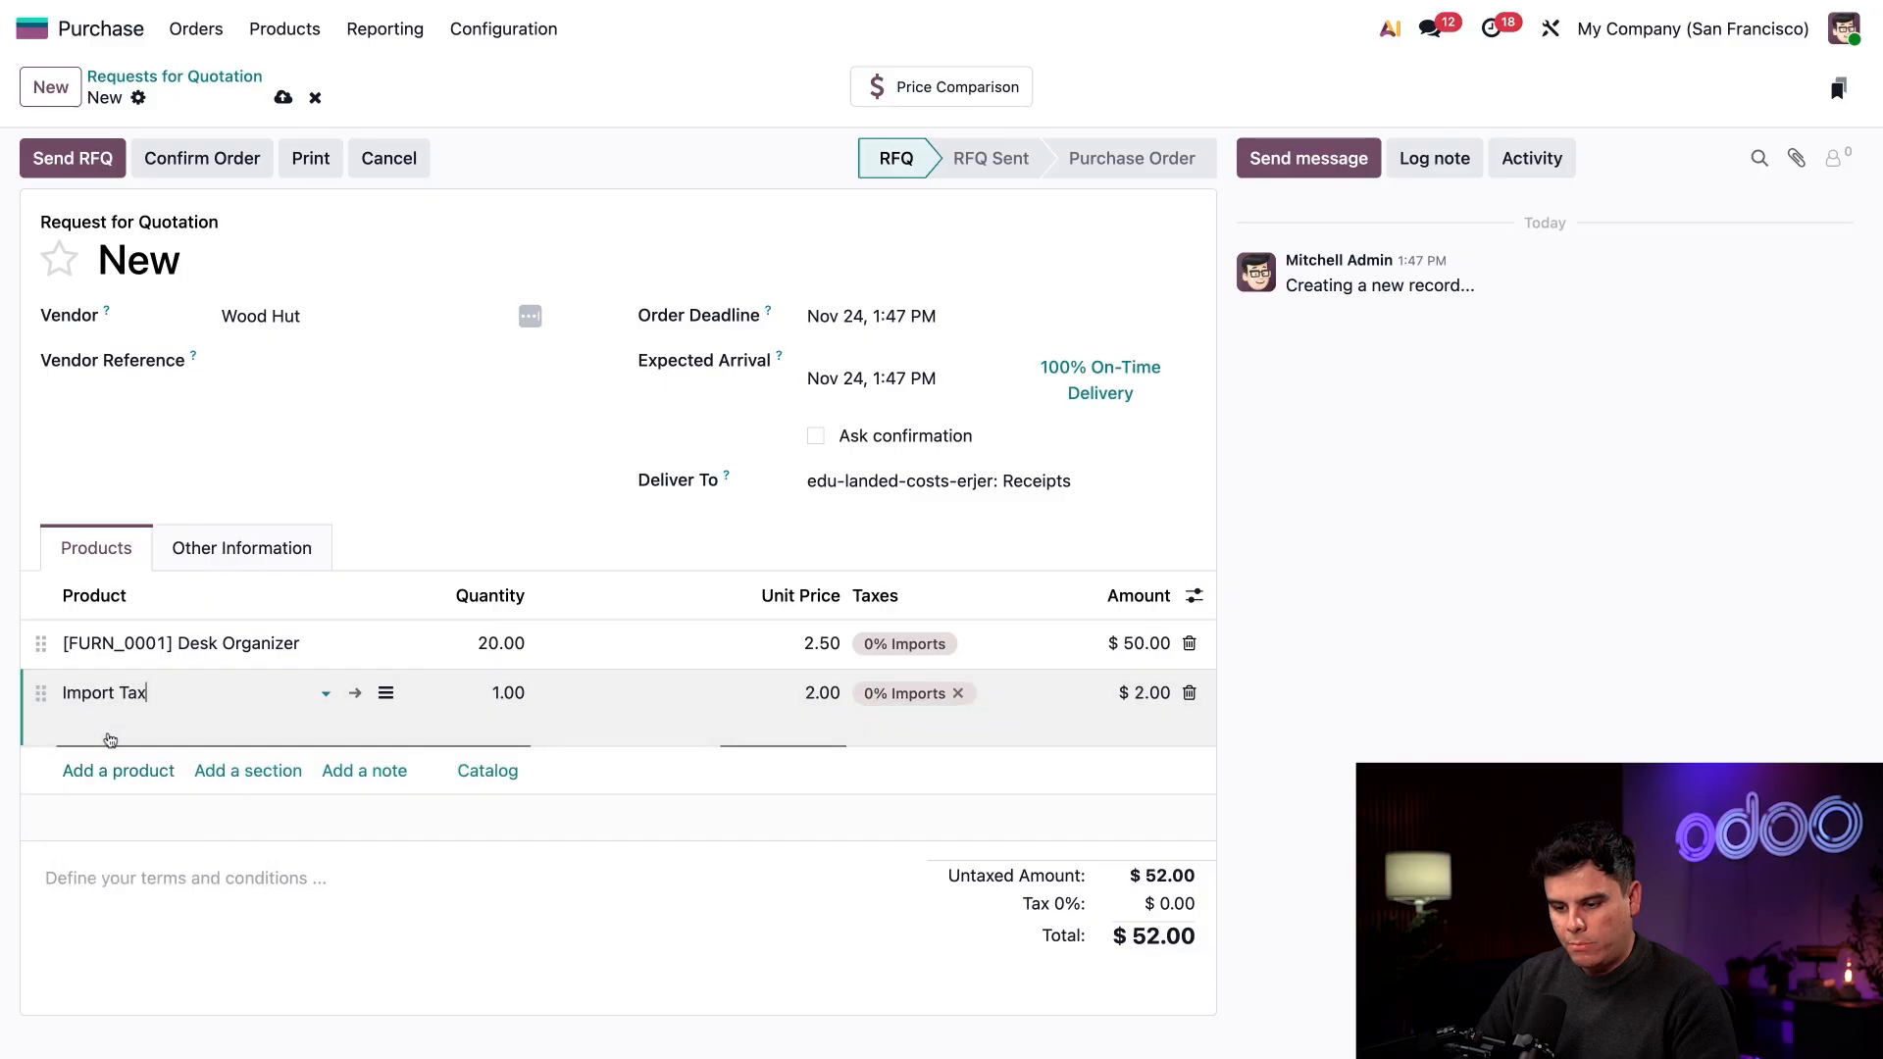
{"action": "left_click", "coordinate": [571, 533]}
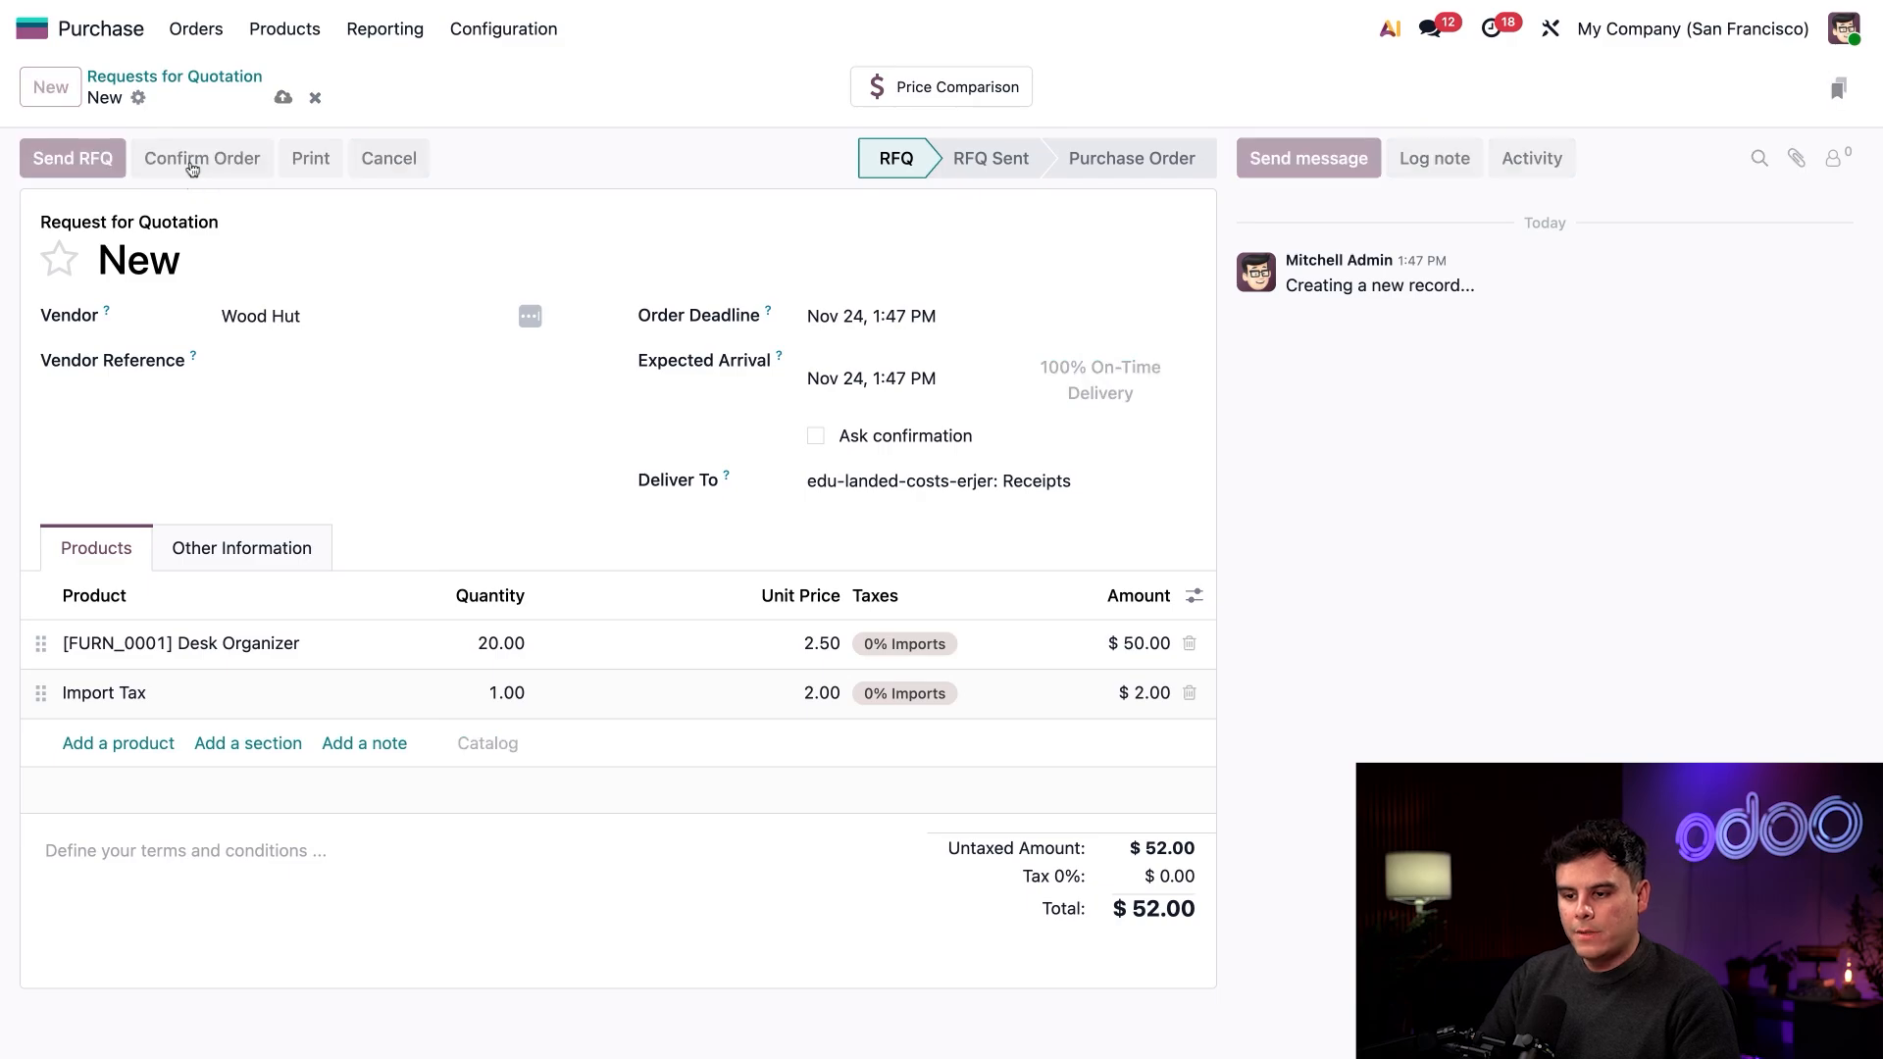
Step: Validate receipt WH/IN/00016 for the 20 Desk Organizers as Done
{"action": "left_click", "coordinate": [202, 156]}
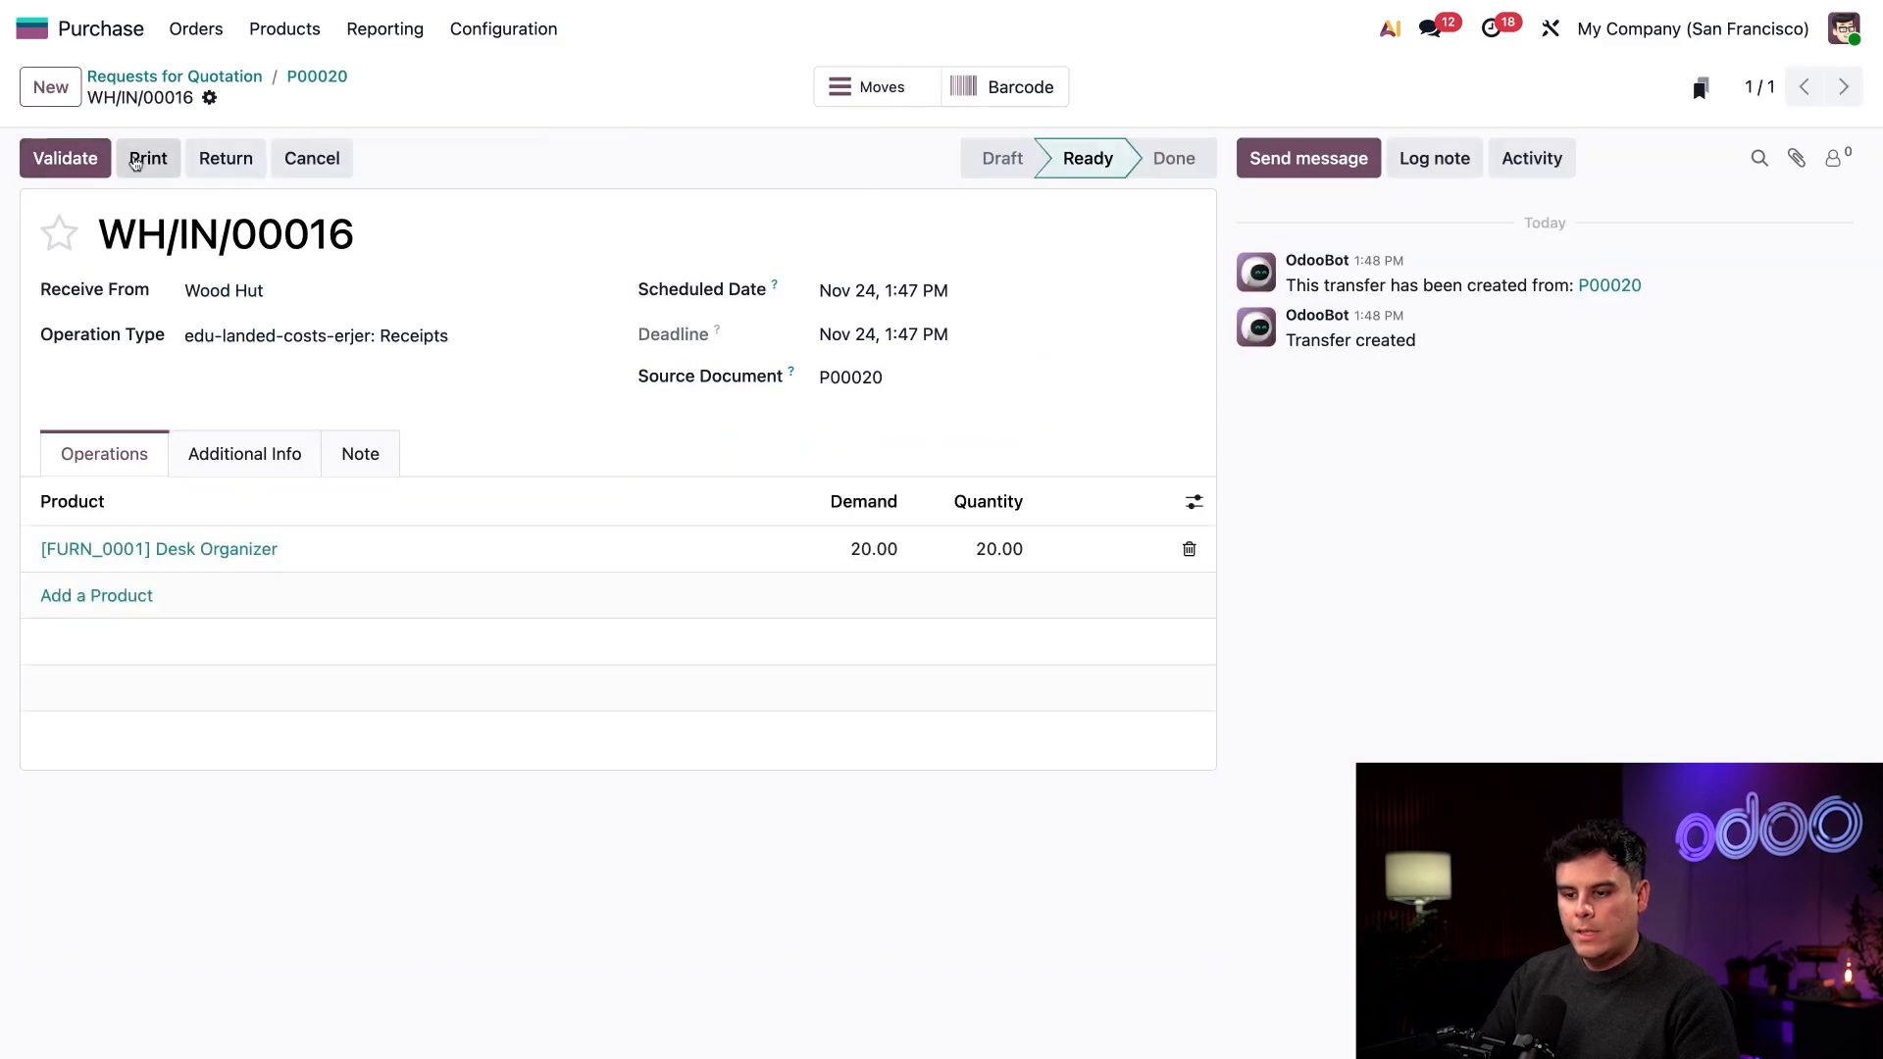
{"action": "left_click", "coordinate": [65, 157]}
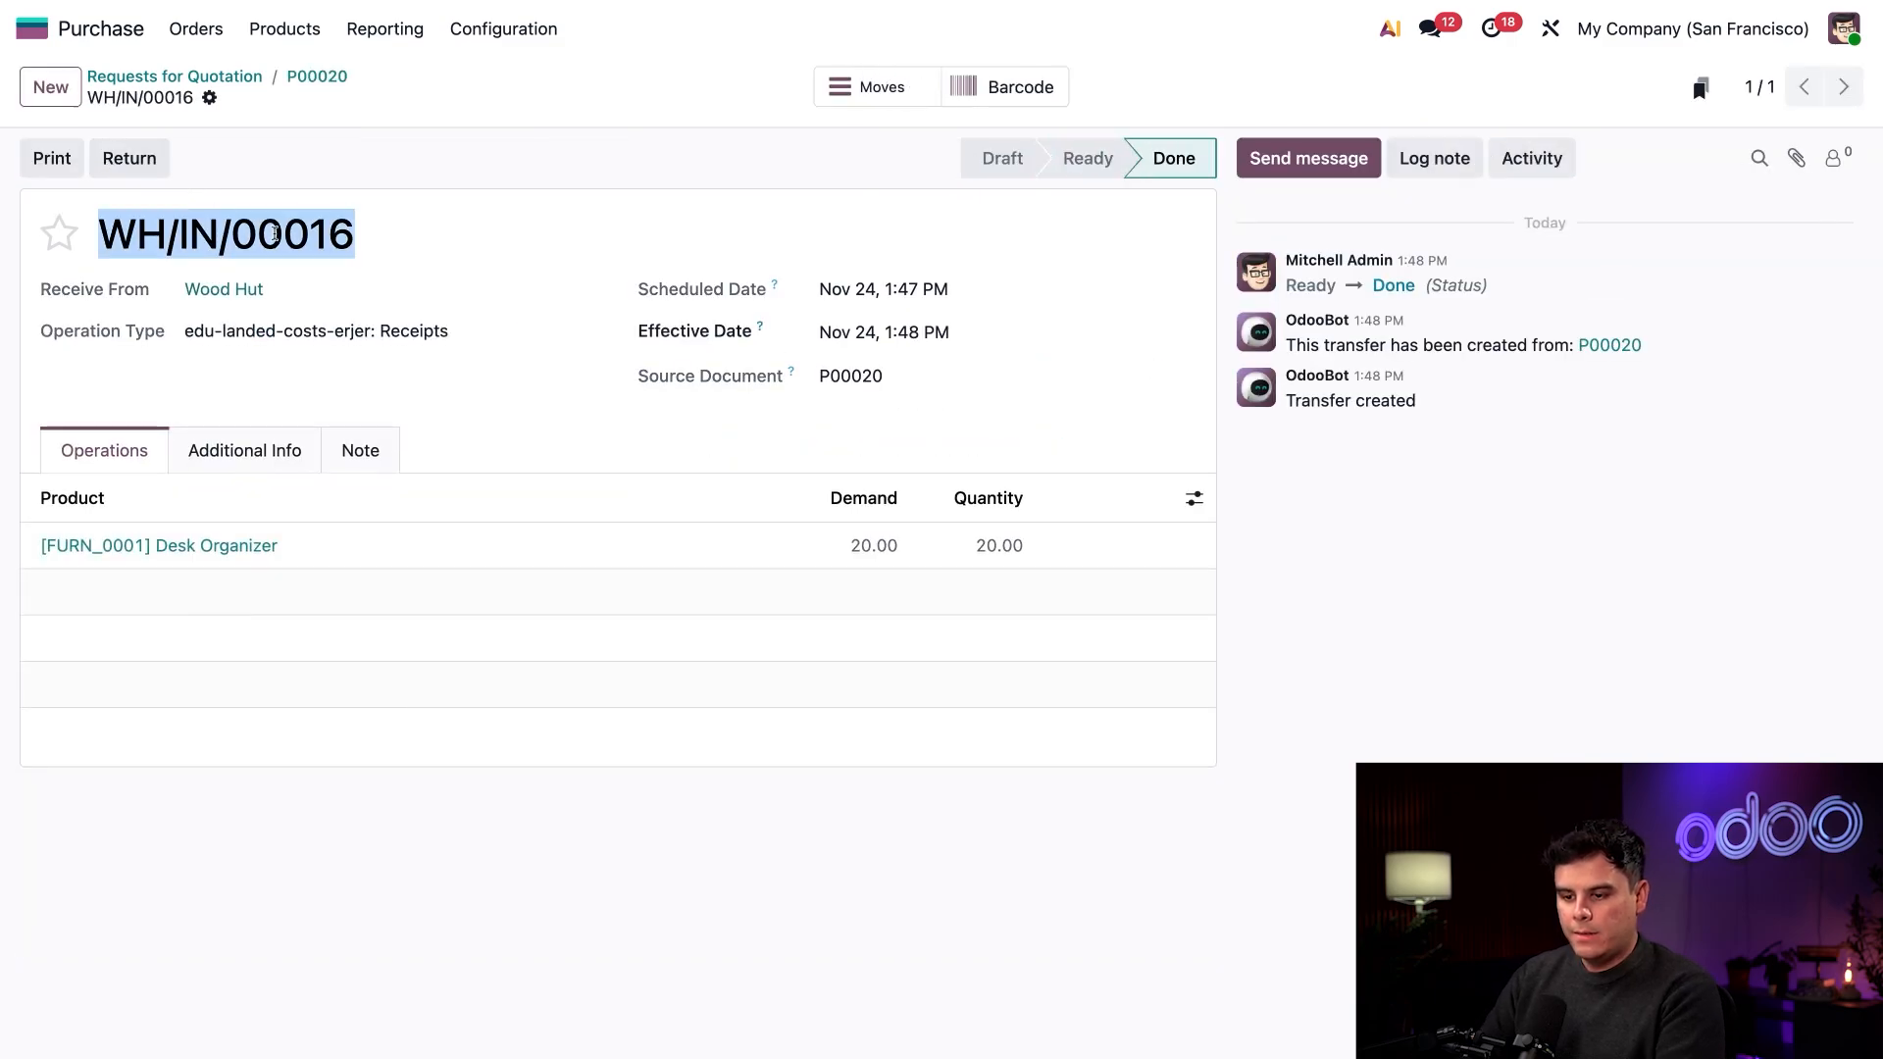
{"action": "left_click", "coordinate": [439, 238]}
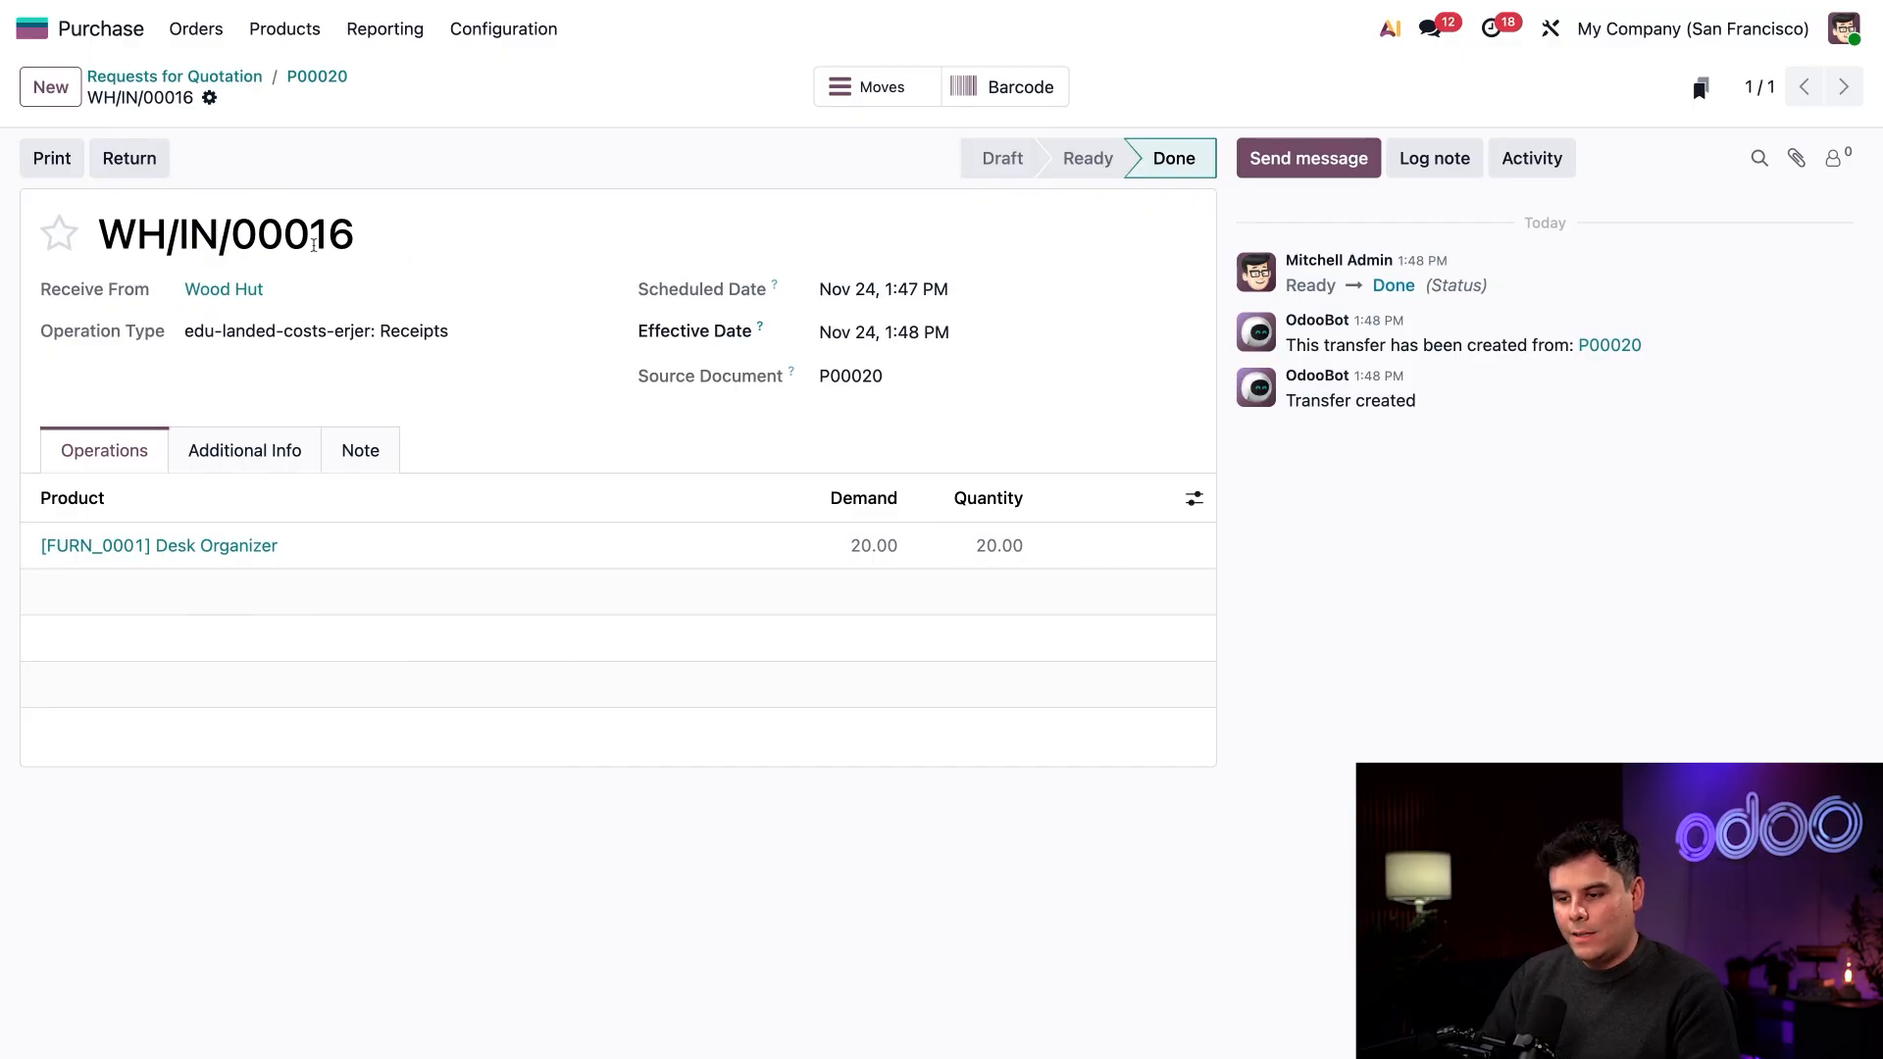
{"action": "mouse_move", "coordinate": [457, 242]}
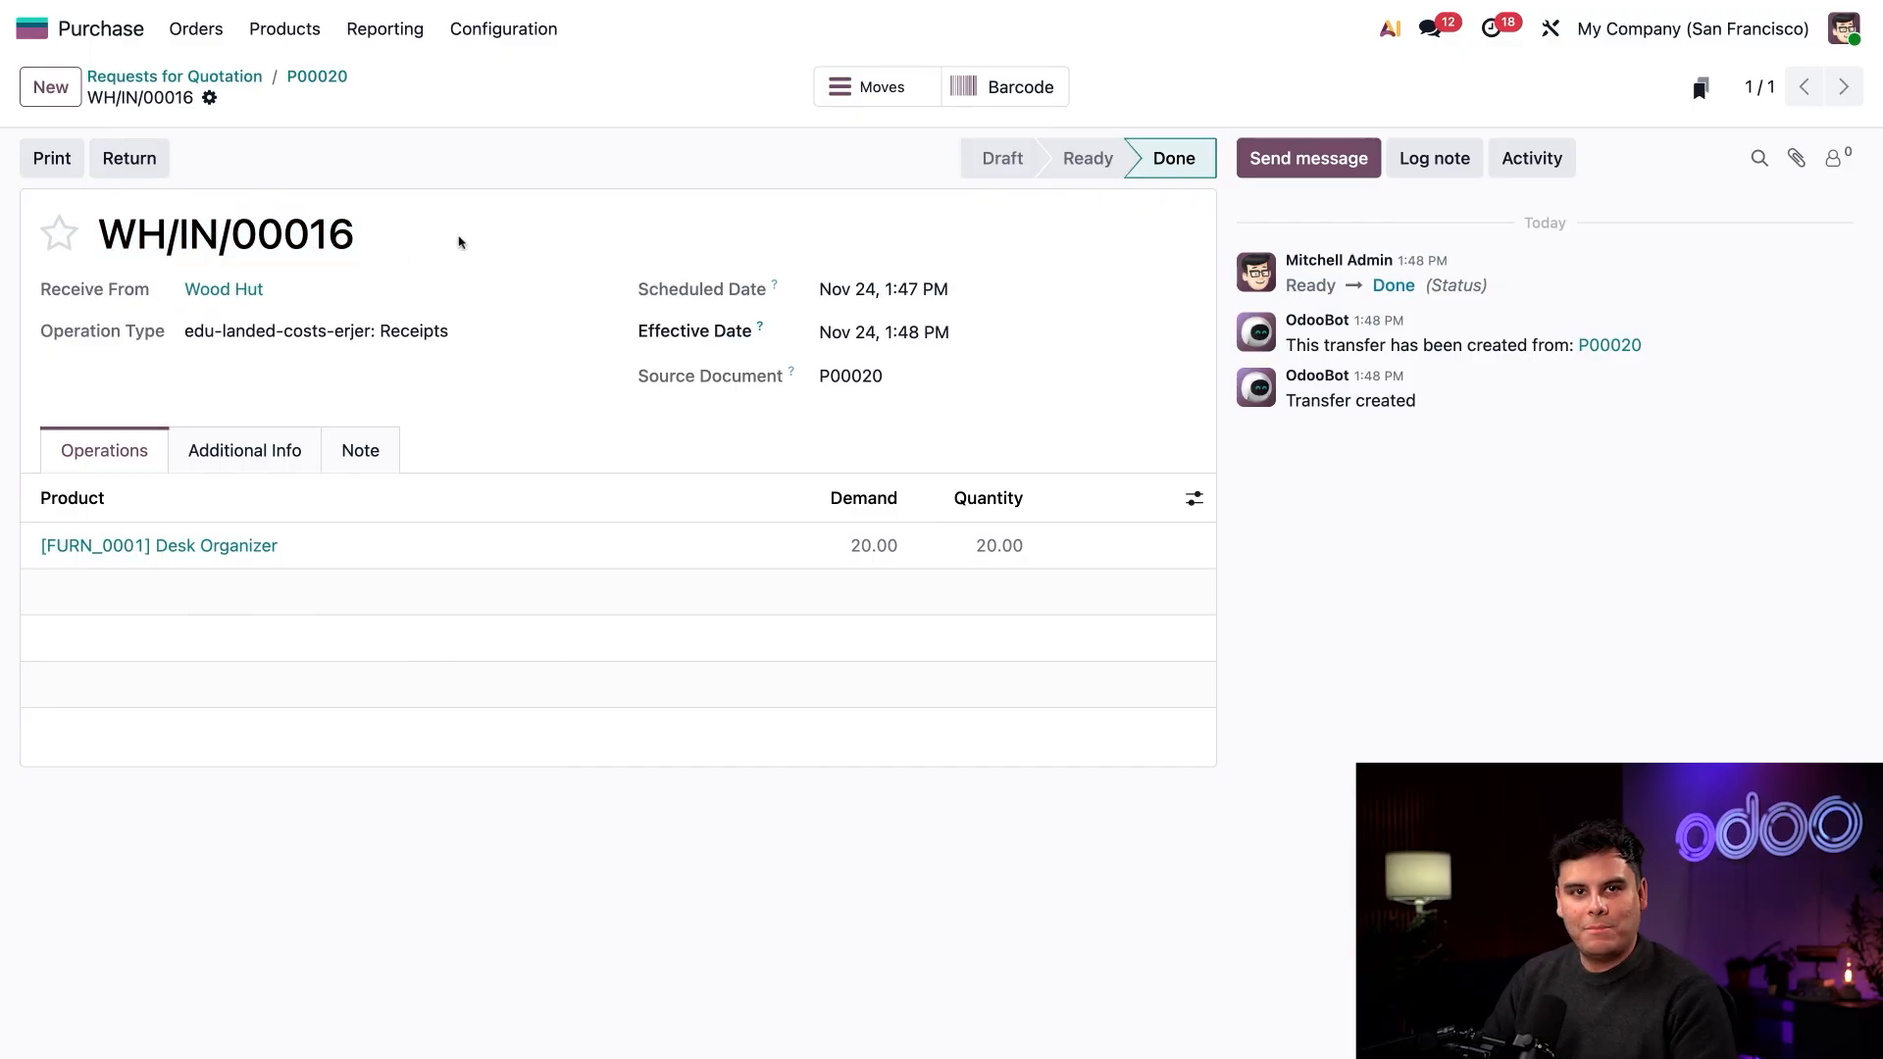
Step: Back on P00020, upload the vendor bill PDF and set its bill date to Nov 24
{"action": "left_click", "coordinate": [316, 77]}
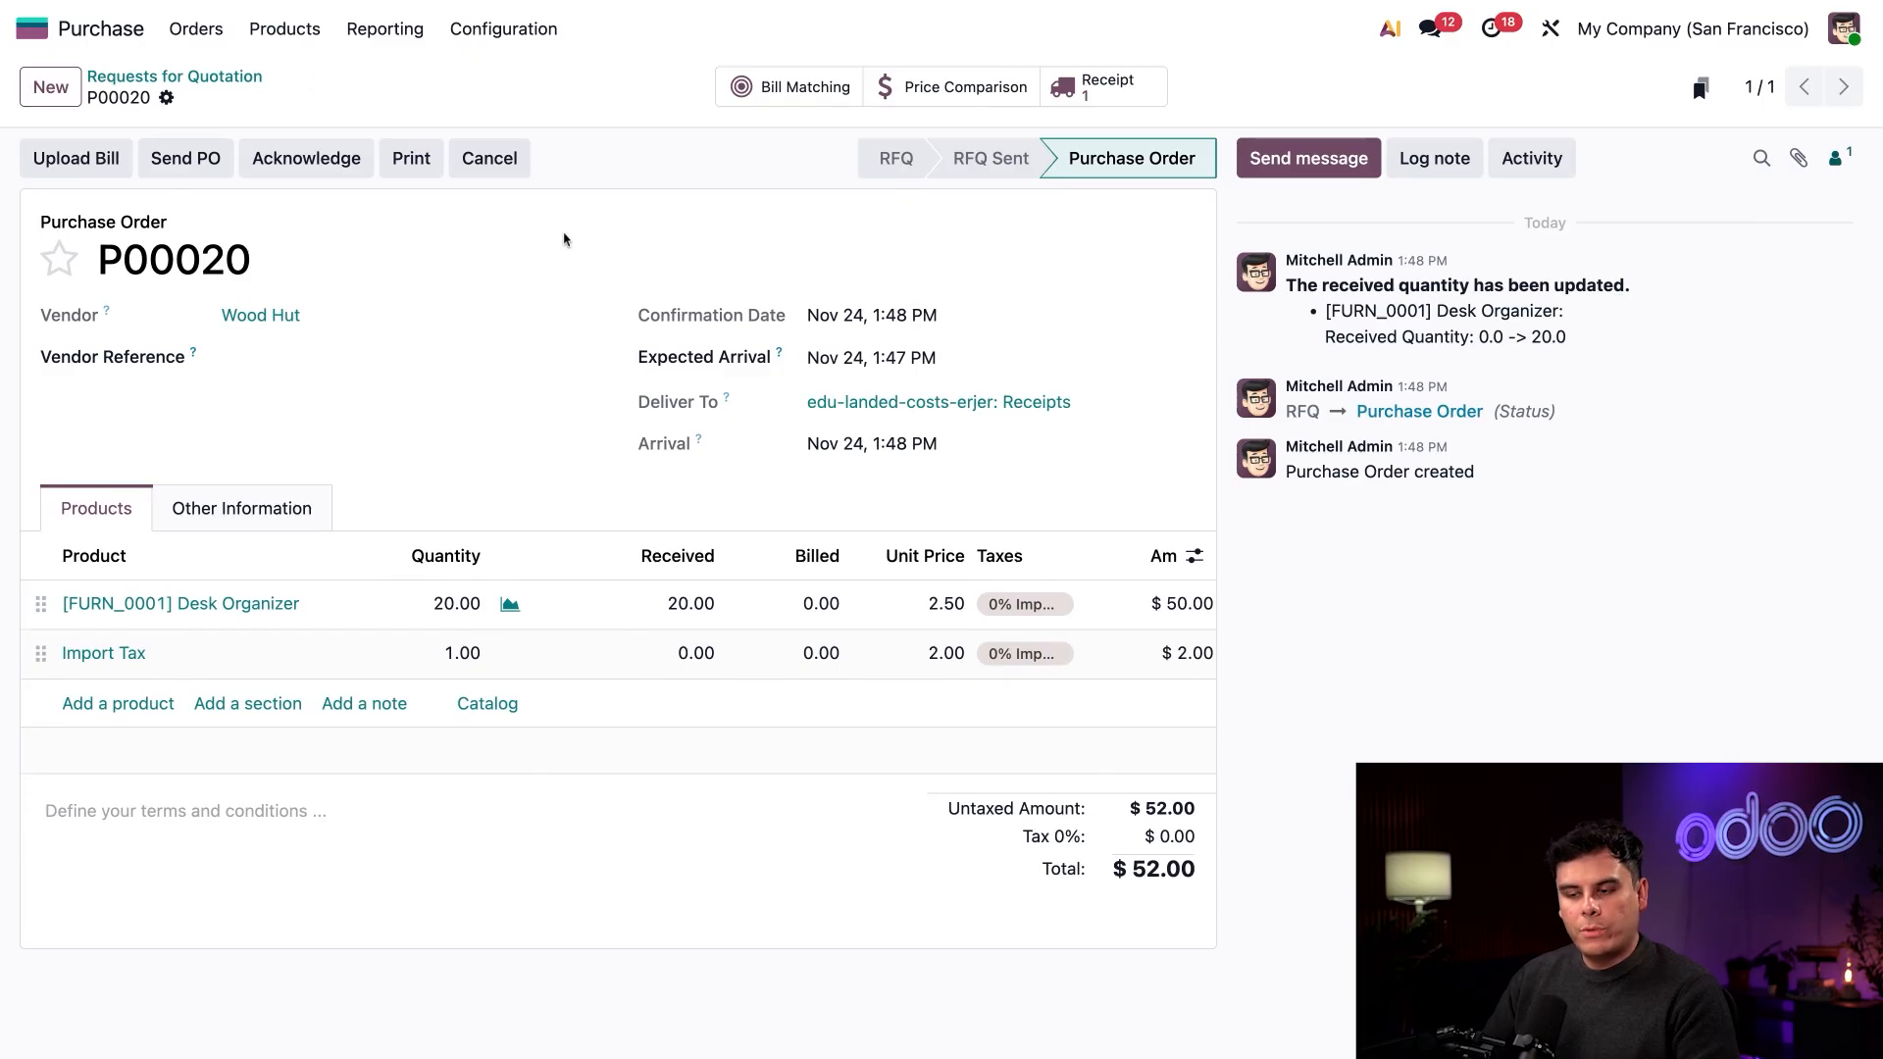
{"action": "mouse_move", "coordinate": [77, 157]}
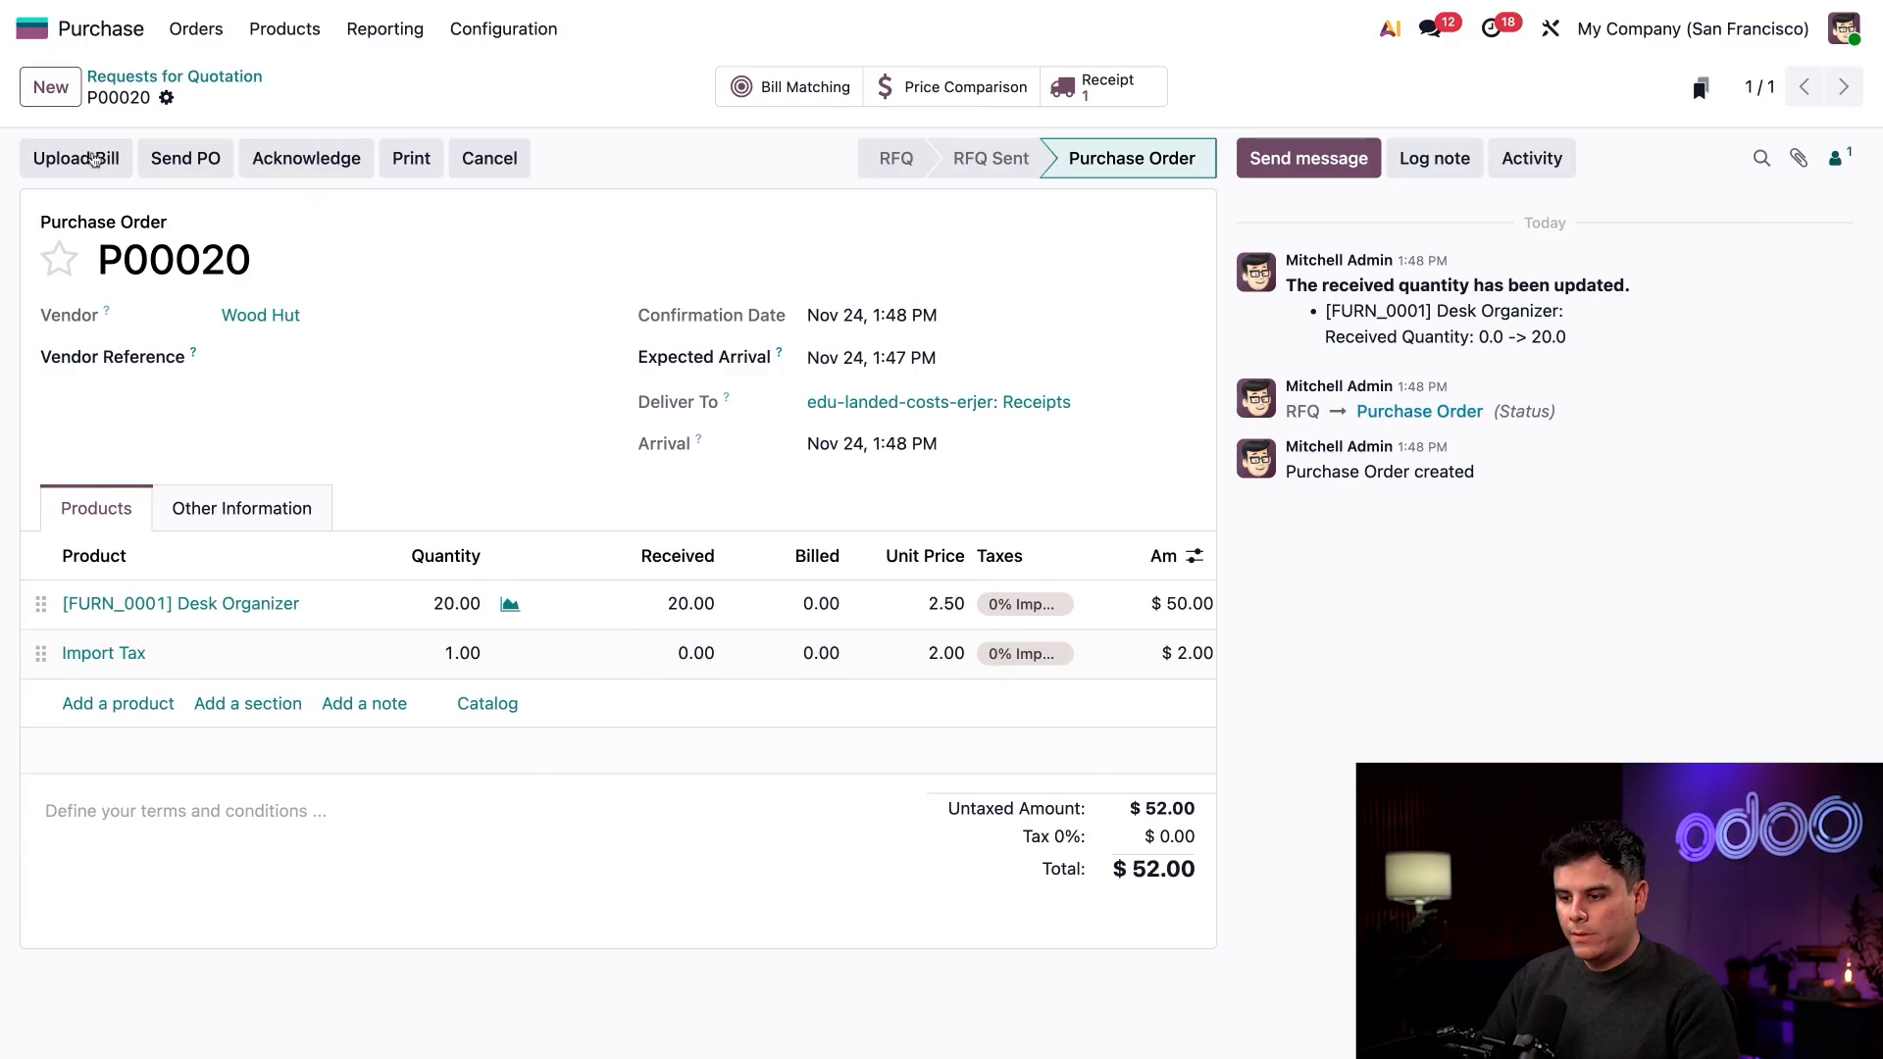
{"action": "mouse_move", "coordinate": [778, 356]}
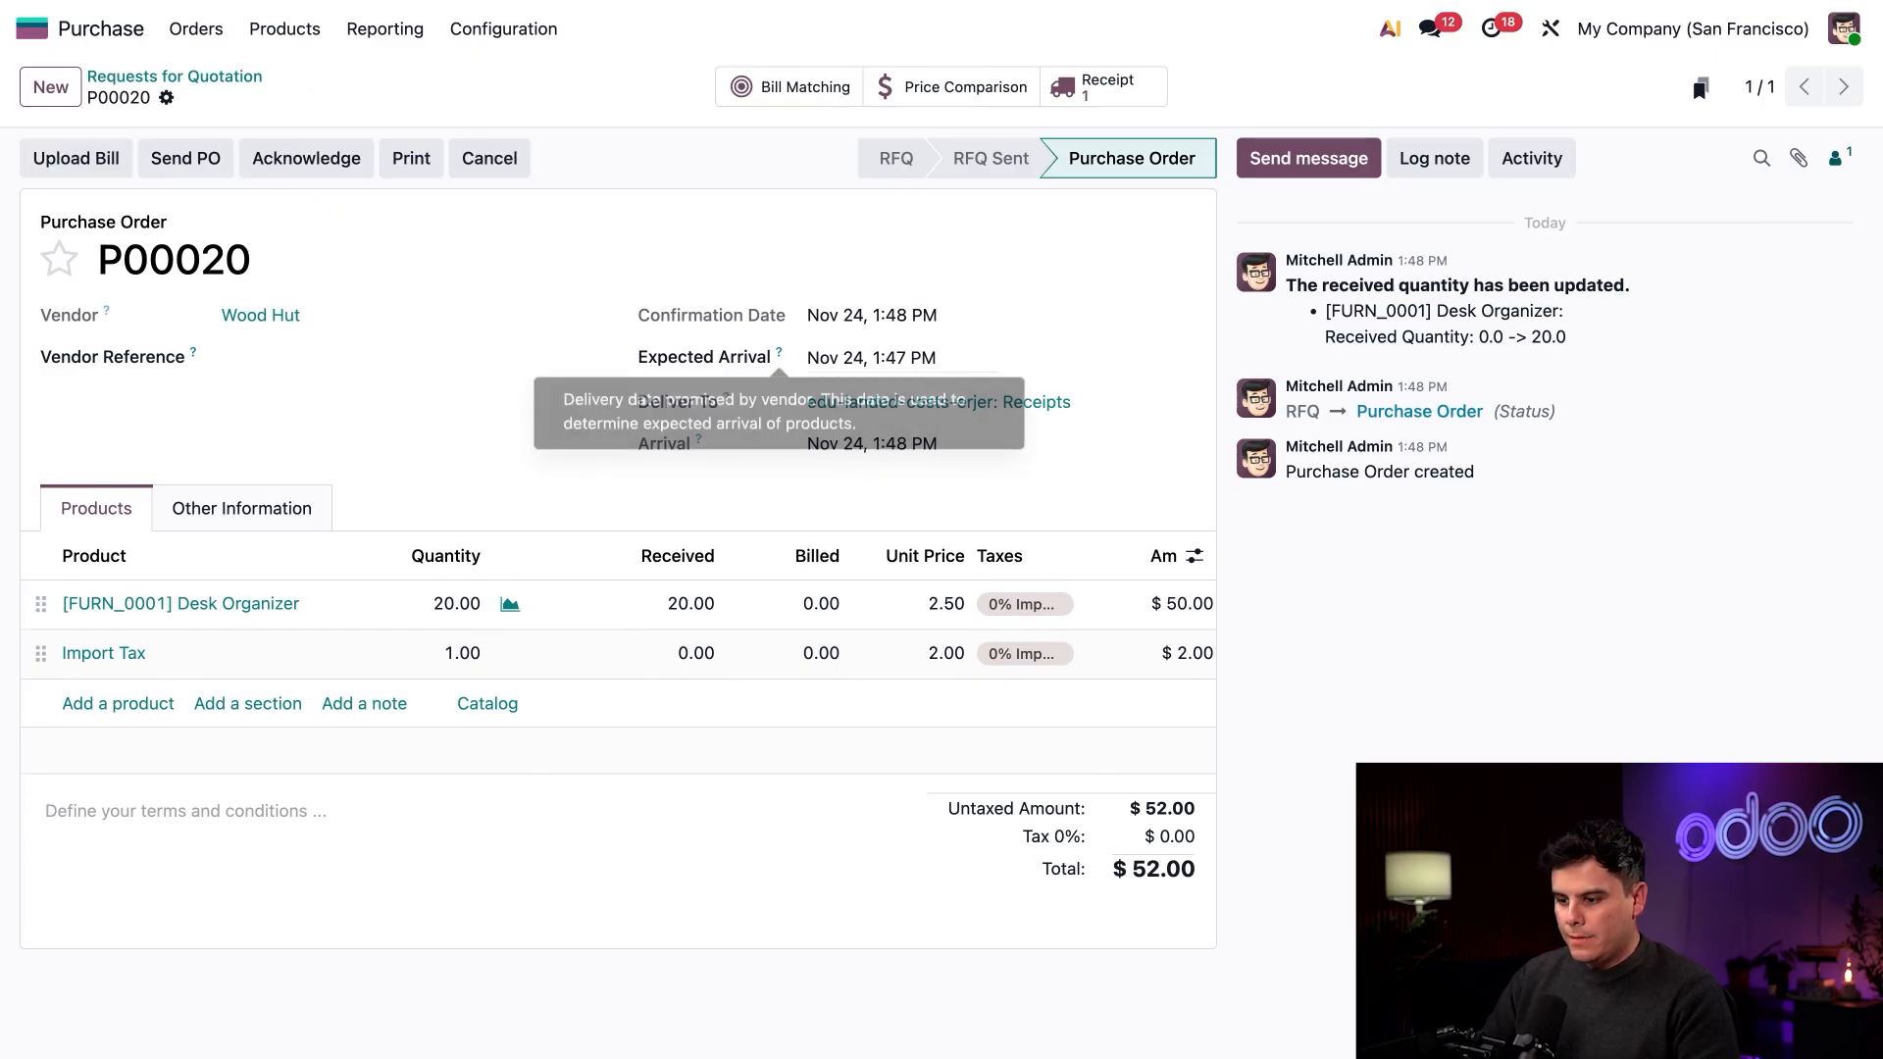
{"action": "left_click", "coordinate": [76, 156]}
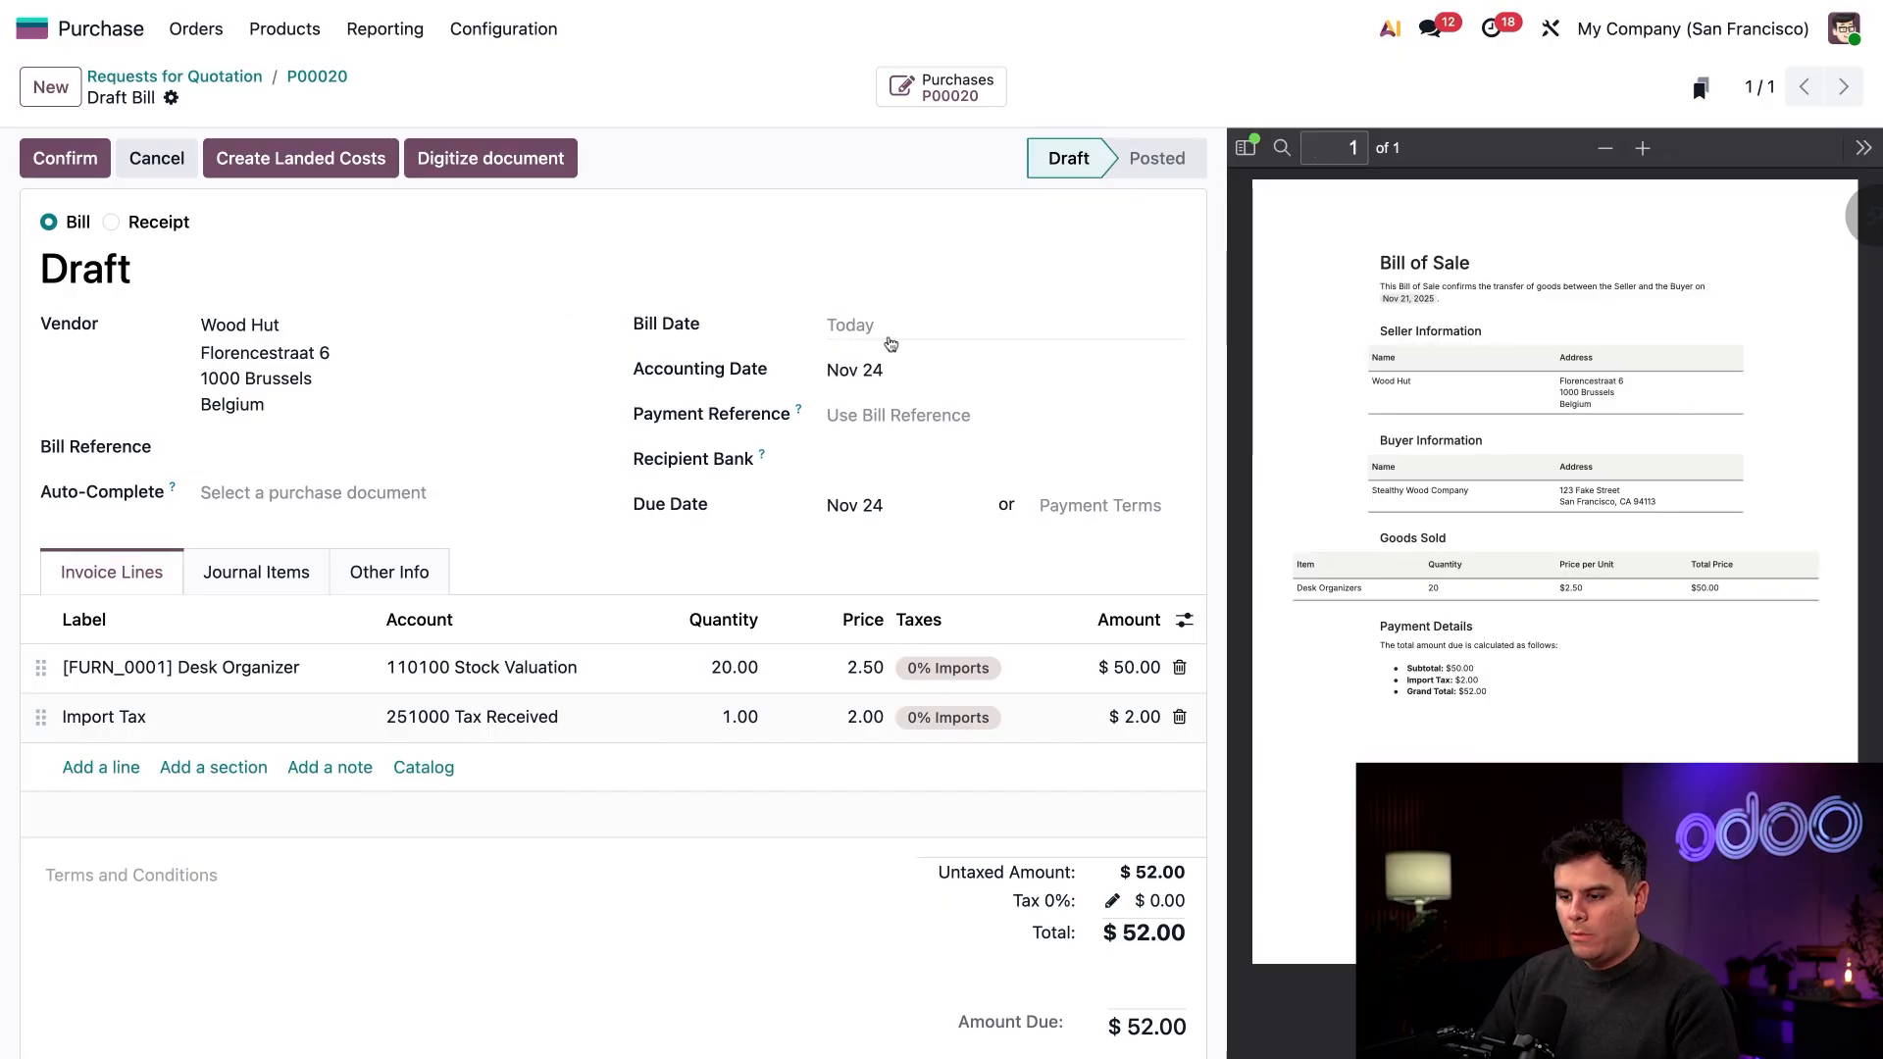
{"action": "left_click", "coordinate": [855, 326]}
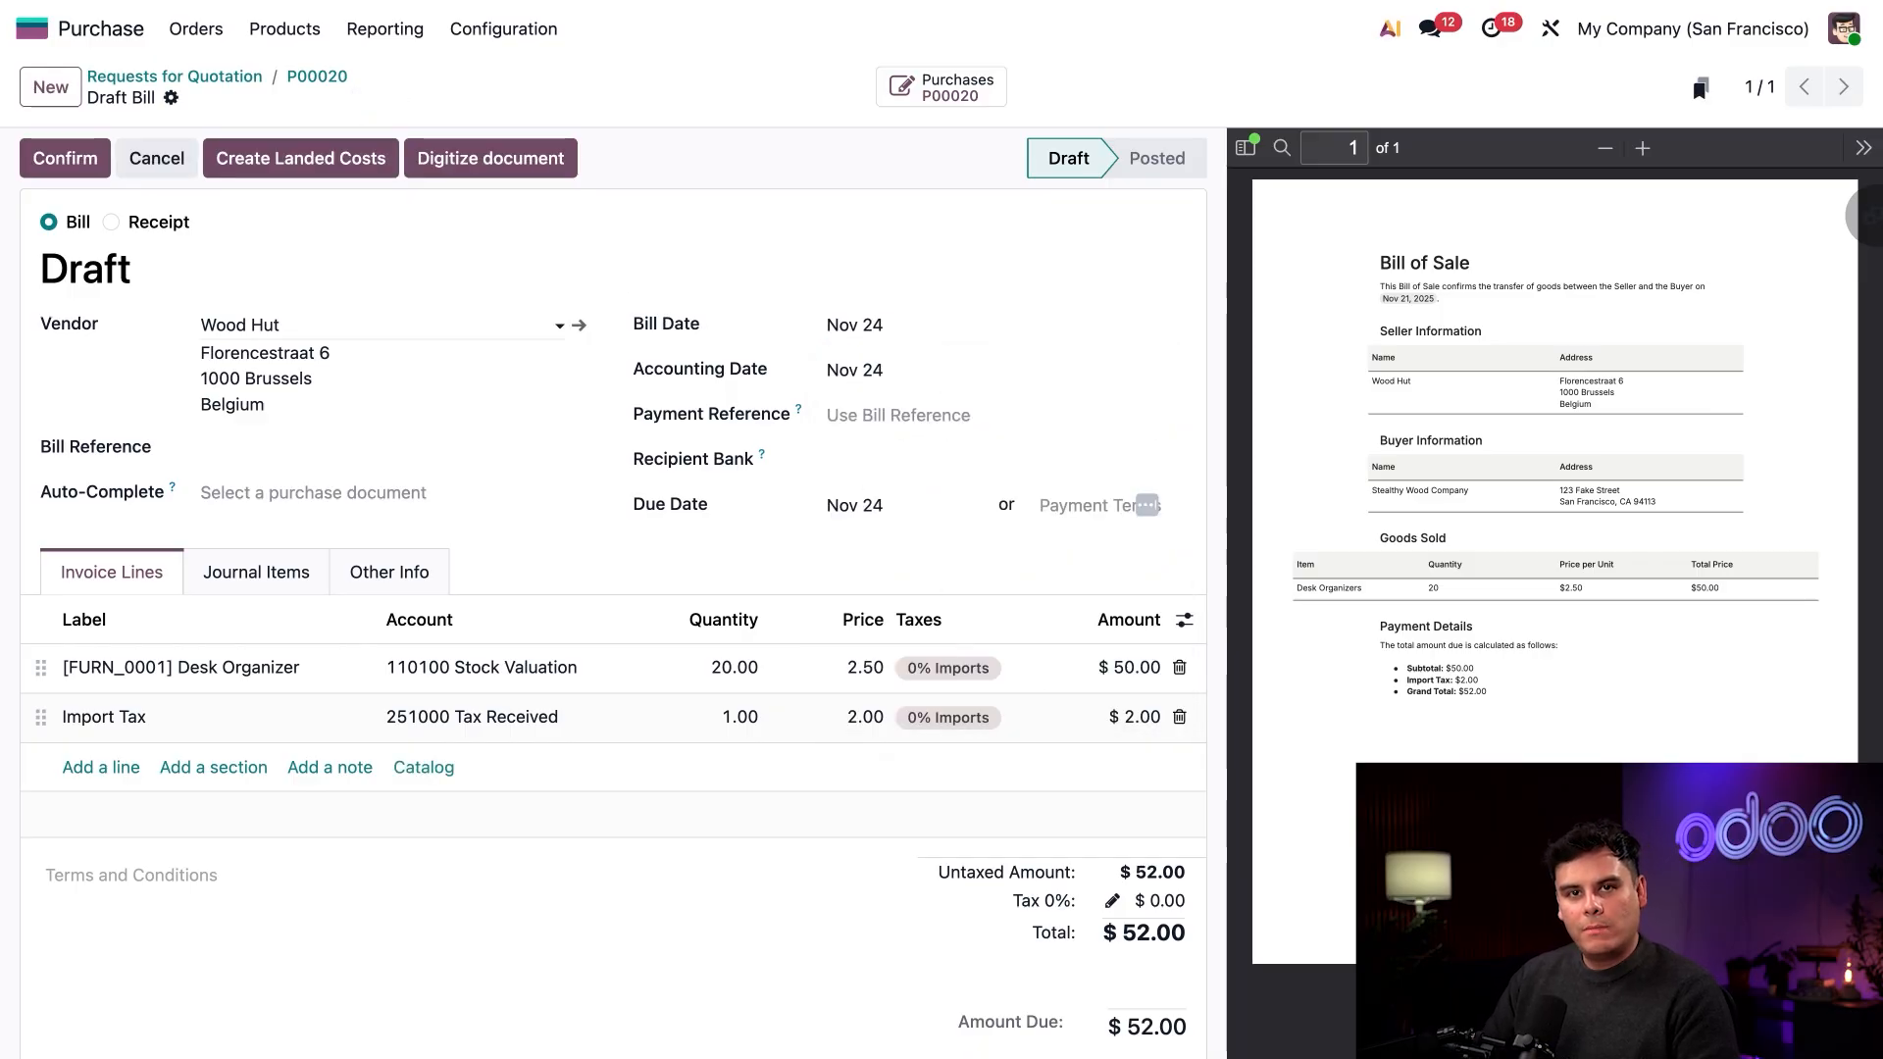
{"action": "mouse_move", "coordinate": [300, 157]}
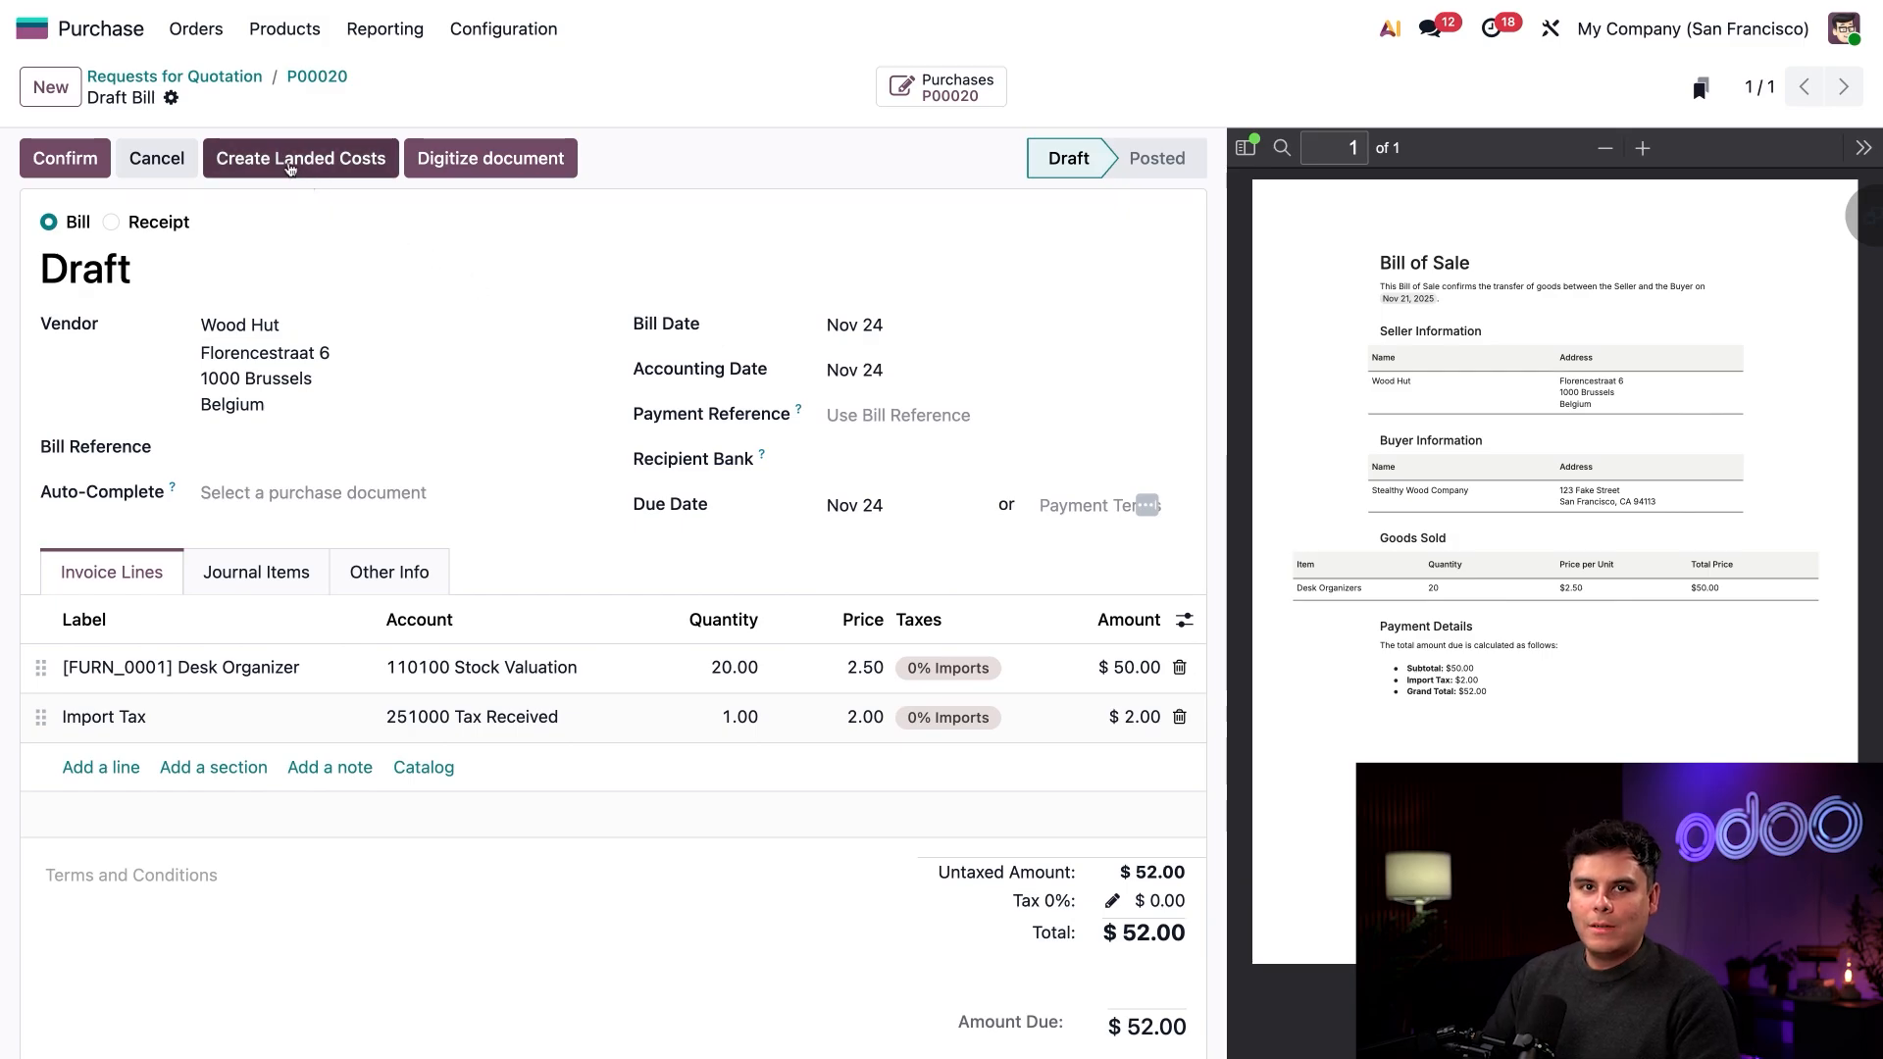
Step: Create the landed cost from the bill, apply it to receipt WH/IN/00016 and validate it
{"action": "left_click", "coordinate": [301, 157]}
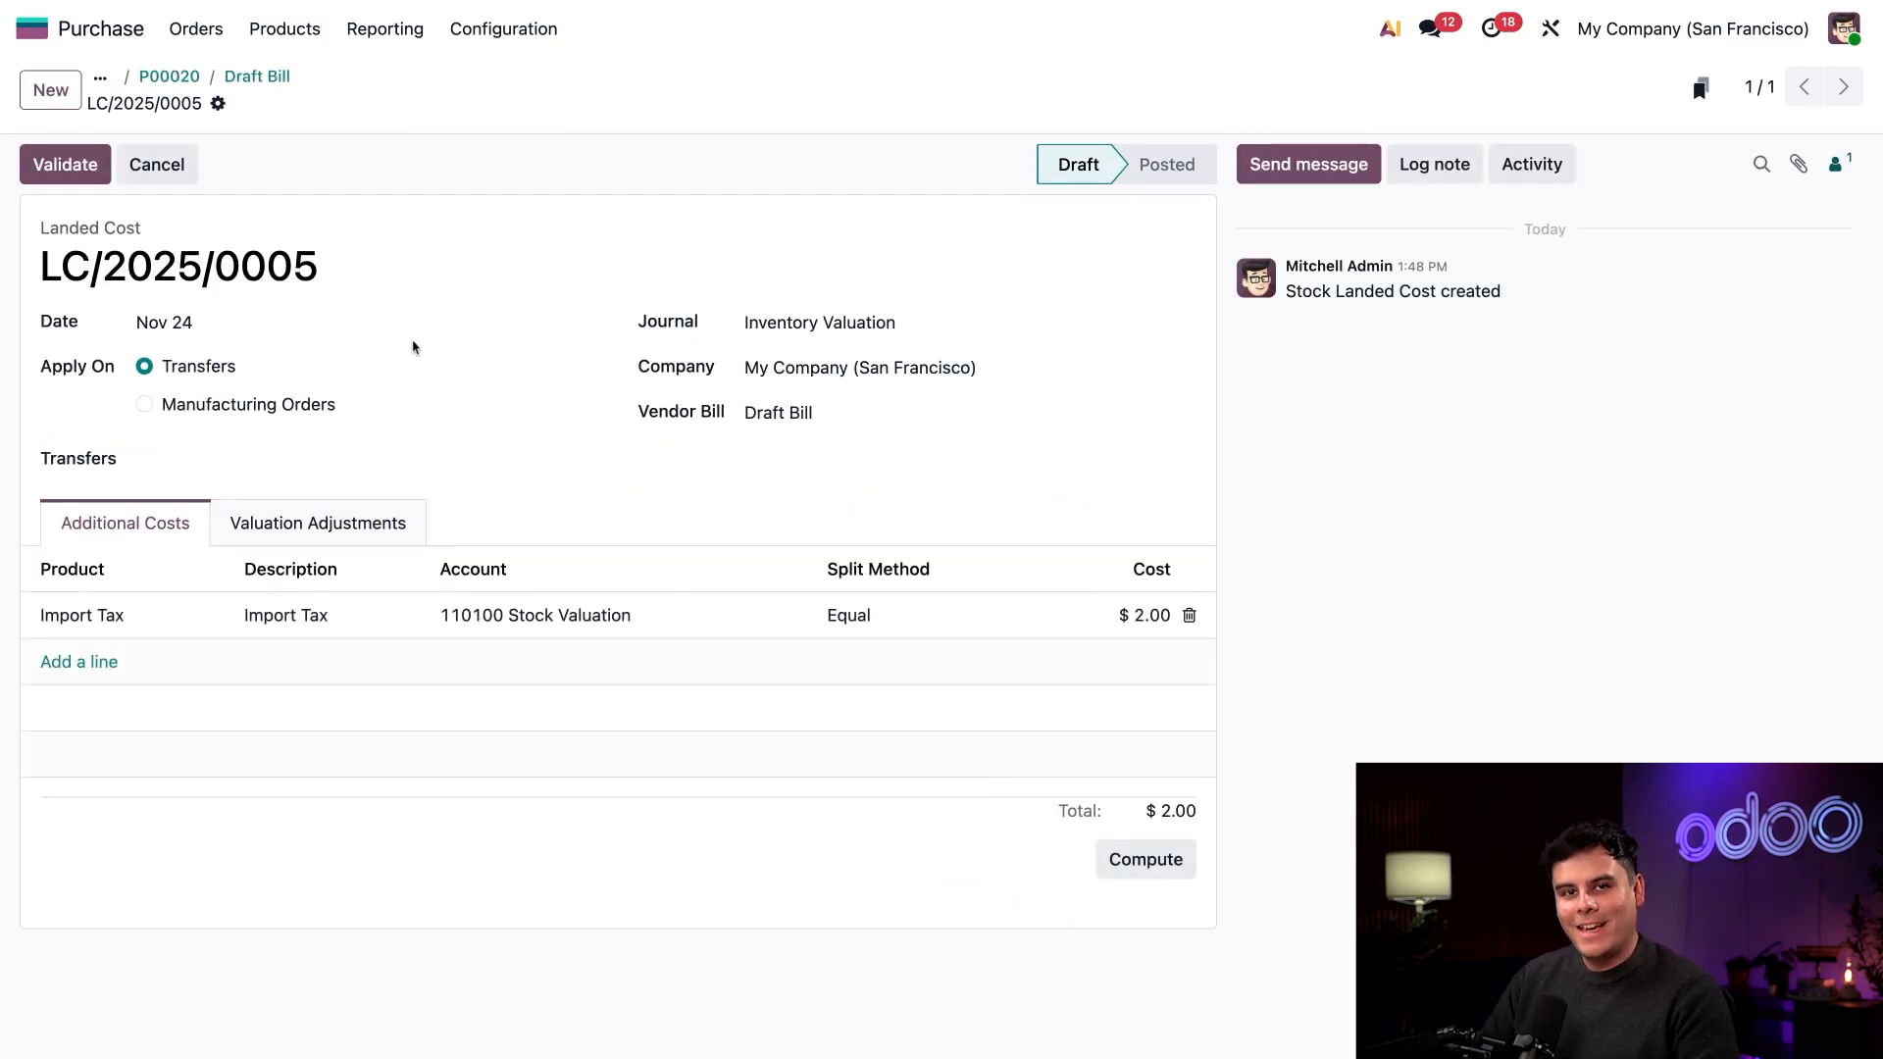
{"action": "mouse_move", "coordinate": [412, 347]}
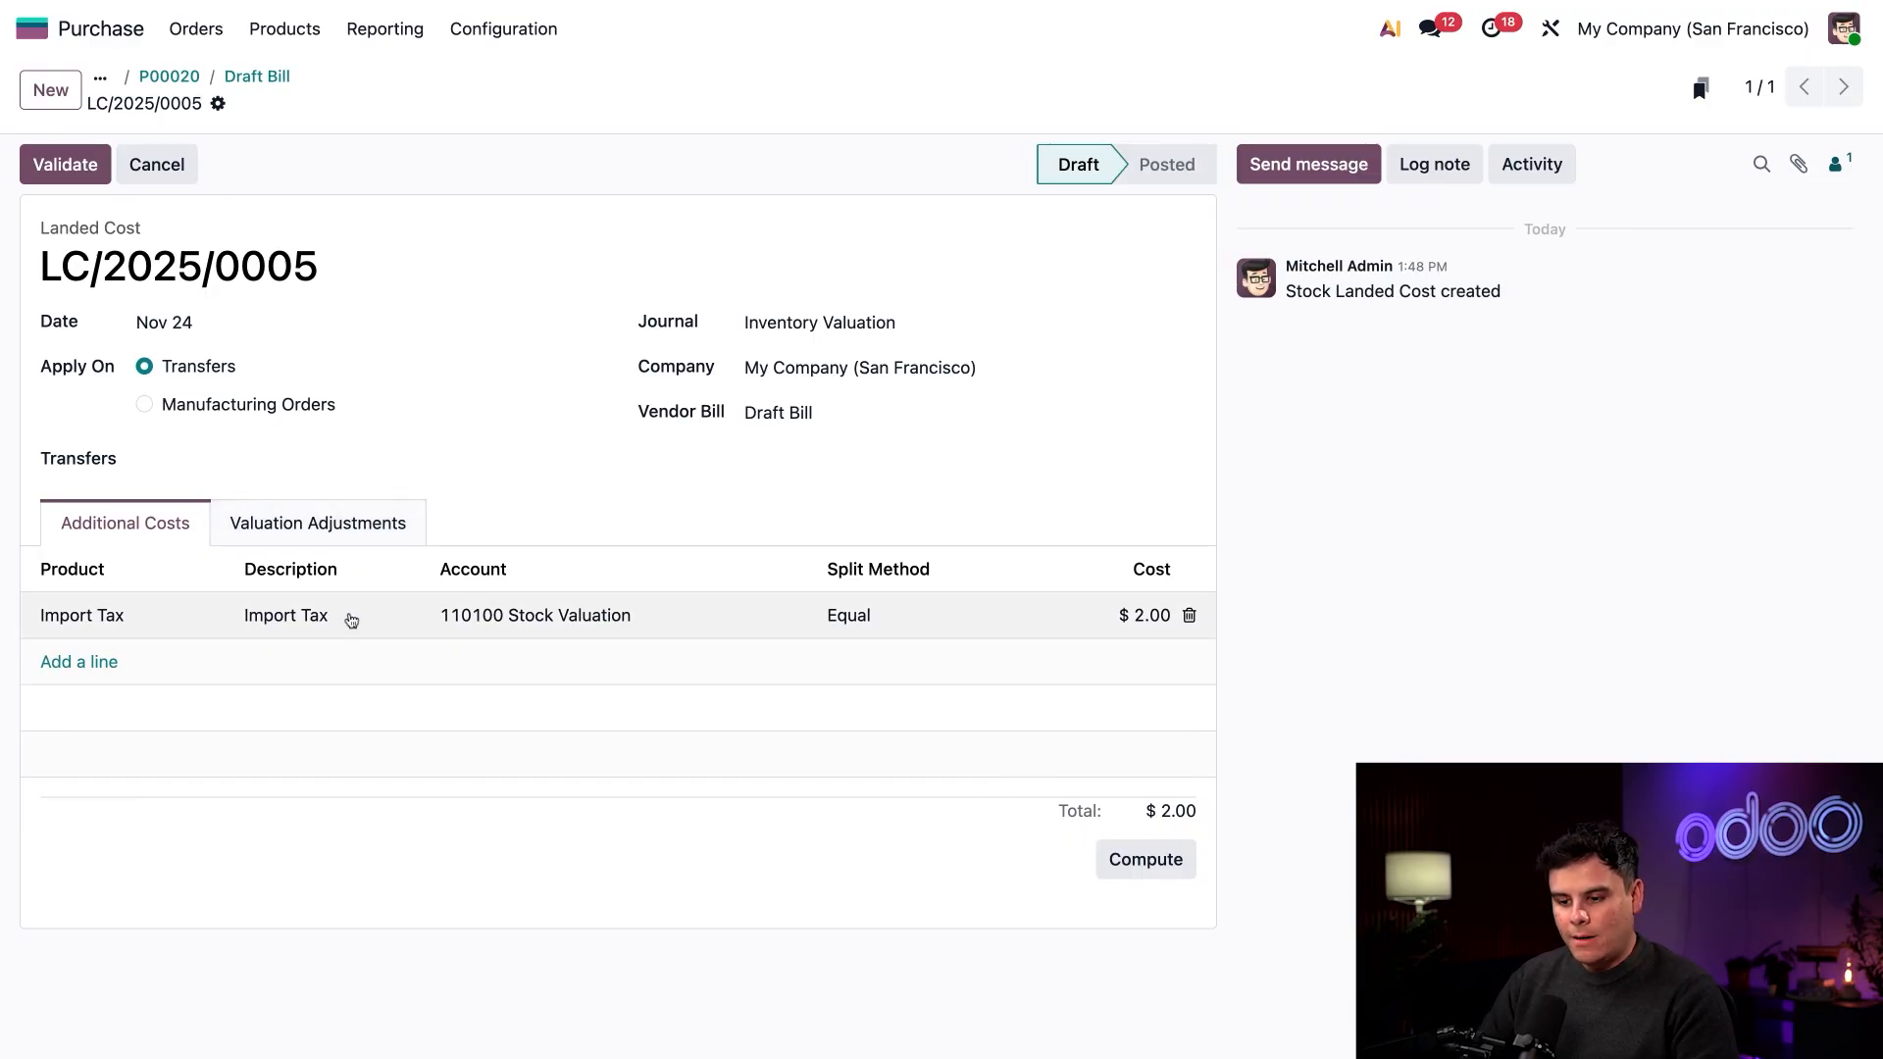
{"action": "mouse_move", "coordinate": [349, 614]}
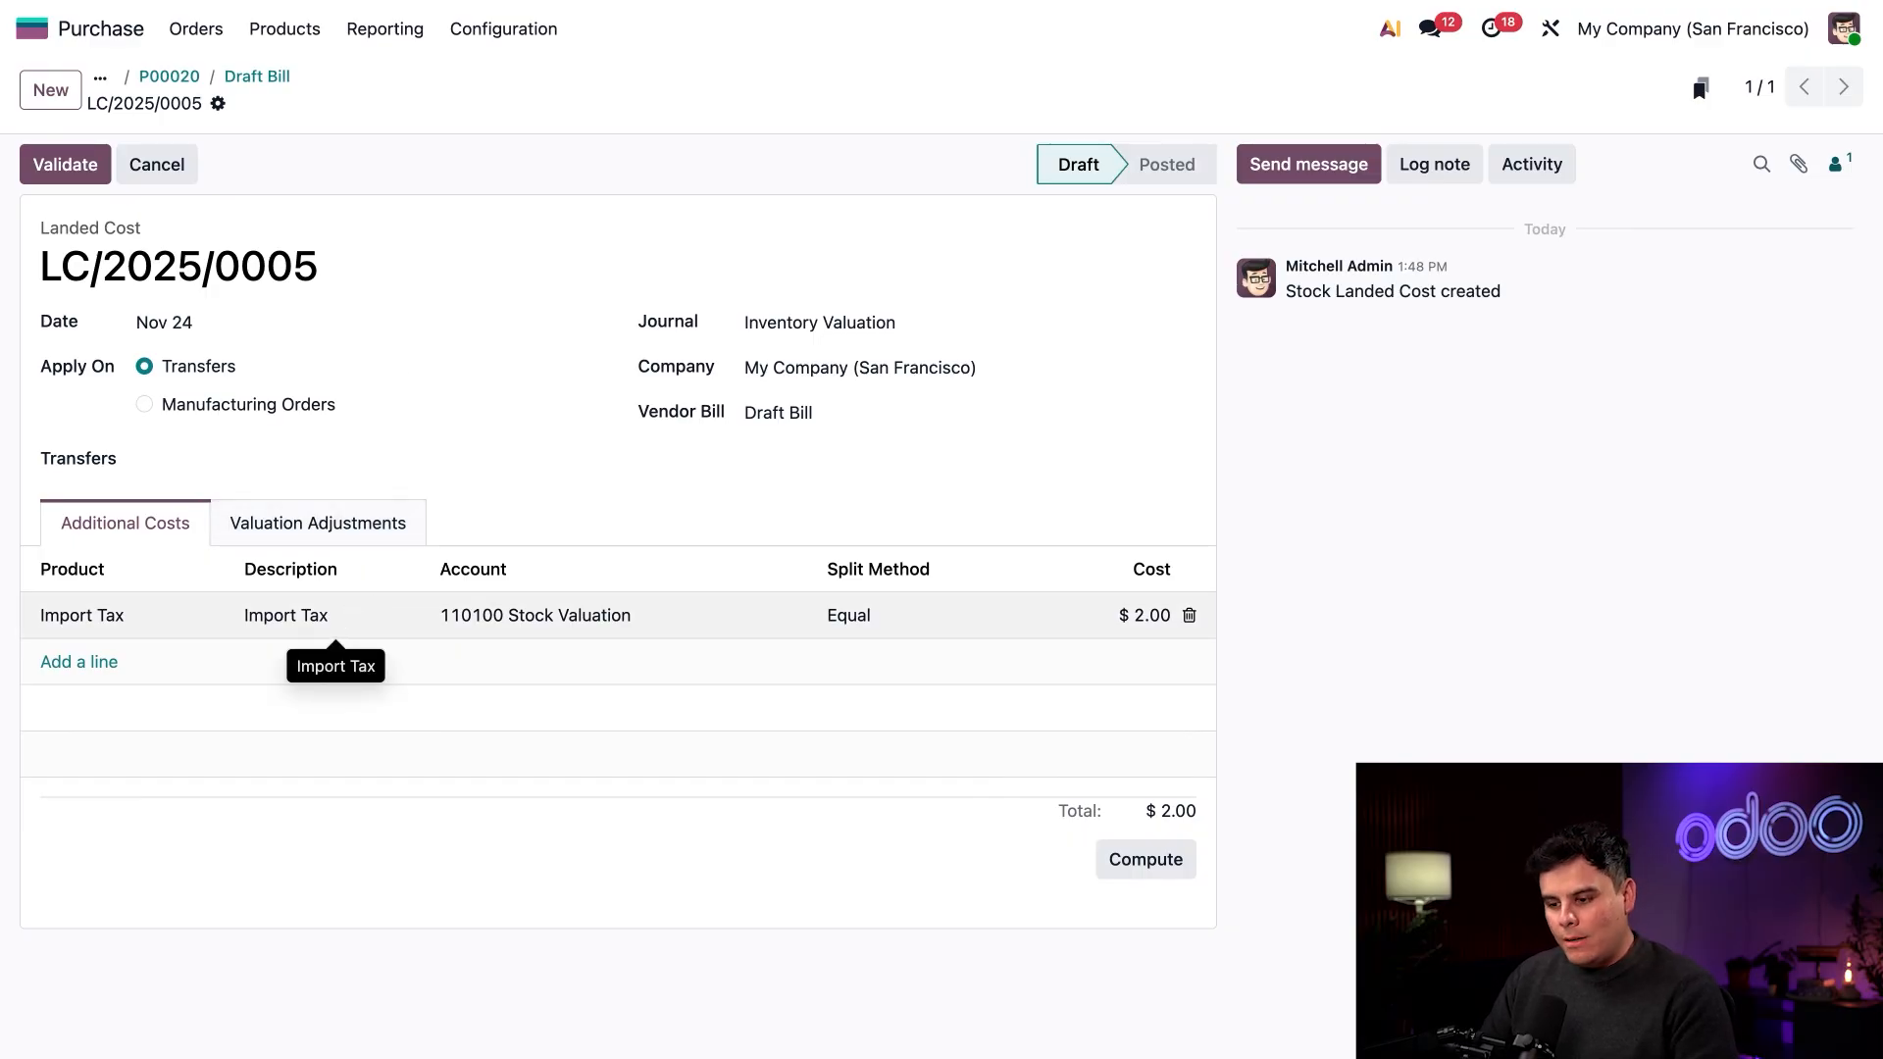
{"action": "mouse_move", "coordinate": [506, 508]}
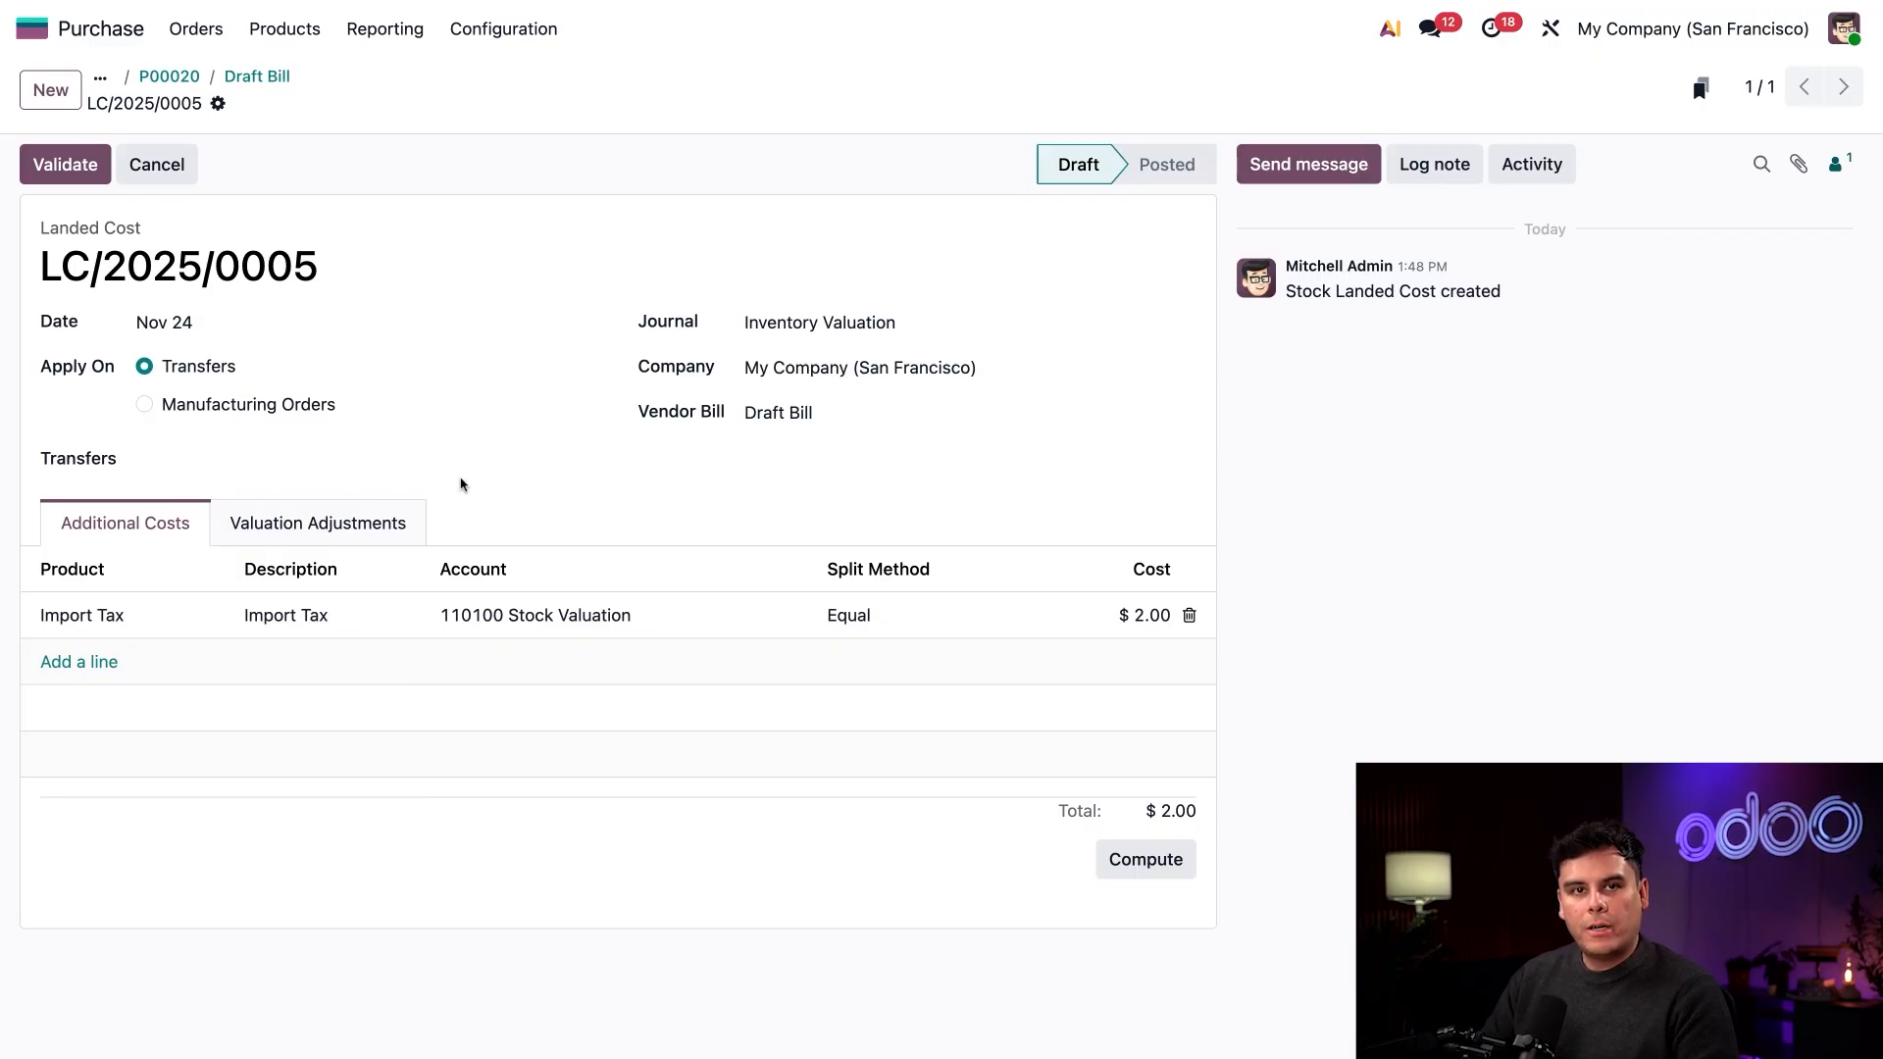
{"action": "mouse_move", "coordinate": [436, 467]}
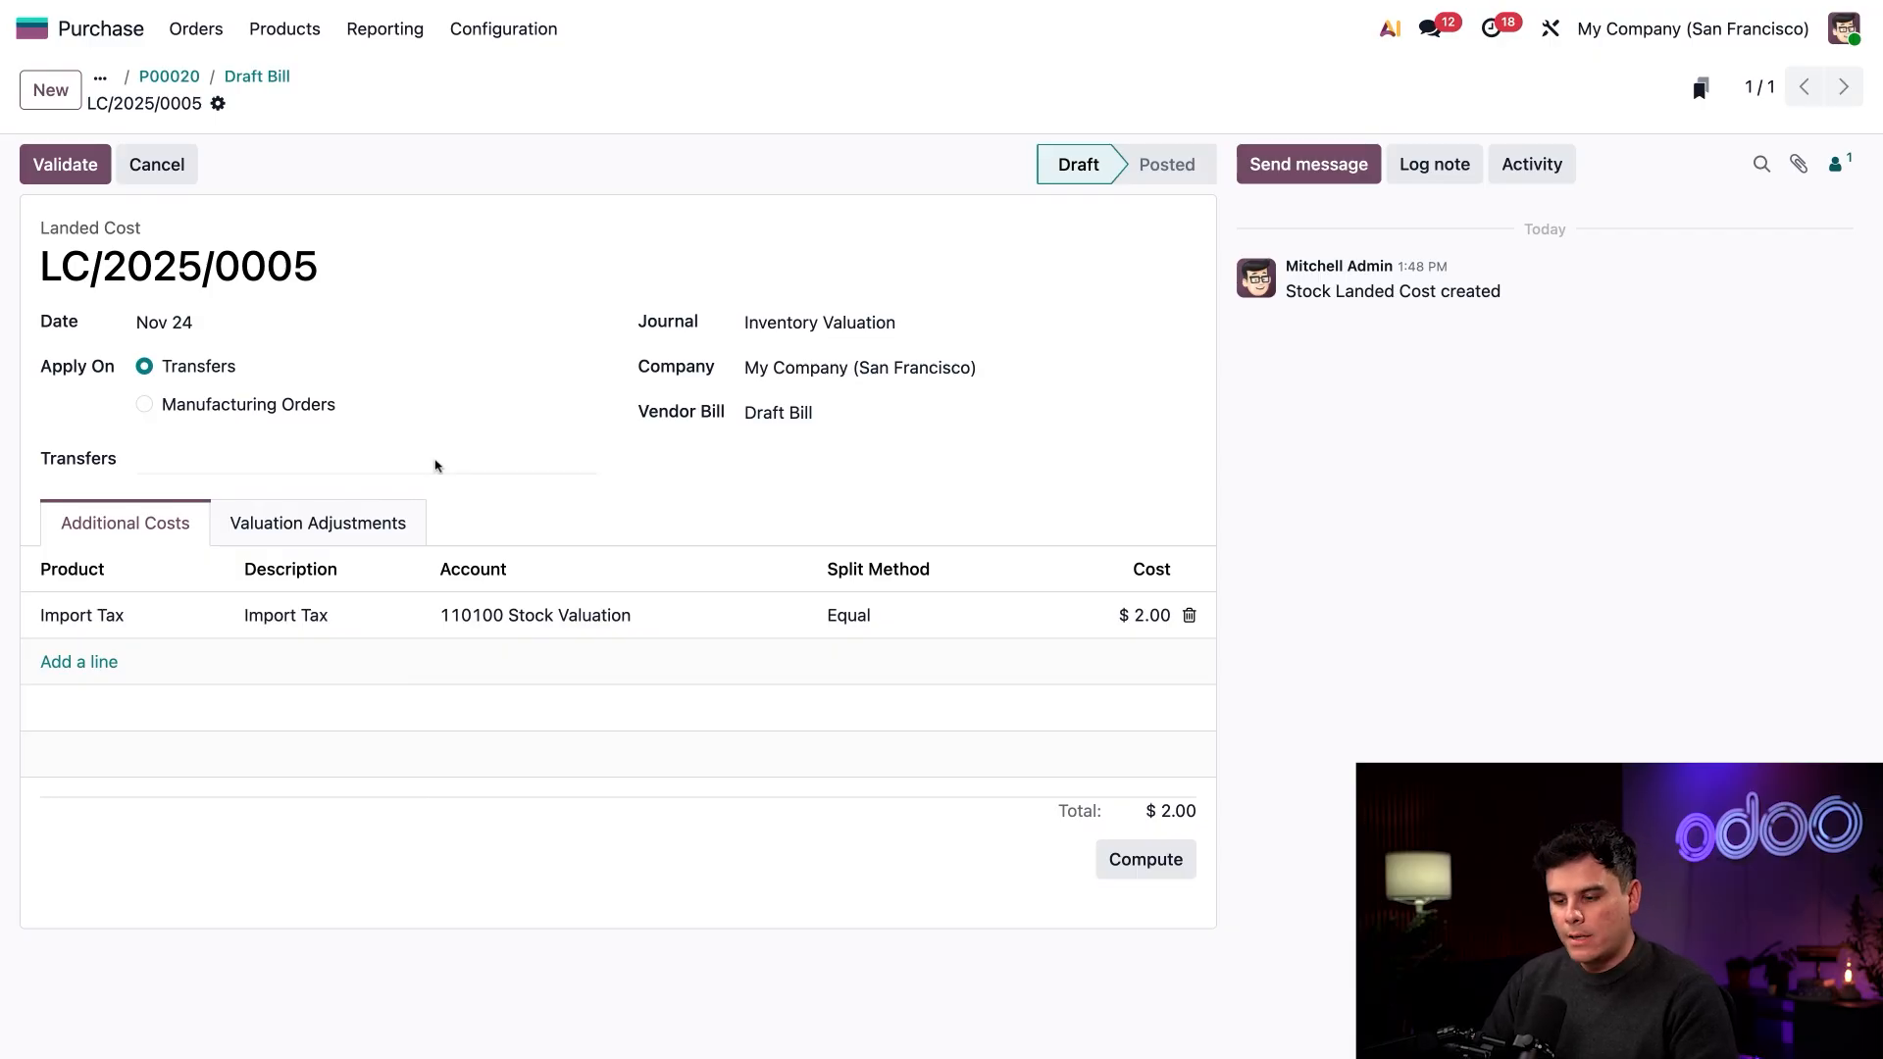
{"action": "left_click", "coordinate": [361, 459]}
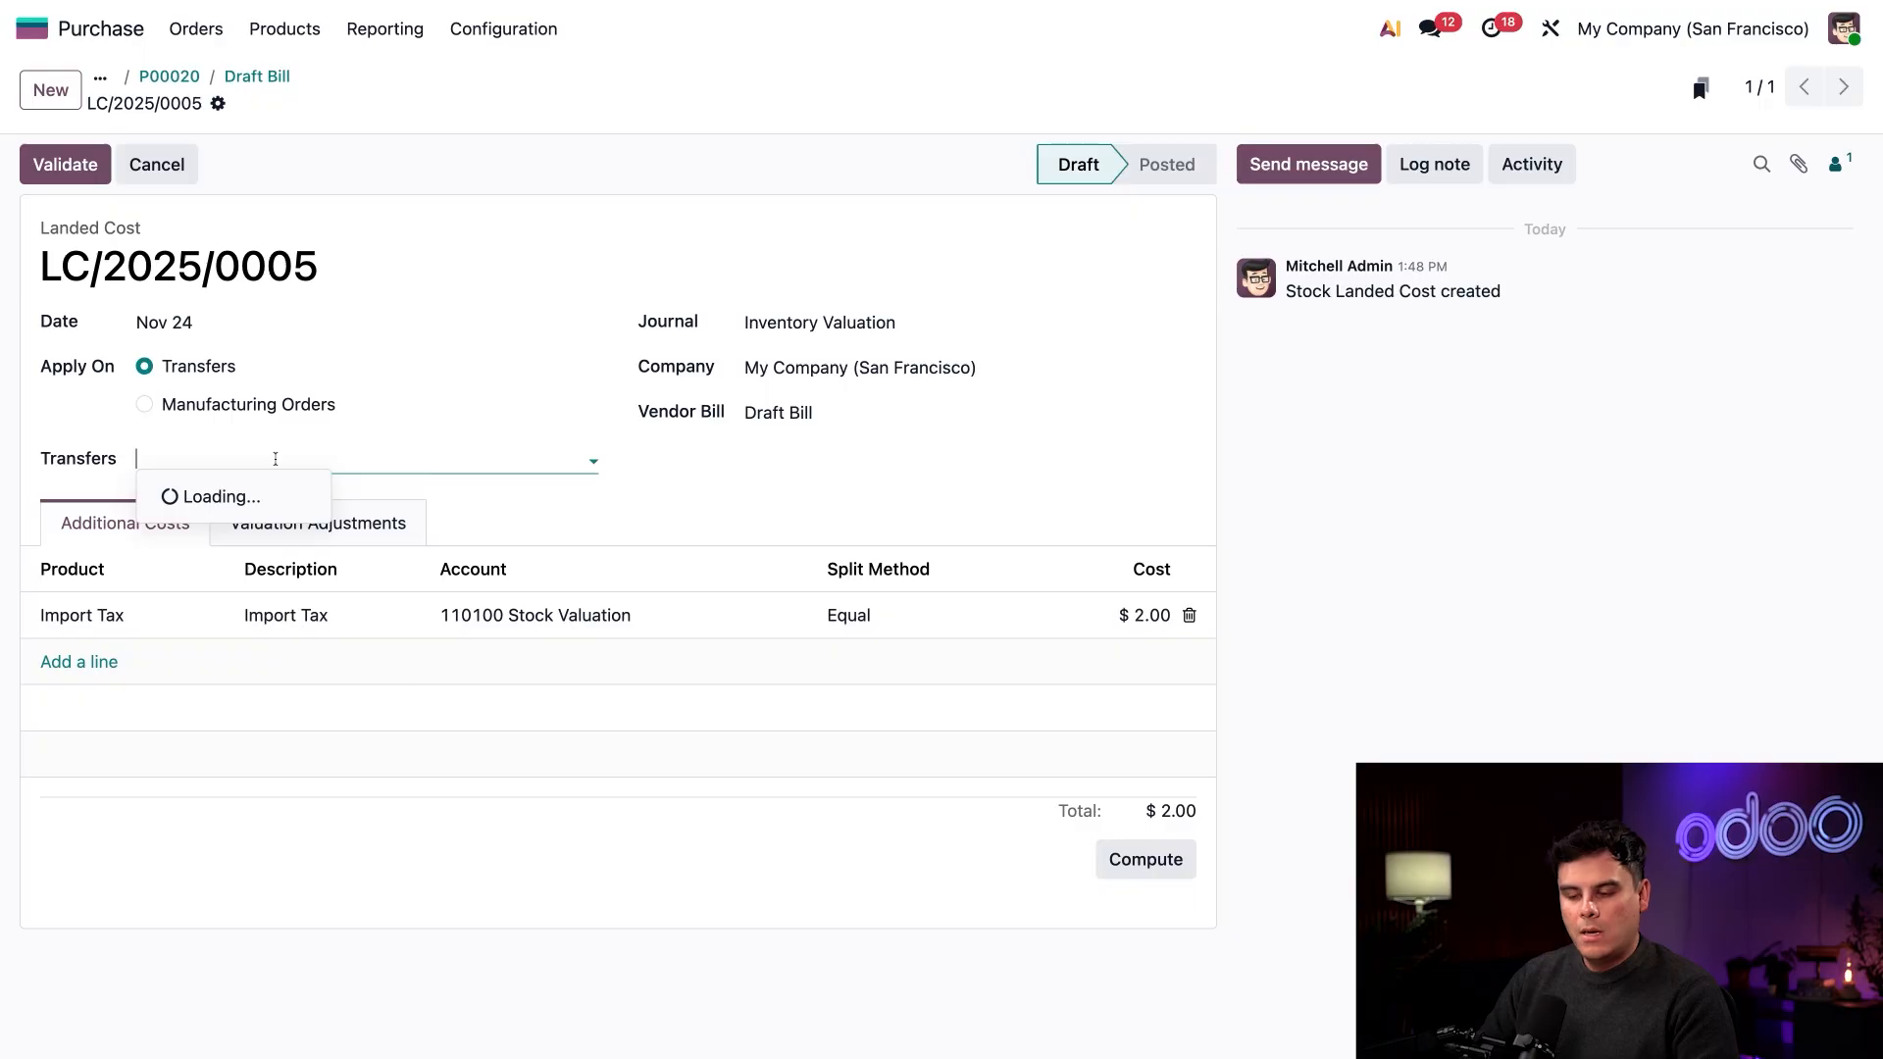
{"action": "type", "text": "WH/IN/00016"}
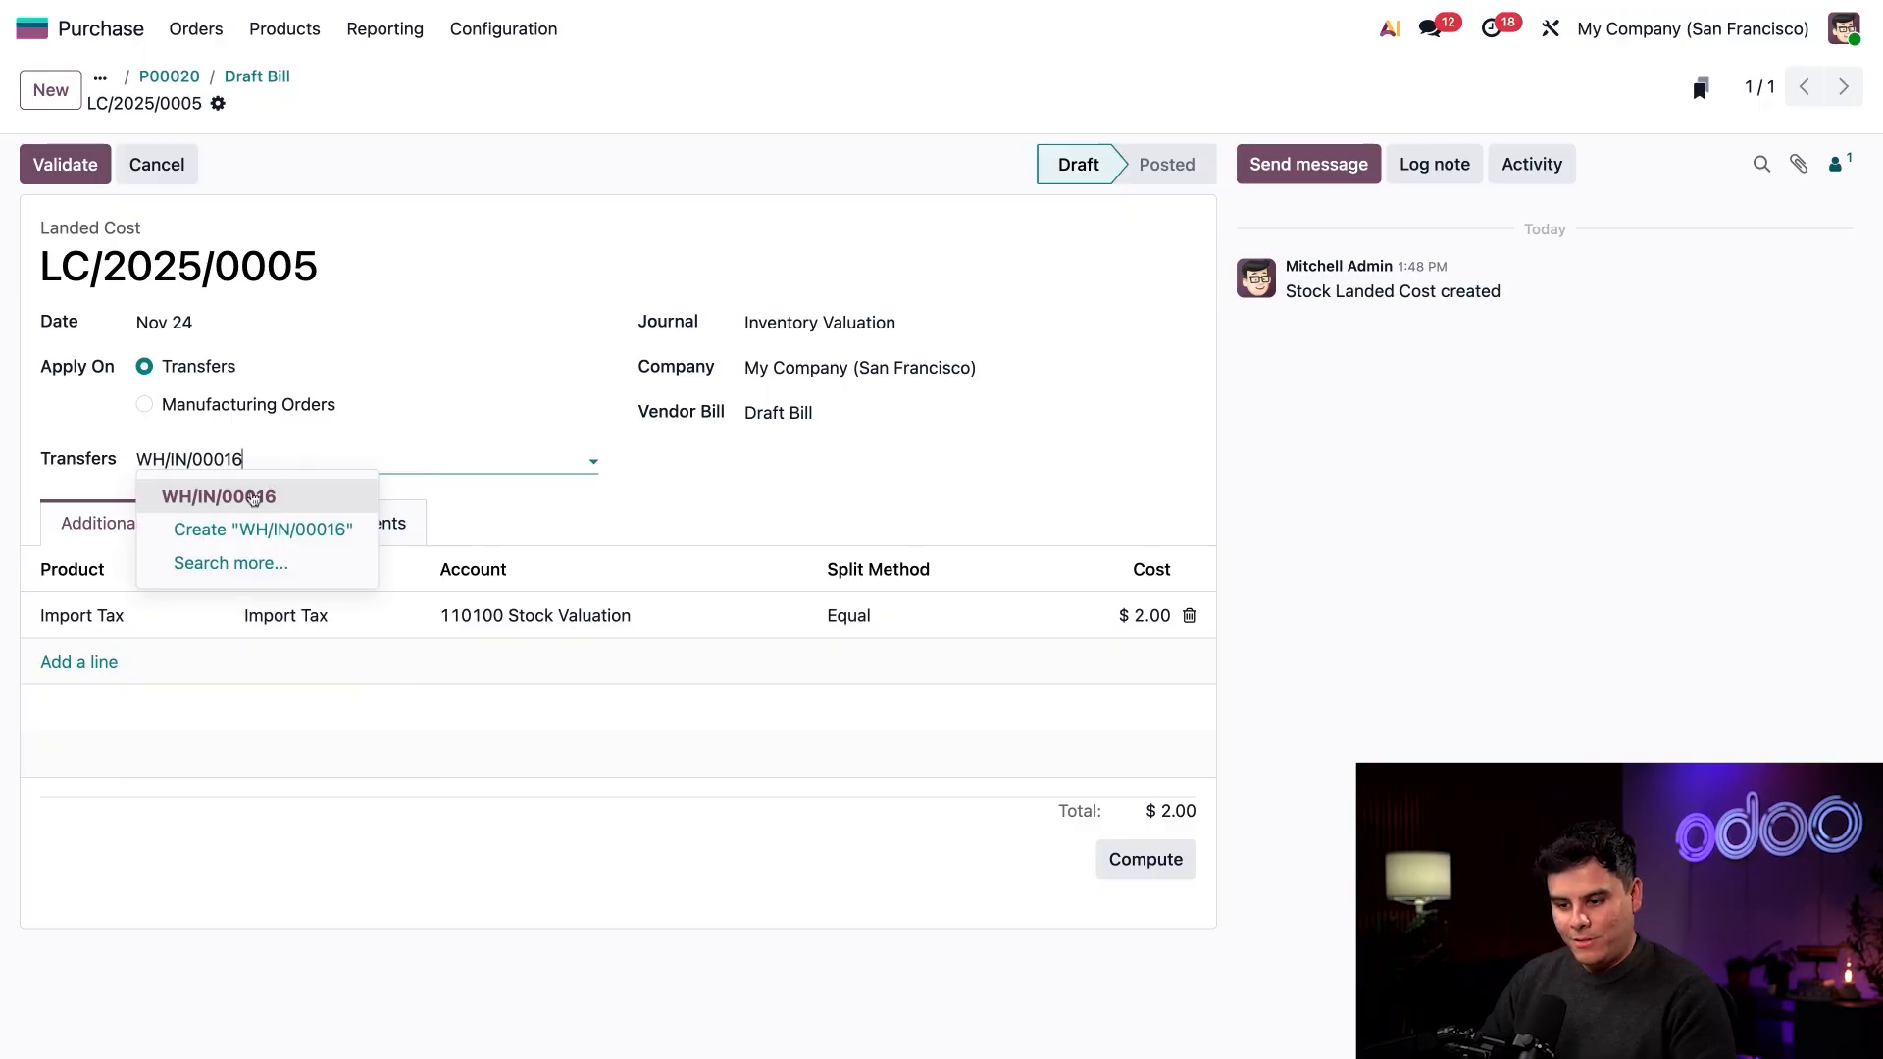
{"action": "left_click", "coordinate": [218, 497]}
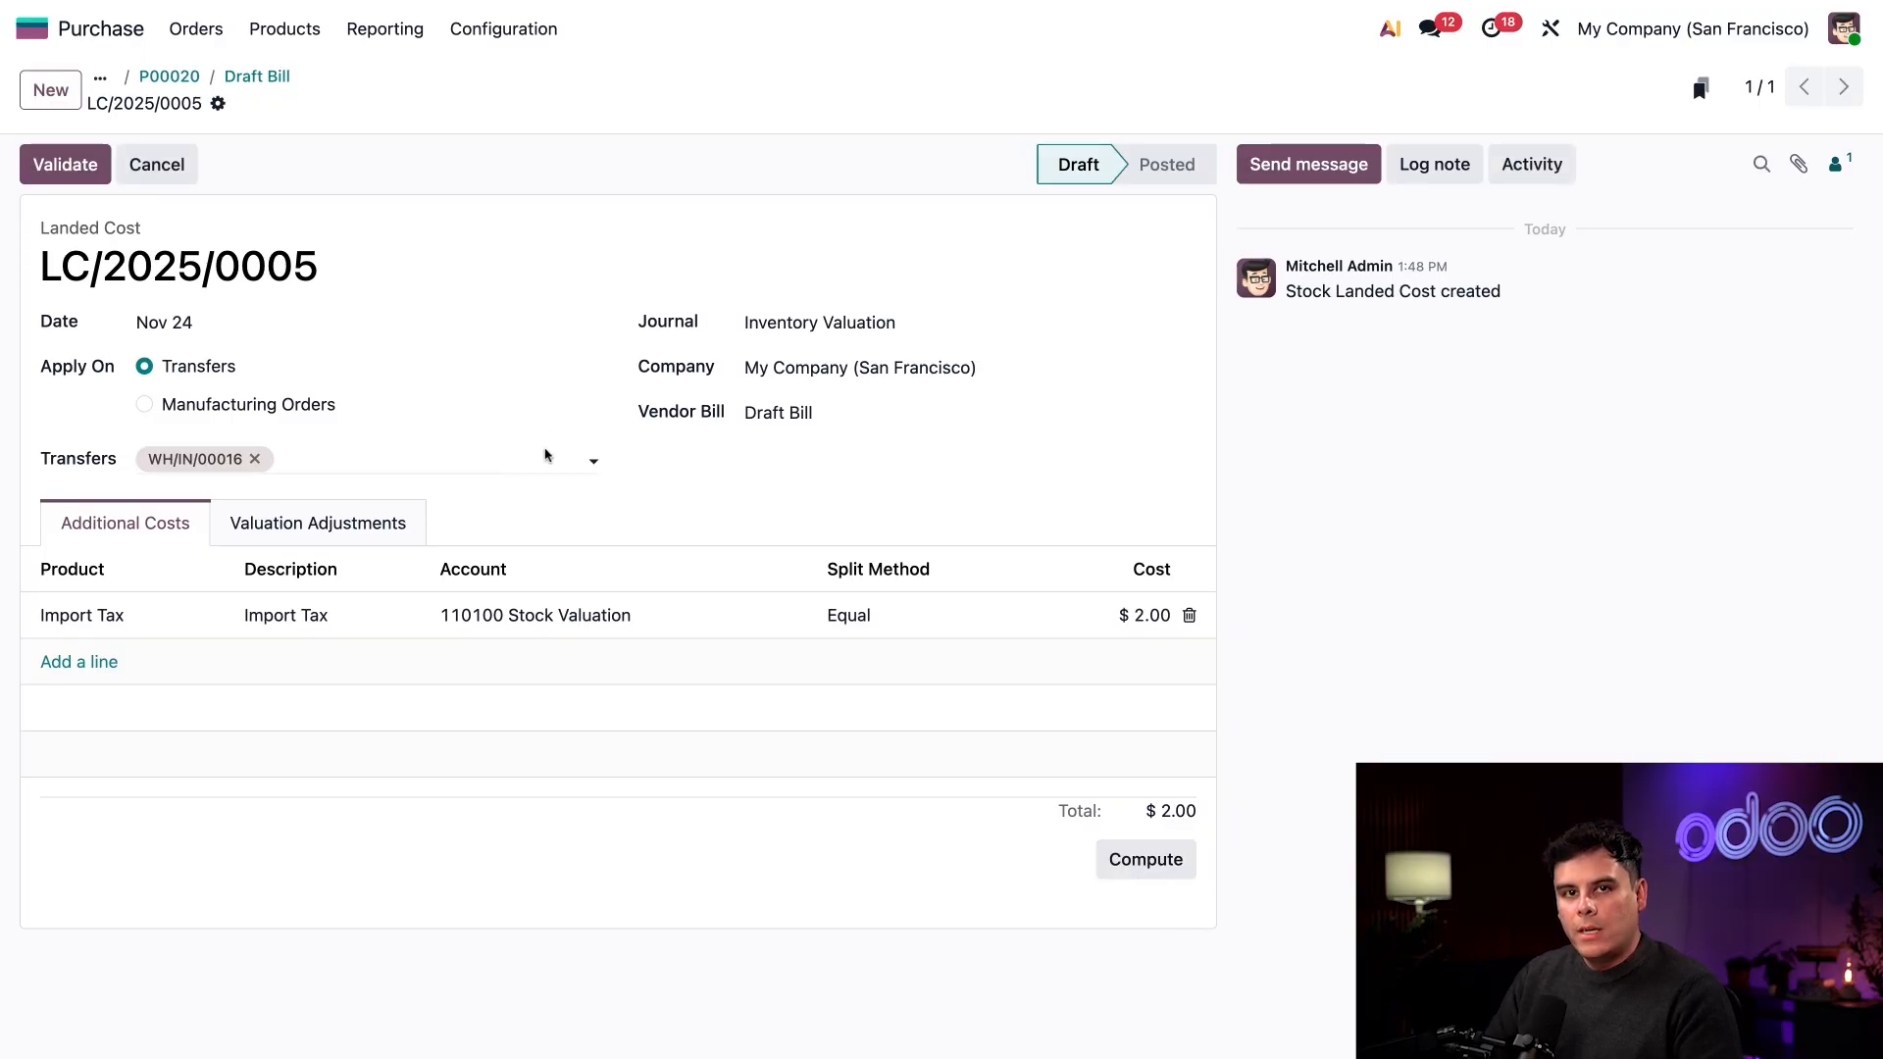
{"action": "left_click", "coordinate": [62, 165]}
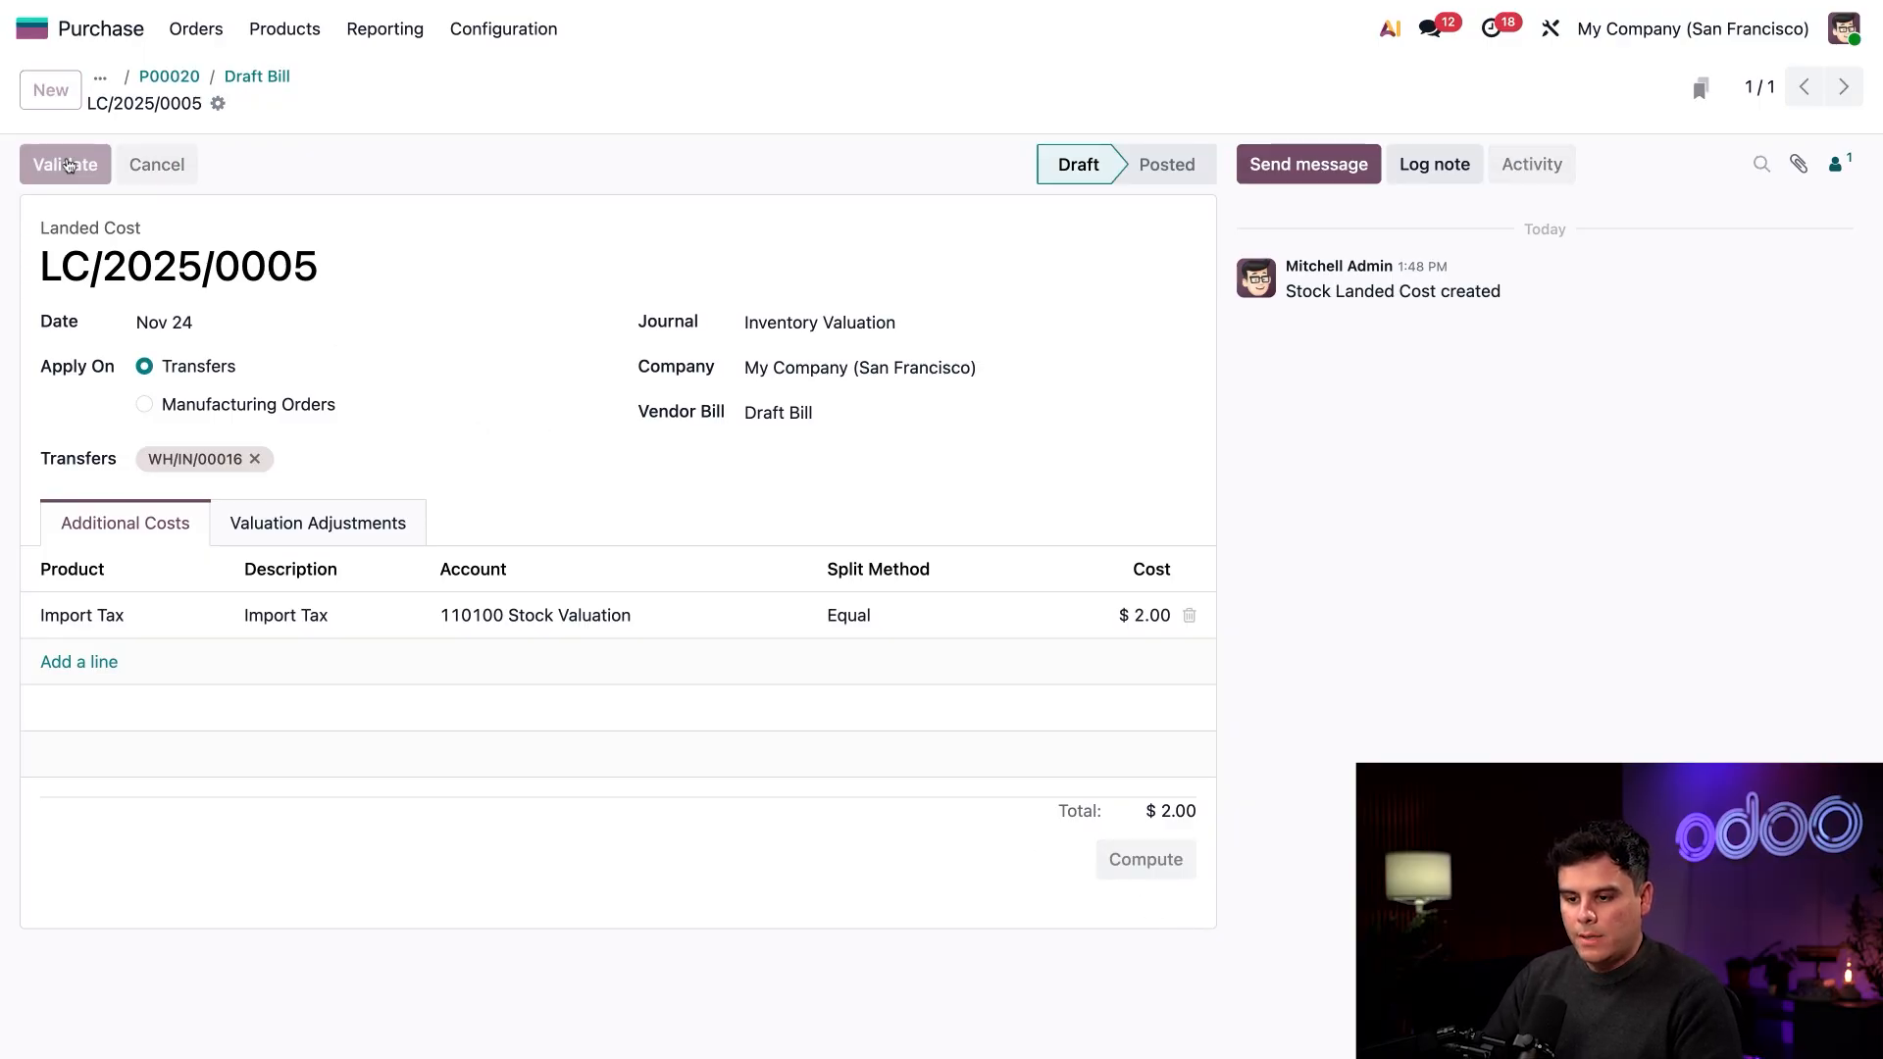
Step: Finish posting LC/2025/0005 and review the Valuation Adjustments showing $50.00 raised to $52.00
{"action": "left_click", "coordinate": [65, 164]}
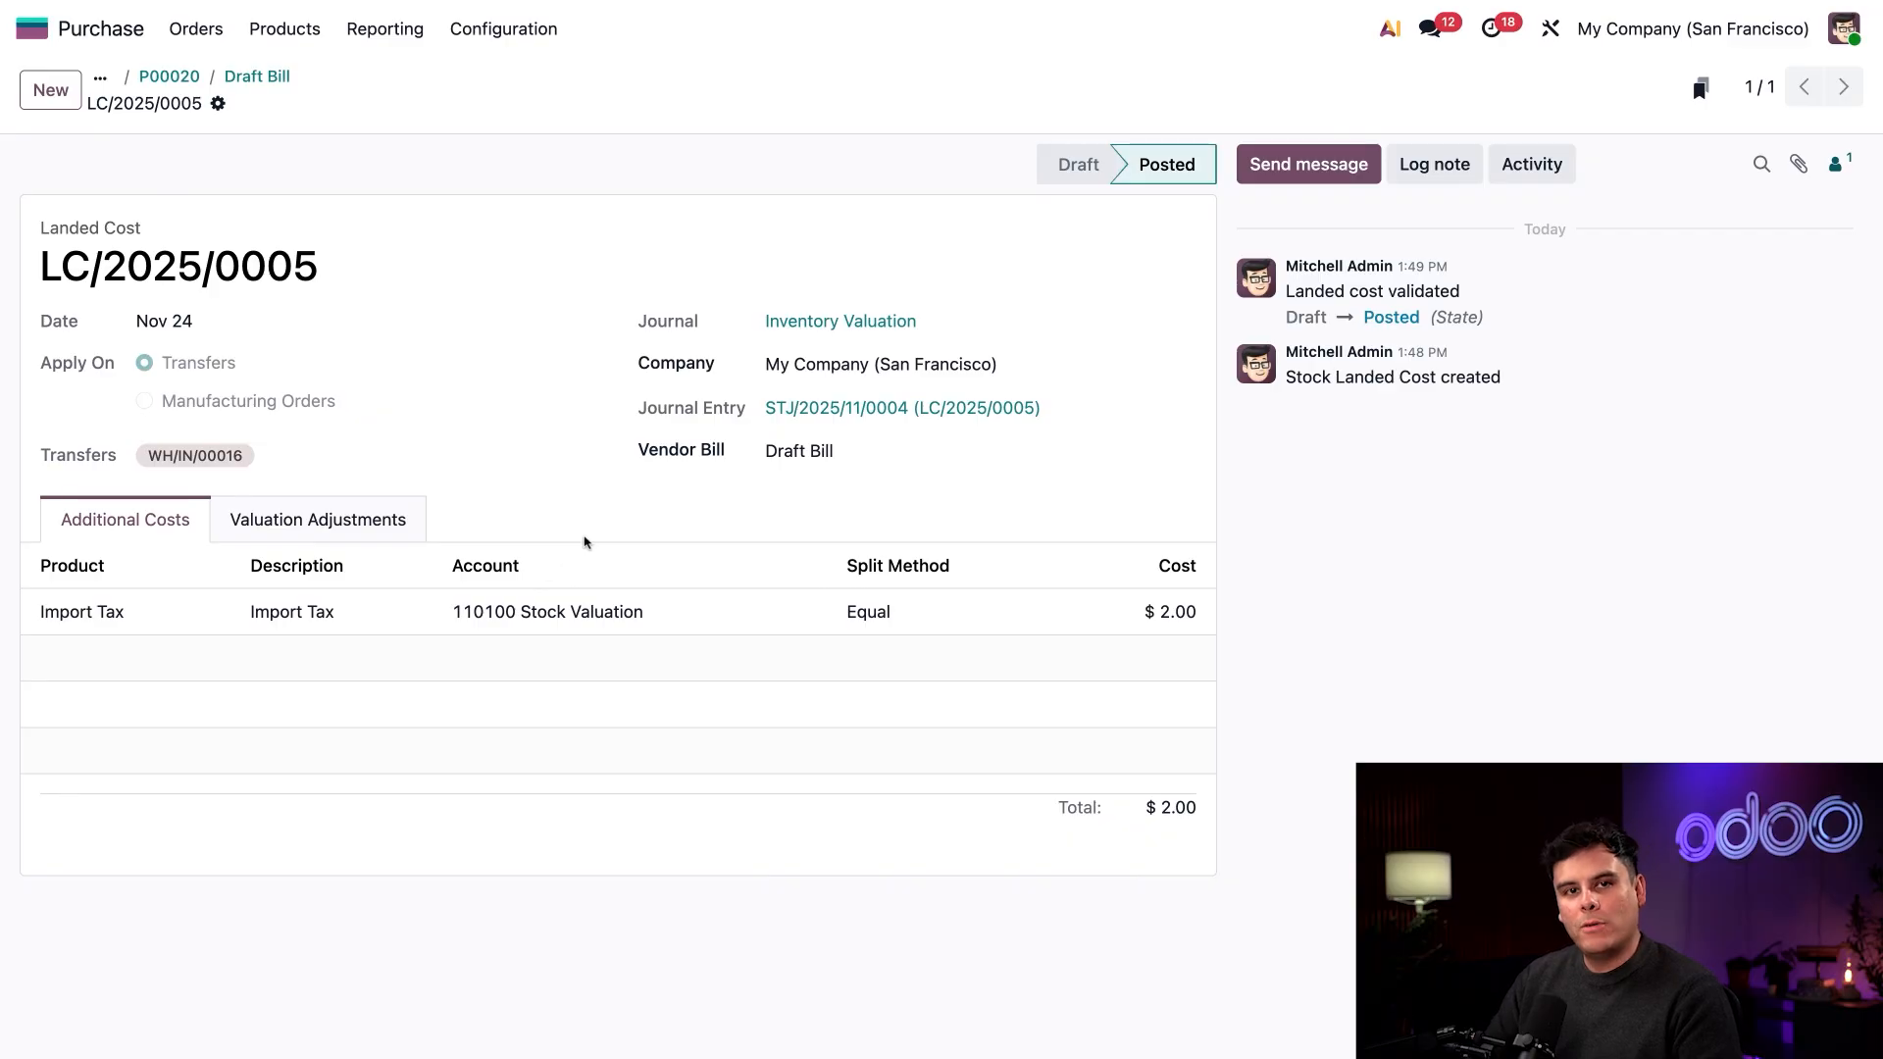
{"action": "mouse_move", "coordinate": [317, 518]}
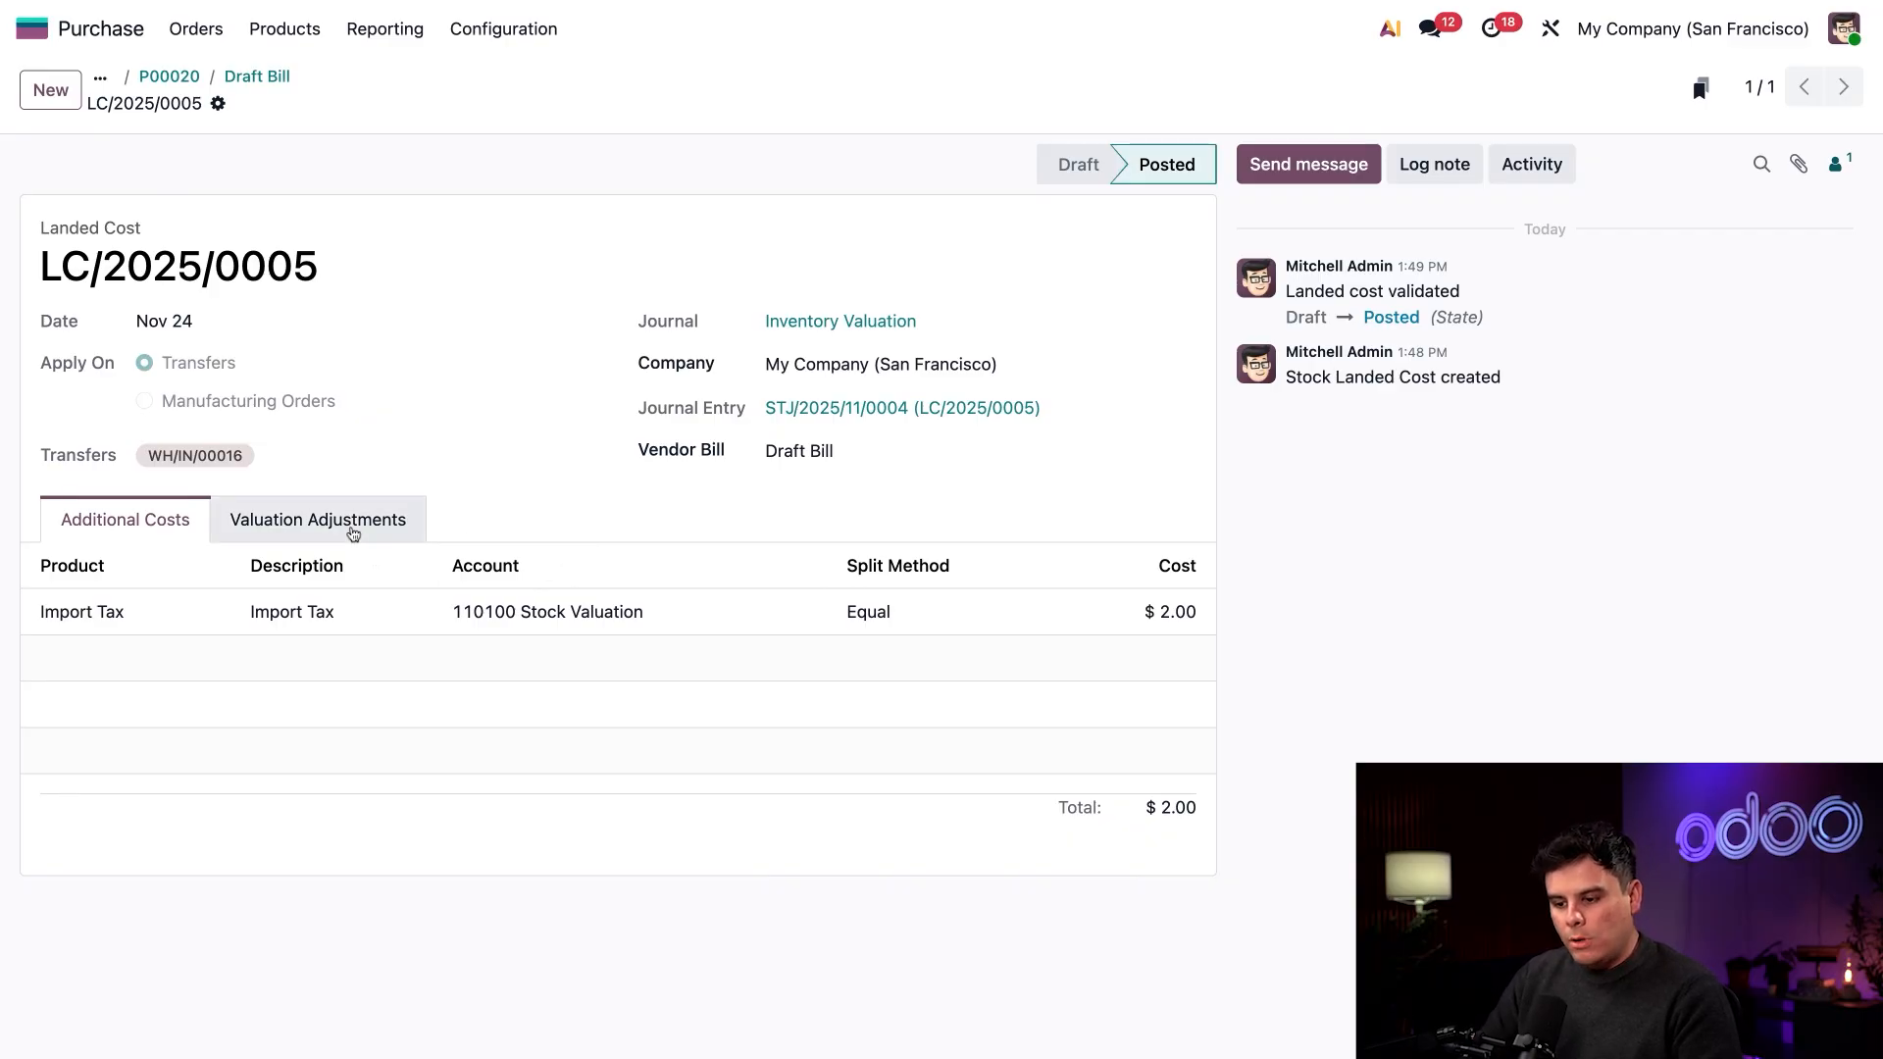
{"action": "left_click", "coordinate": [318, 518]}
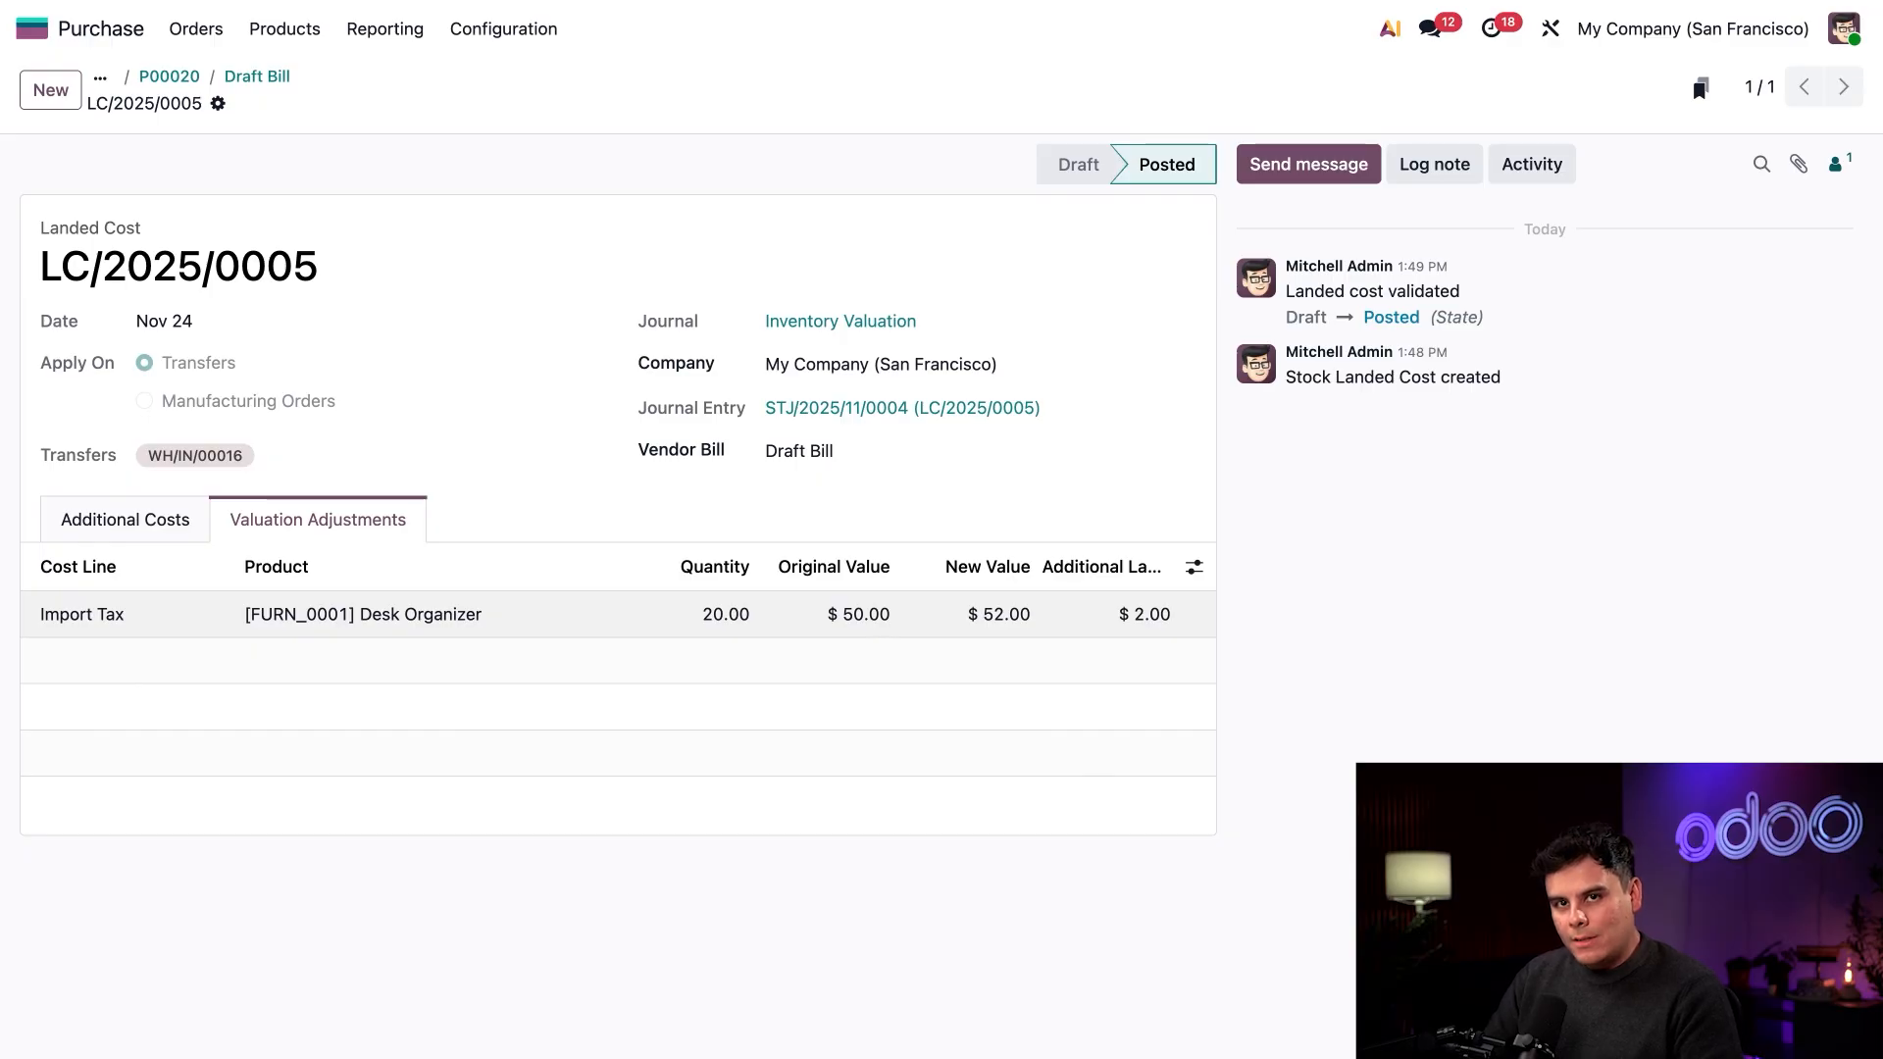
{"action": "mouse_move", "coordinate": [903, 628]}
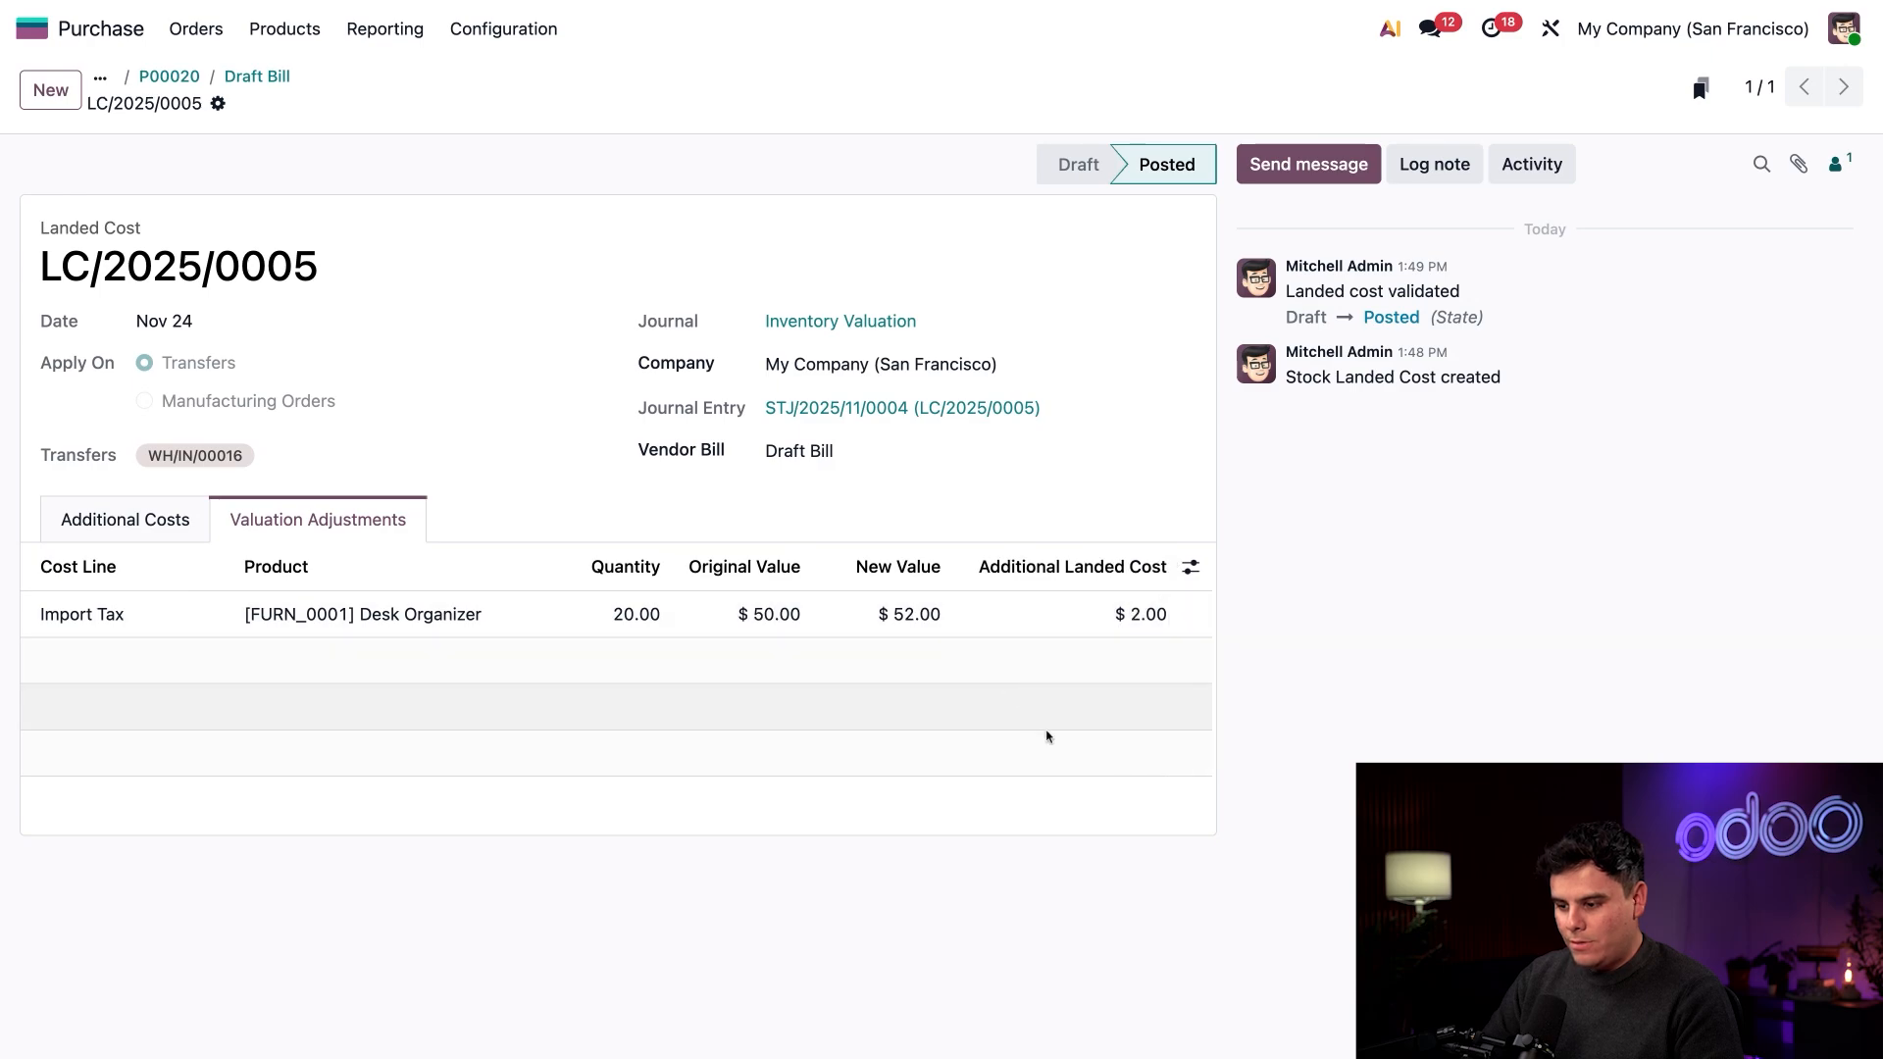
{"action": "mouse_move", "coordinate": [1085, 761]}
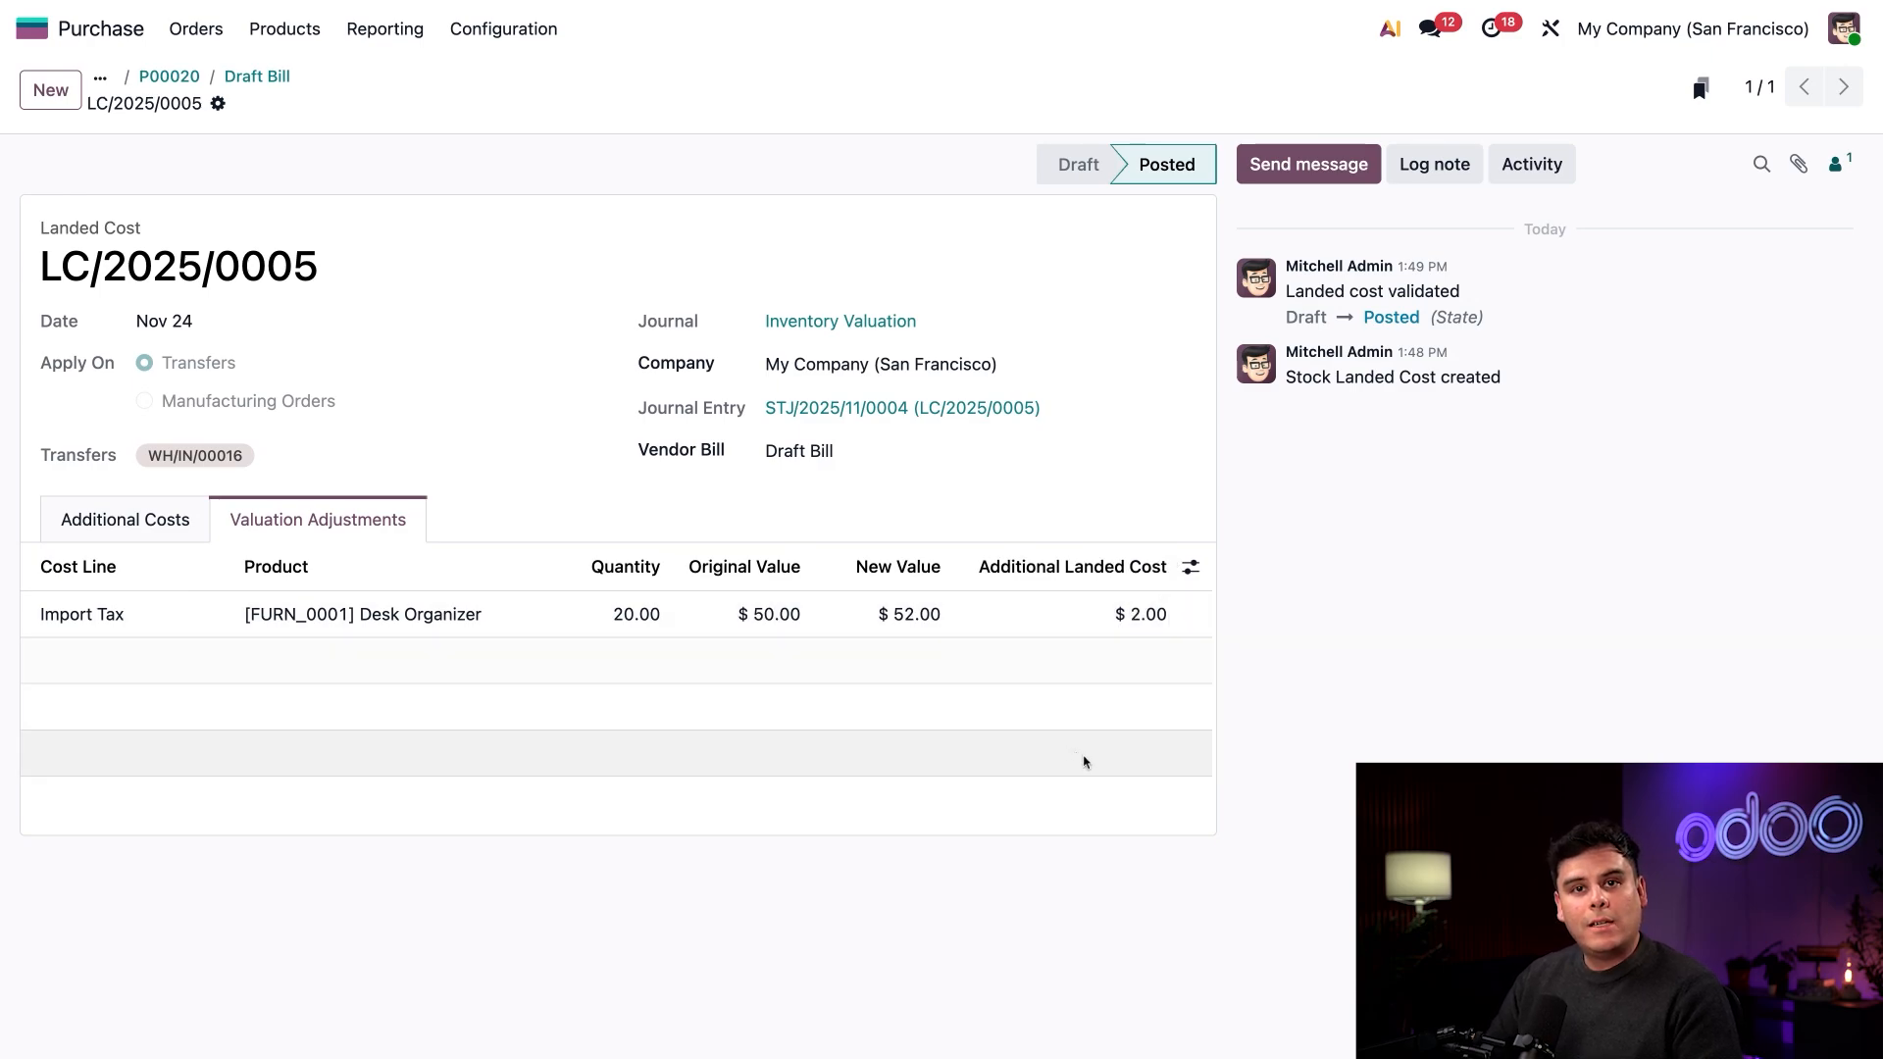
{"action": "mouse_move", "coordinate": [887, 626]}
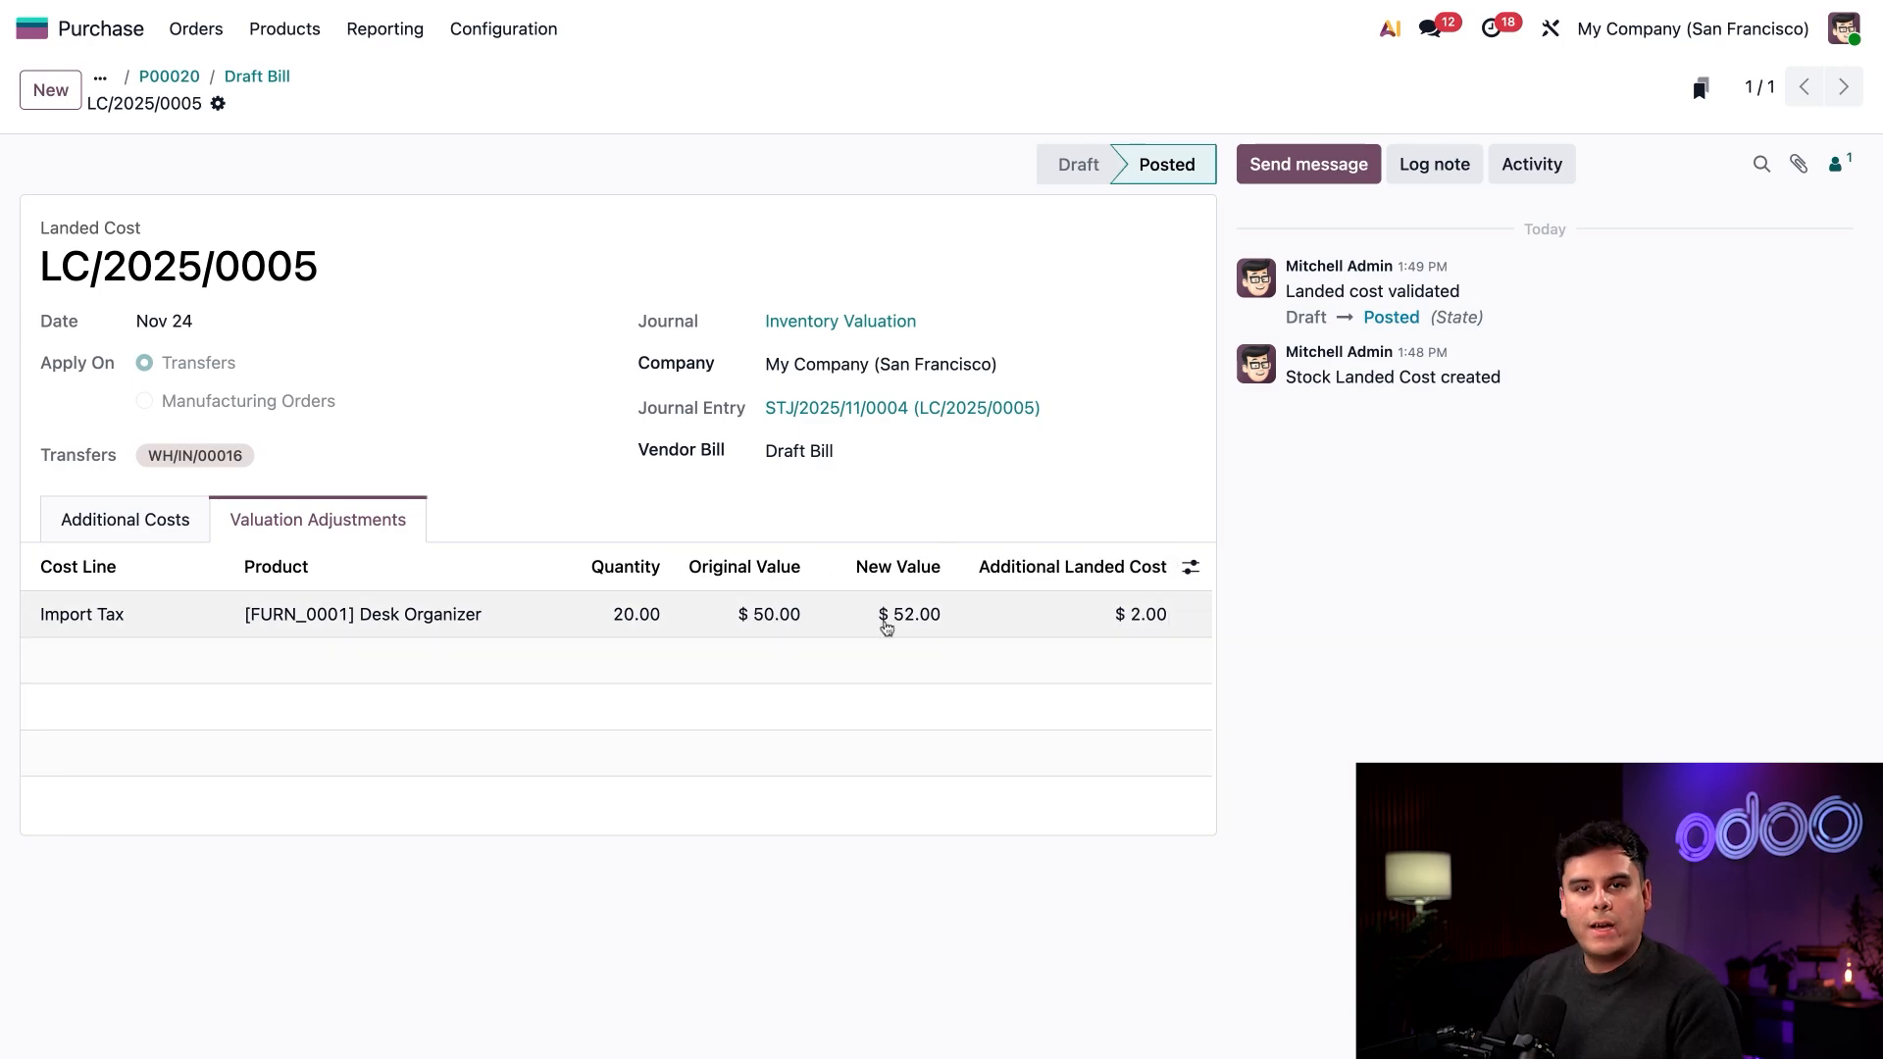